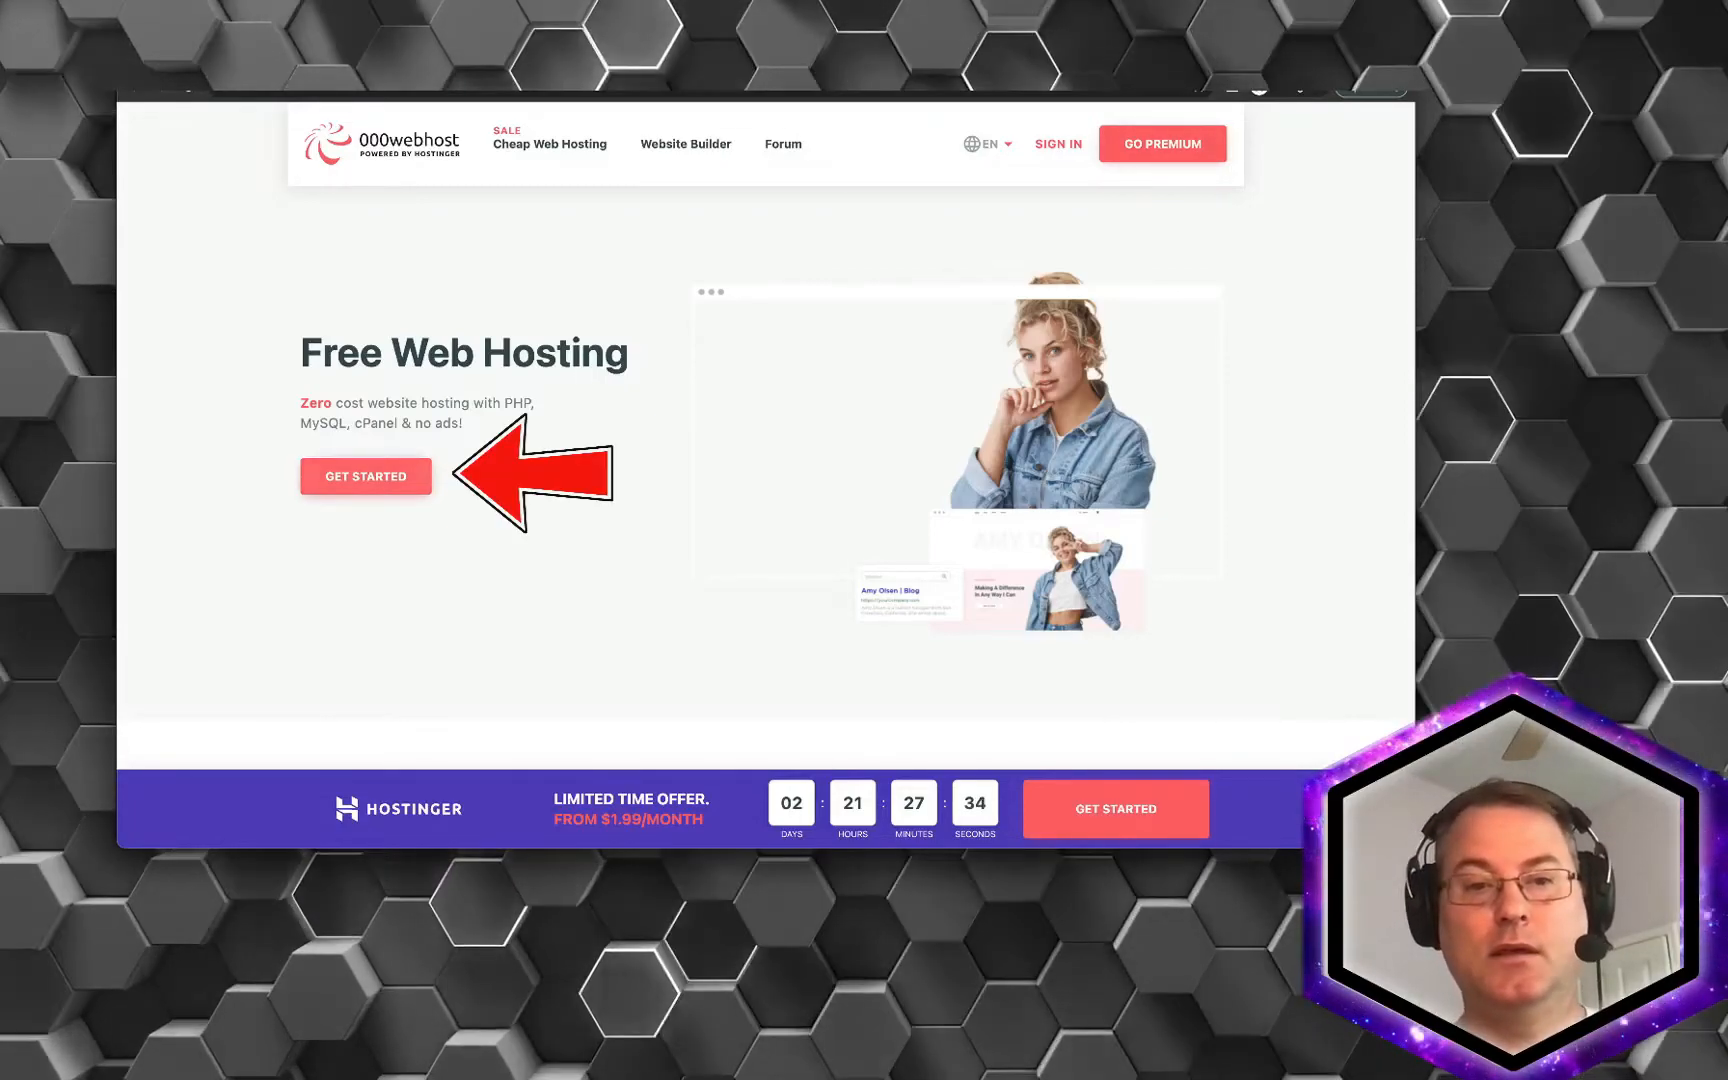
- Choose Get Started, then Free Sign Up under the $0 plan to reach the sign-up form
click(364, 474)
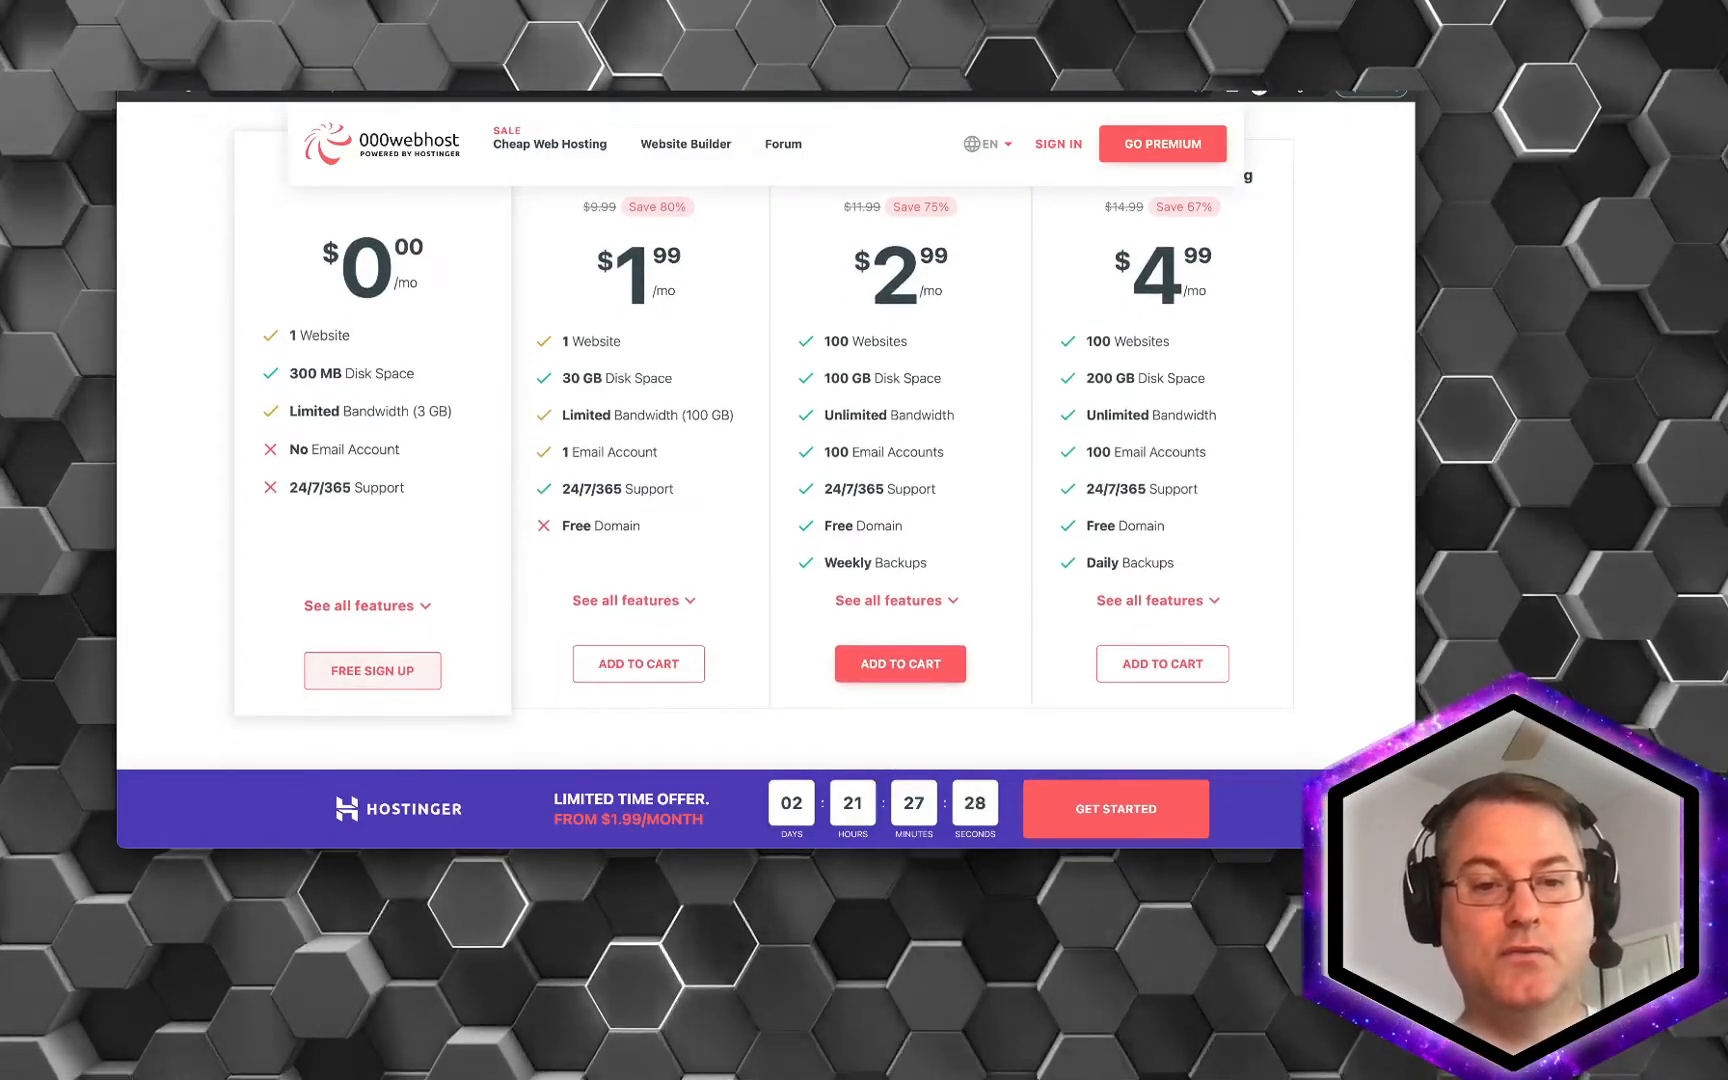
click(372, 670)
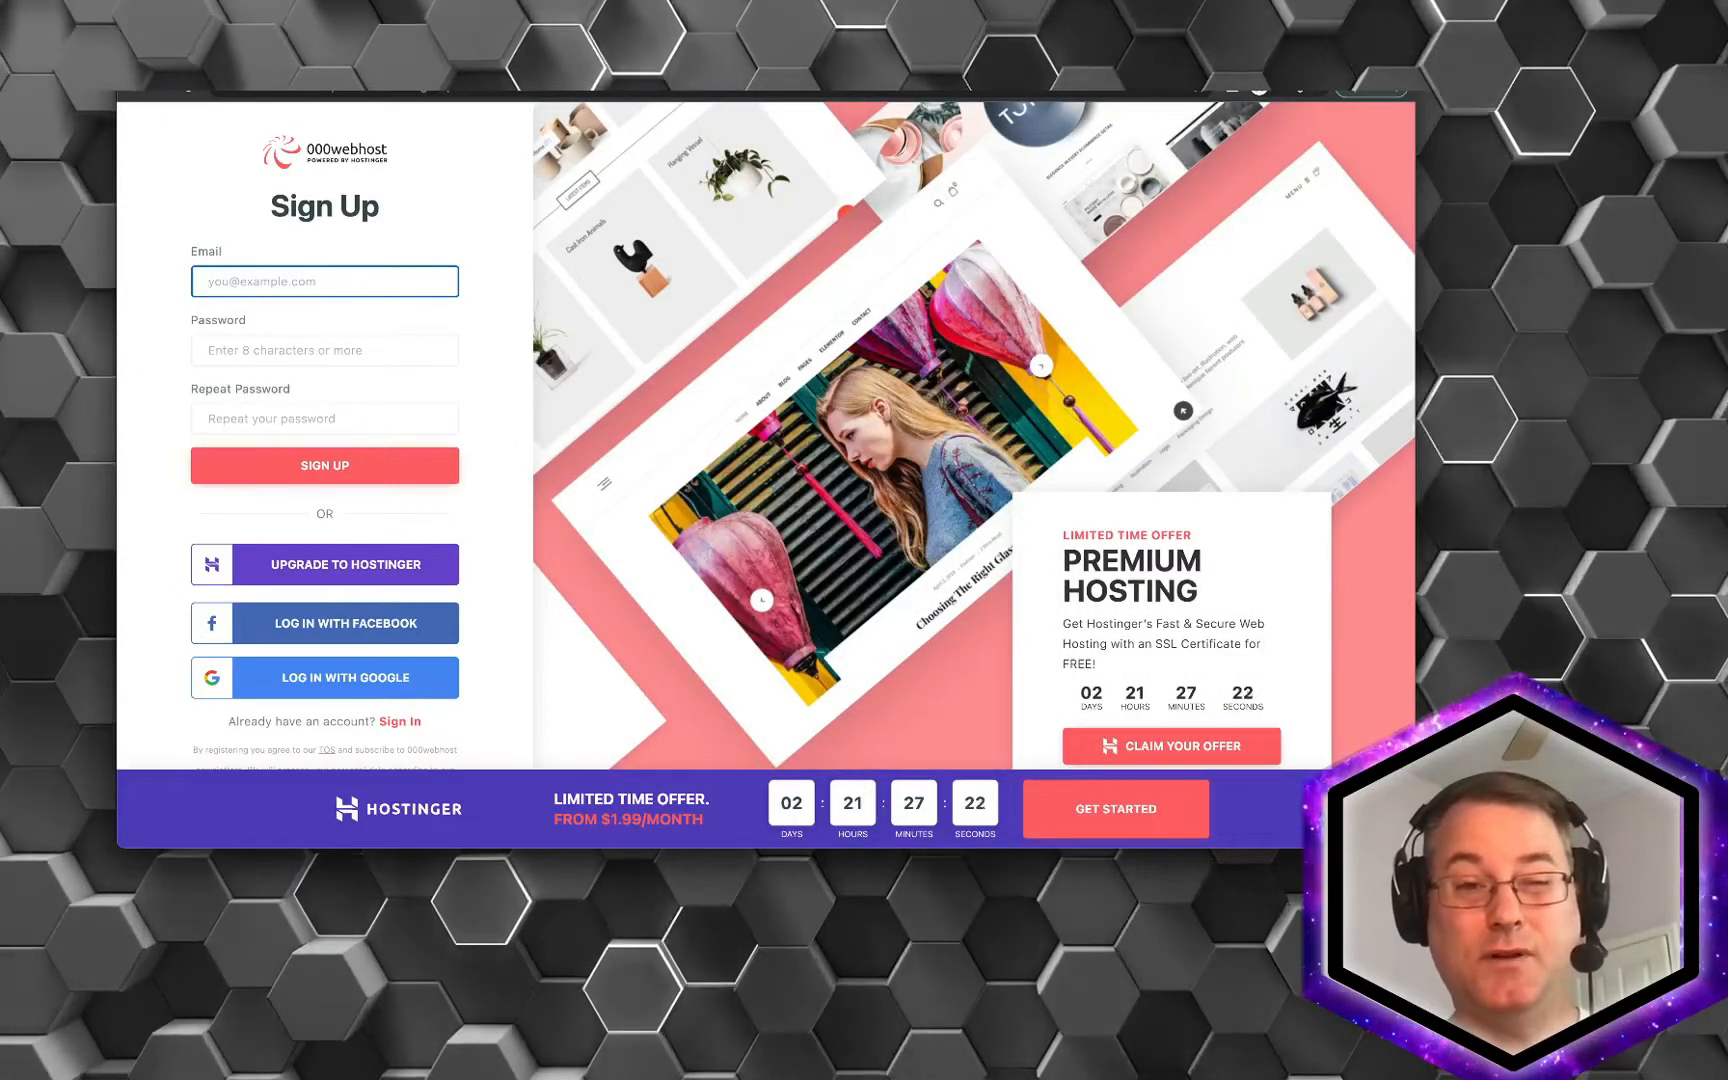
- Enter the account email 'michael' and a matching password, then submit the sign-up
click(324, 282)
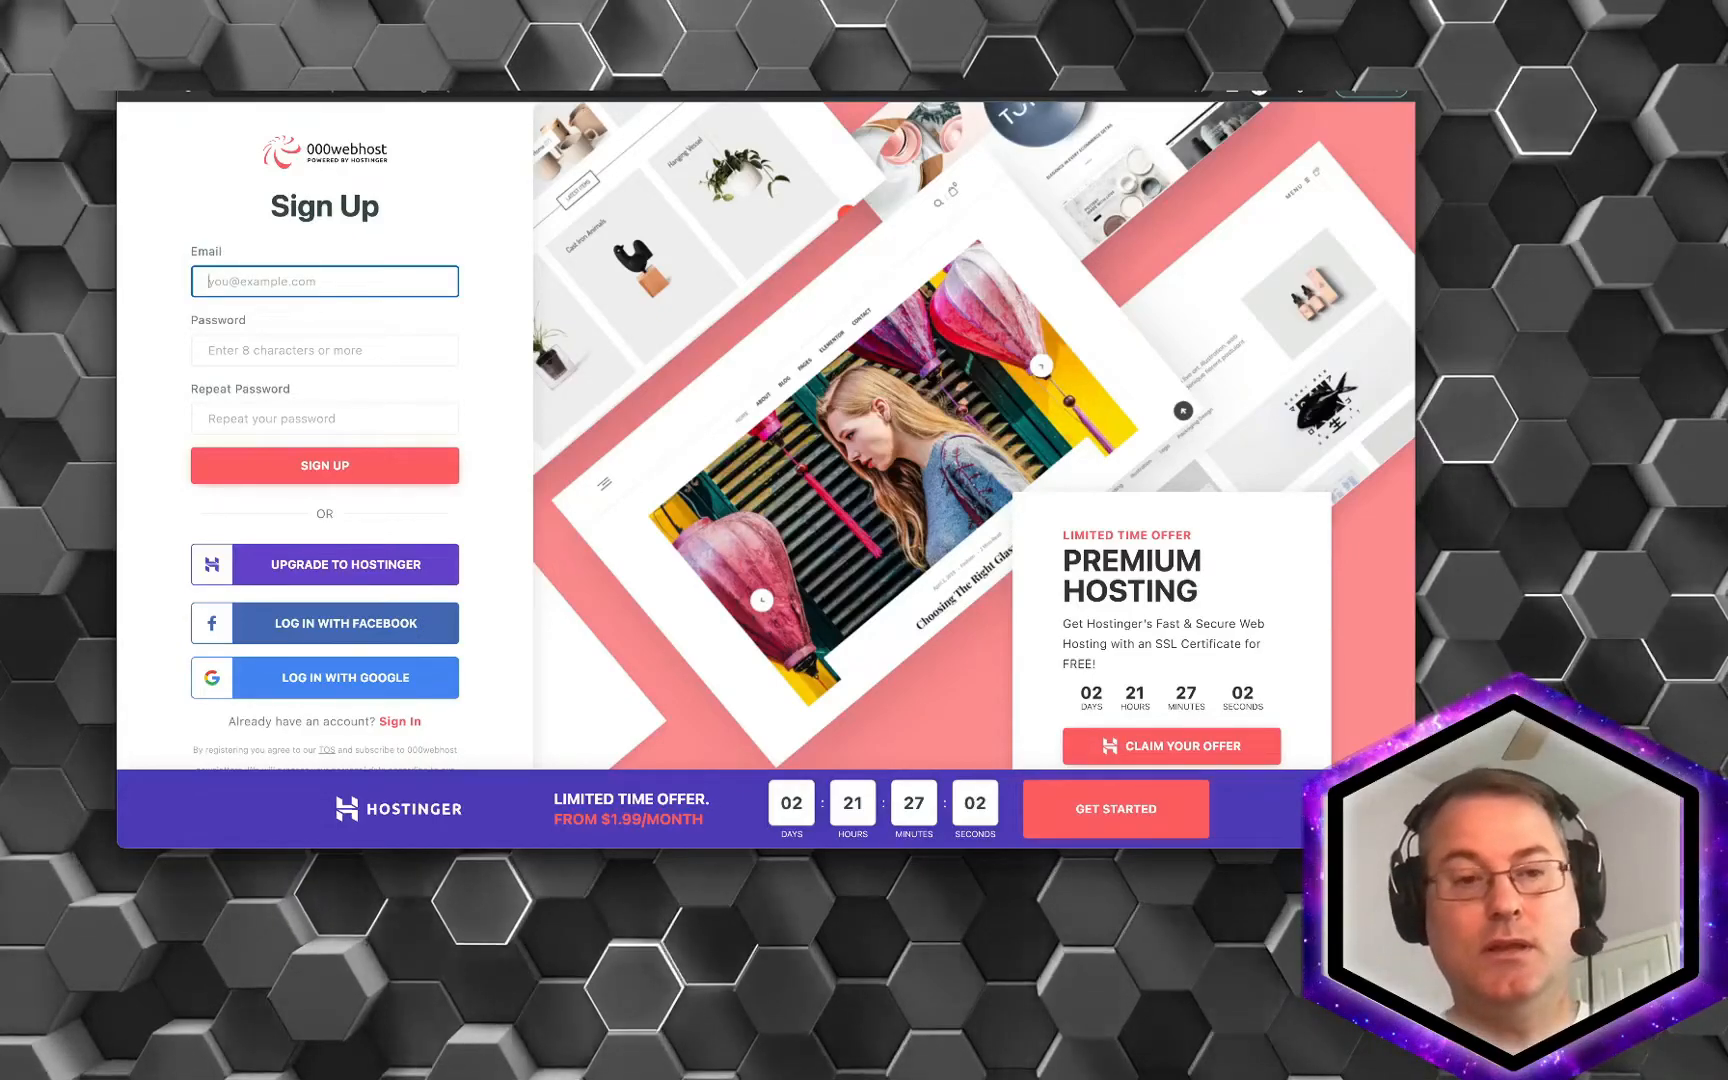
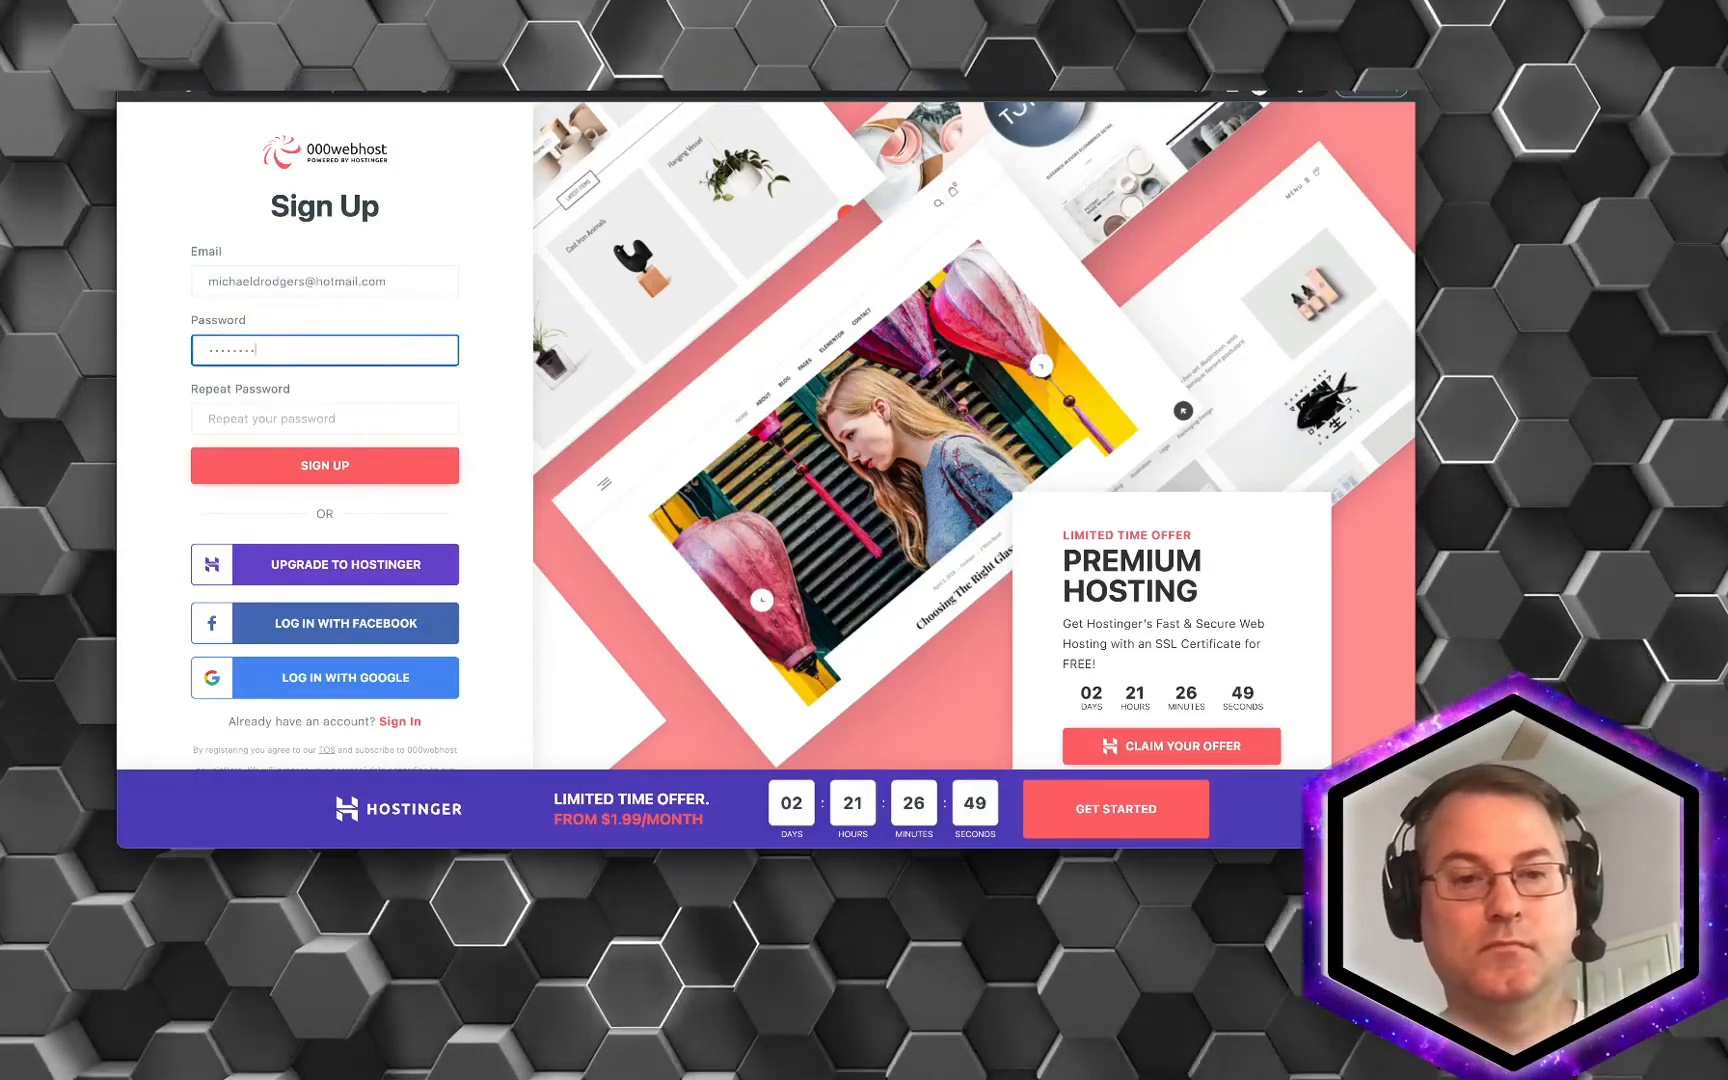
text(••••••••••)
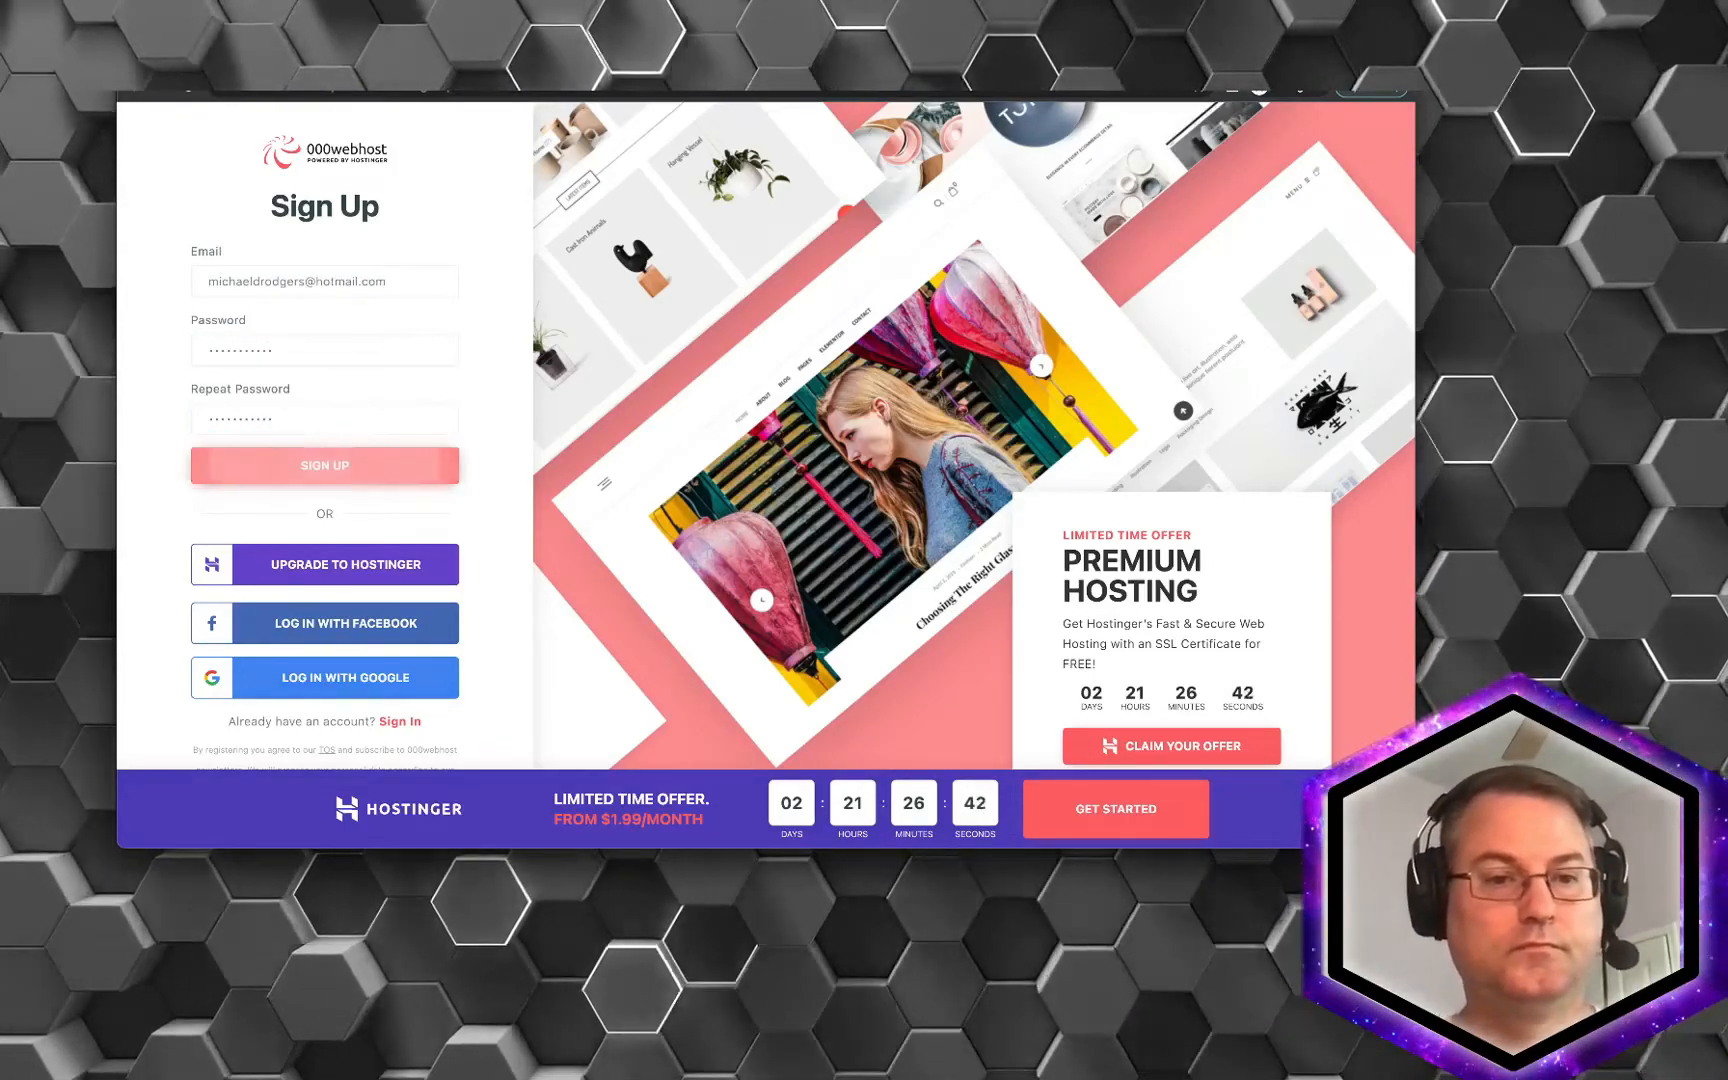
click(324, 464)
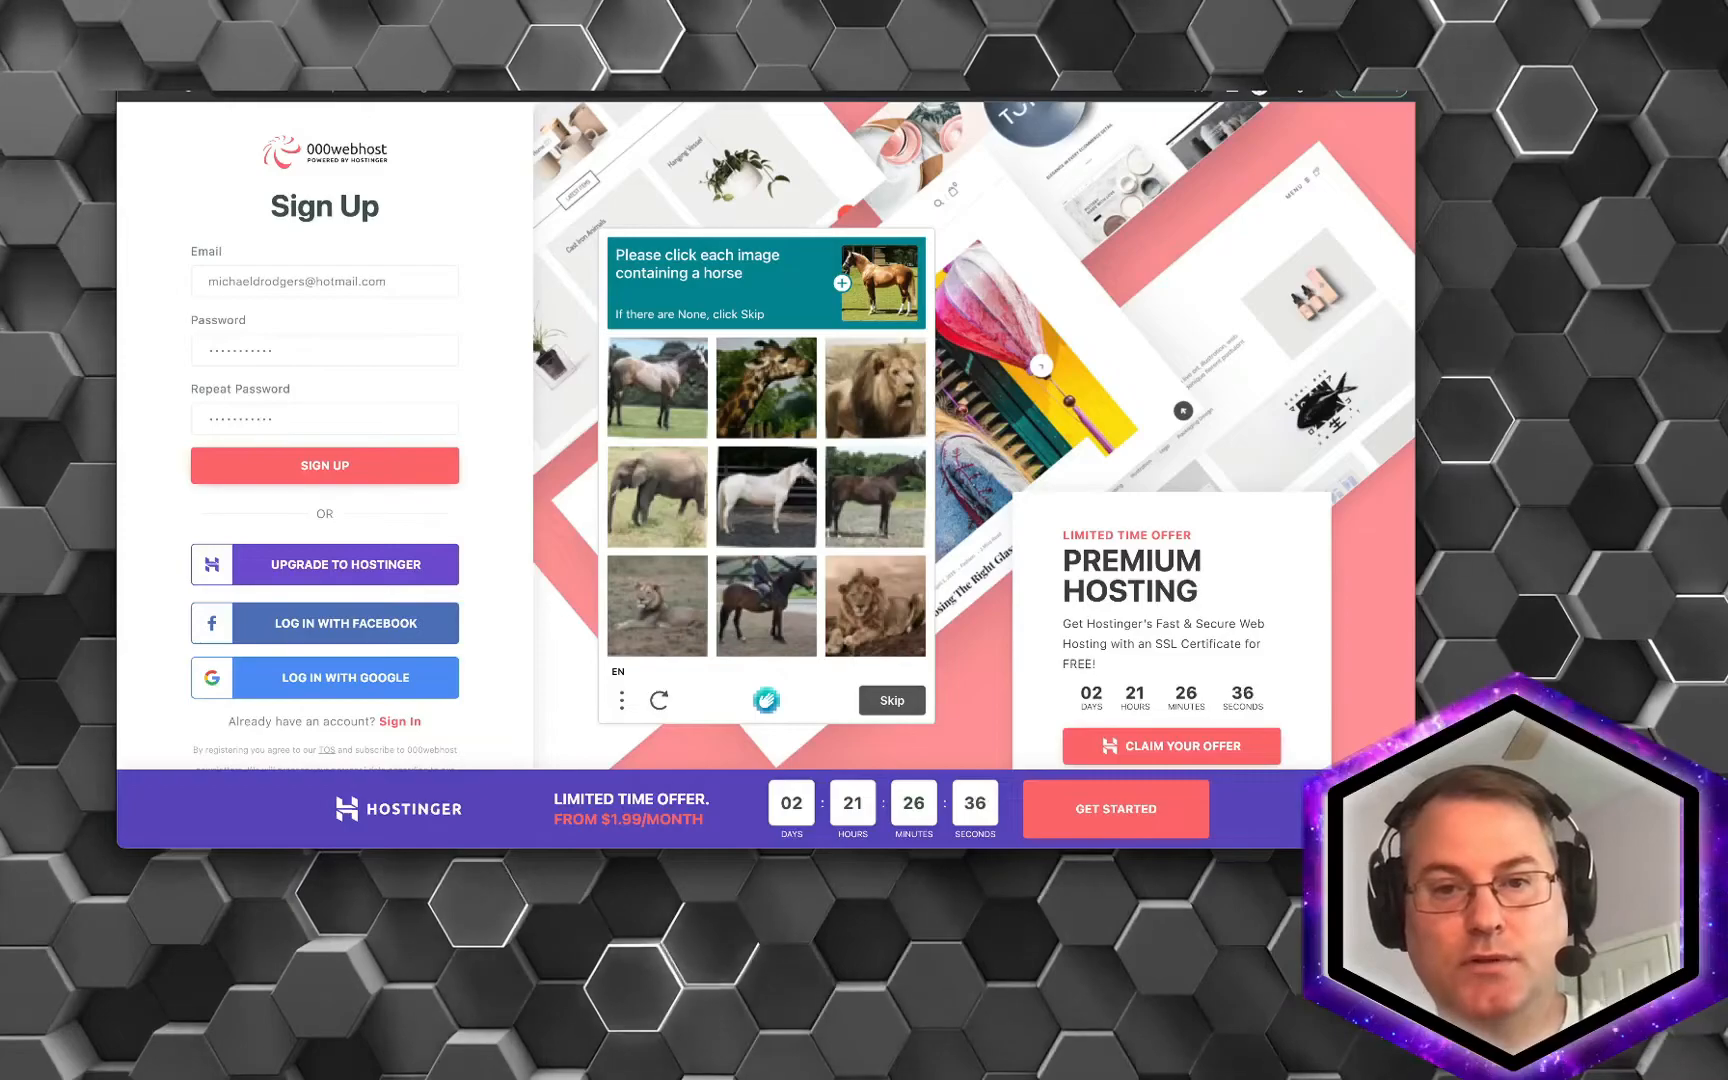
- Pass the picture check by selecting the horse images and verifying
click(656, 386)
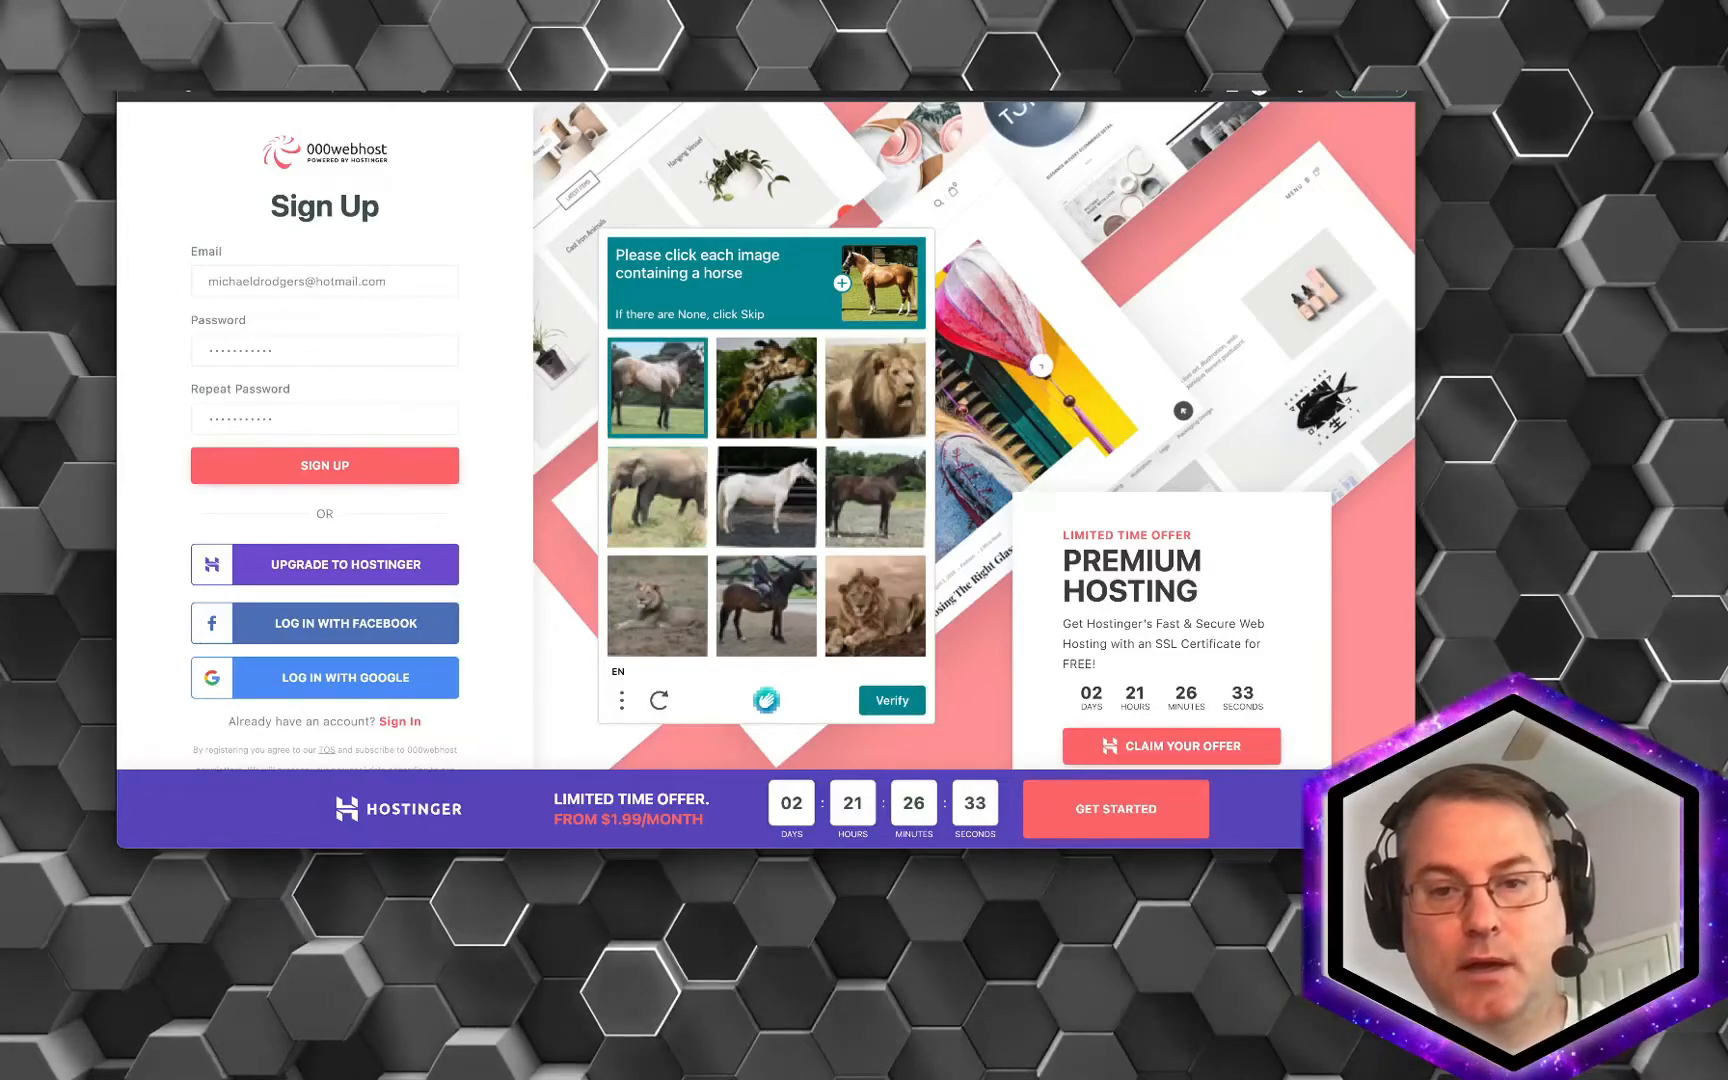
click(766, 496)
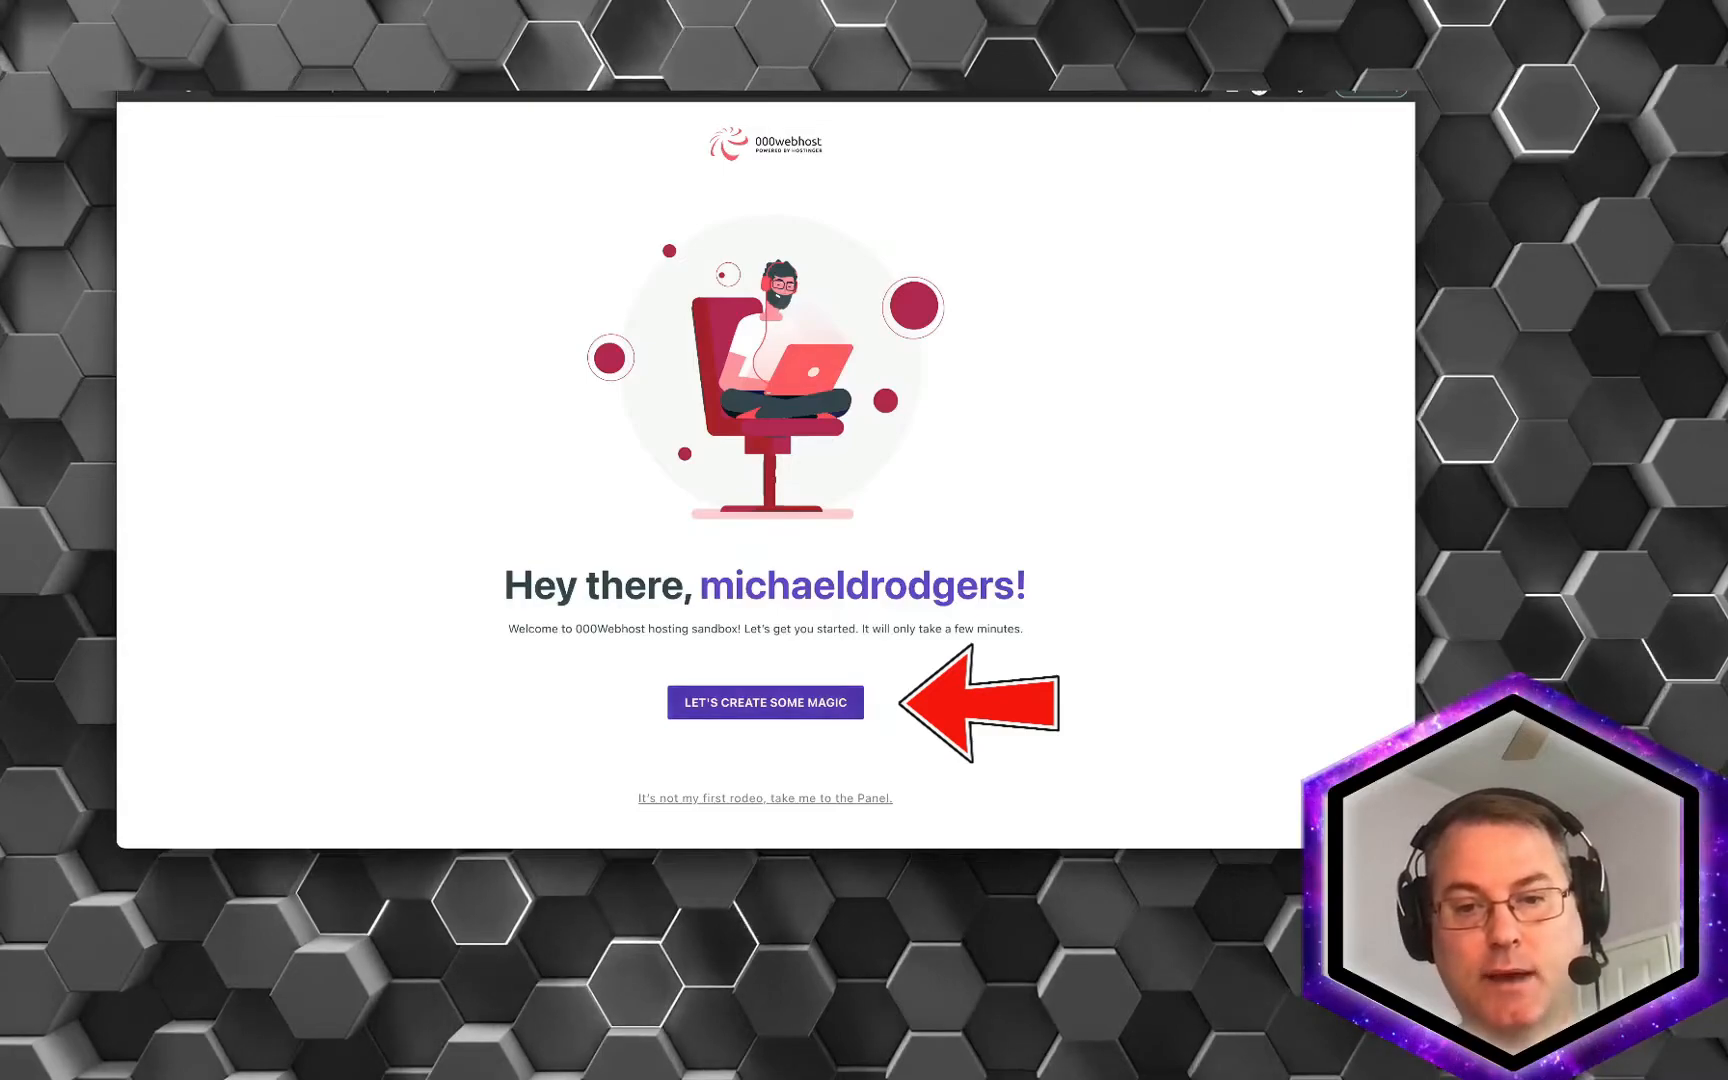
- Begin onboarding, choose 'Learn Web Development' as the aim and continue to project naming
click(764, 702)
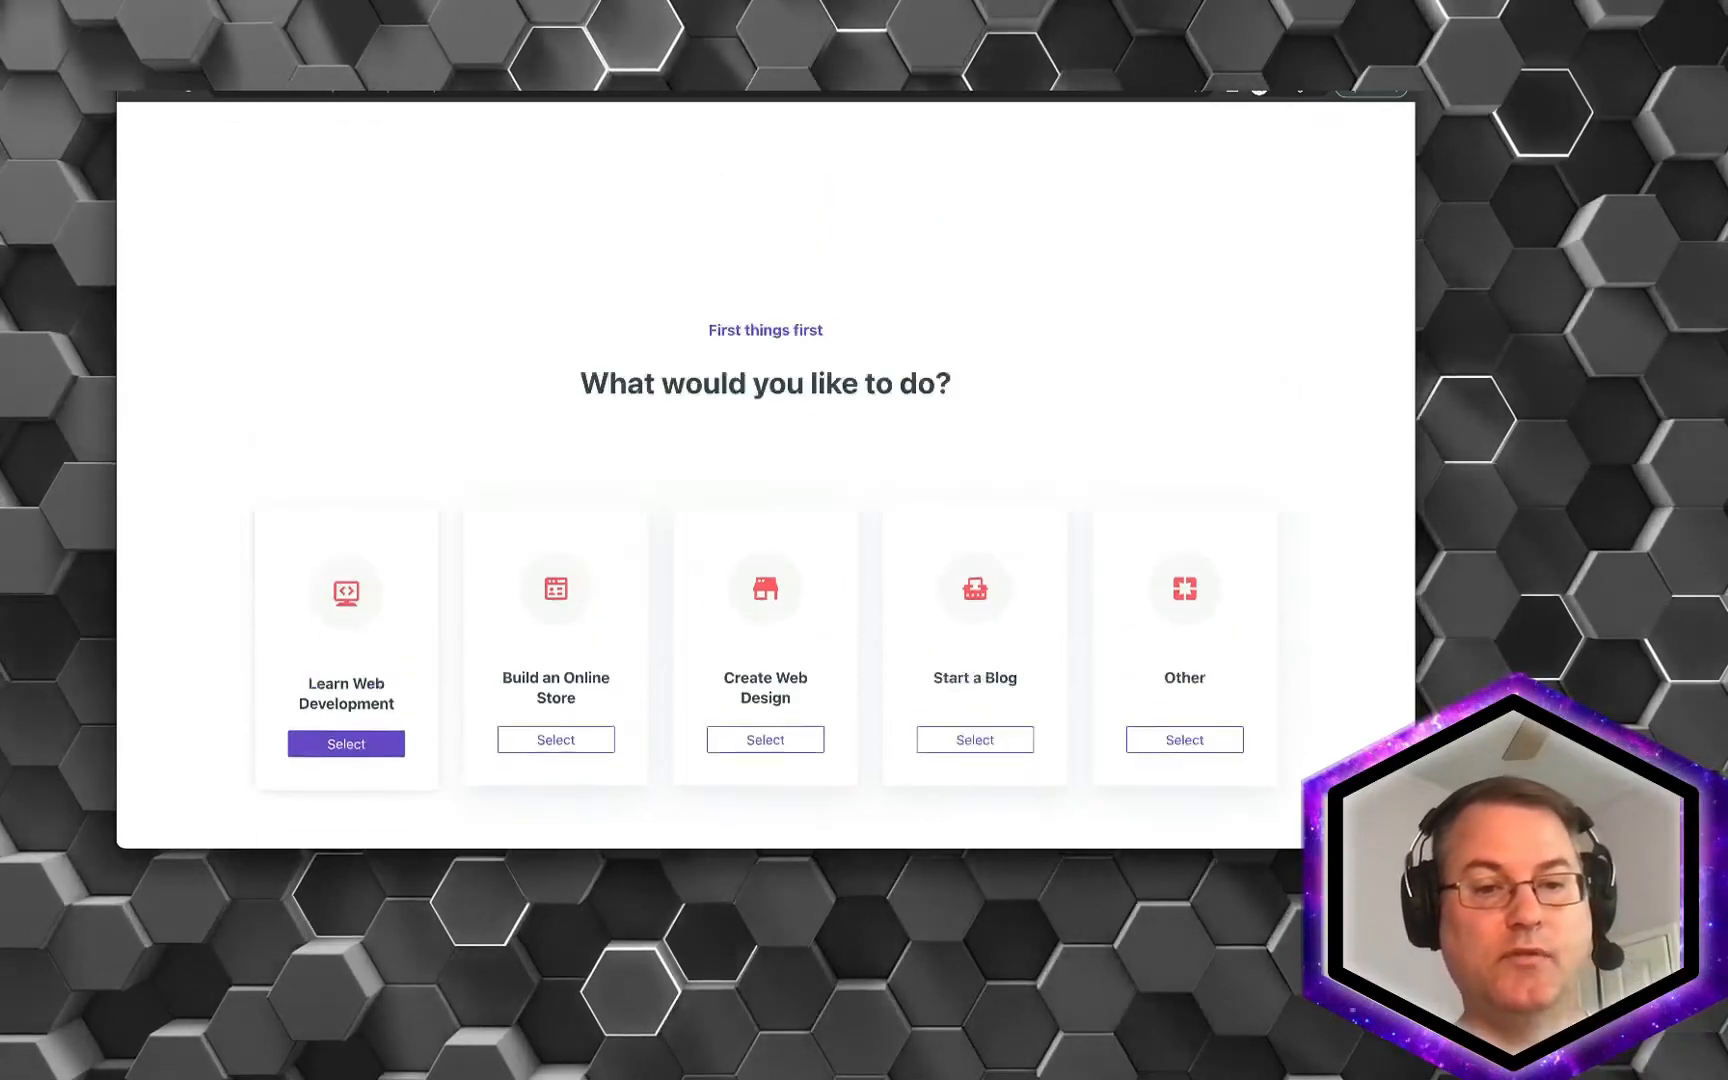
click(344, 742)
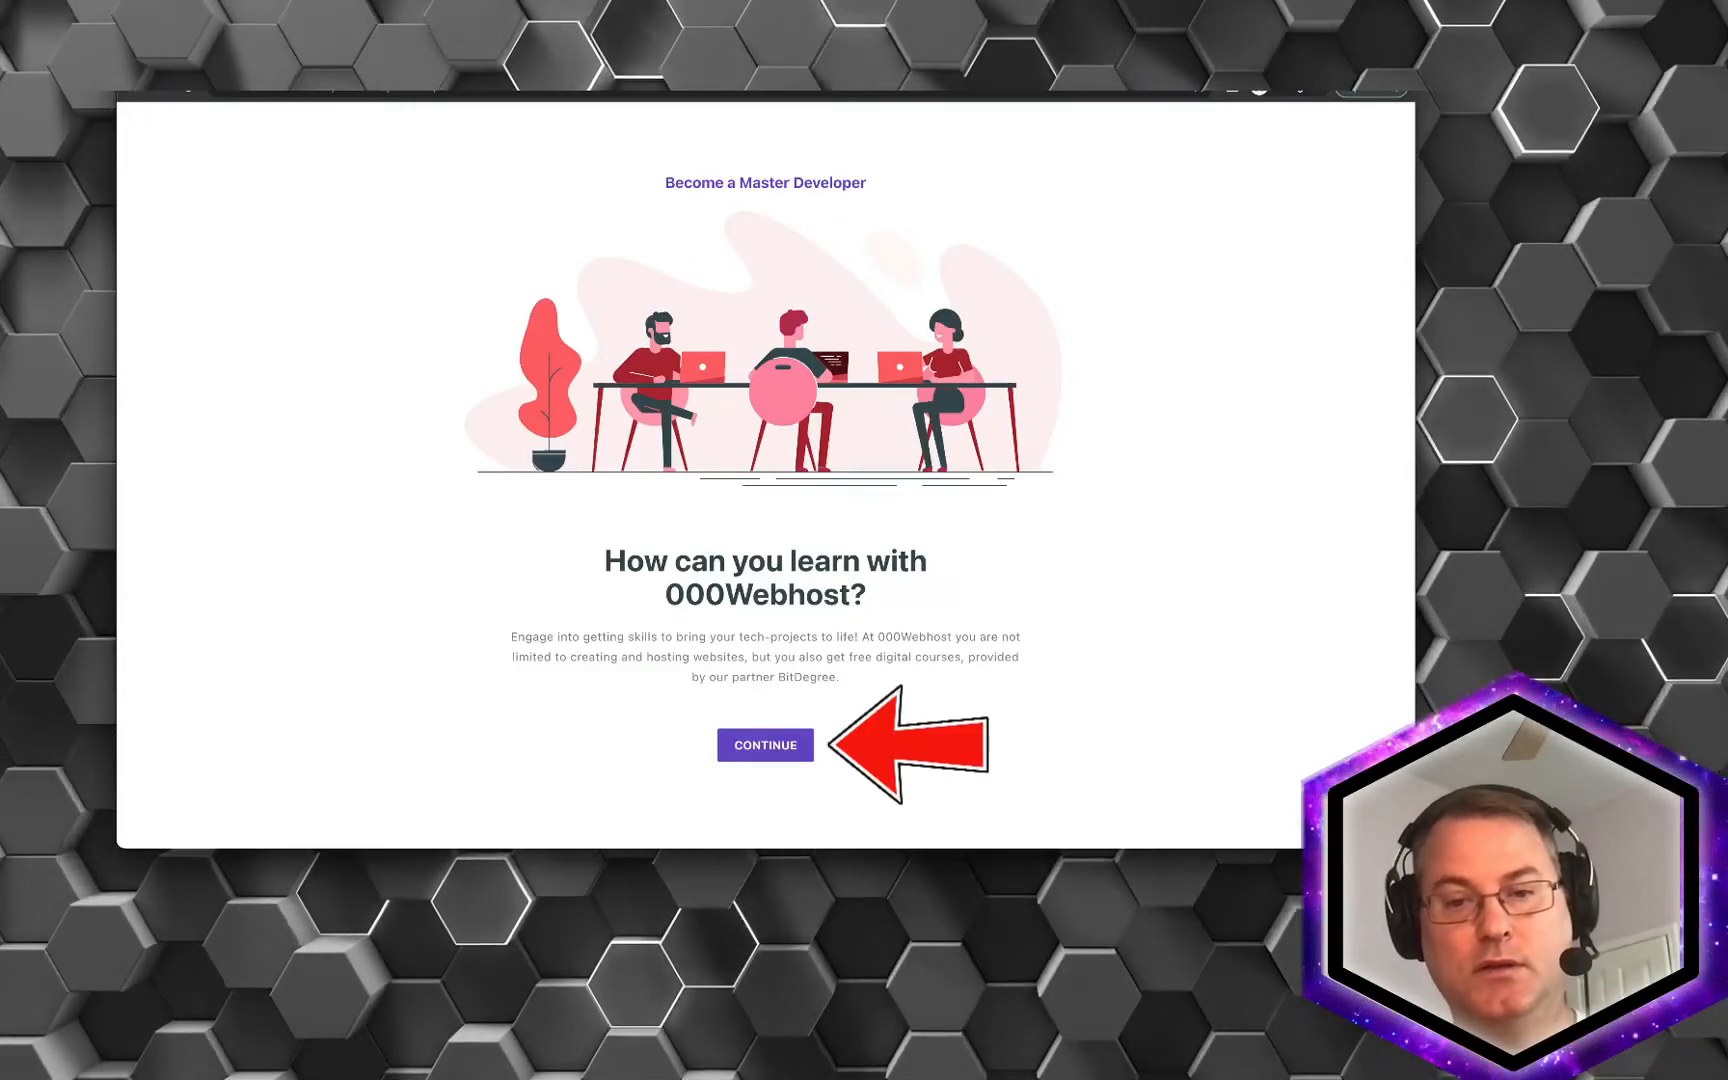
click(764, 744)
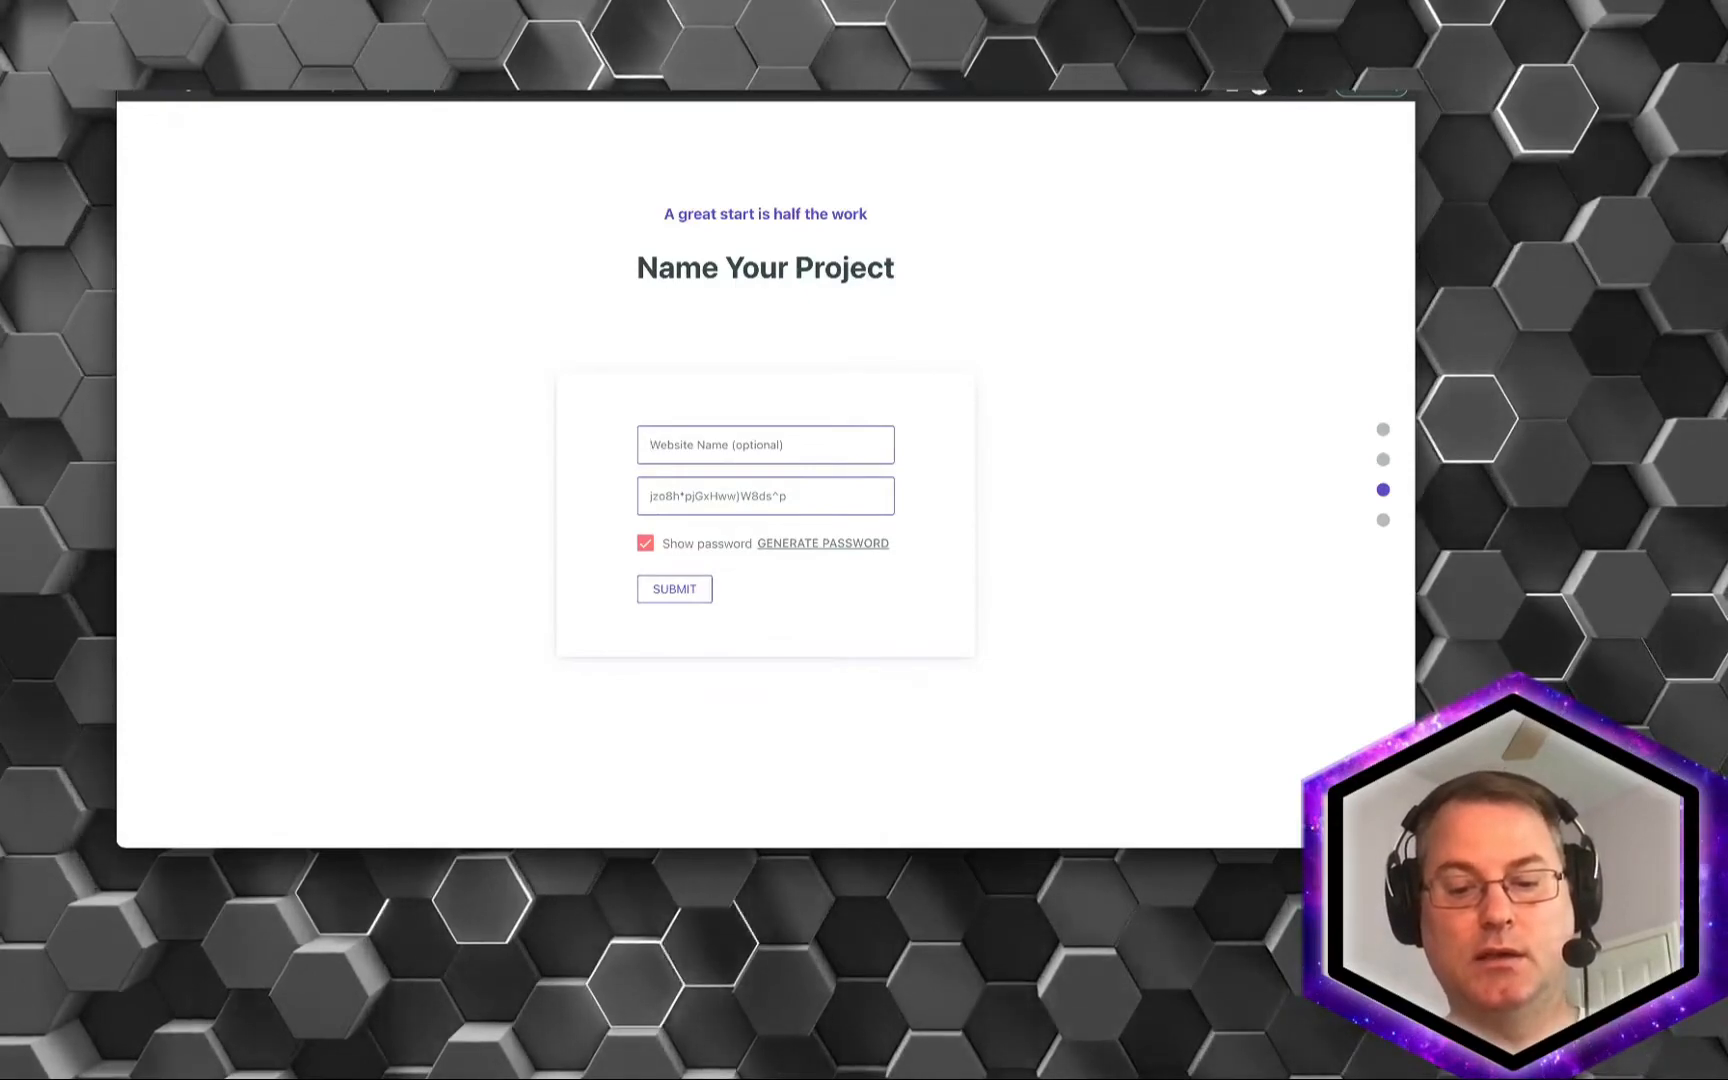
- Name the website nmc-css222-rodgers and submit the project details
text(nms-)
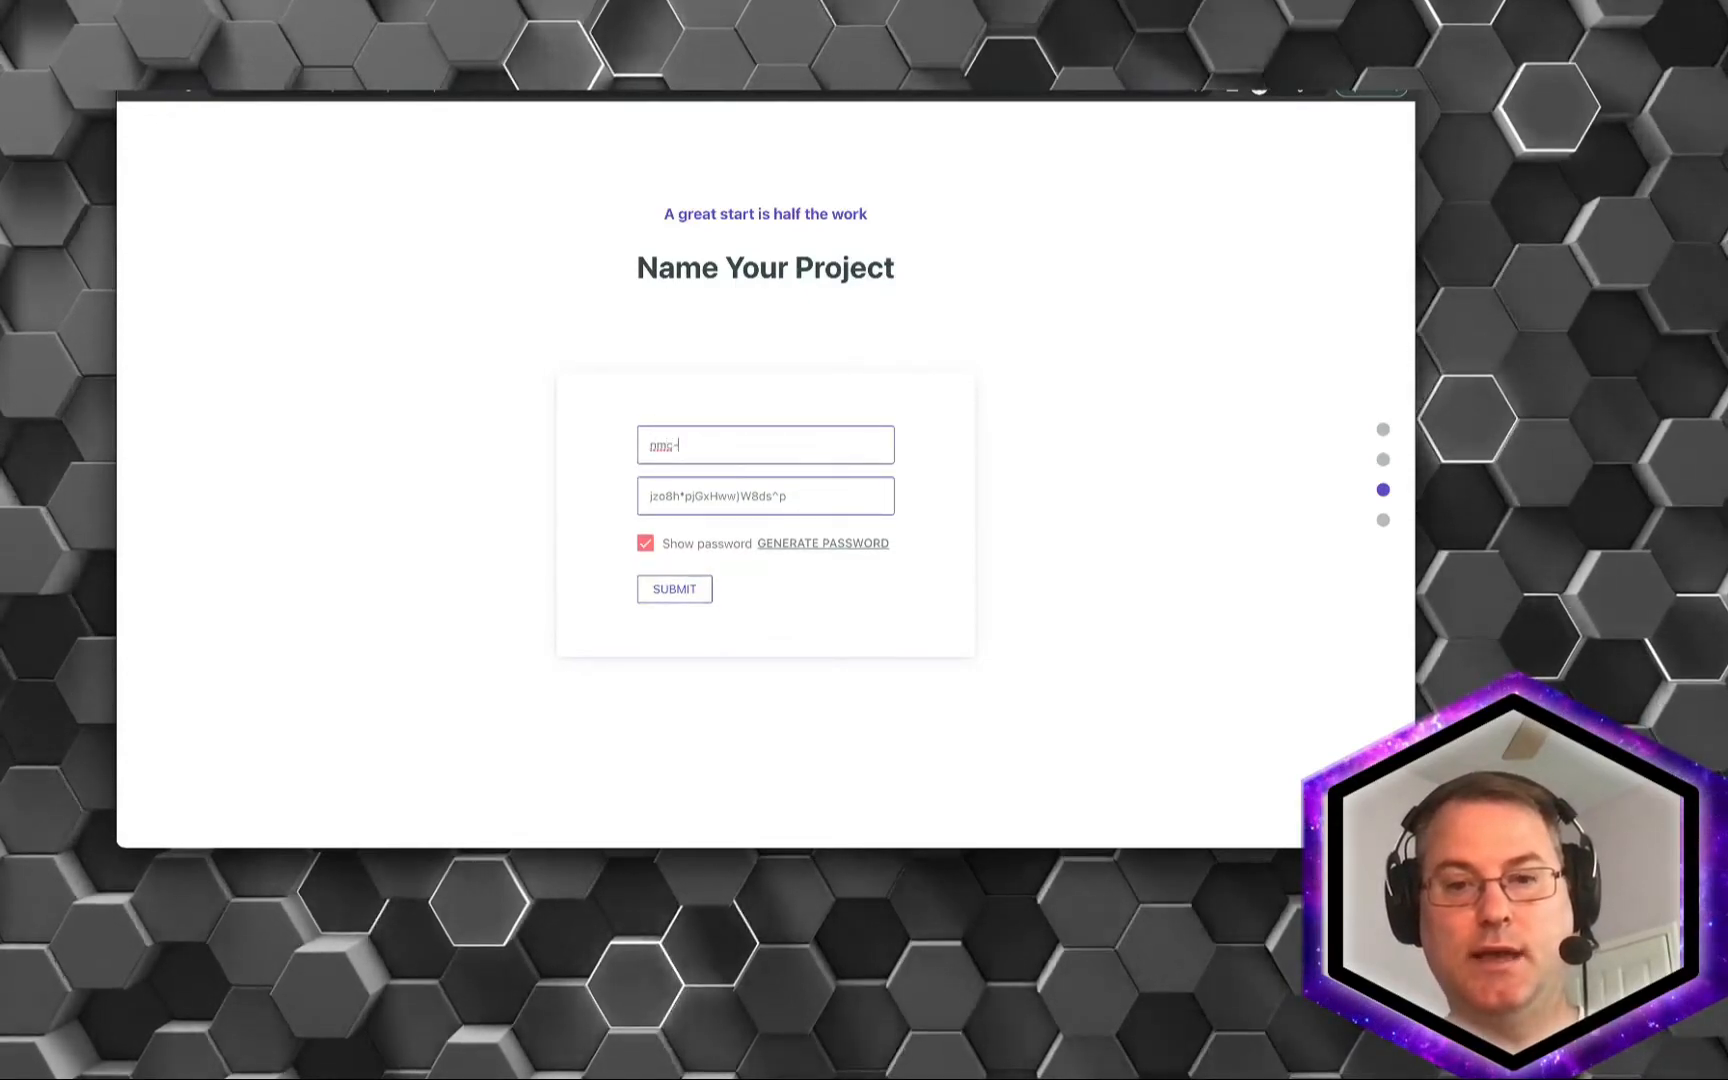
text(css22)
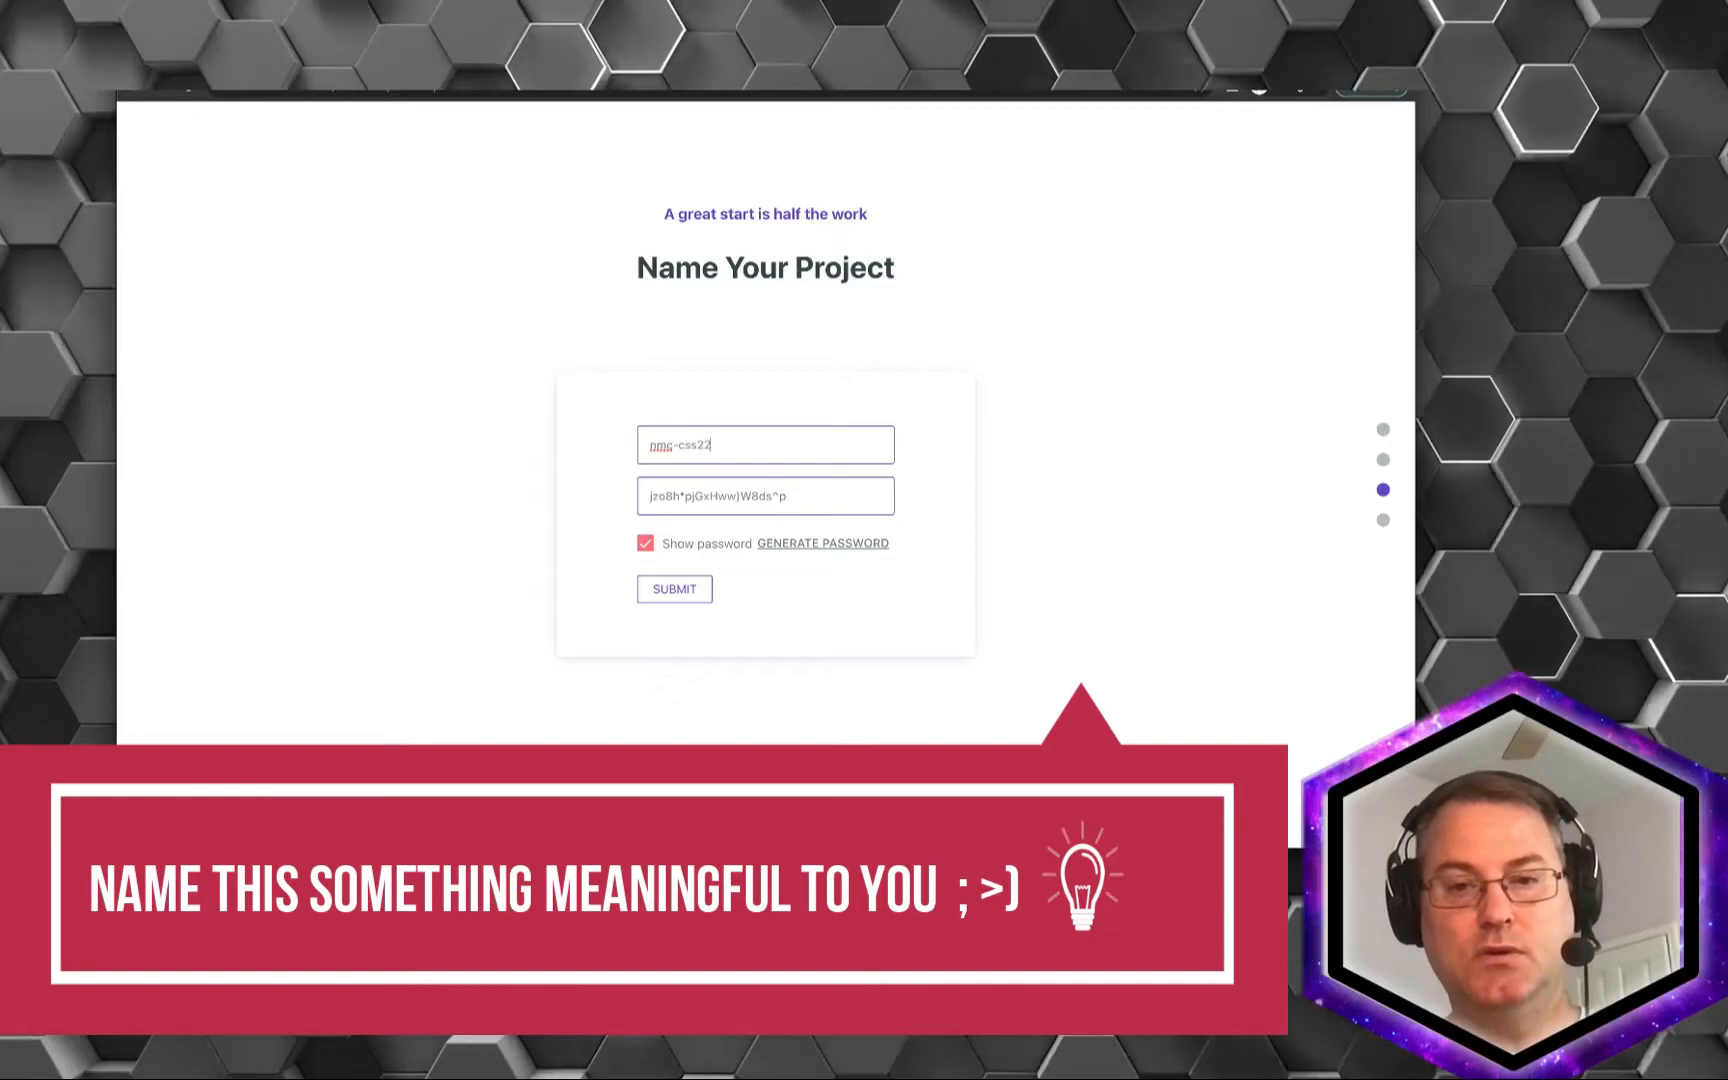
text(2-rodgers)
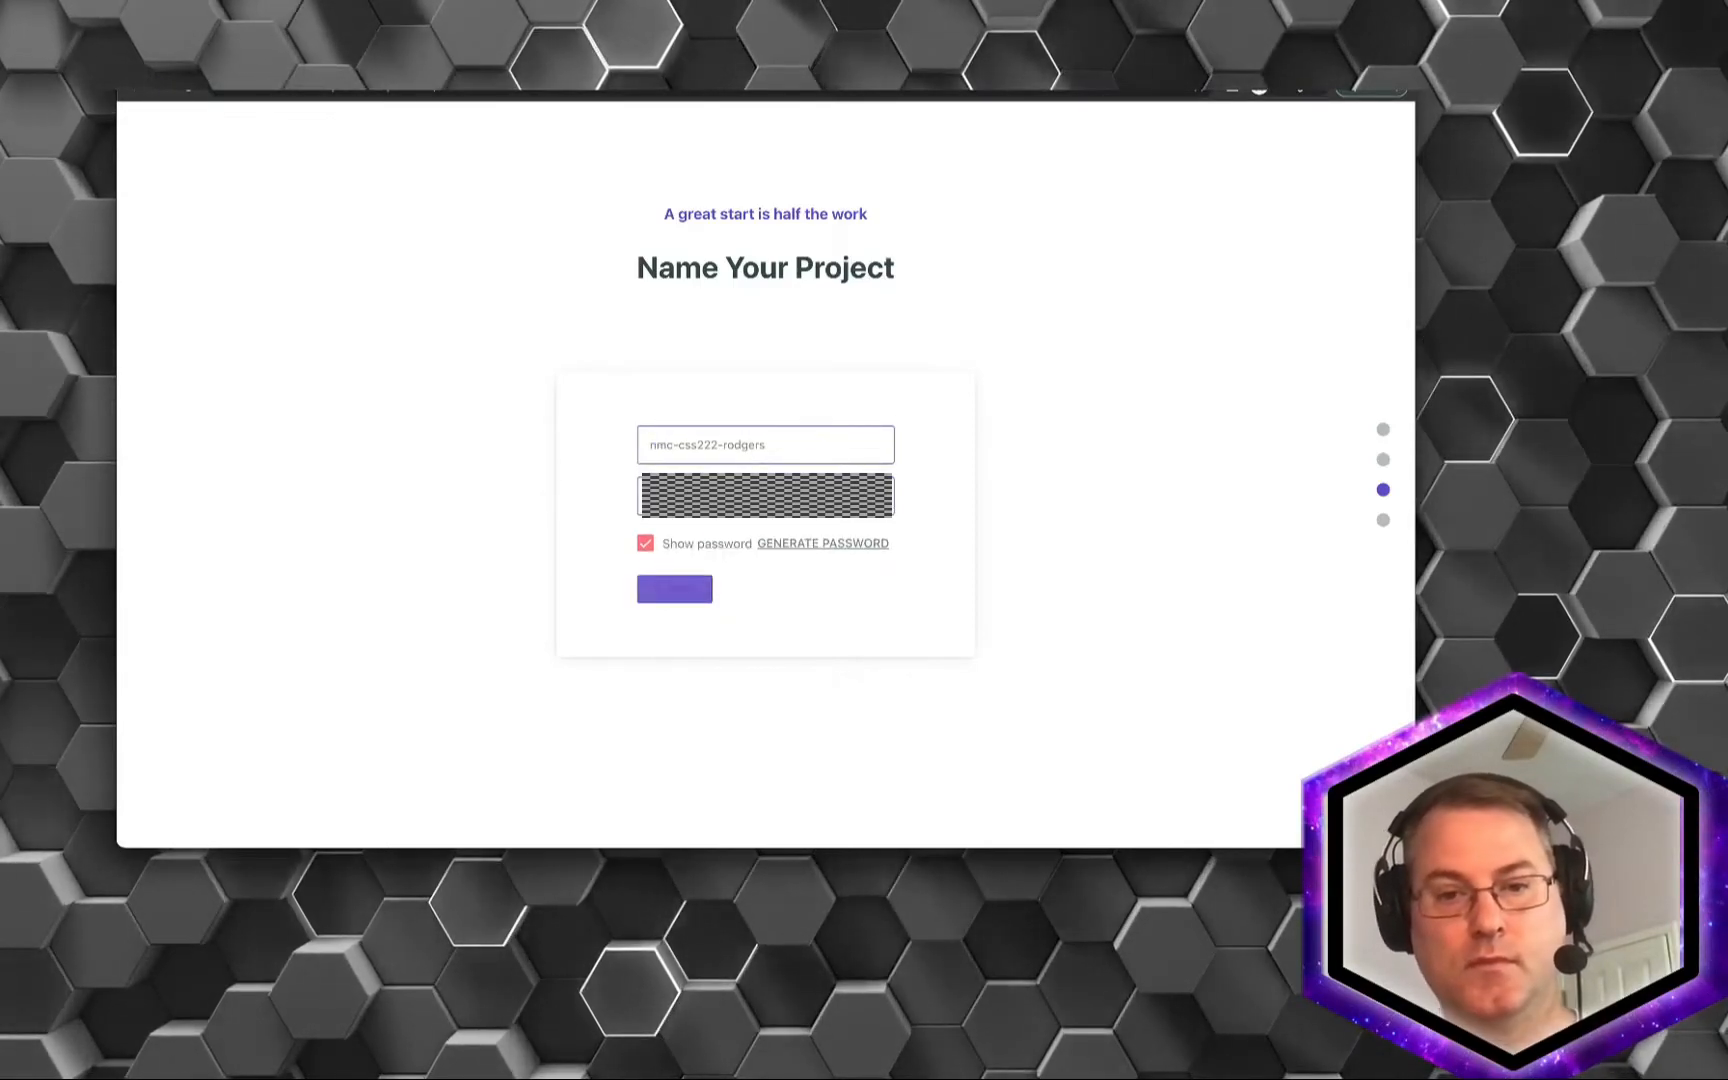
click(674, 588)
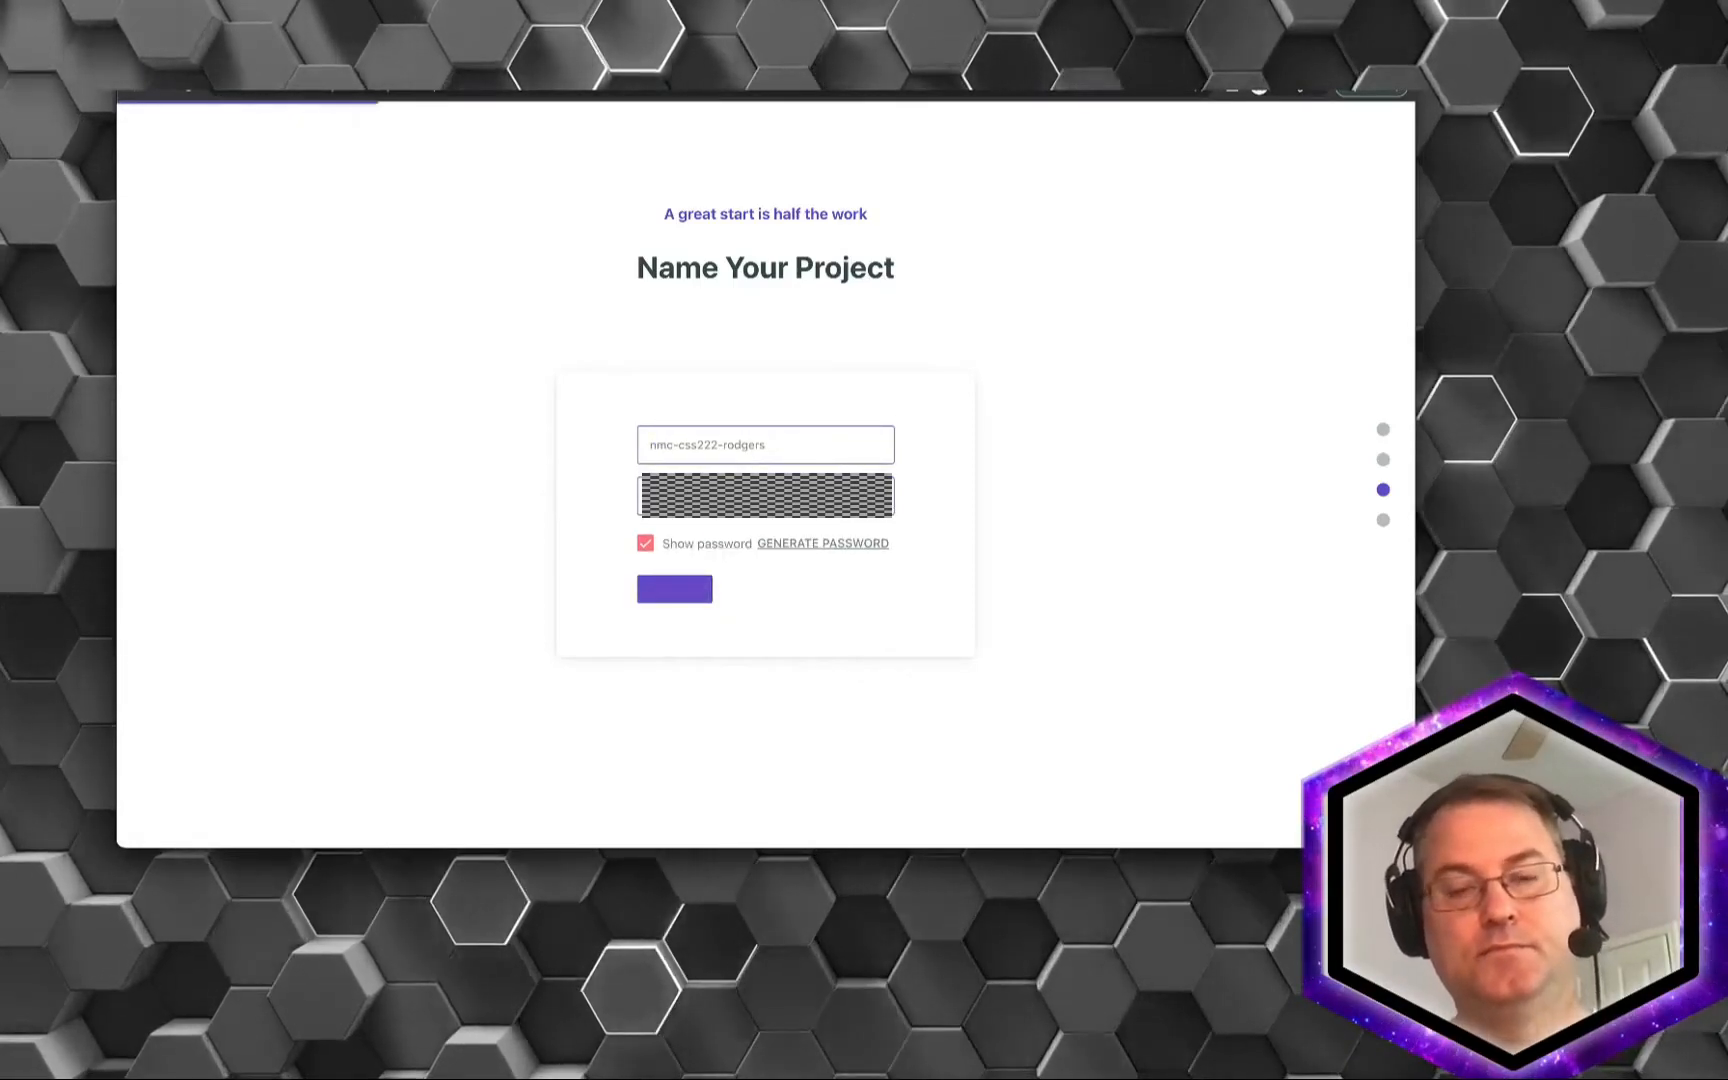
click(674, 588)
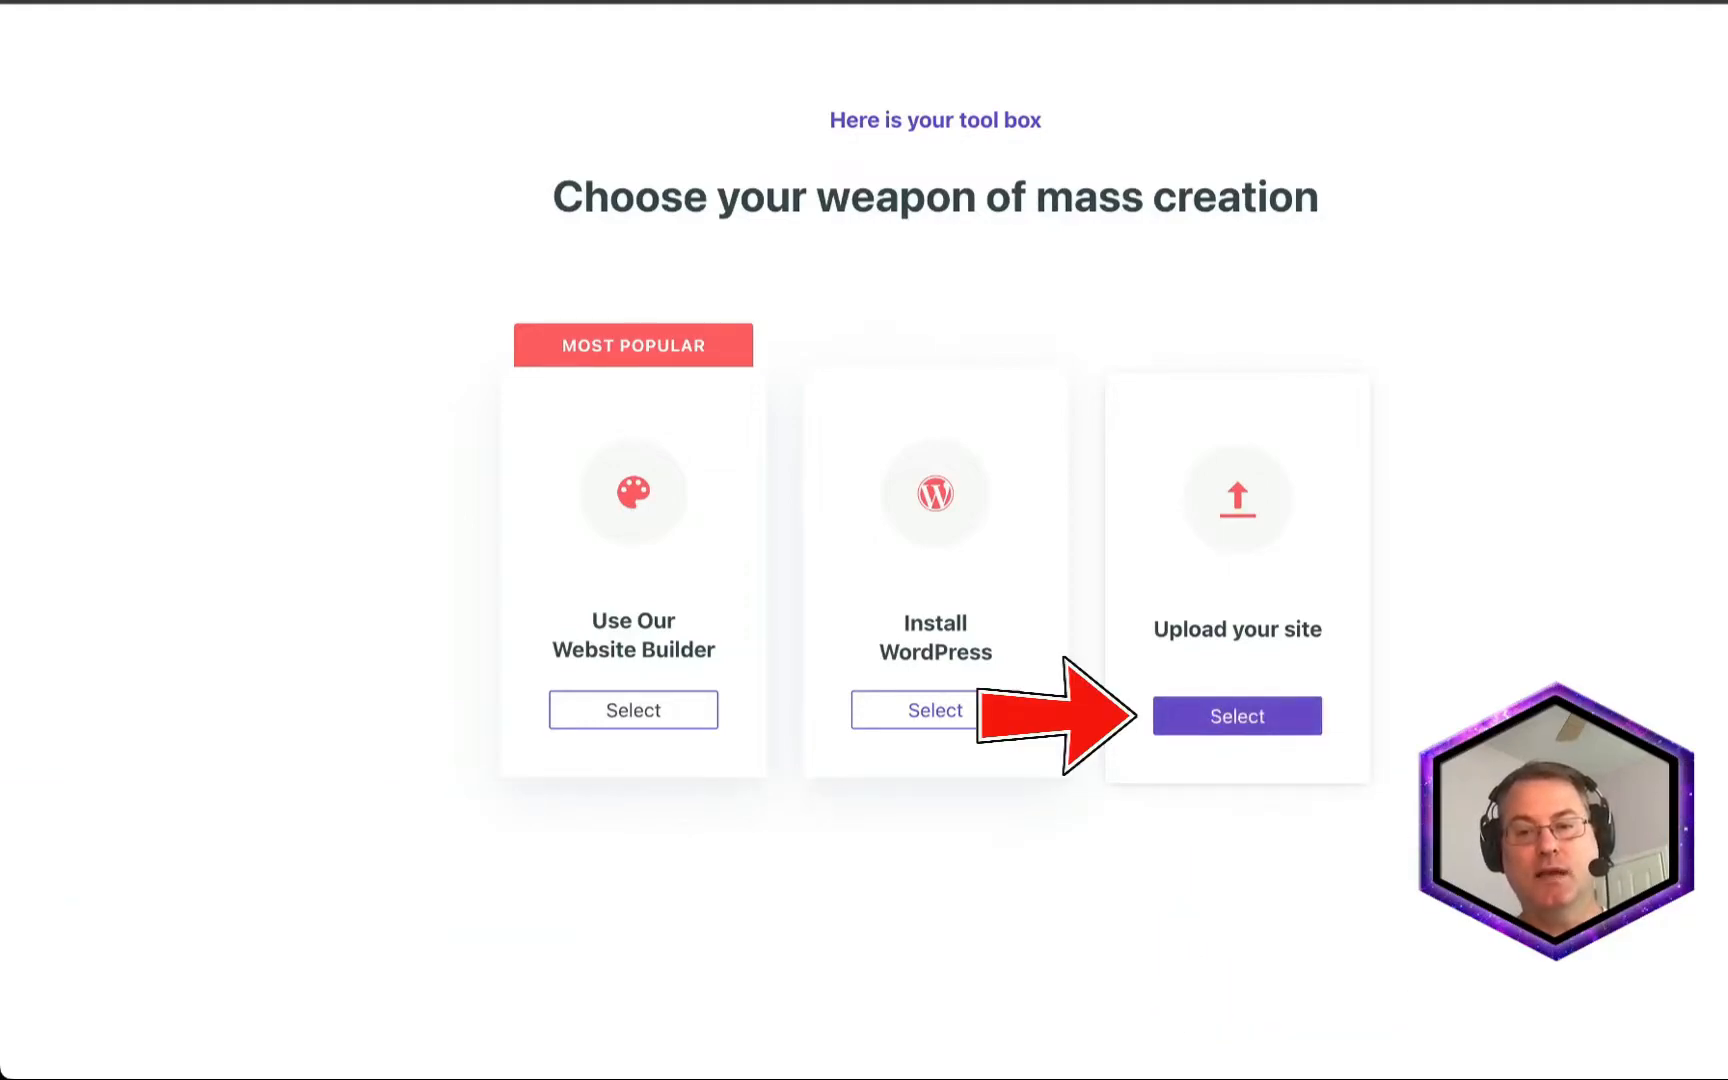
- Select 'Upload your site' instead of the website builder or WordPress
click(1236, 716)
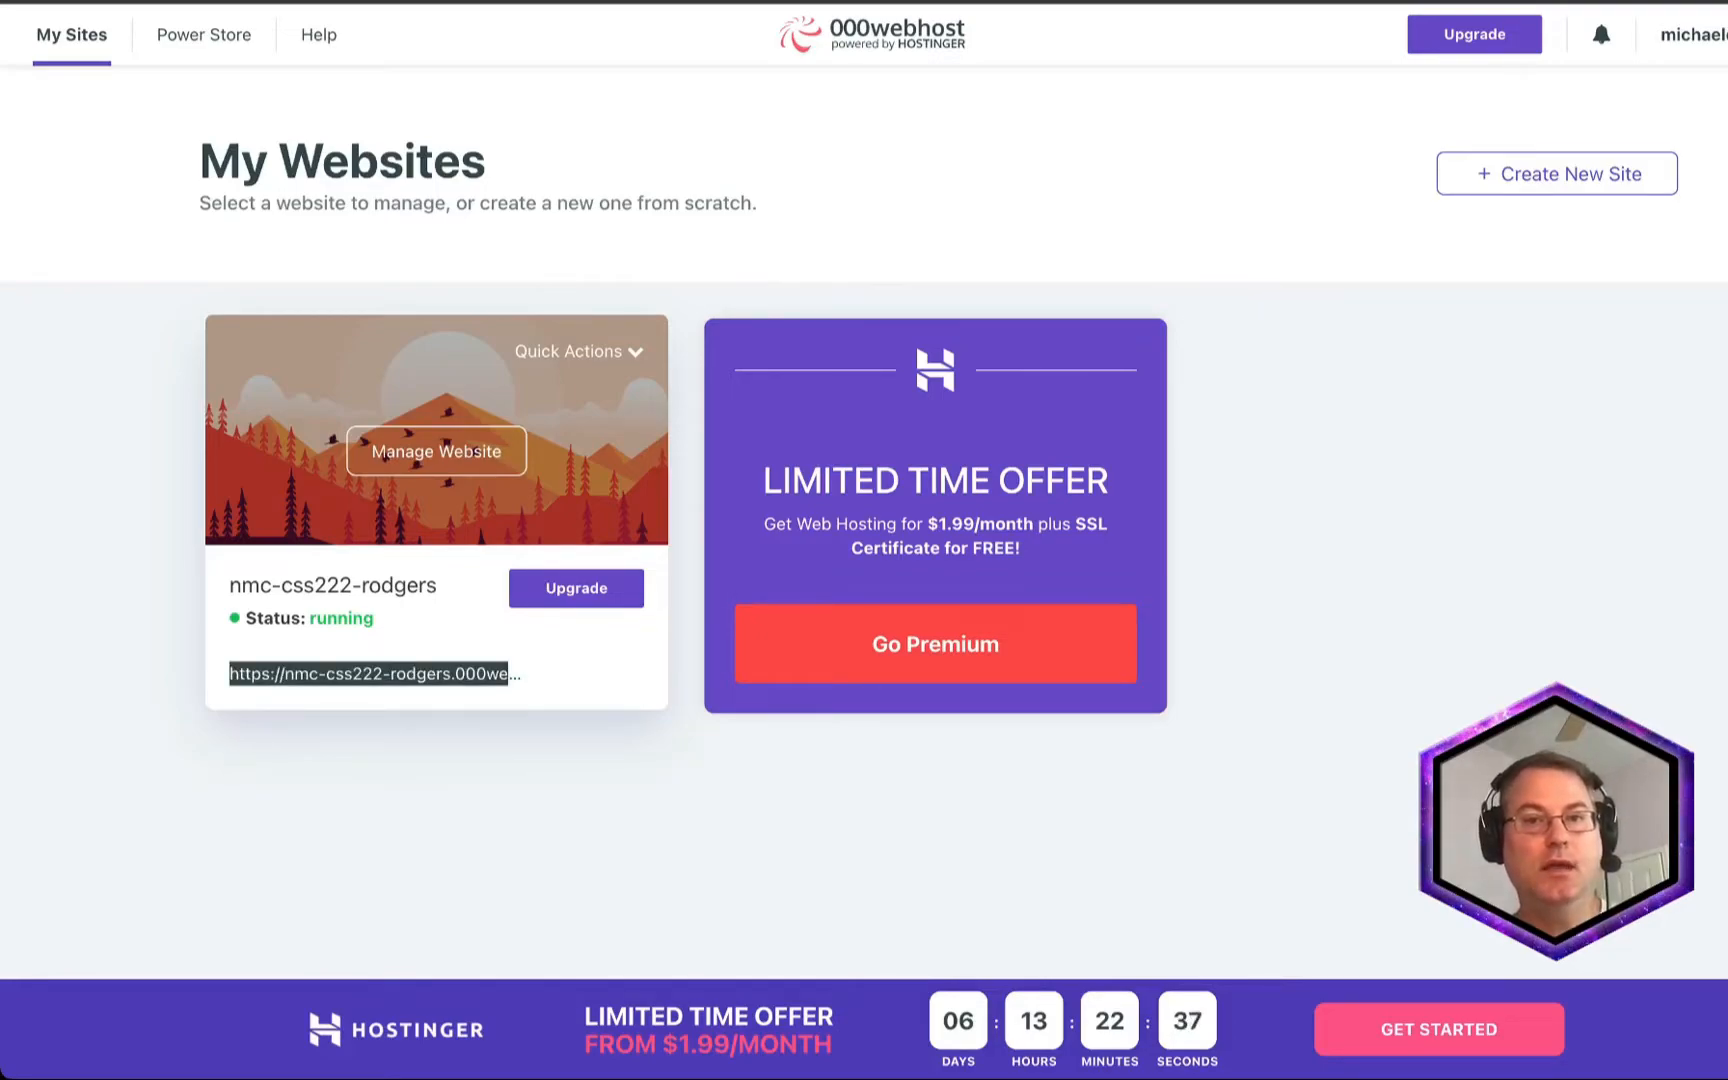
- Open Manage Website for the nmc-css222-rodgers site card
click(372, 674)
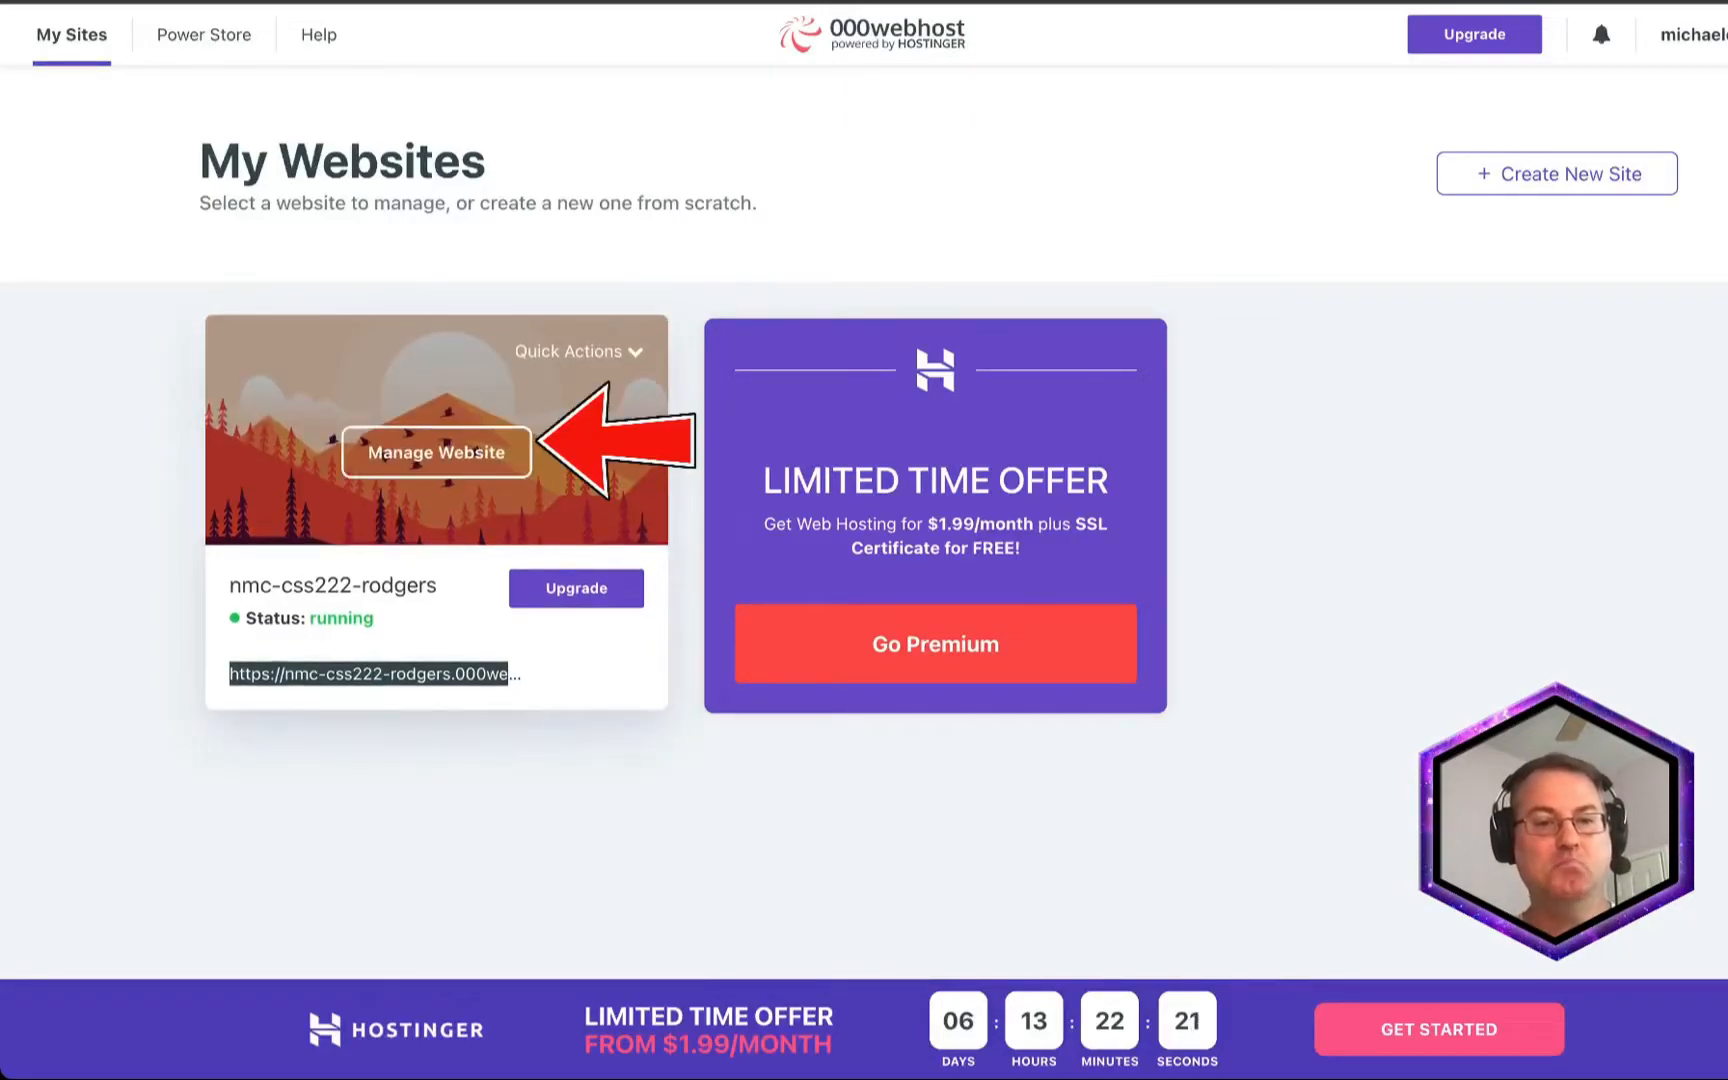
click(436, 452)
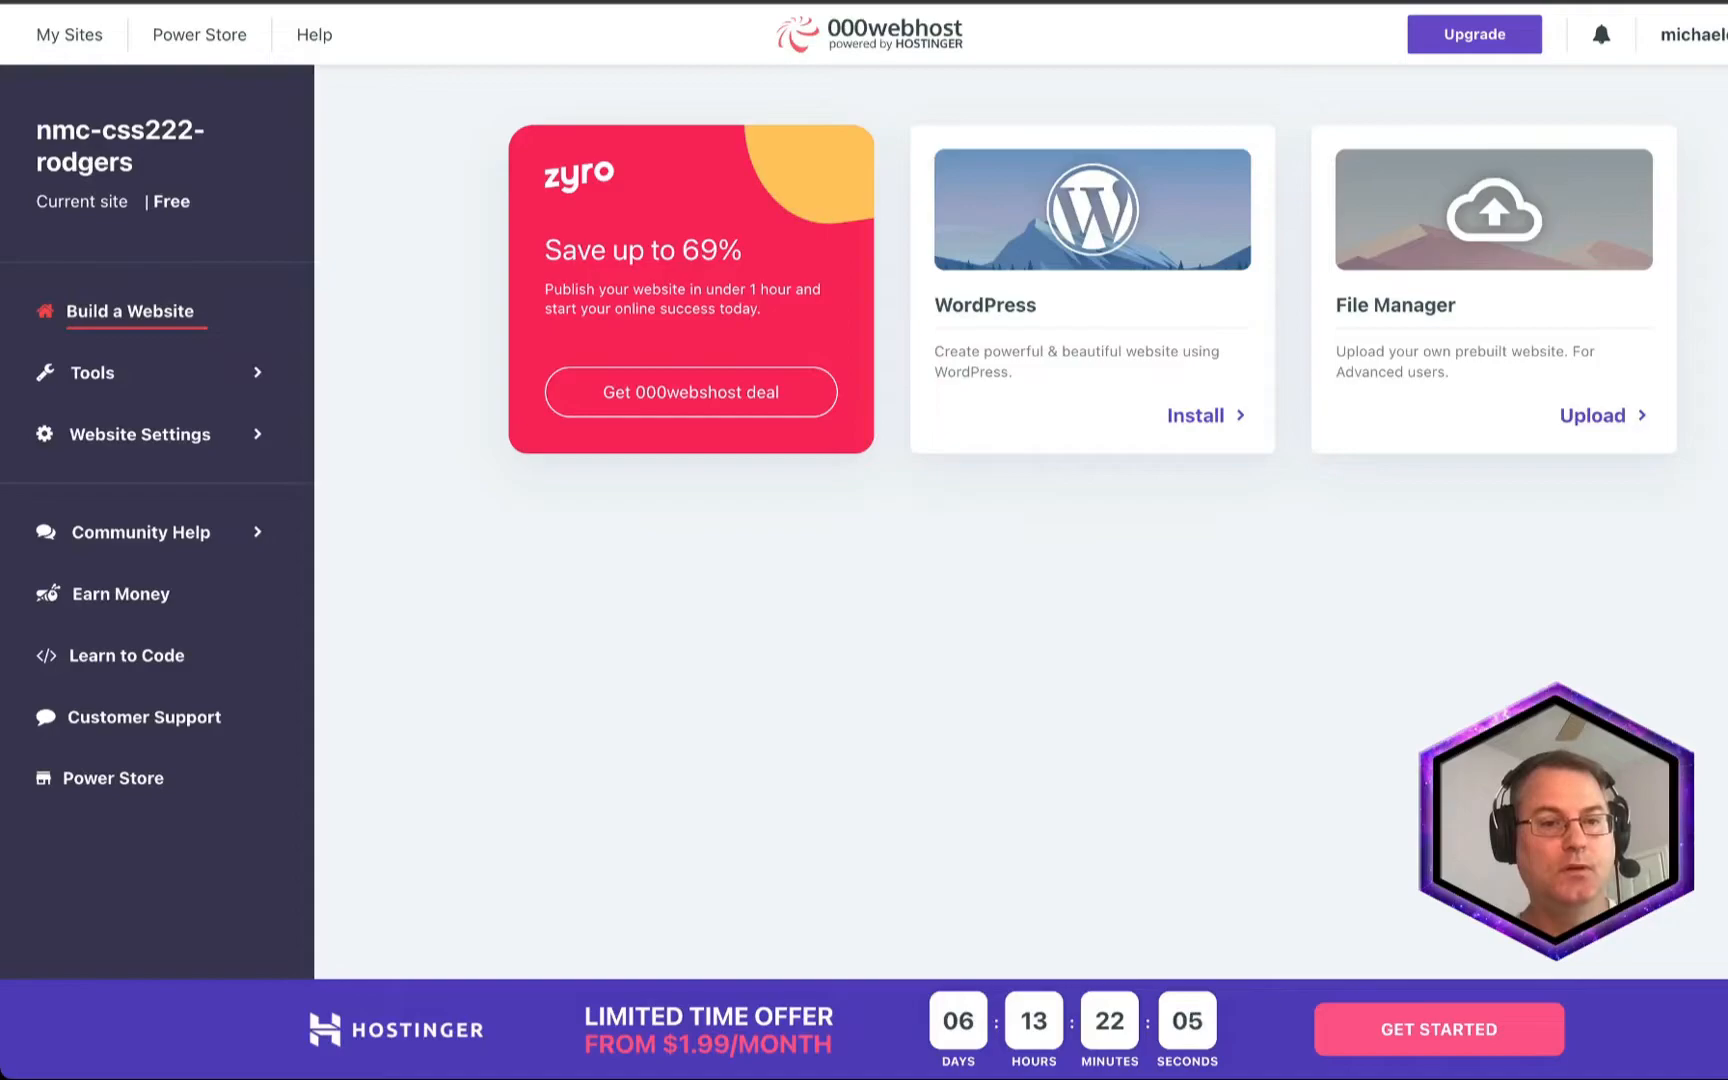
mouse_move(138, 434)
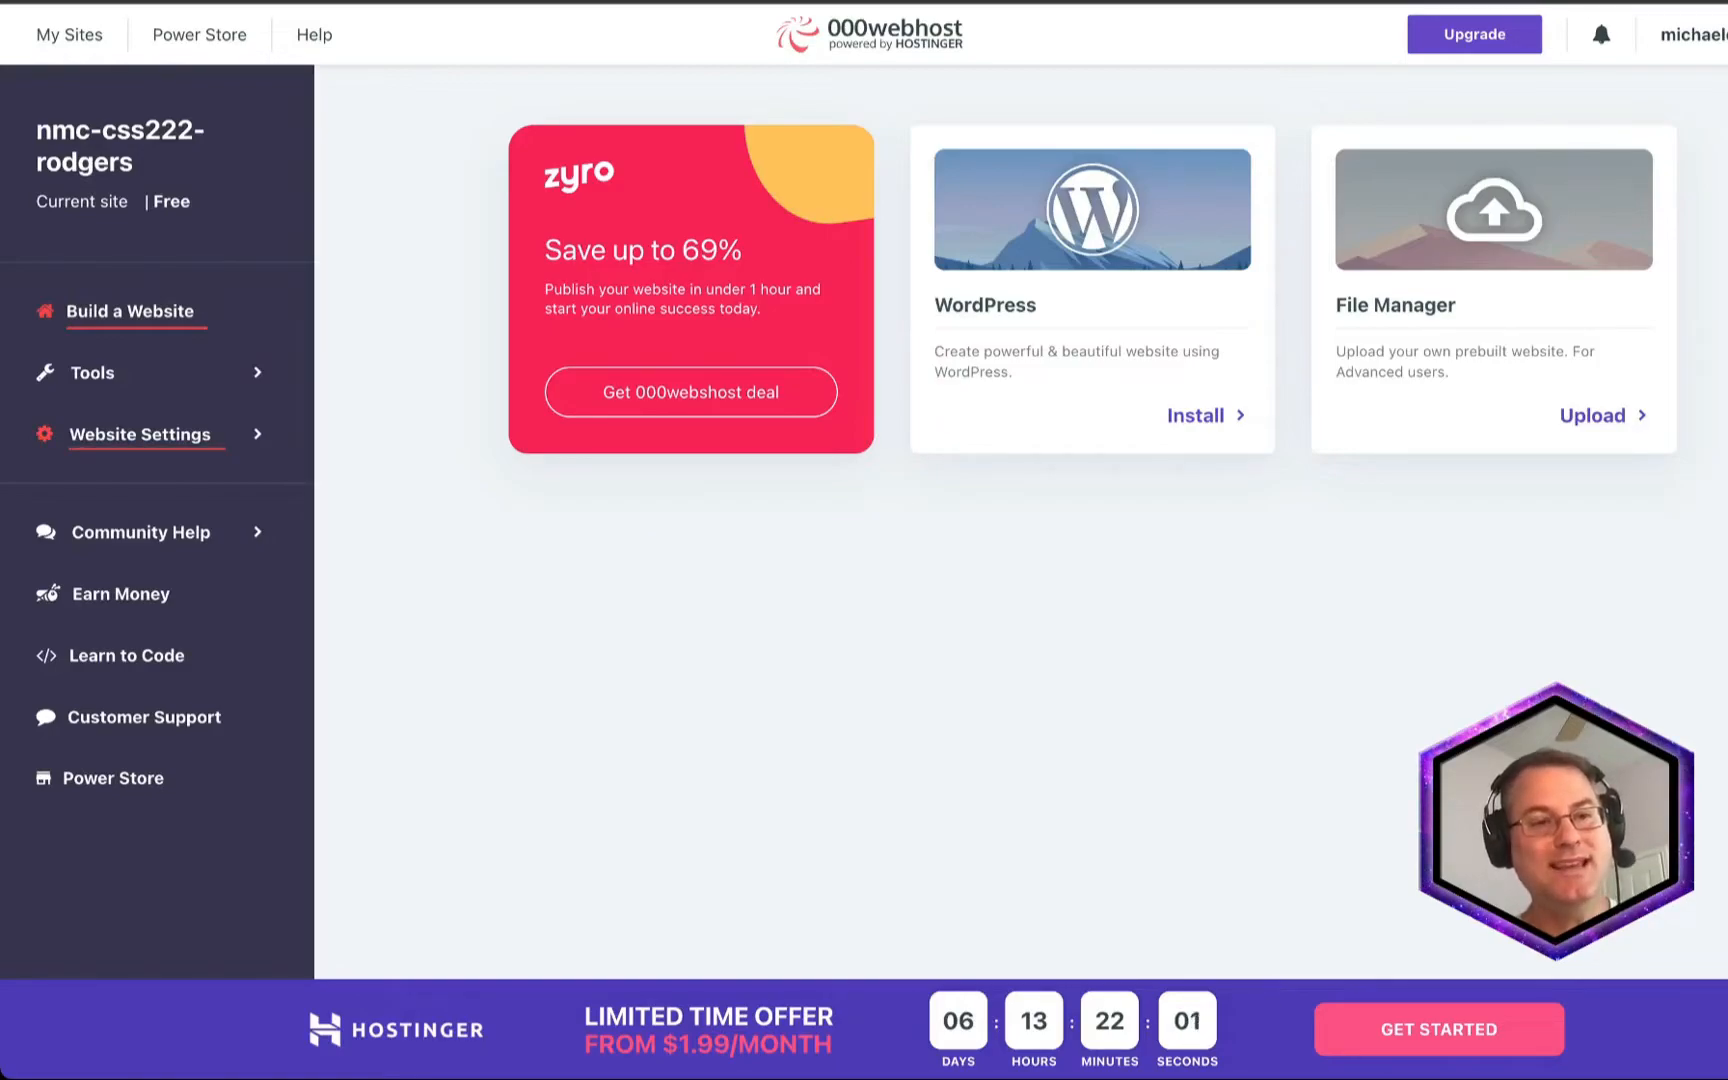
- Reach Website Settings > General, showing FTP host files.000webhost.com, port 21 and username
click(142, 434)
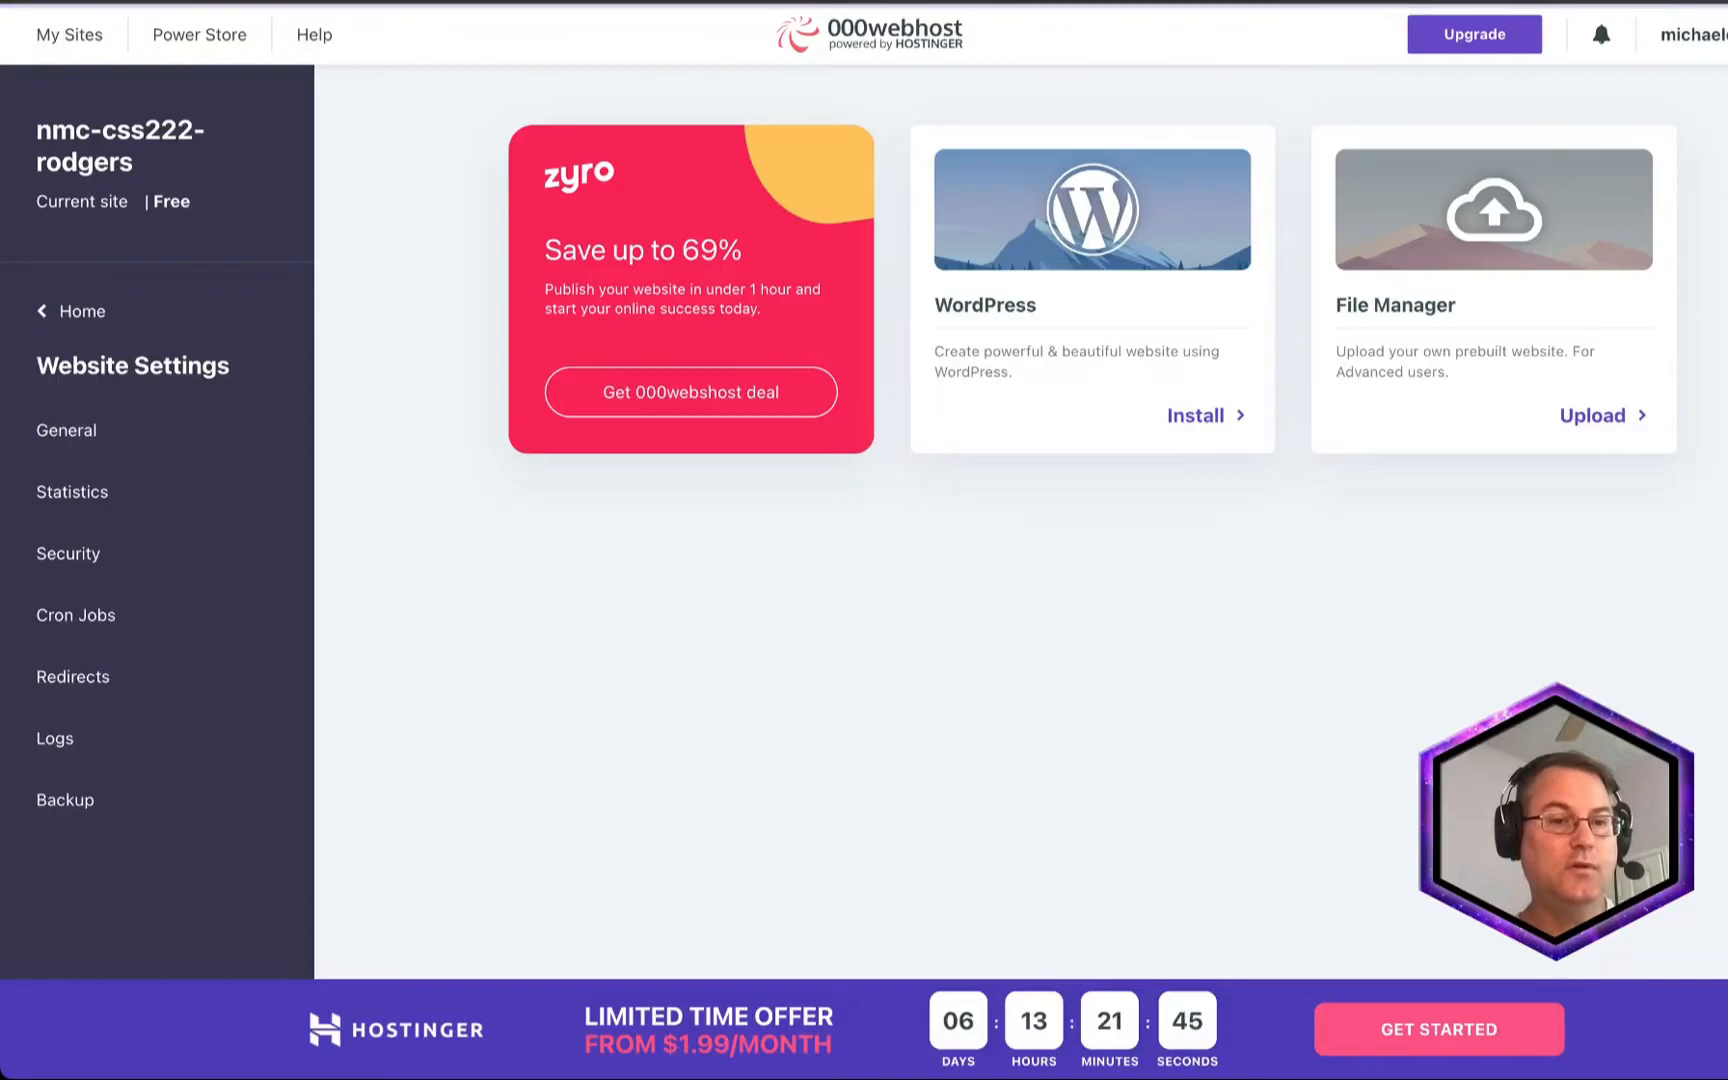
click(70, 310)
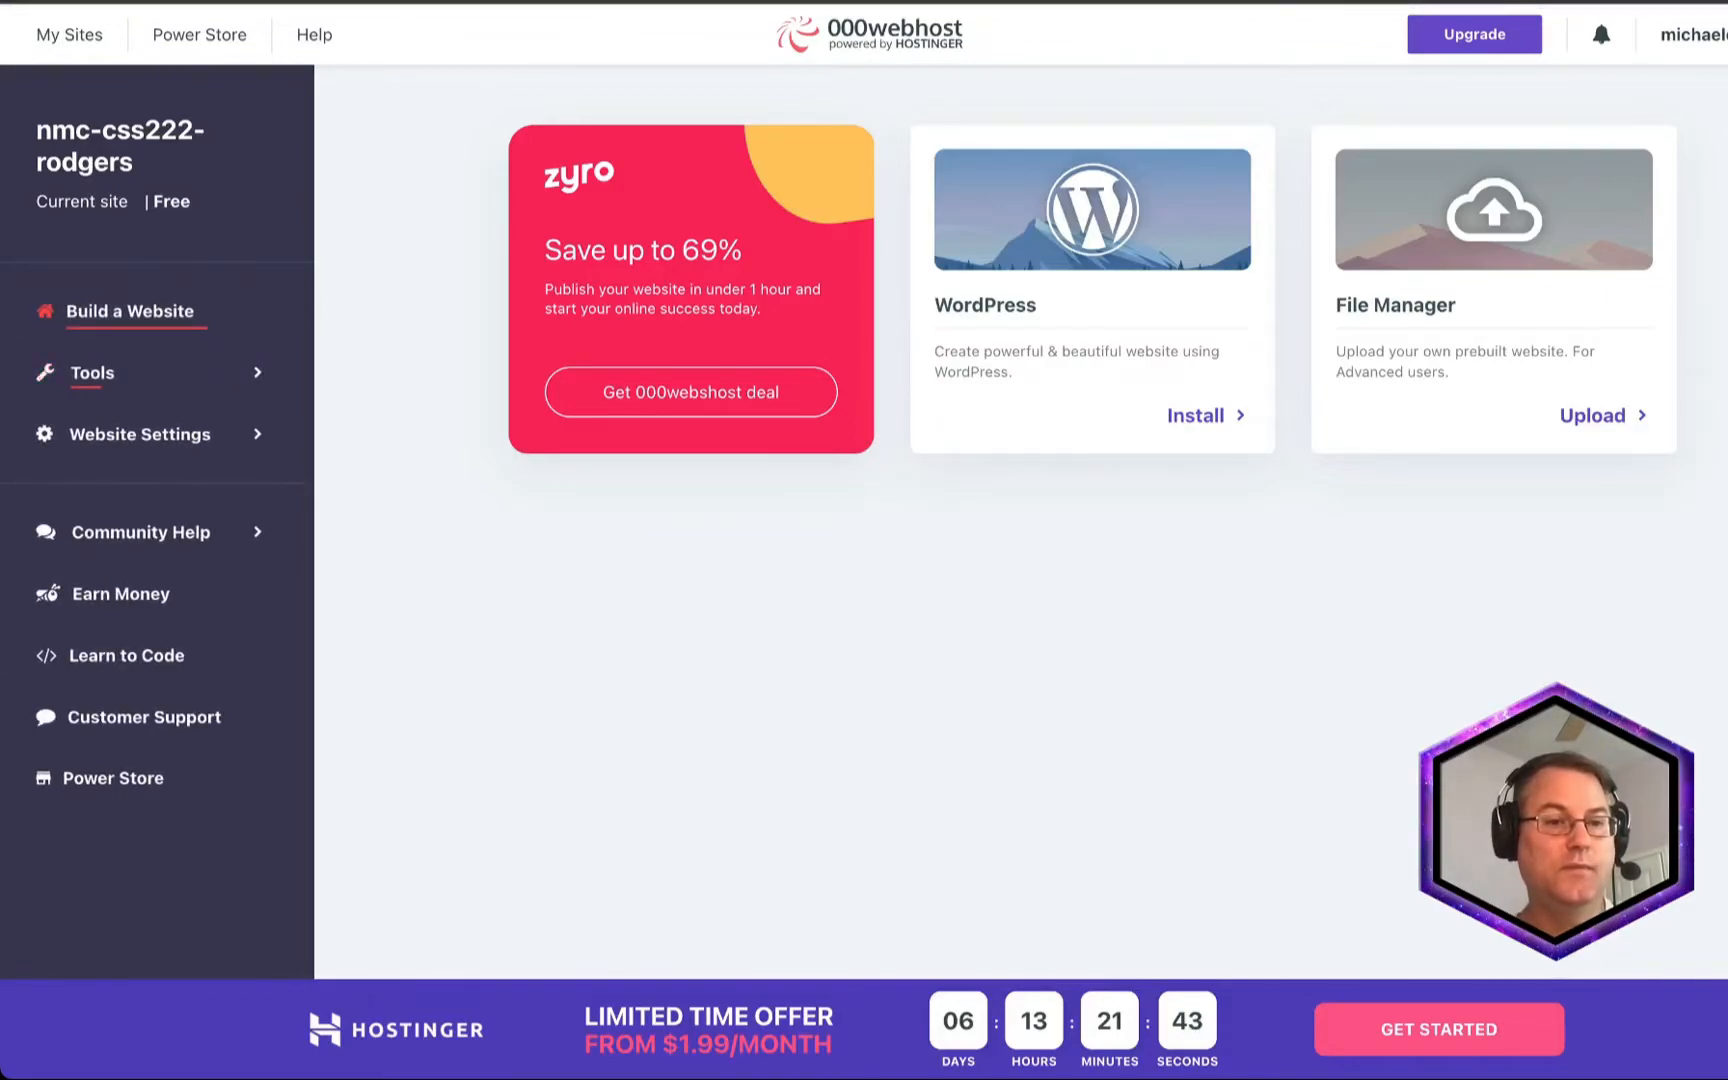
click(138, 434)
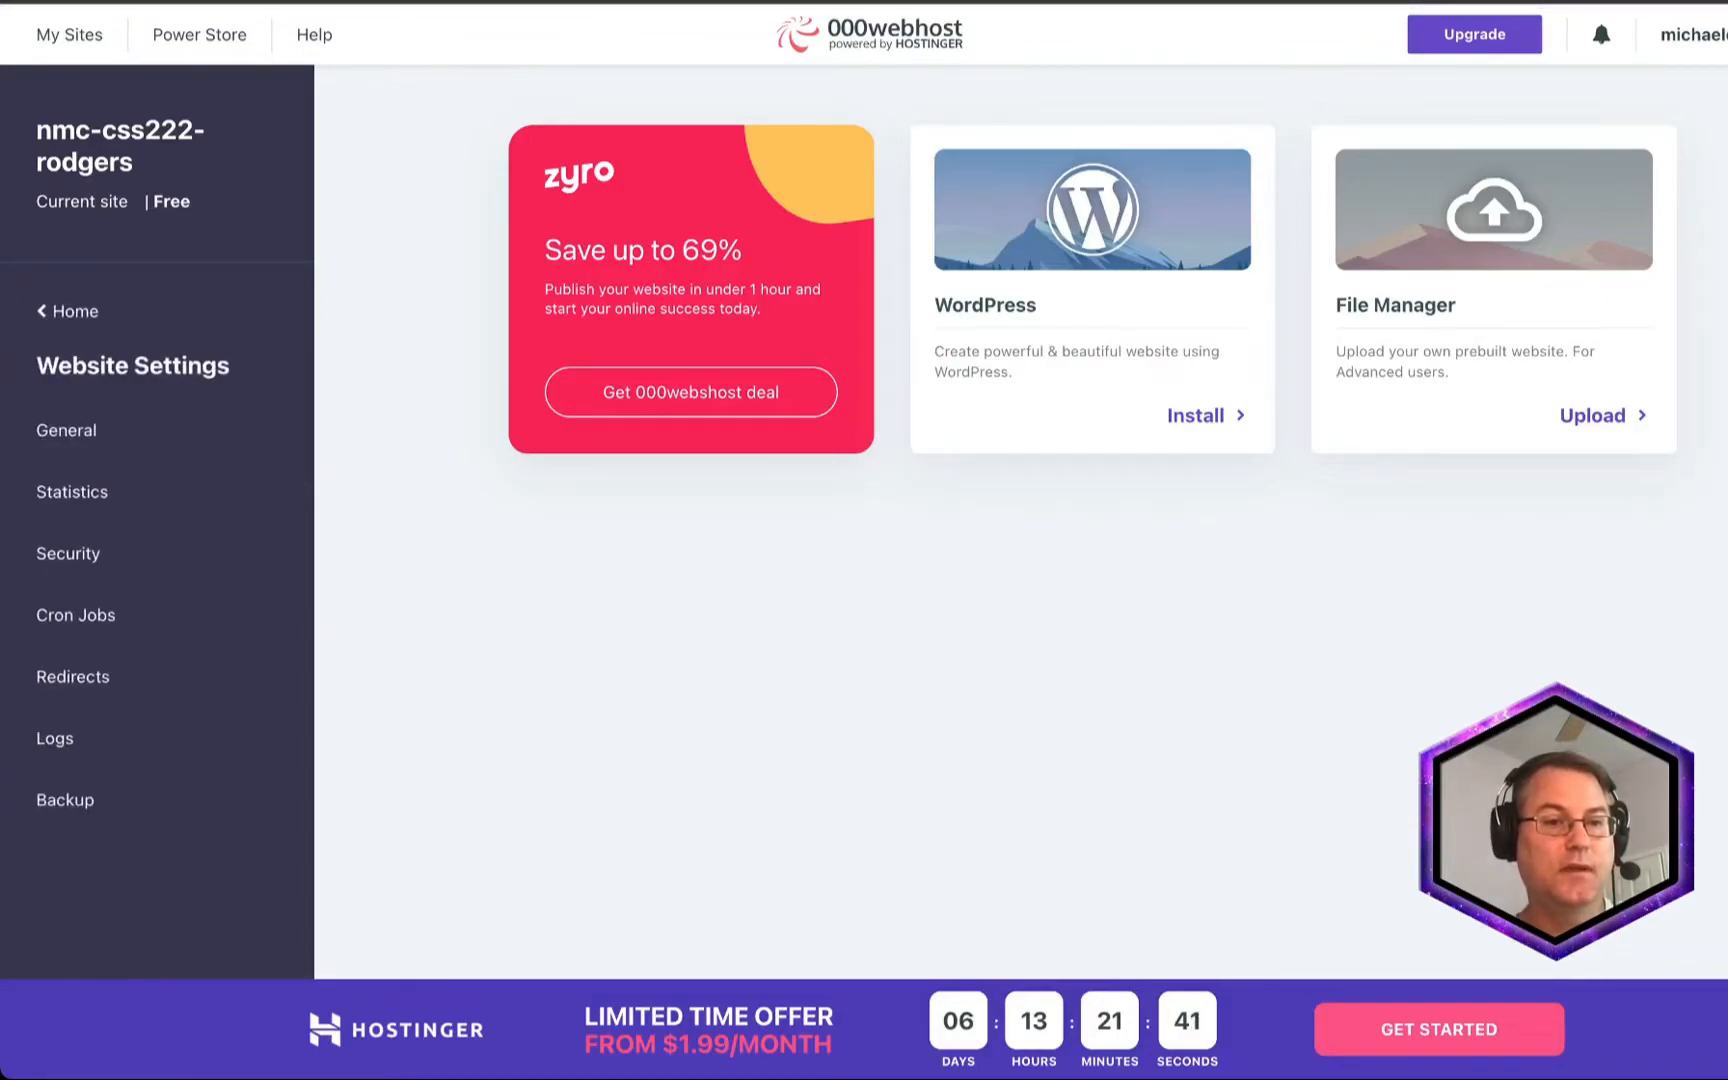
click(66, 430)
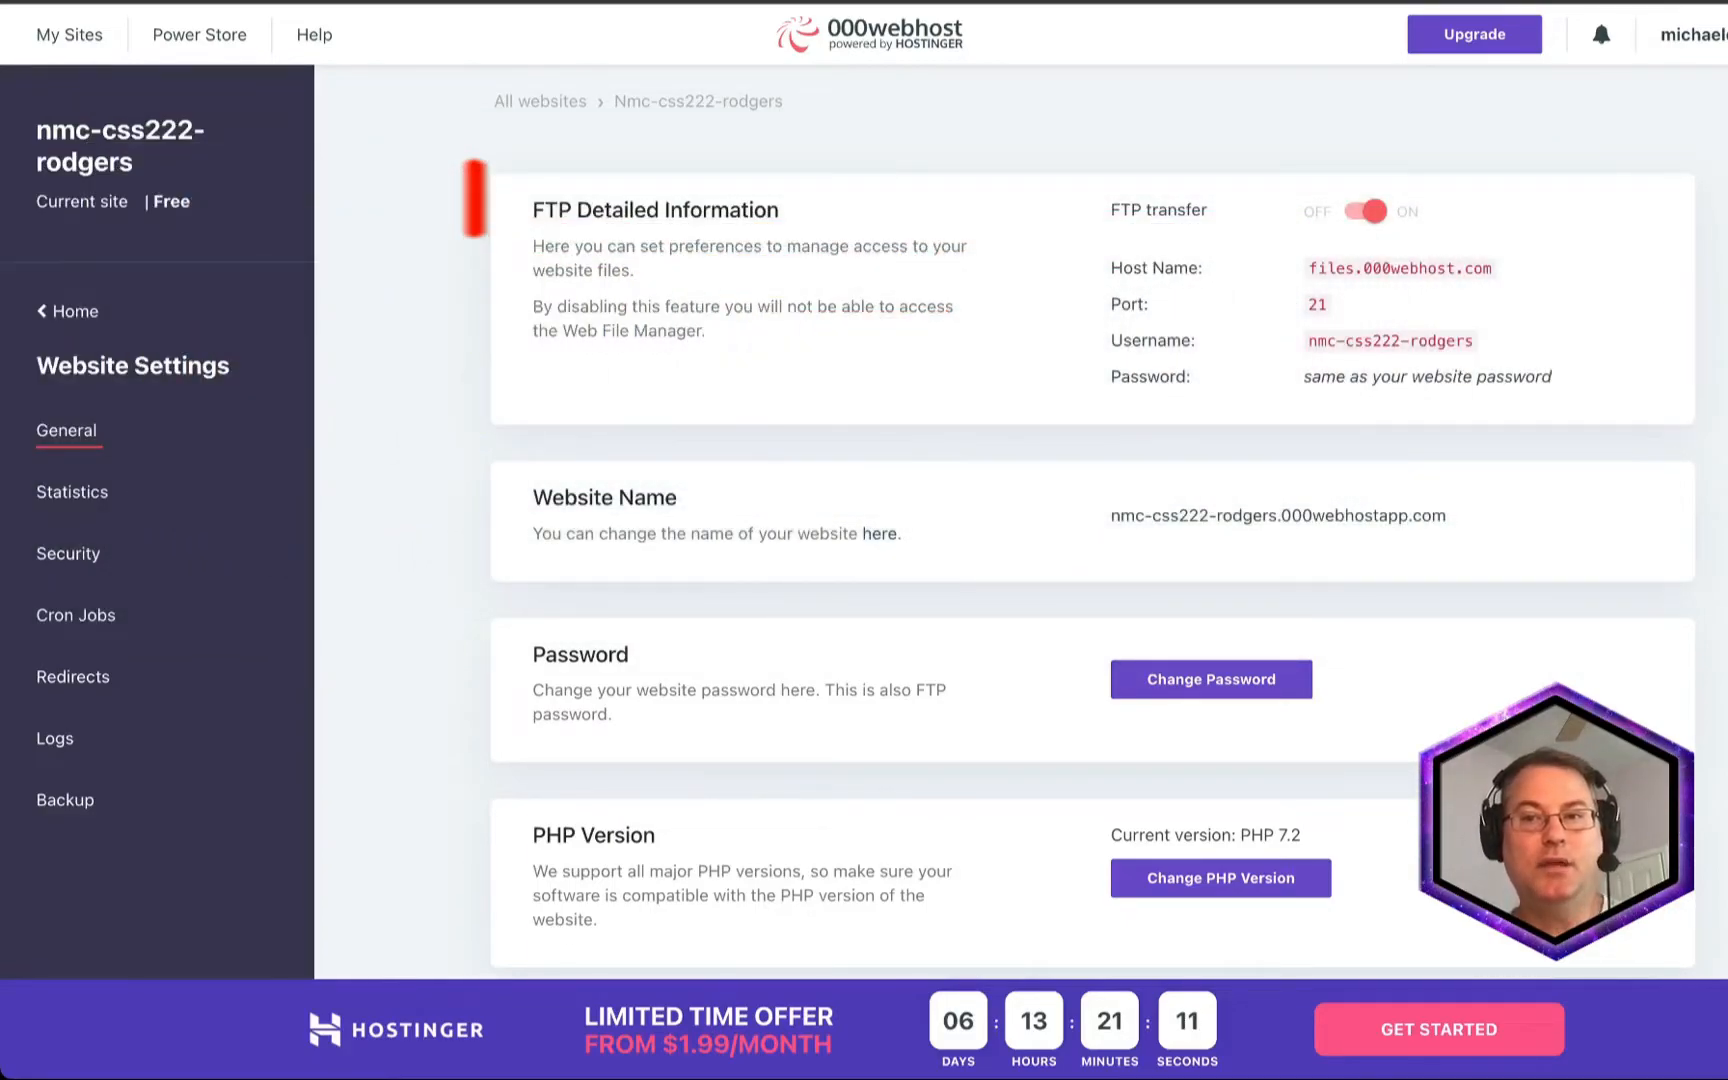
- Set the Website Category to Education and scroll through the rest of the General settings
scroll(down, 3)
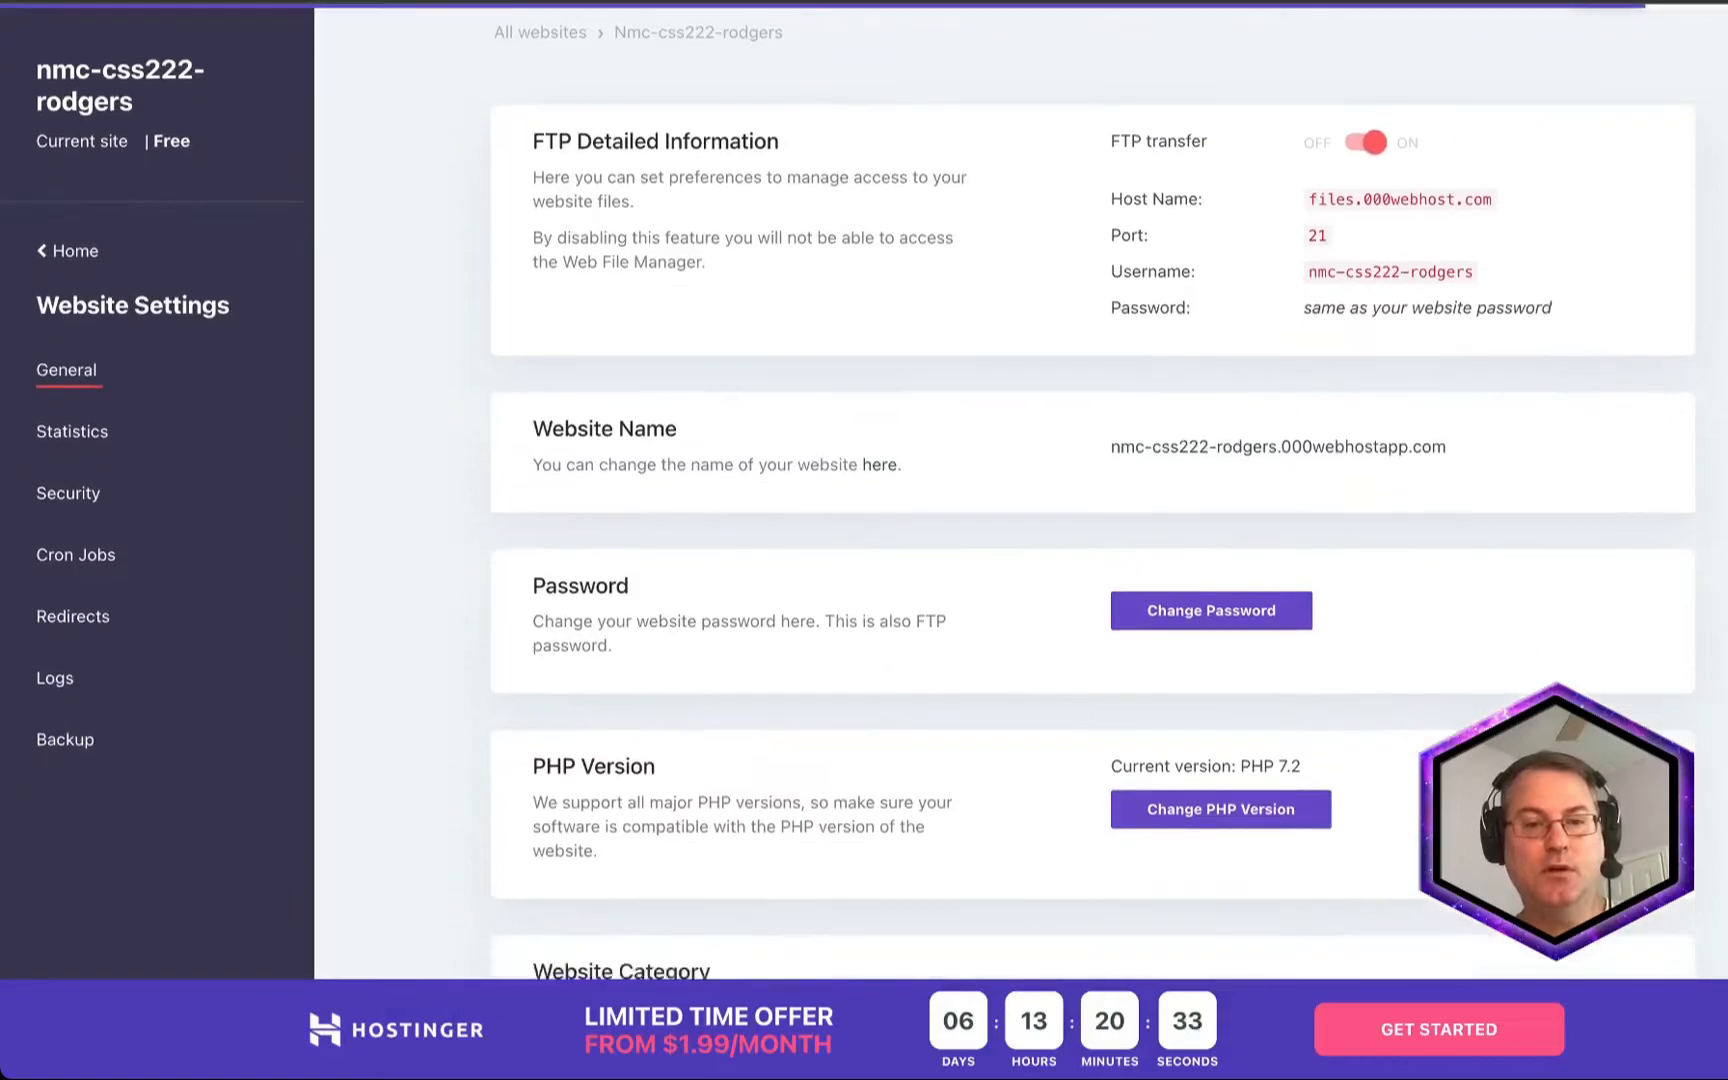
scroll(down, 3)
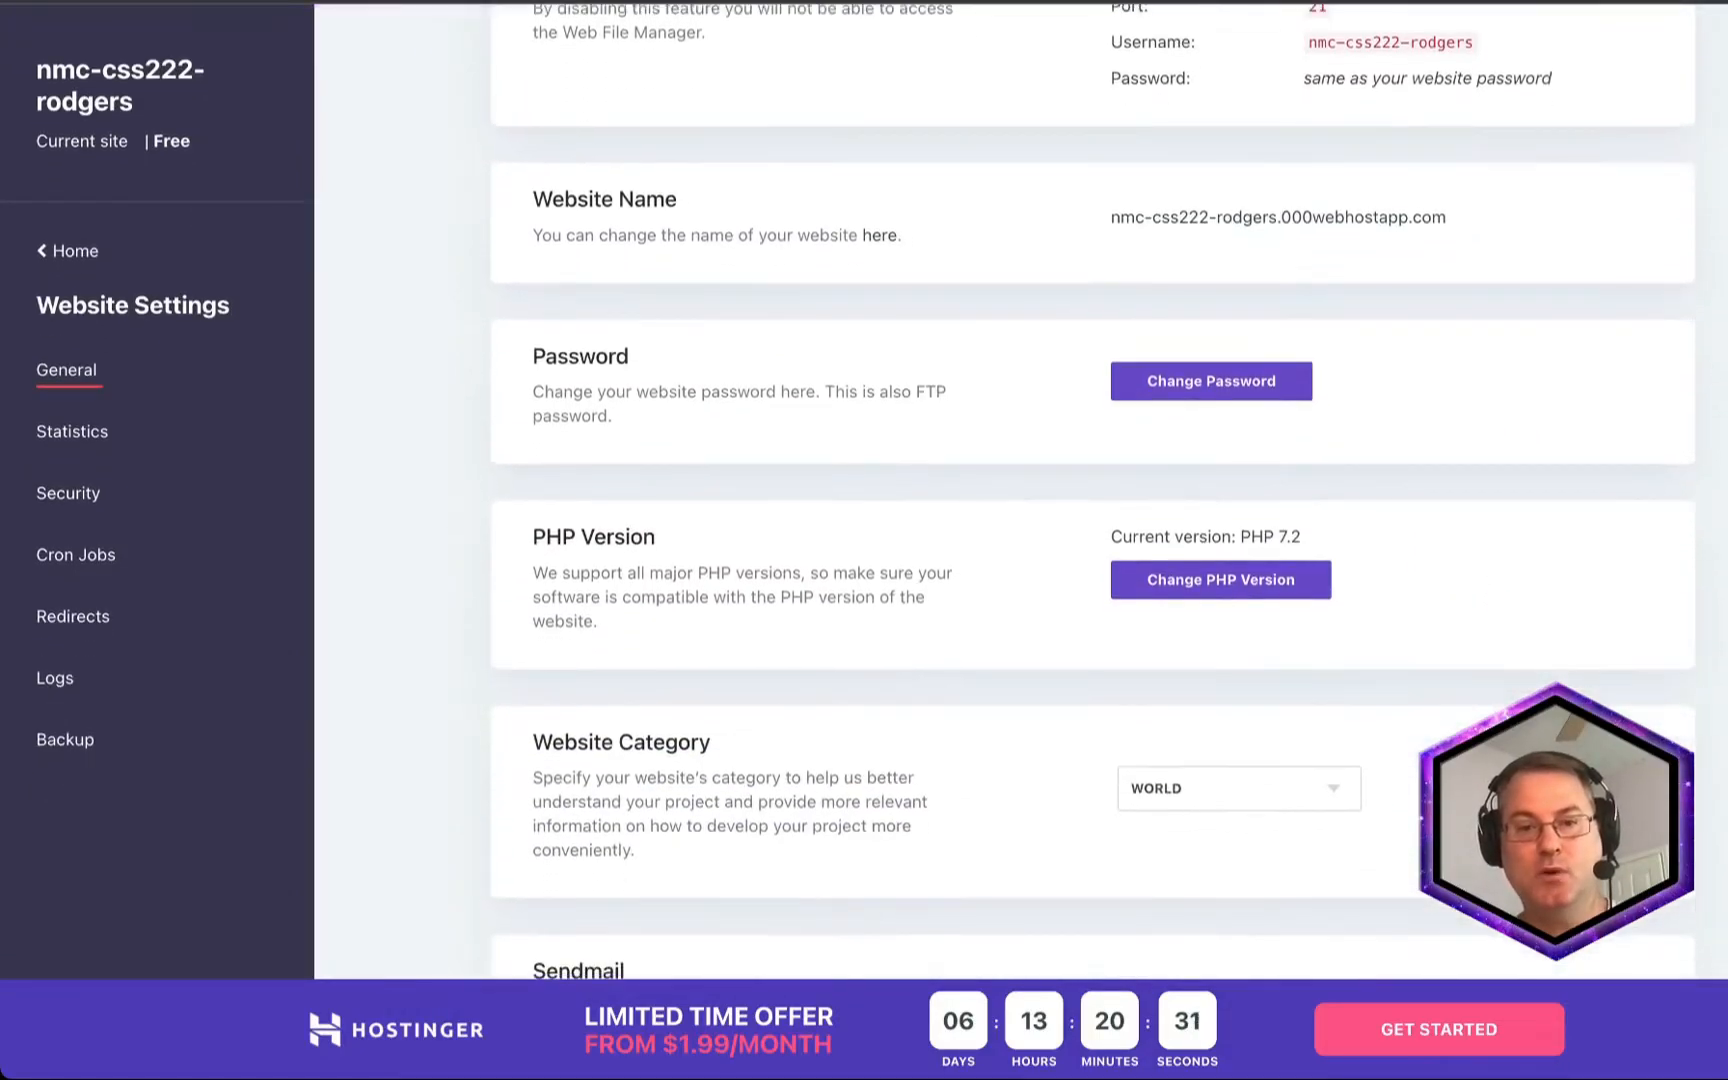
scroll(down, 3)
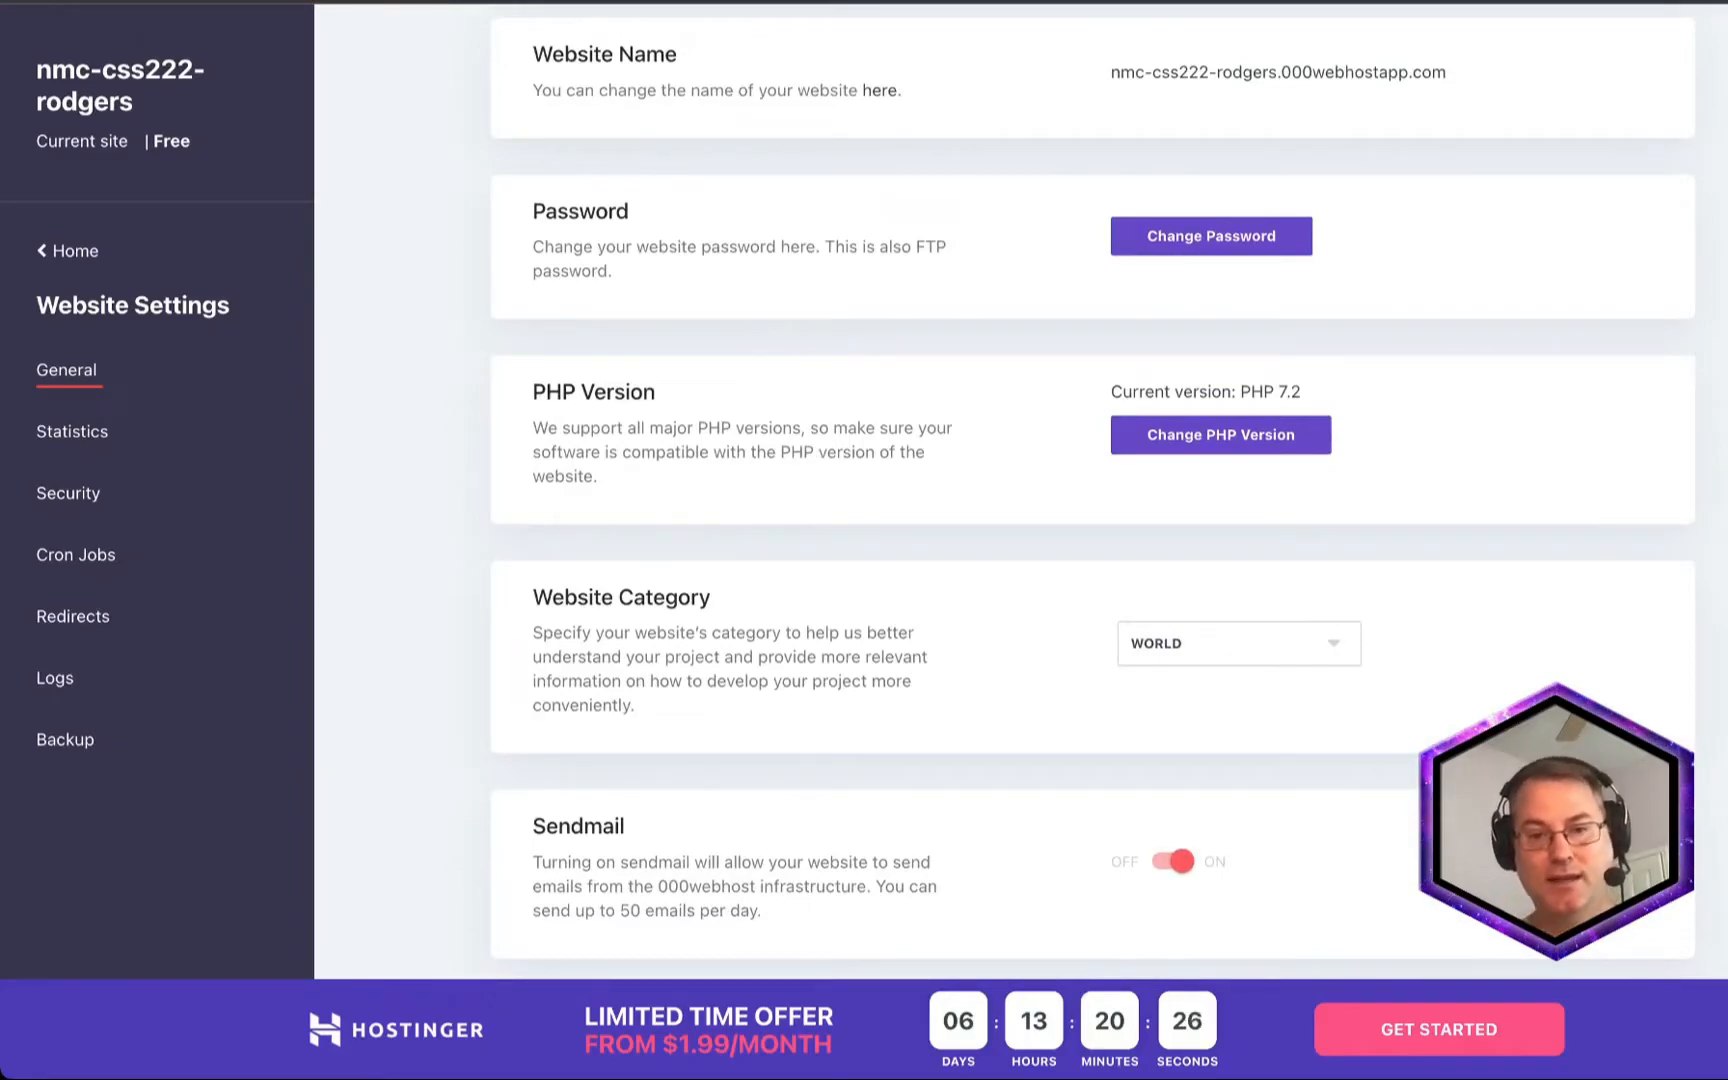
scroll(down, 3)
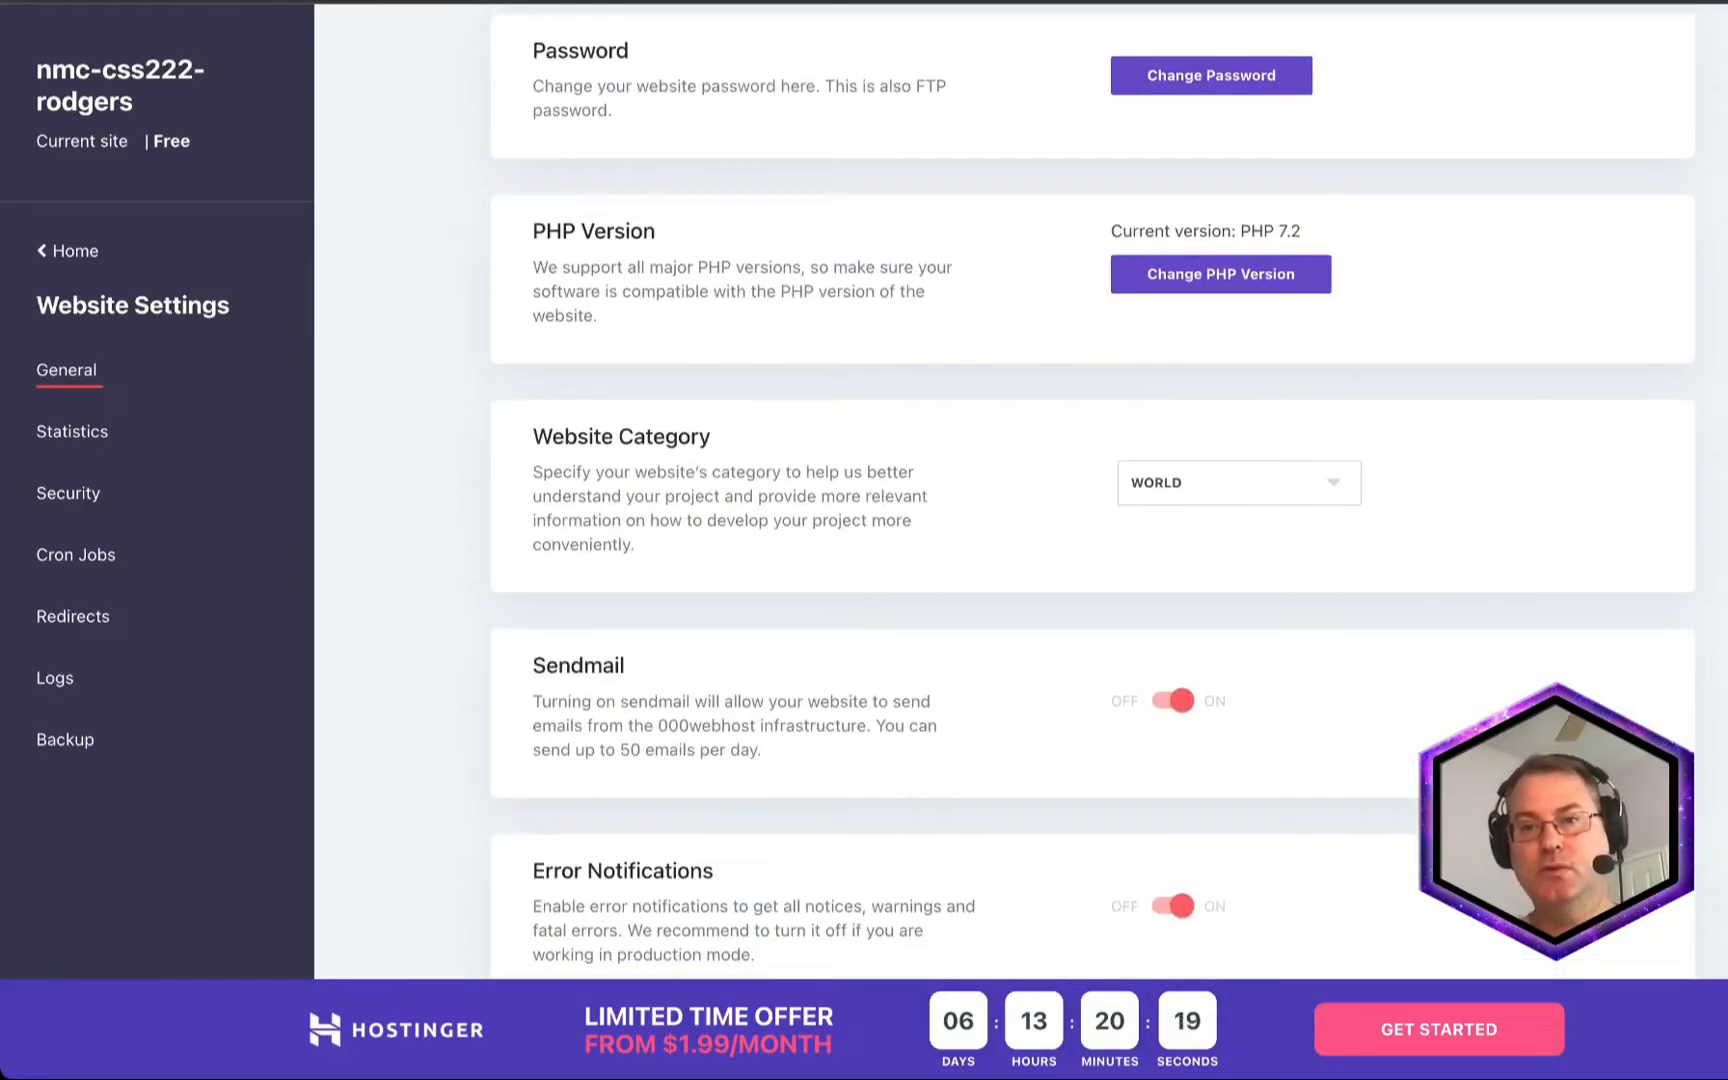
click(1238, 482)
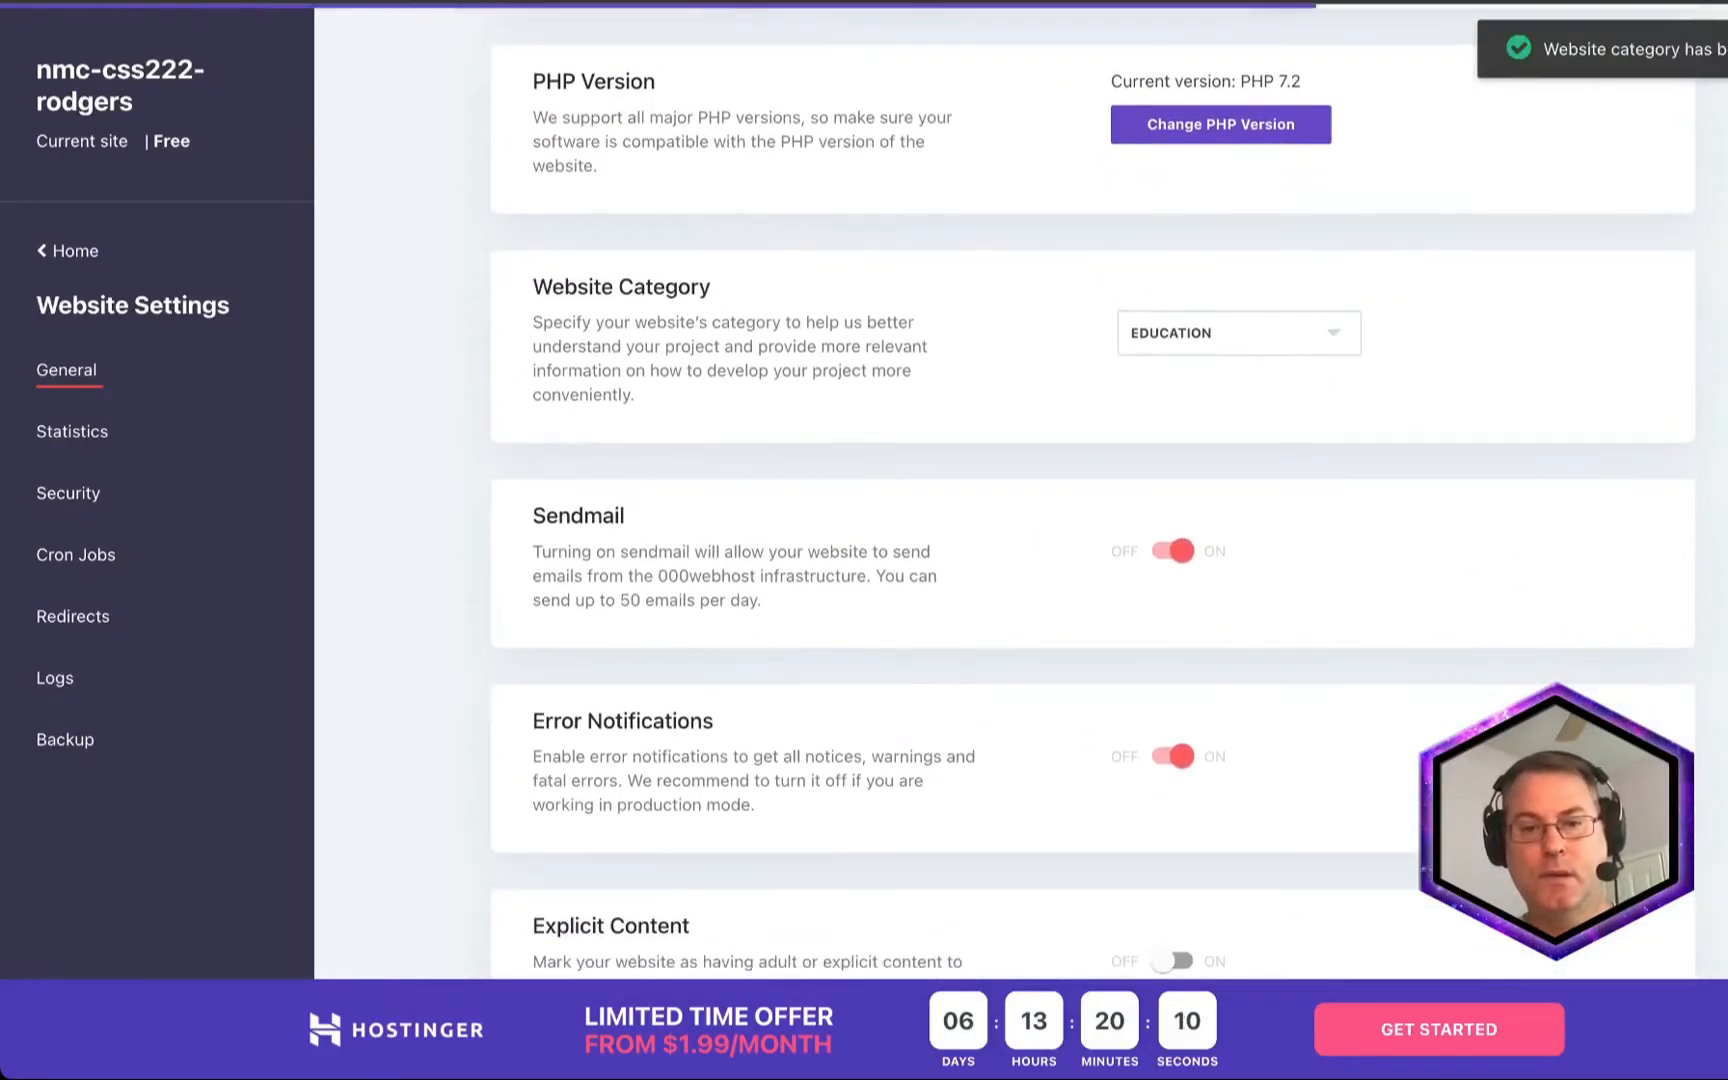
scroll(down, 3)
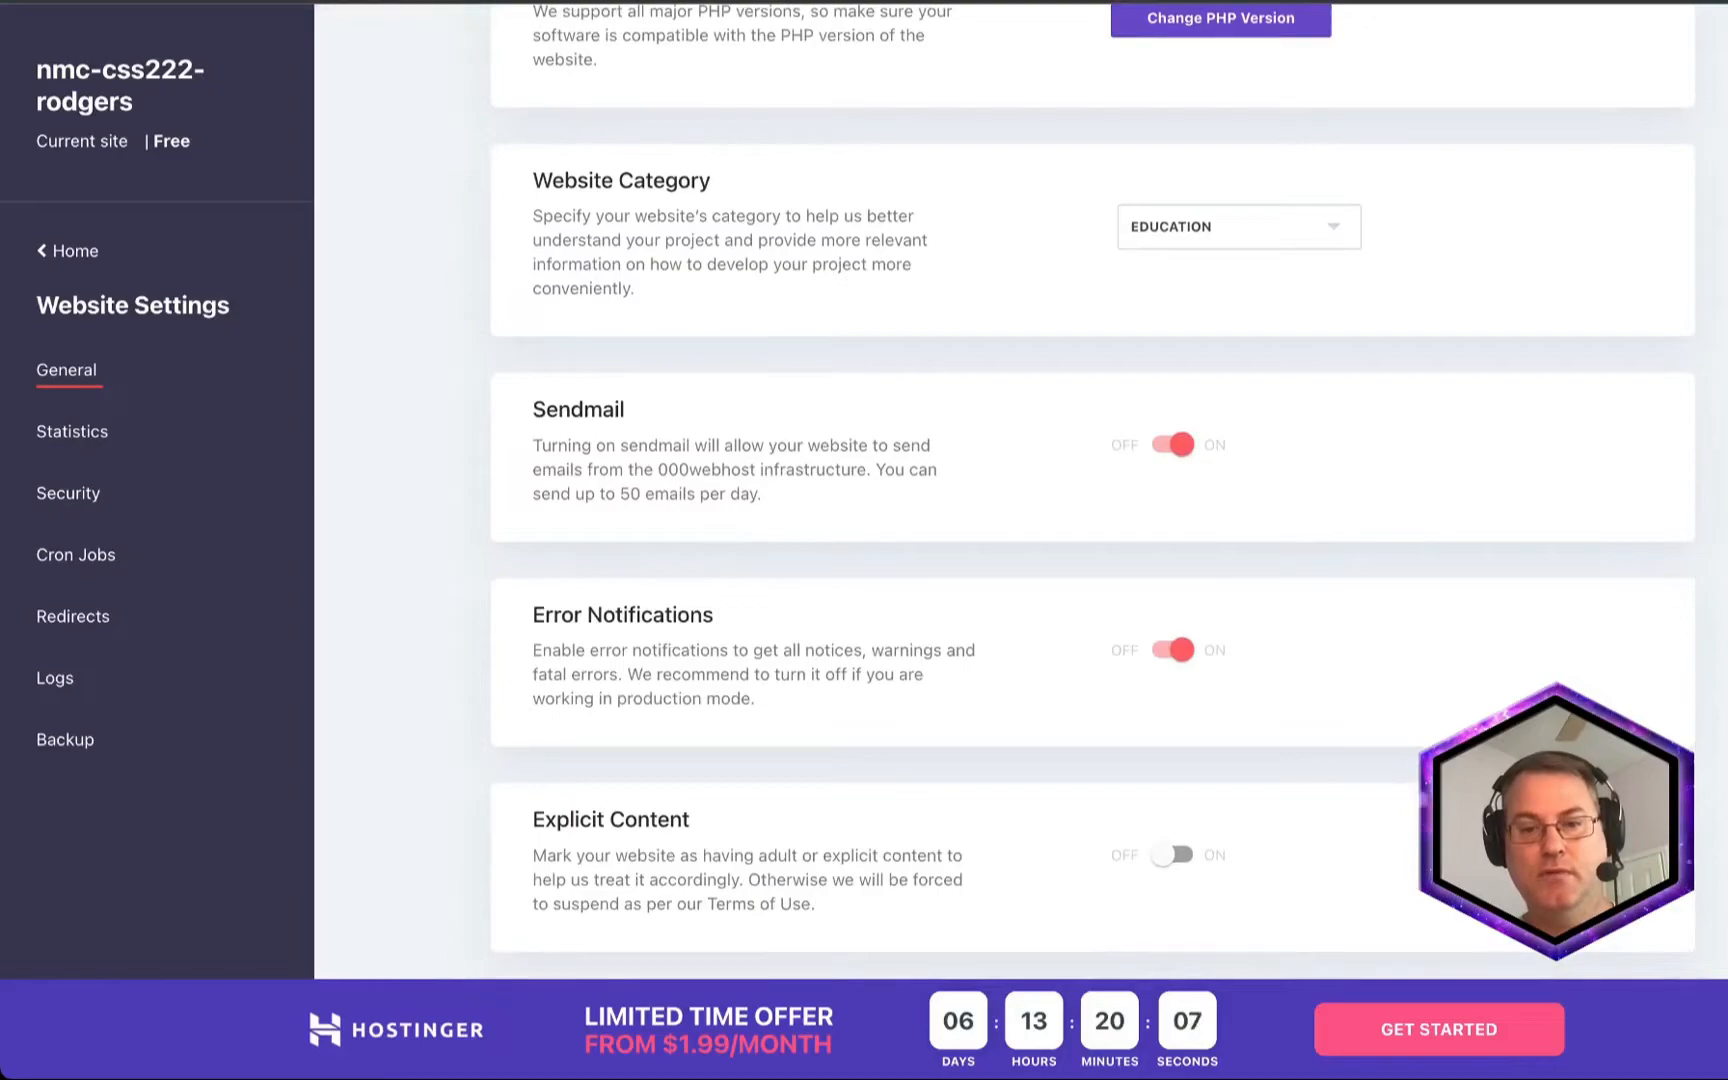
scroll(down, 3)
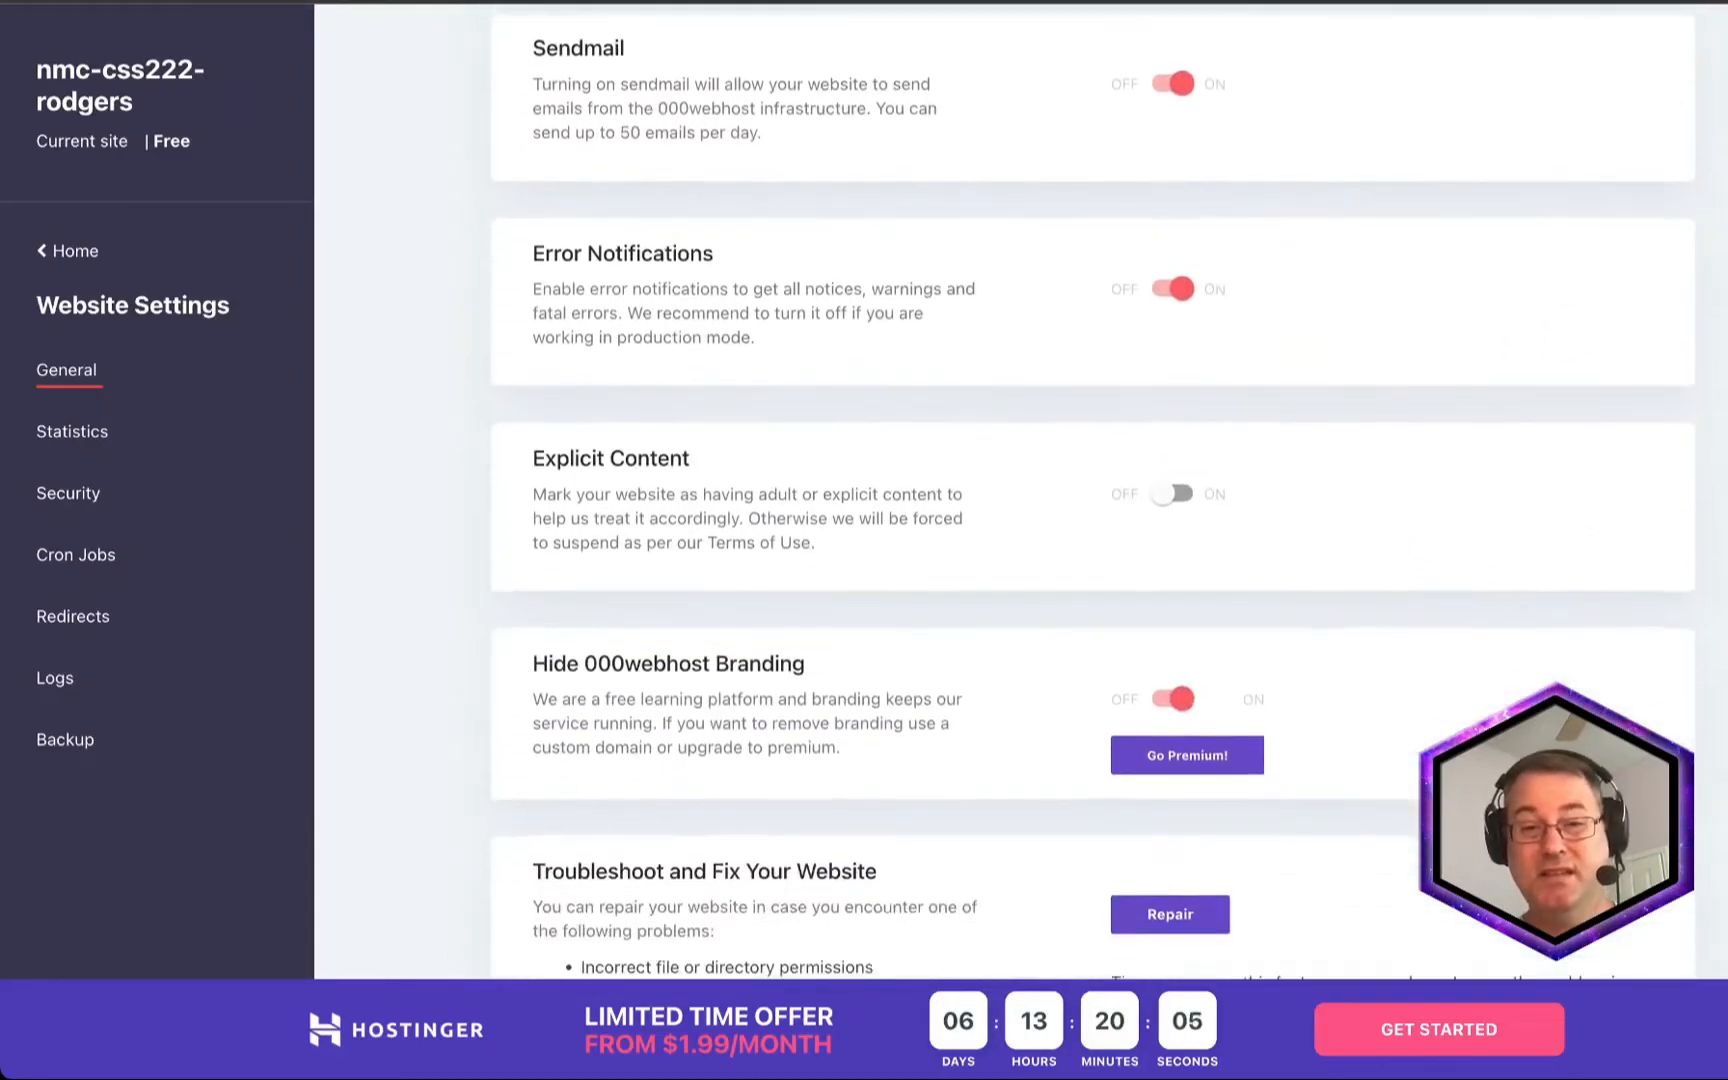
scroll(down, 3)
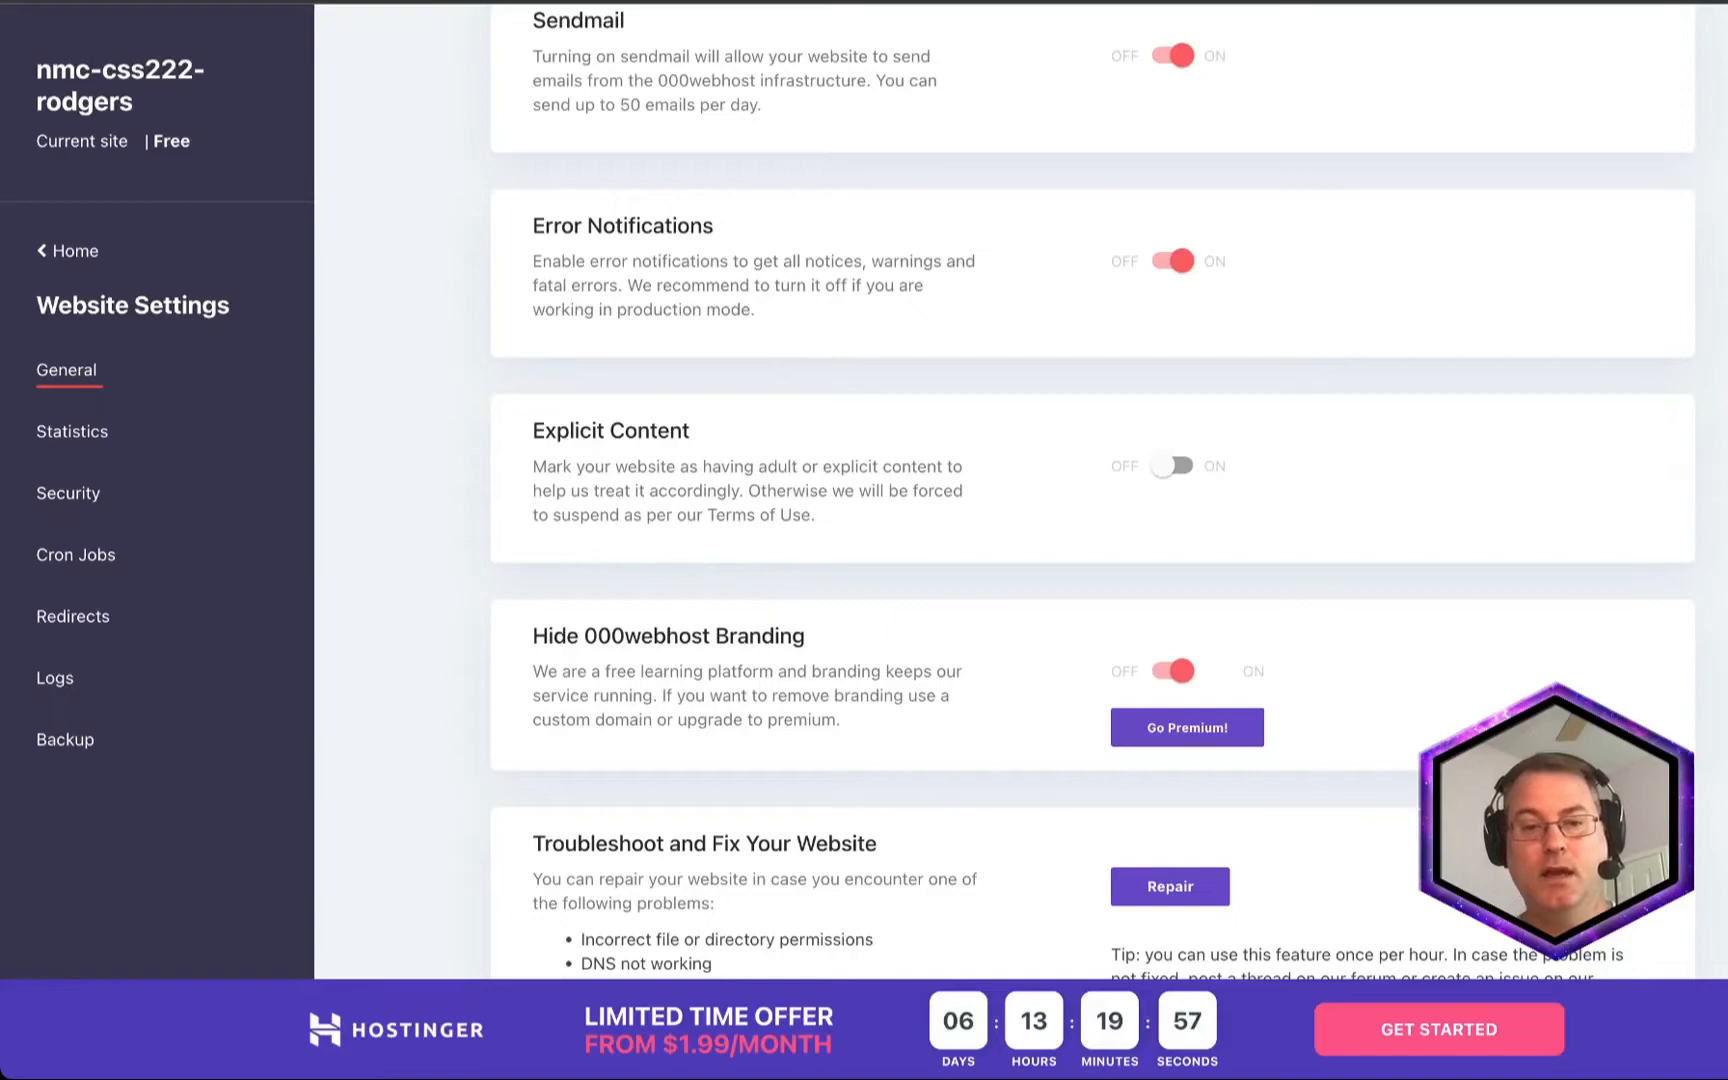
scroll(down, 3)
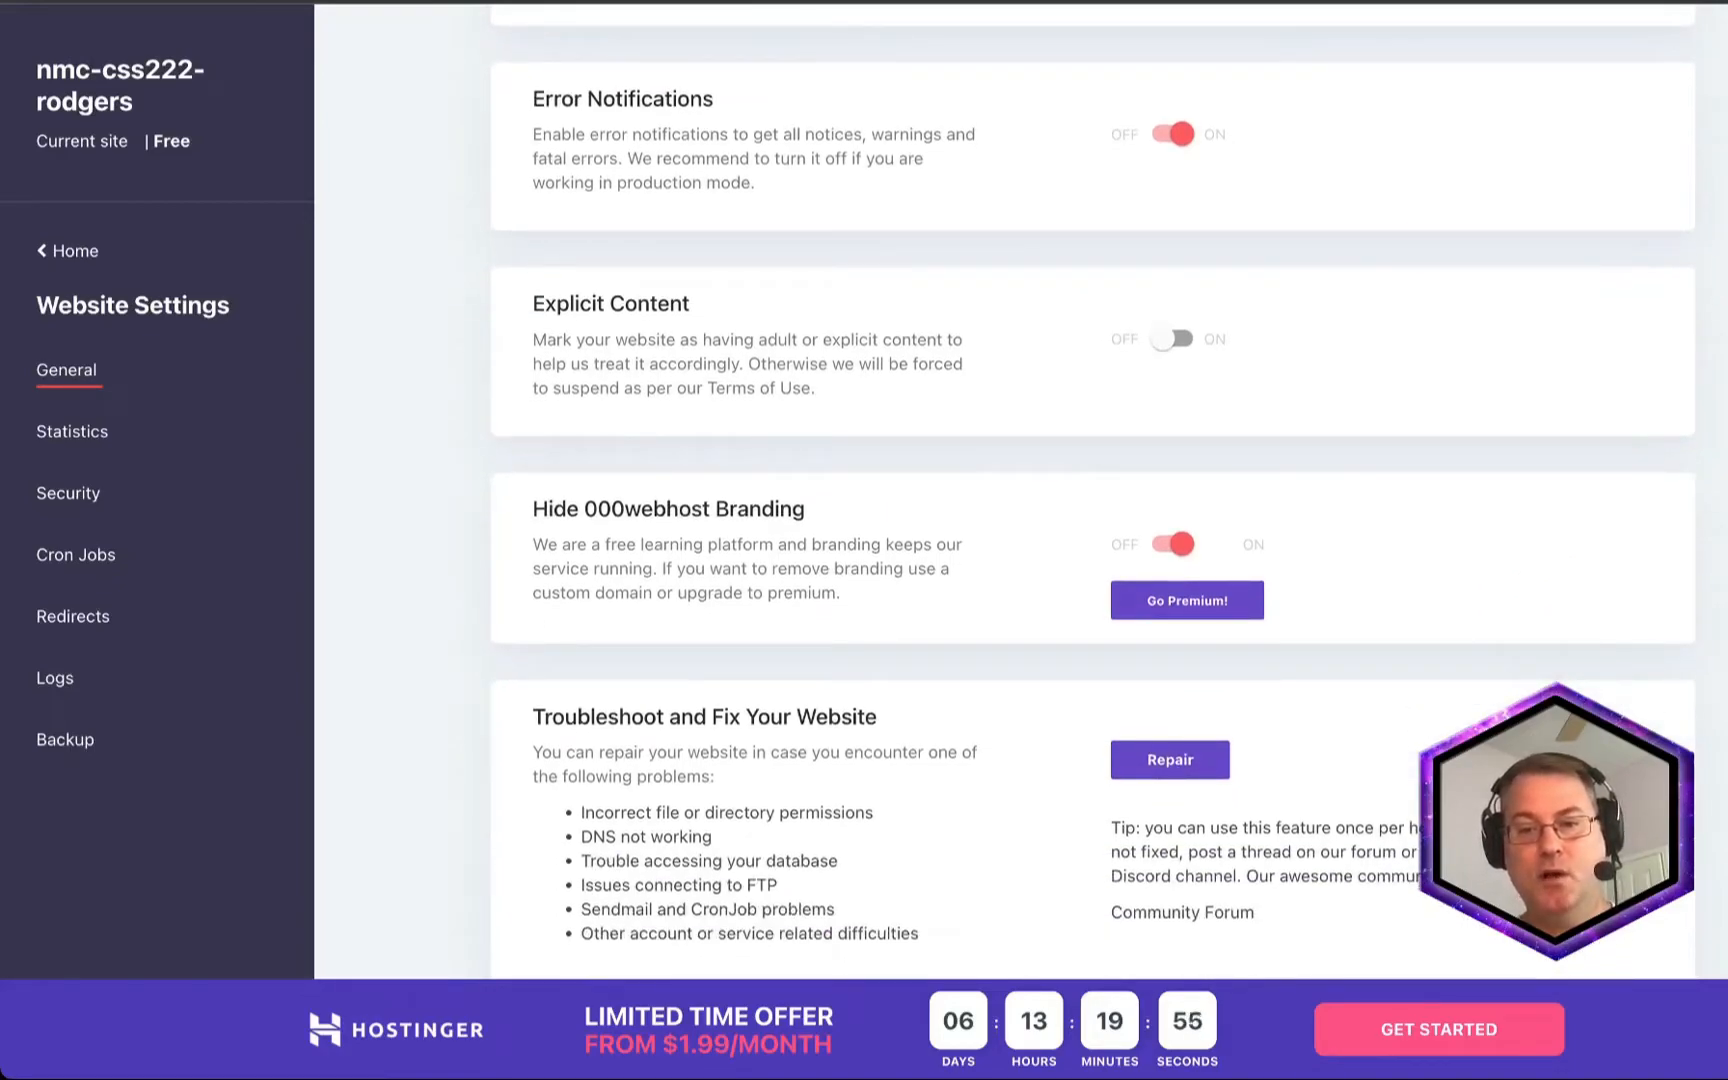
scroll(down, 3)
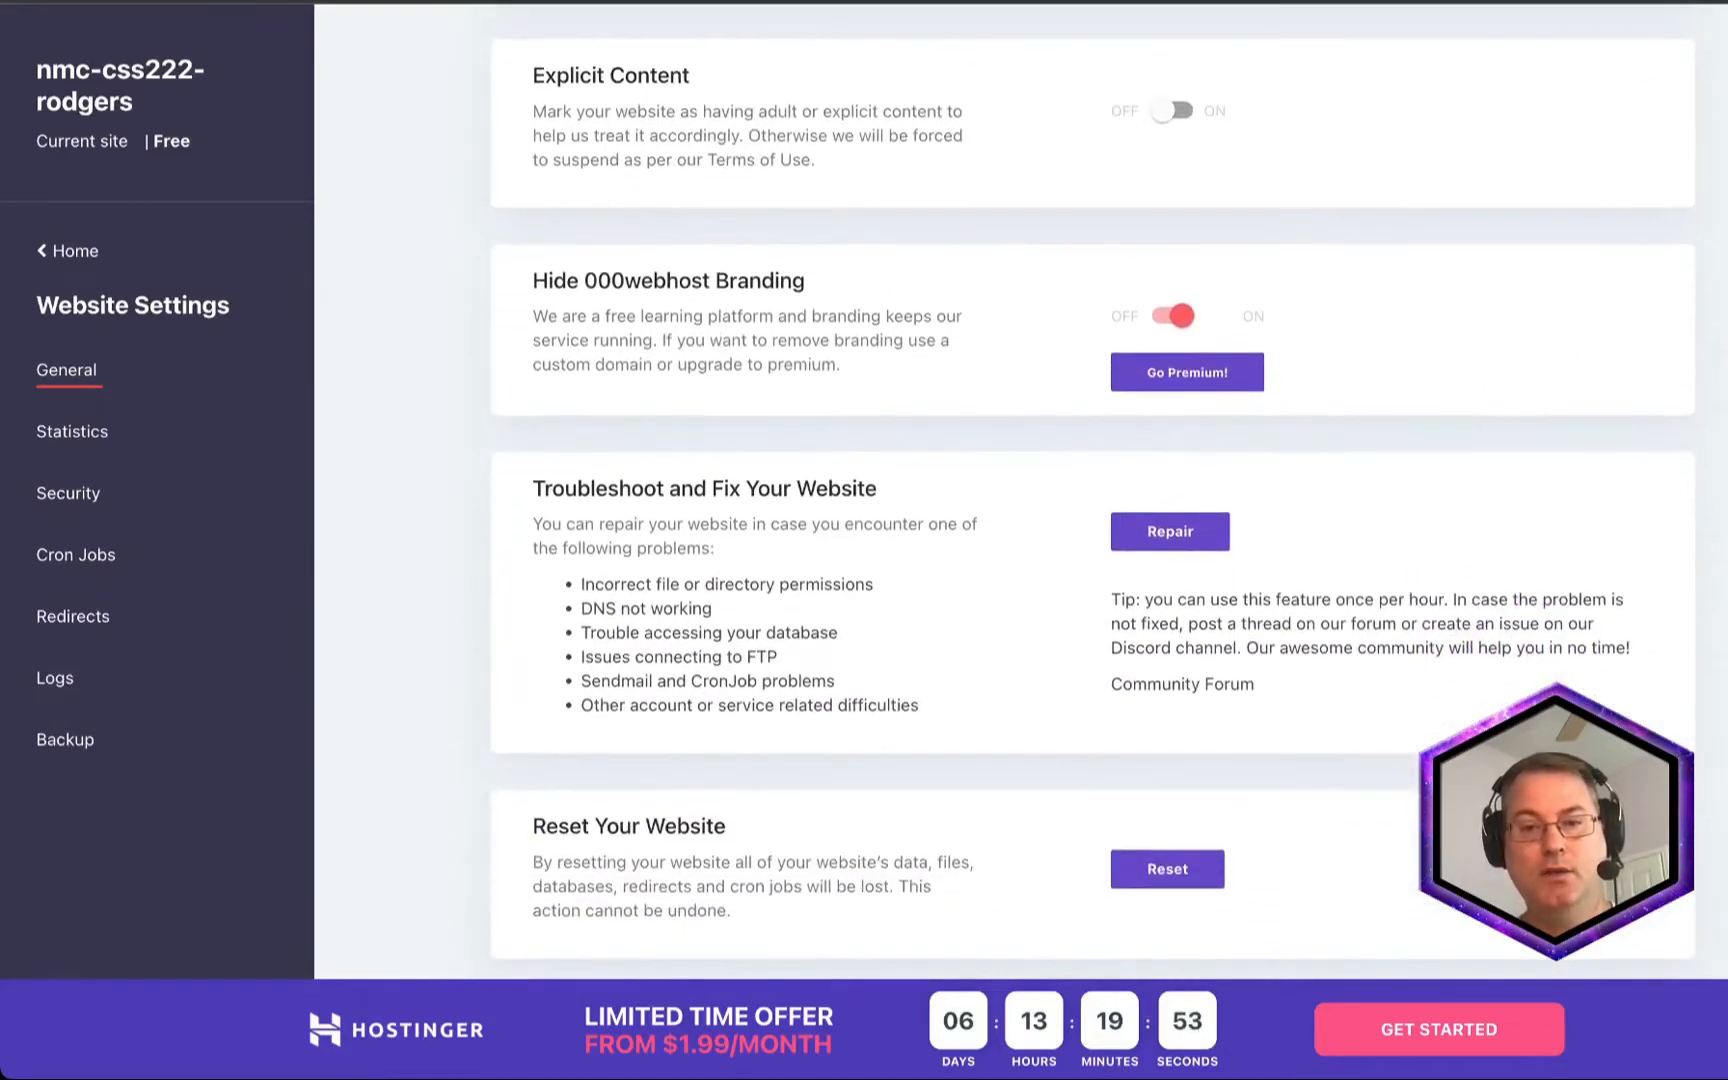
scroll(down, 3)
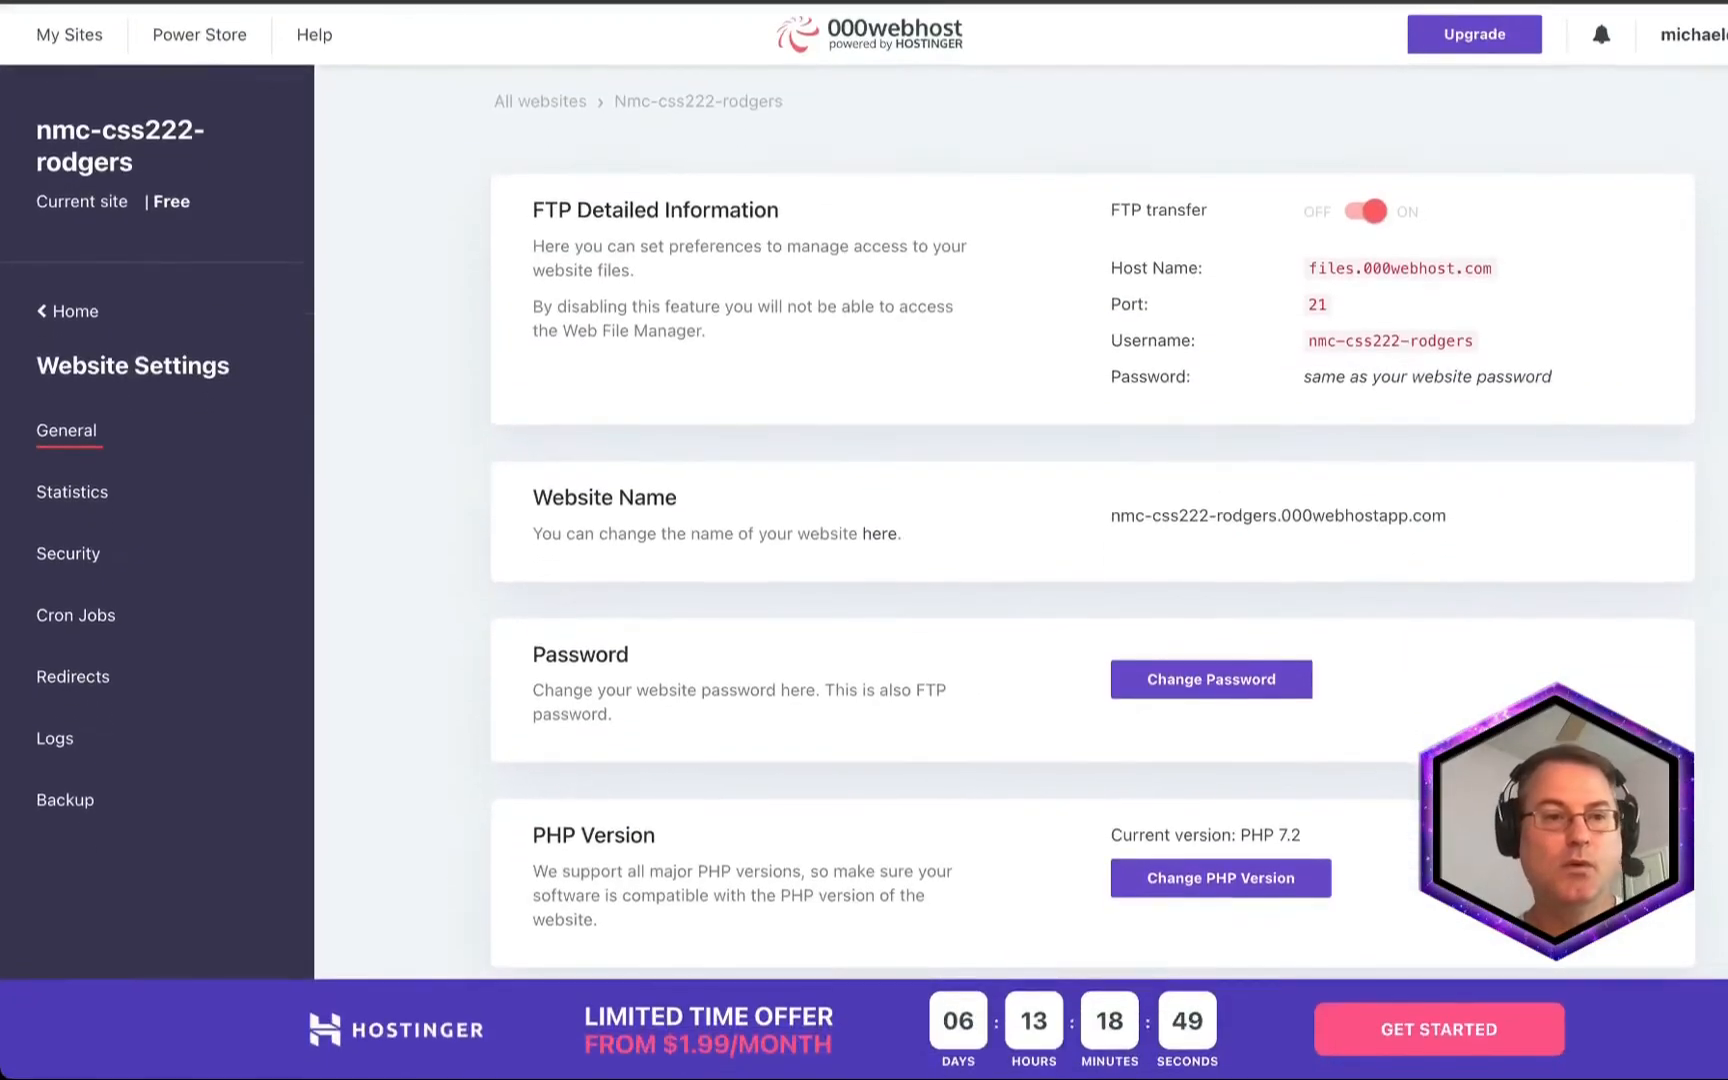
- Return to the My Websites dashboard via My Sites in the top bar
click(68, 34)
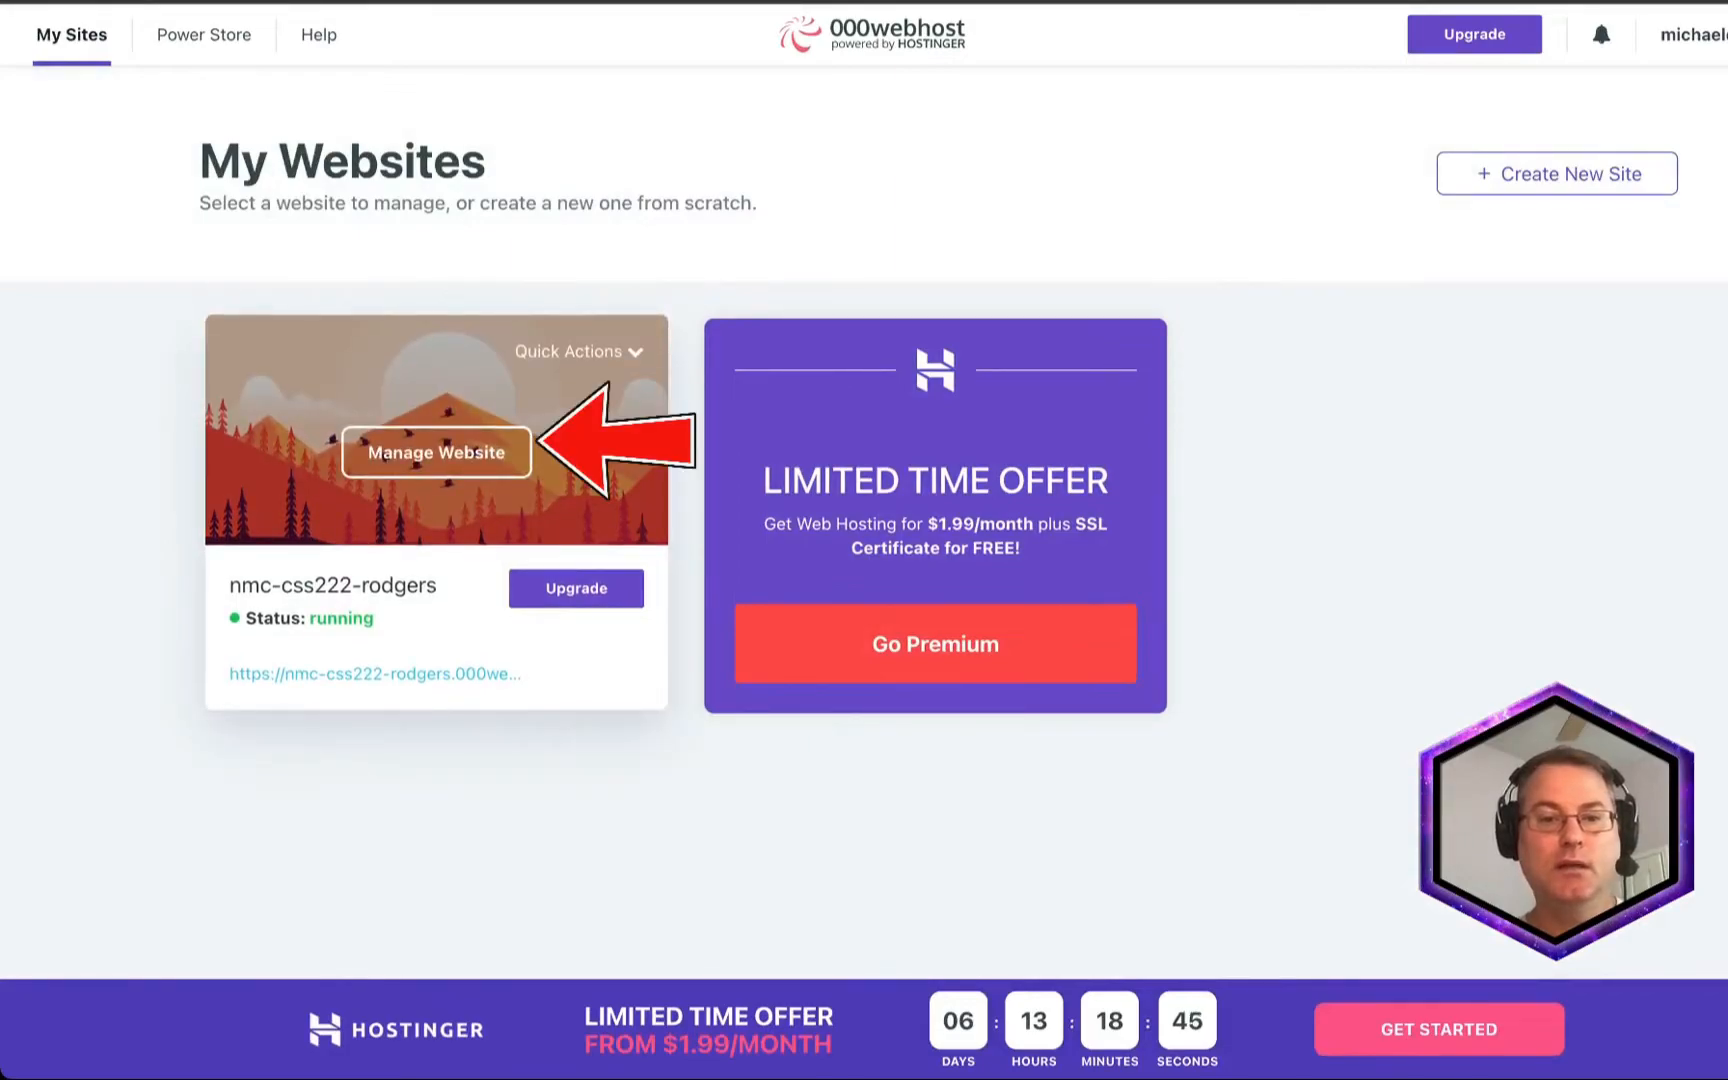
- Manage the nmc-css222-rodgers site and launch its File Manager listing public_html and tmp
click(436, 452)
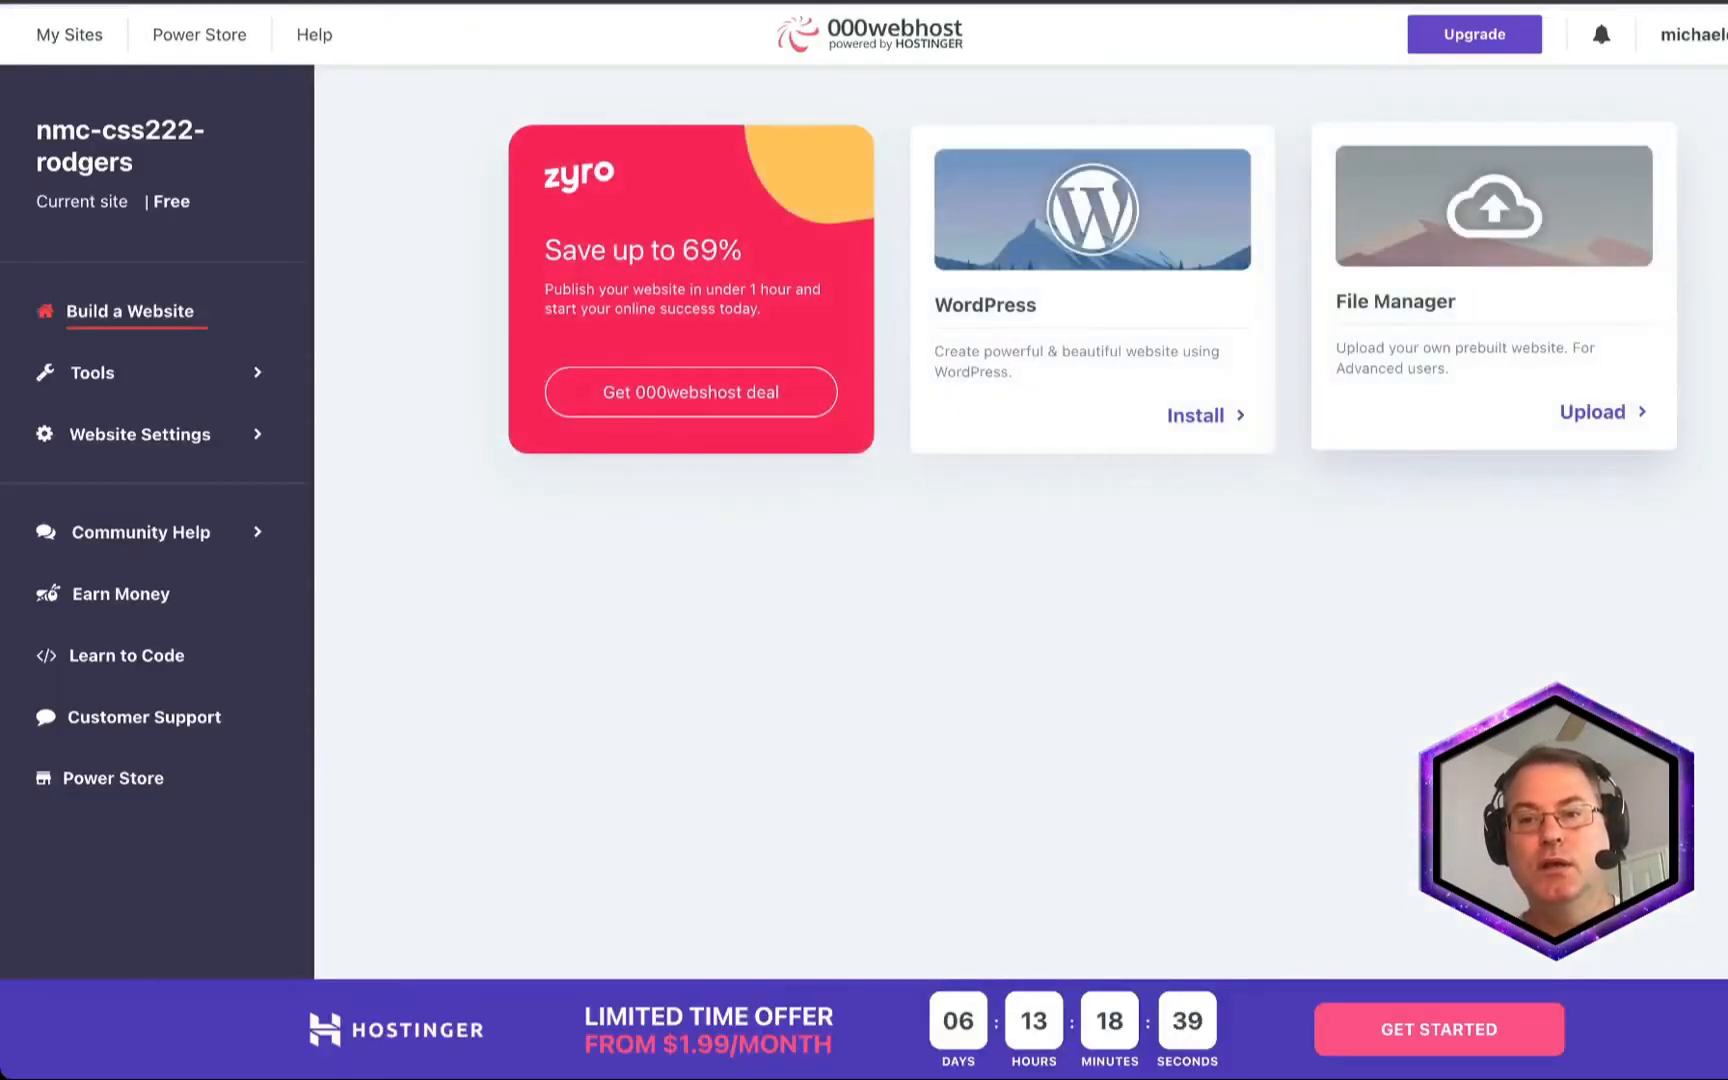
click(1590, 412)
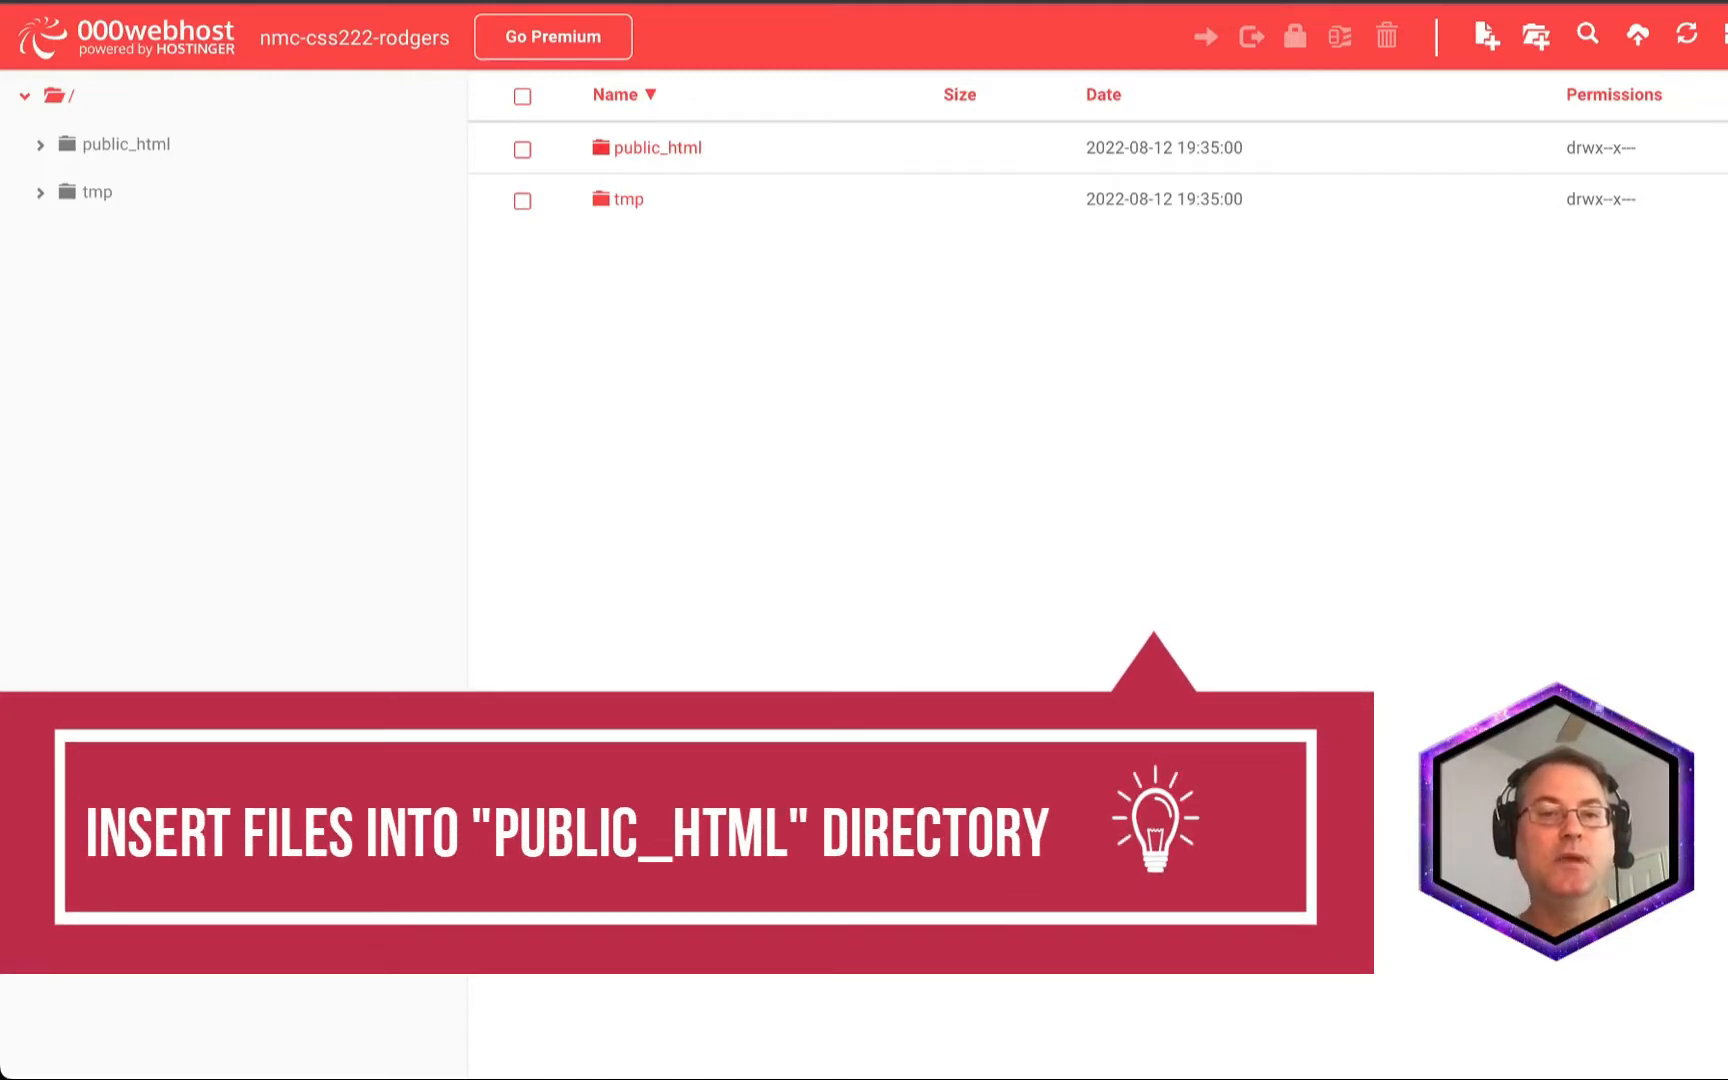
- Enter the public_html folder in the File Manager, which holds only .htaccess
click(522, 148)
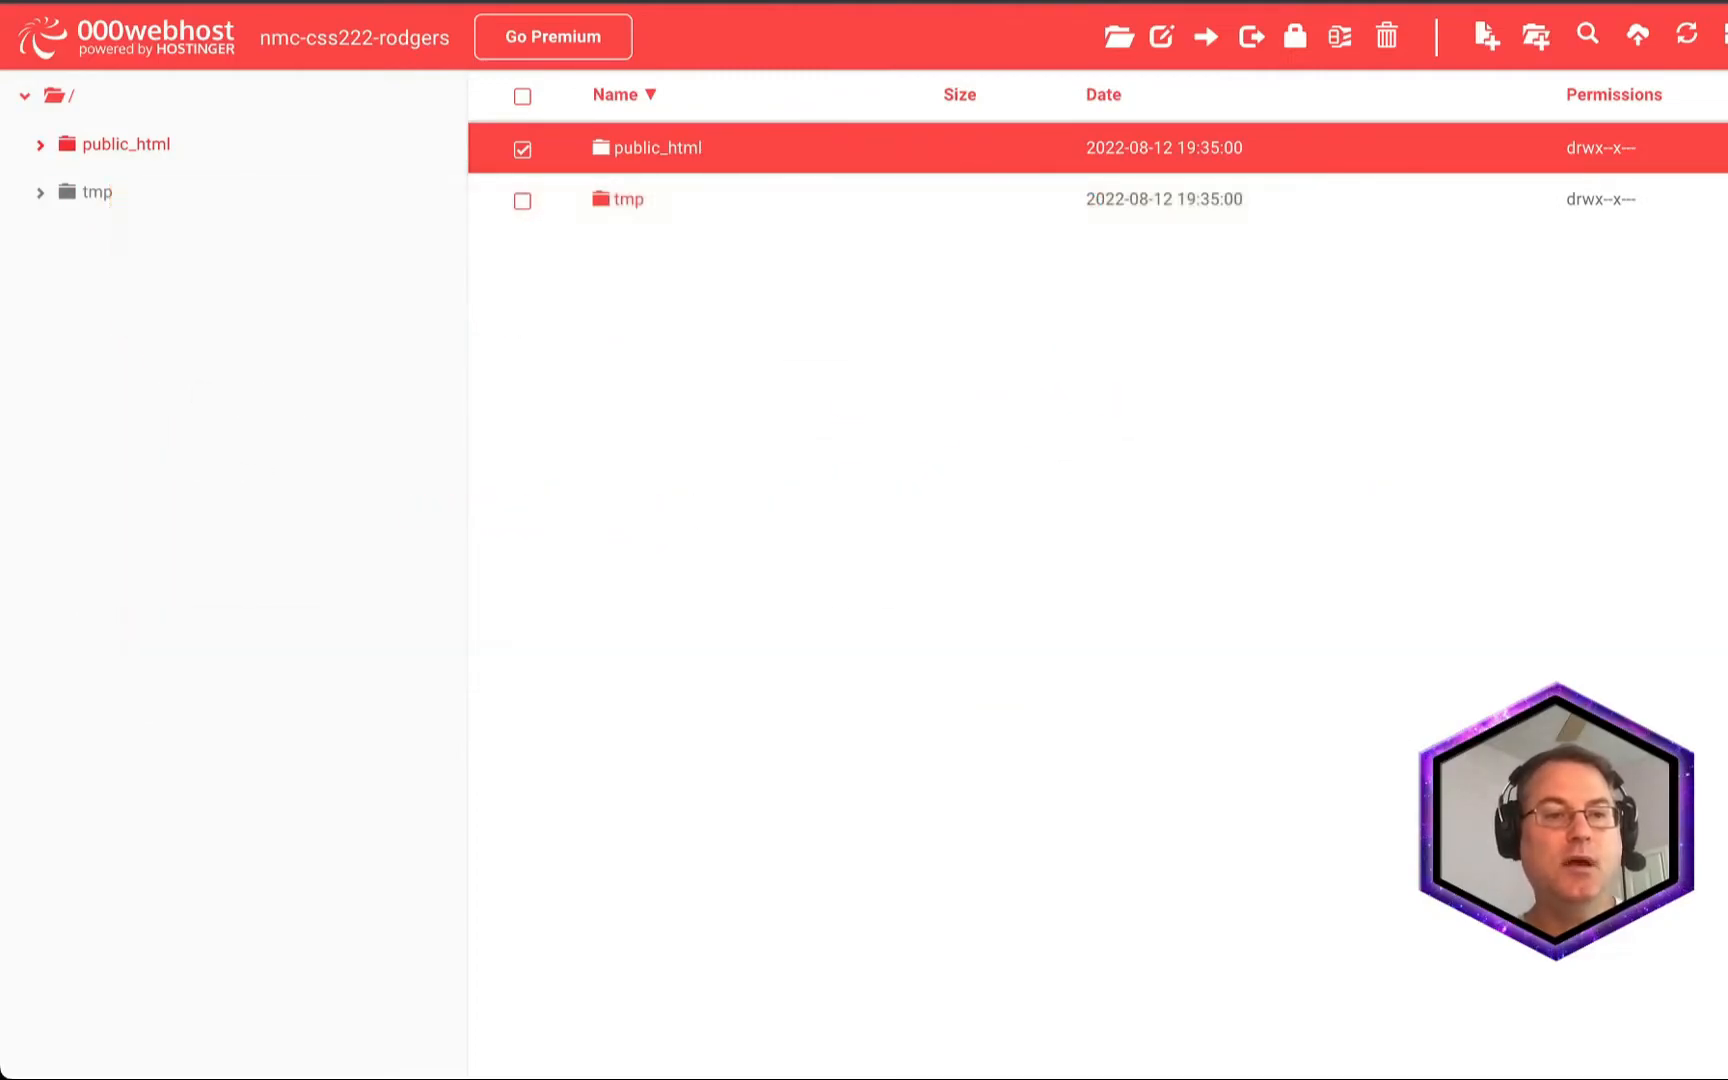
double_click(656, 146)
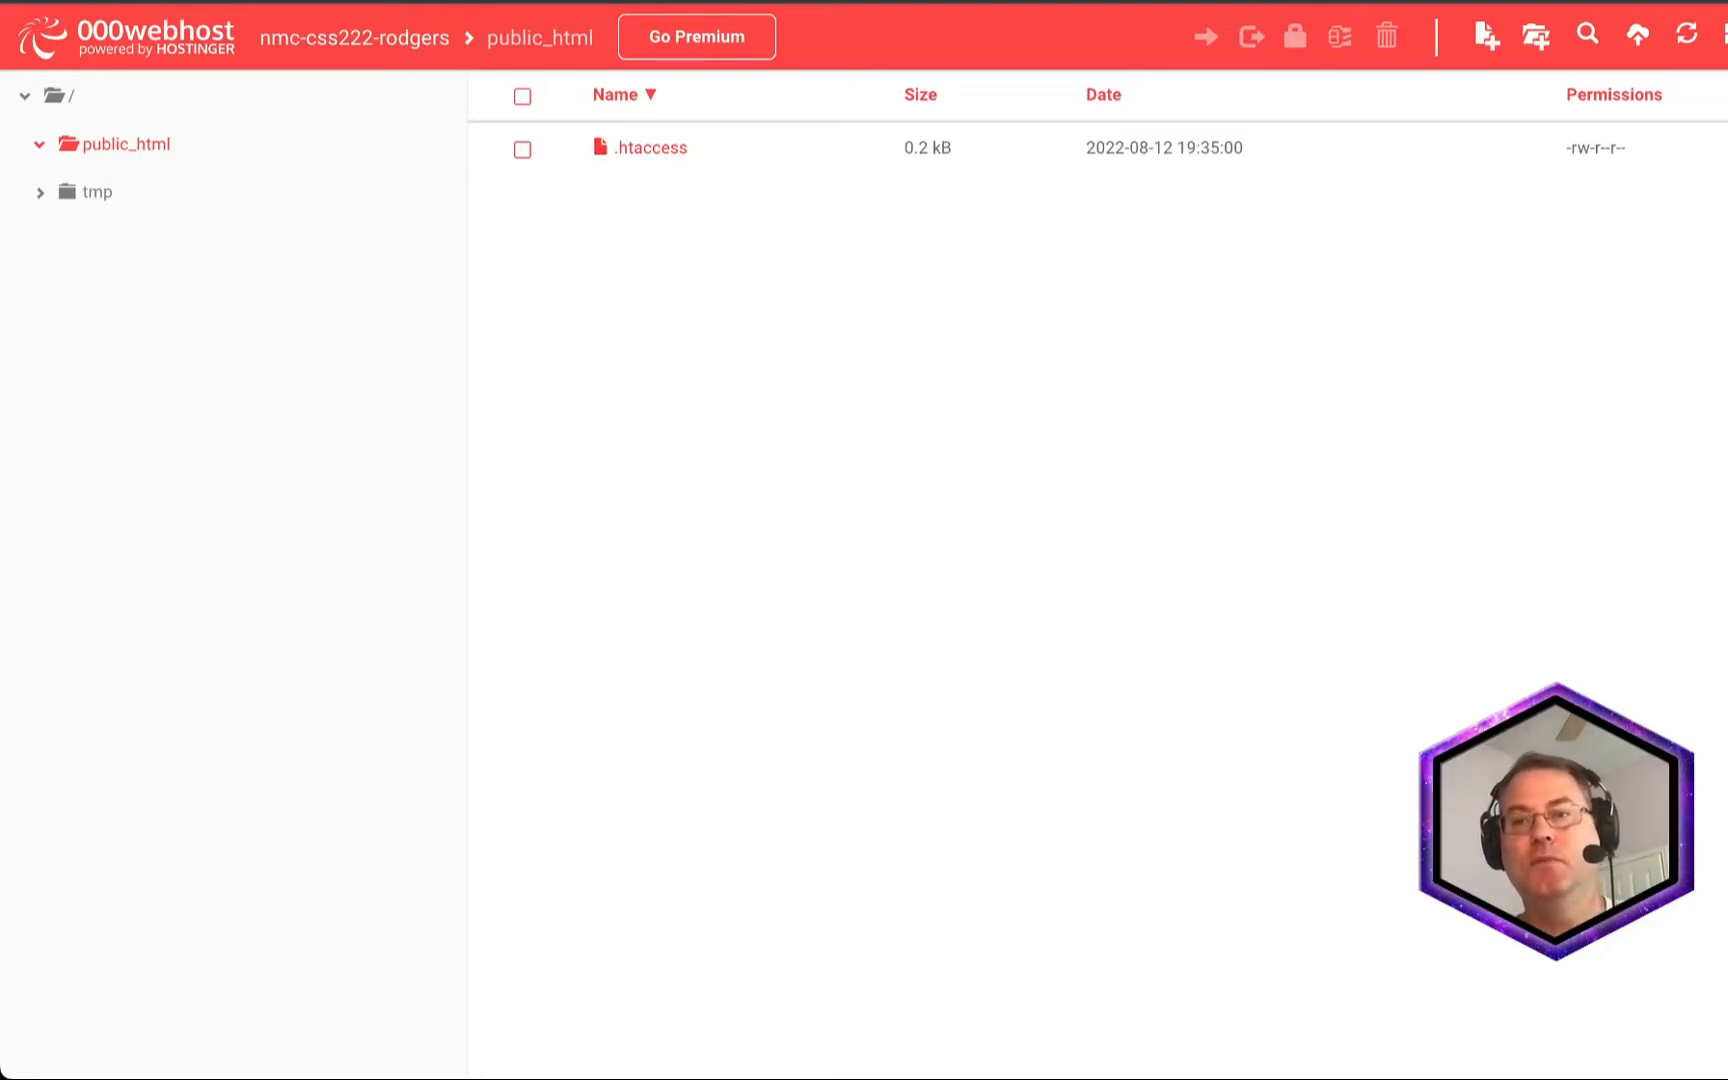
mouse_move(1486, 34)
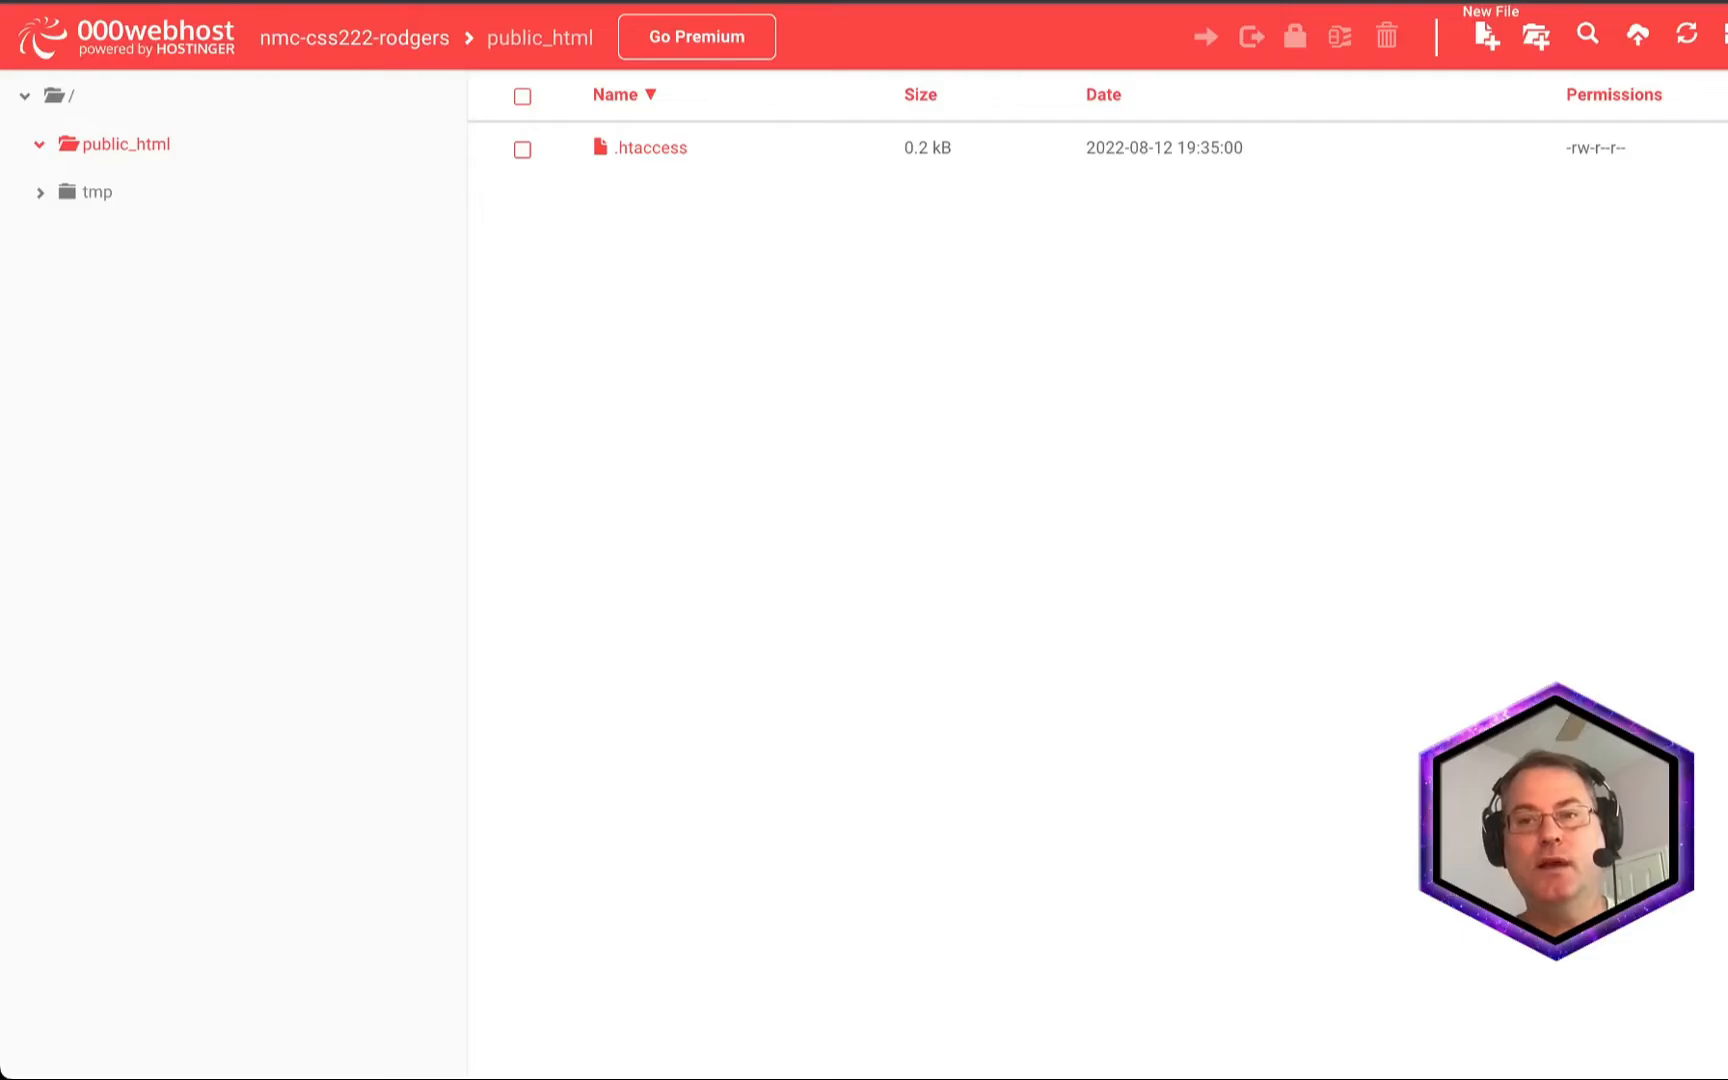
- Bring up the New File dialog inside public_html
click(1486, 36)
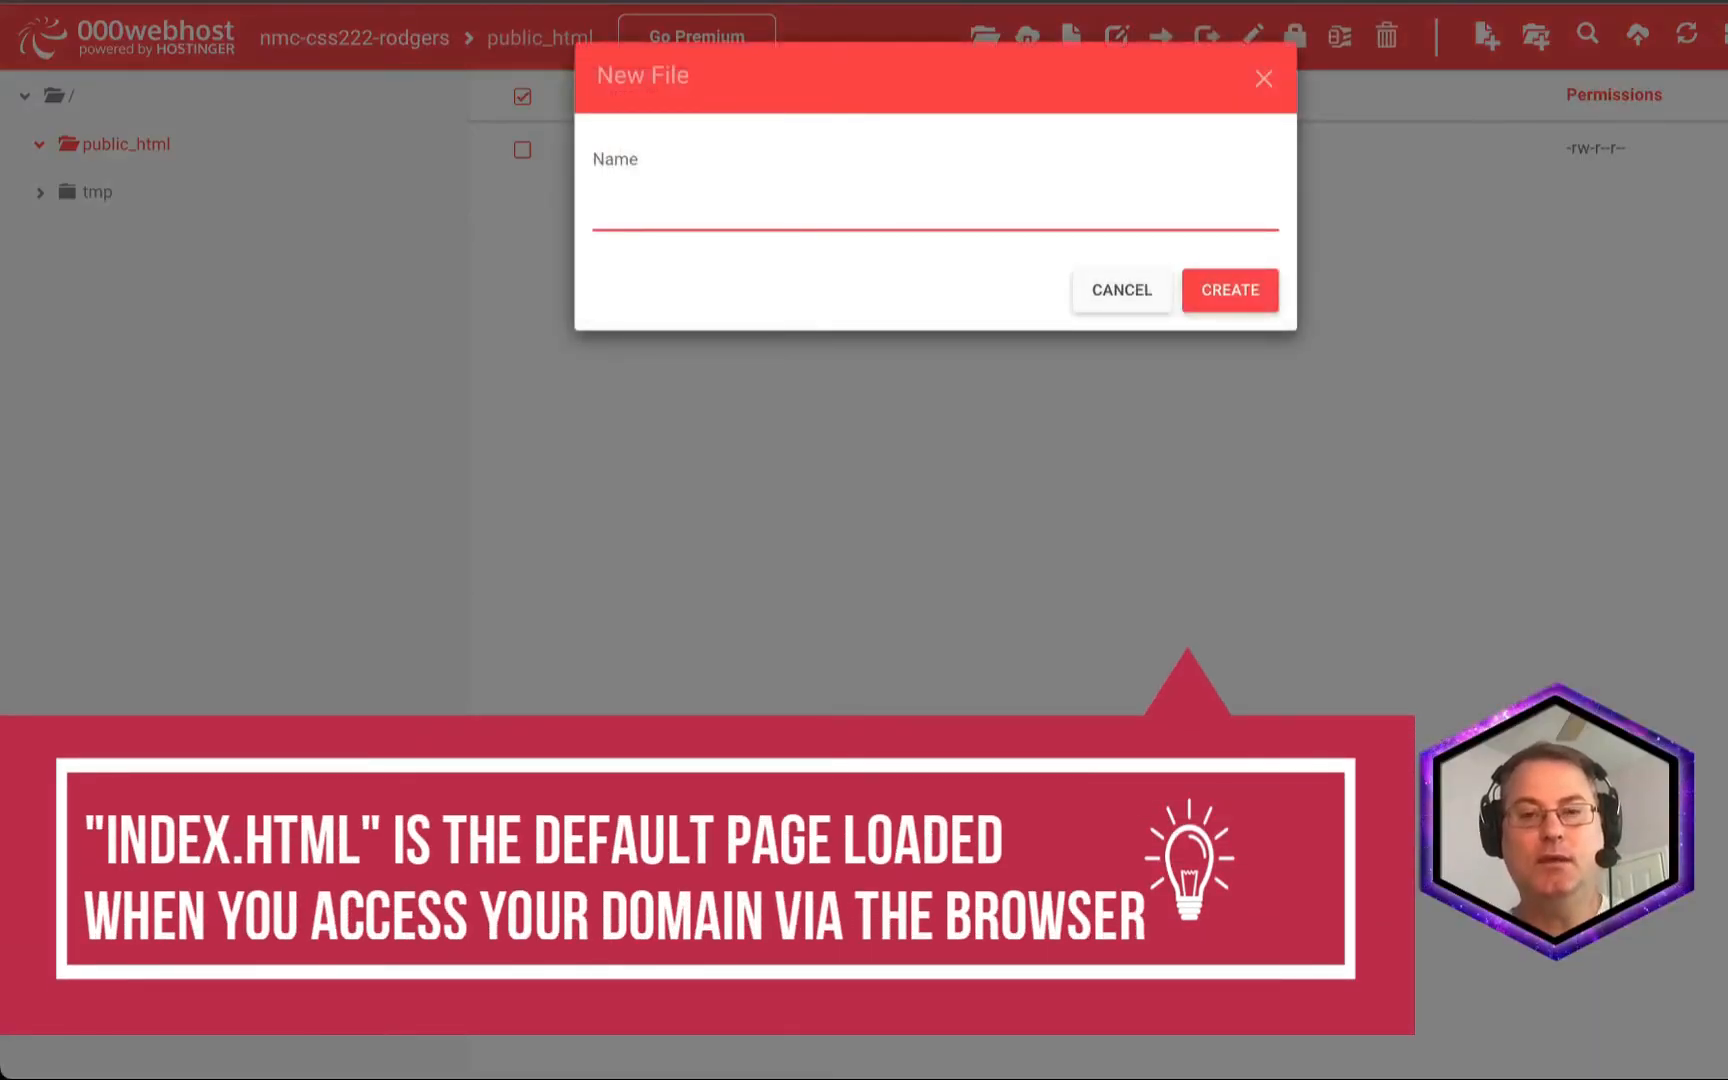
- Create a file named index.html in public_html and bring it into the editor
text(index.html)
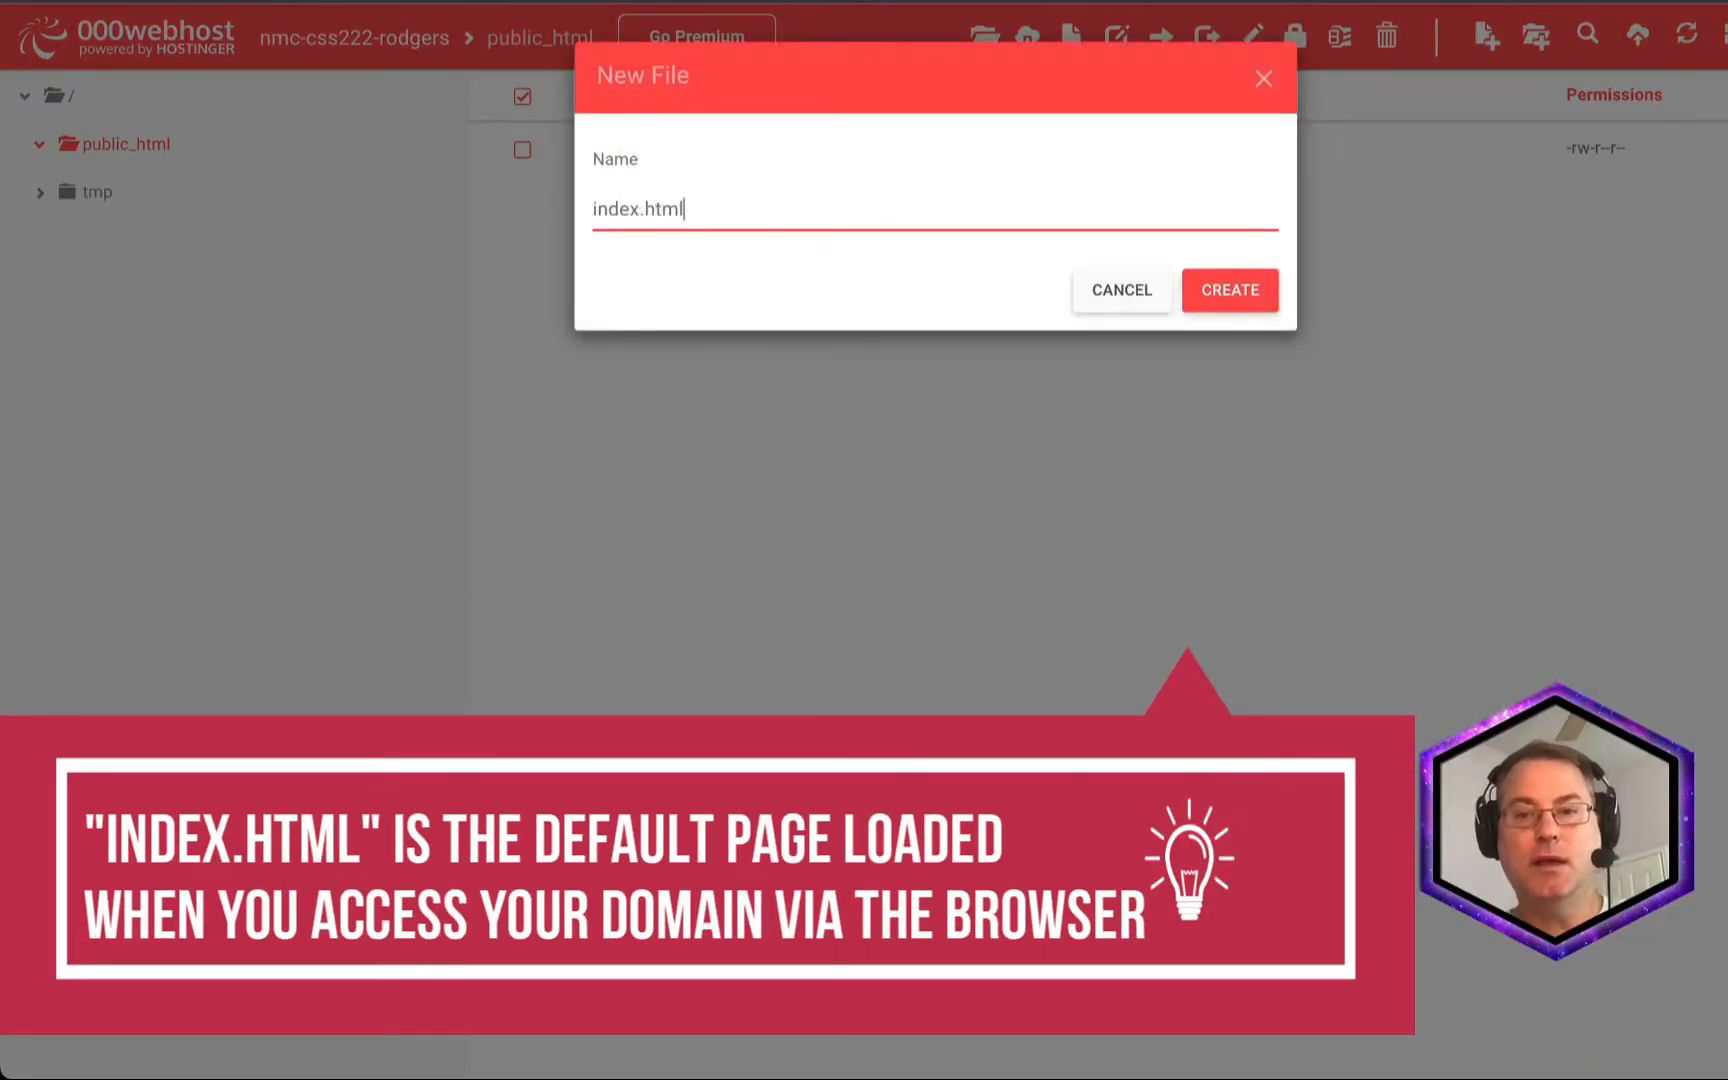
click(1228, 290)
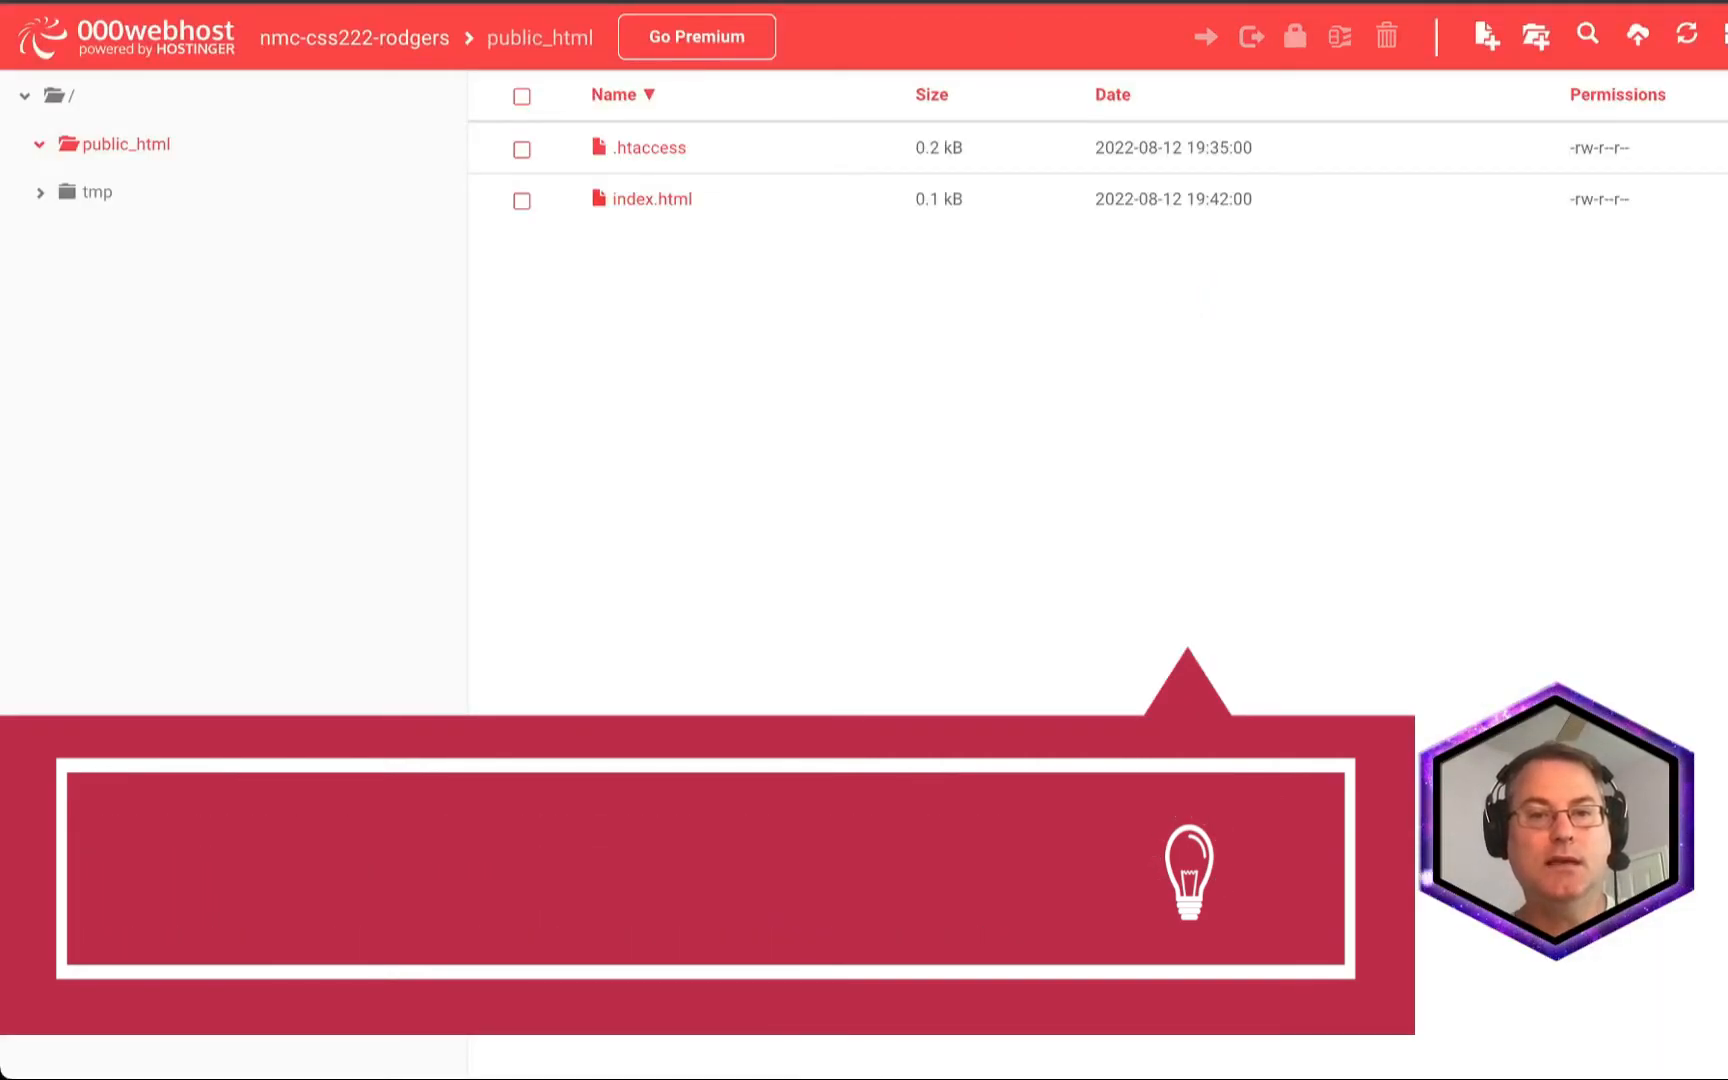
click(522, 200)
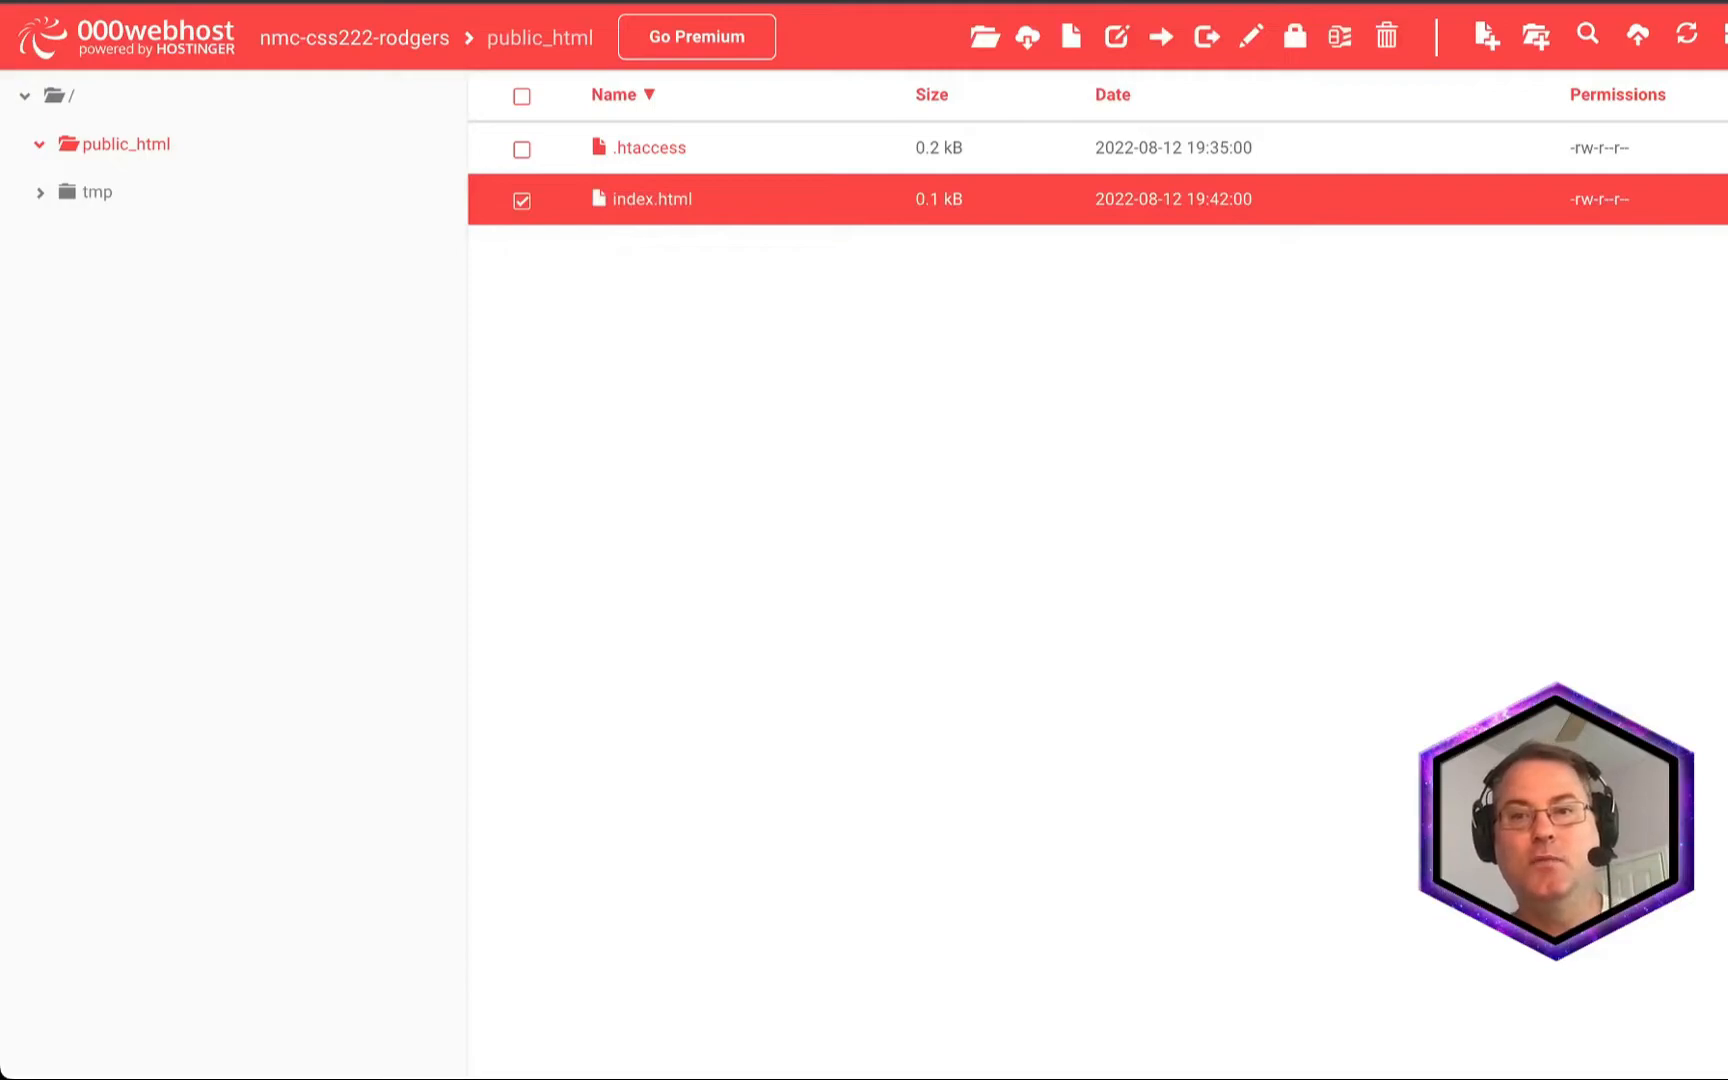
mouse_move(1250, 36)
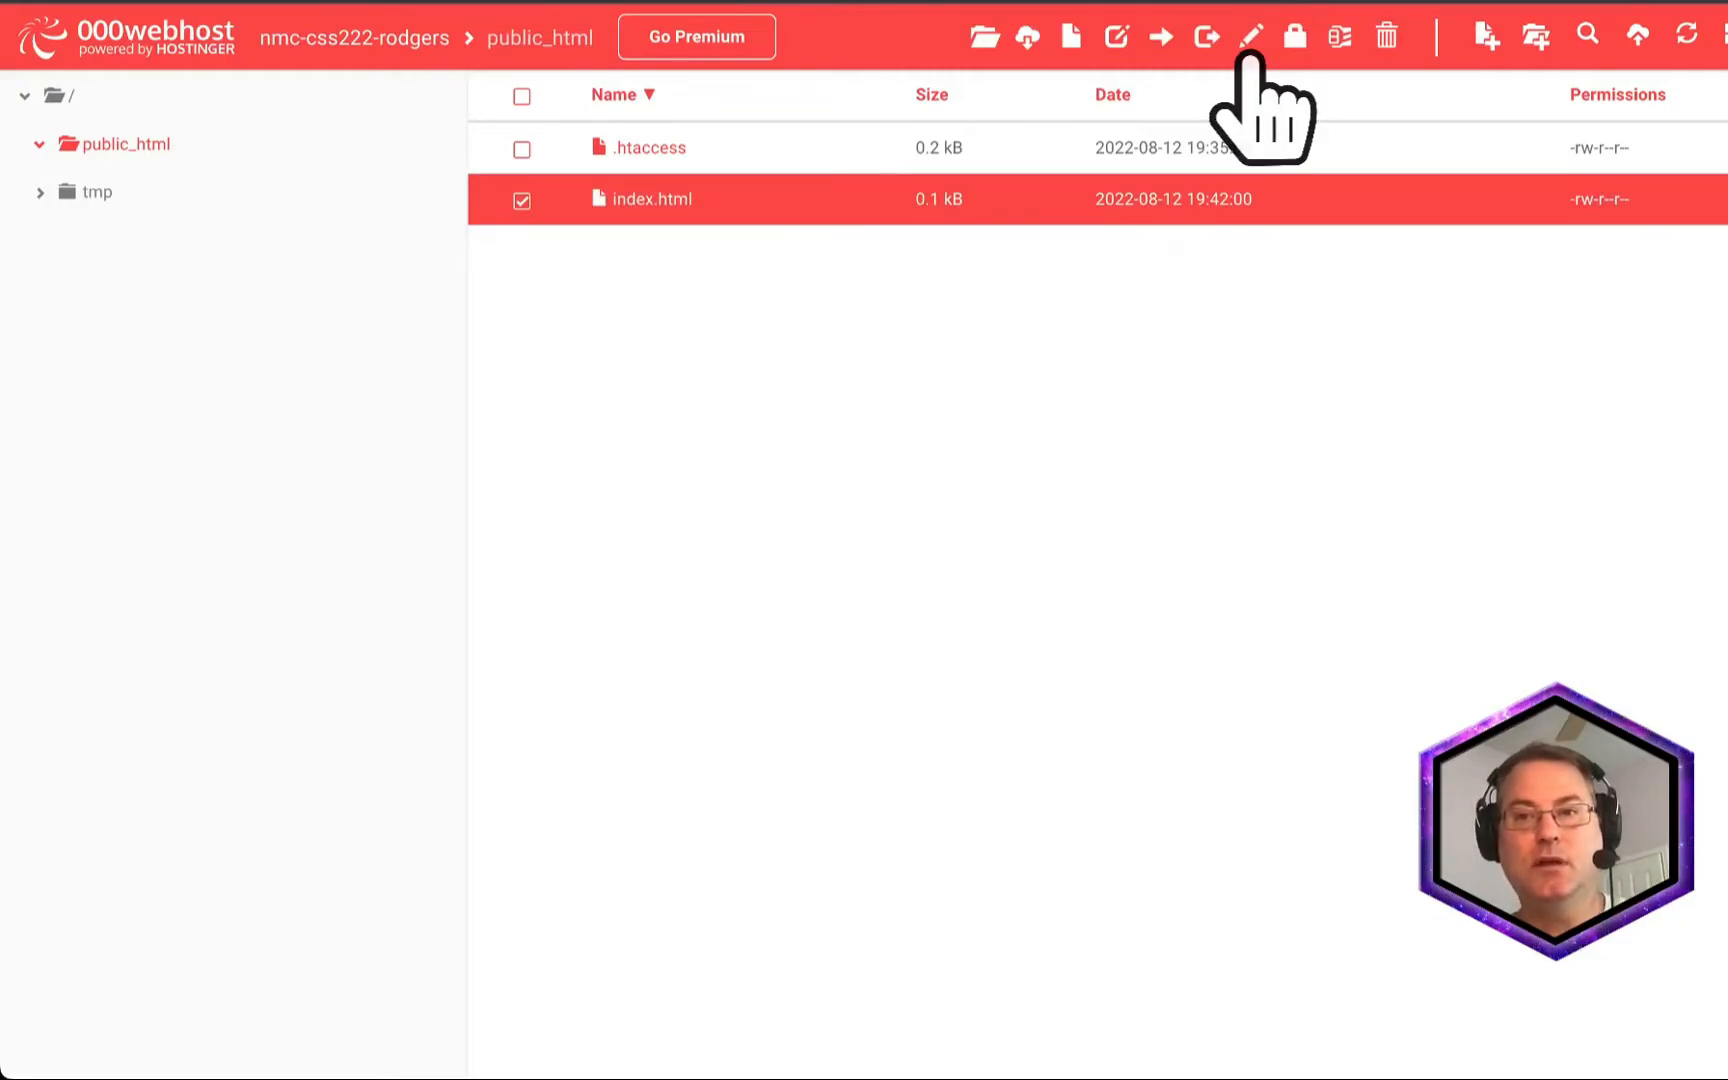
click(1250, 36)
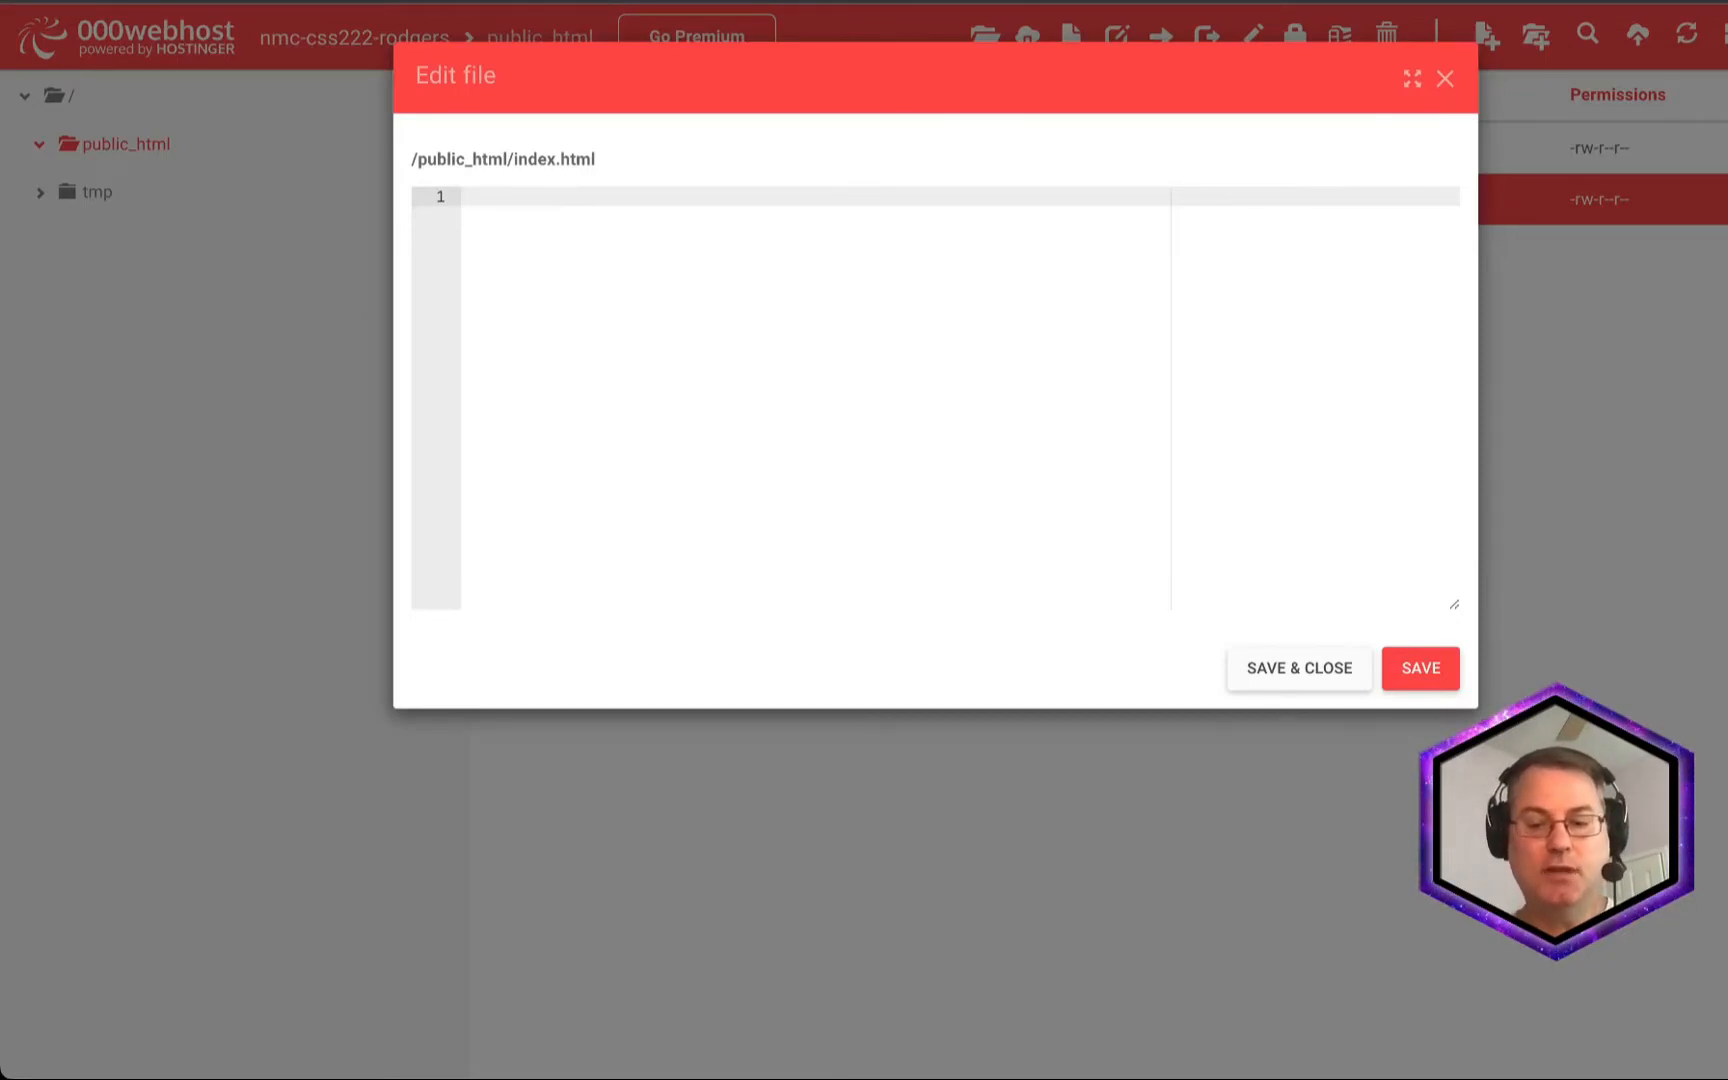
- Write the html and head tags with title 'My 000 Webhost Domain - NMC CSS222 Rodgers', then begin the body
text(<html>)
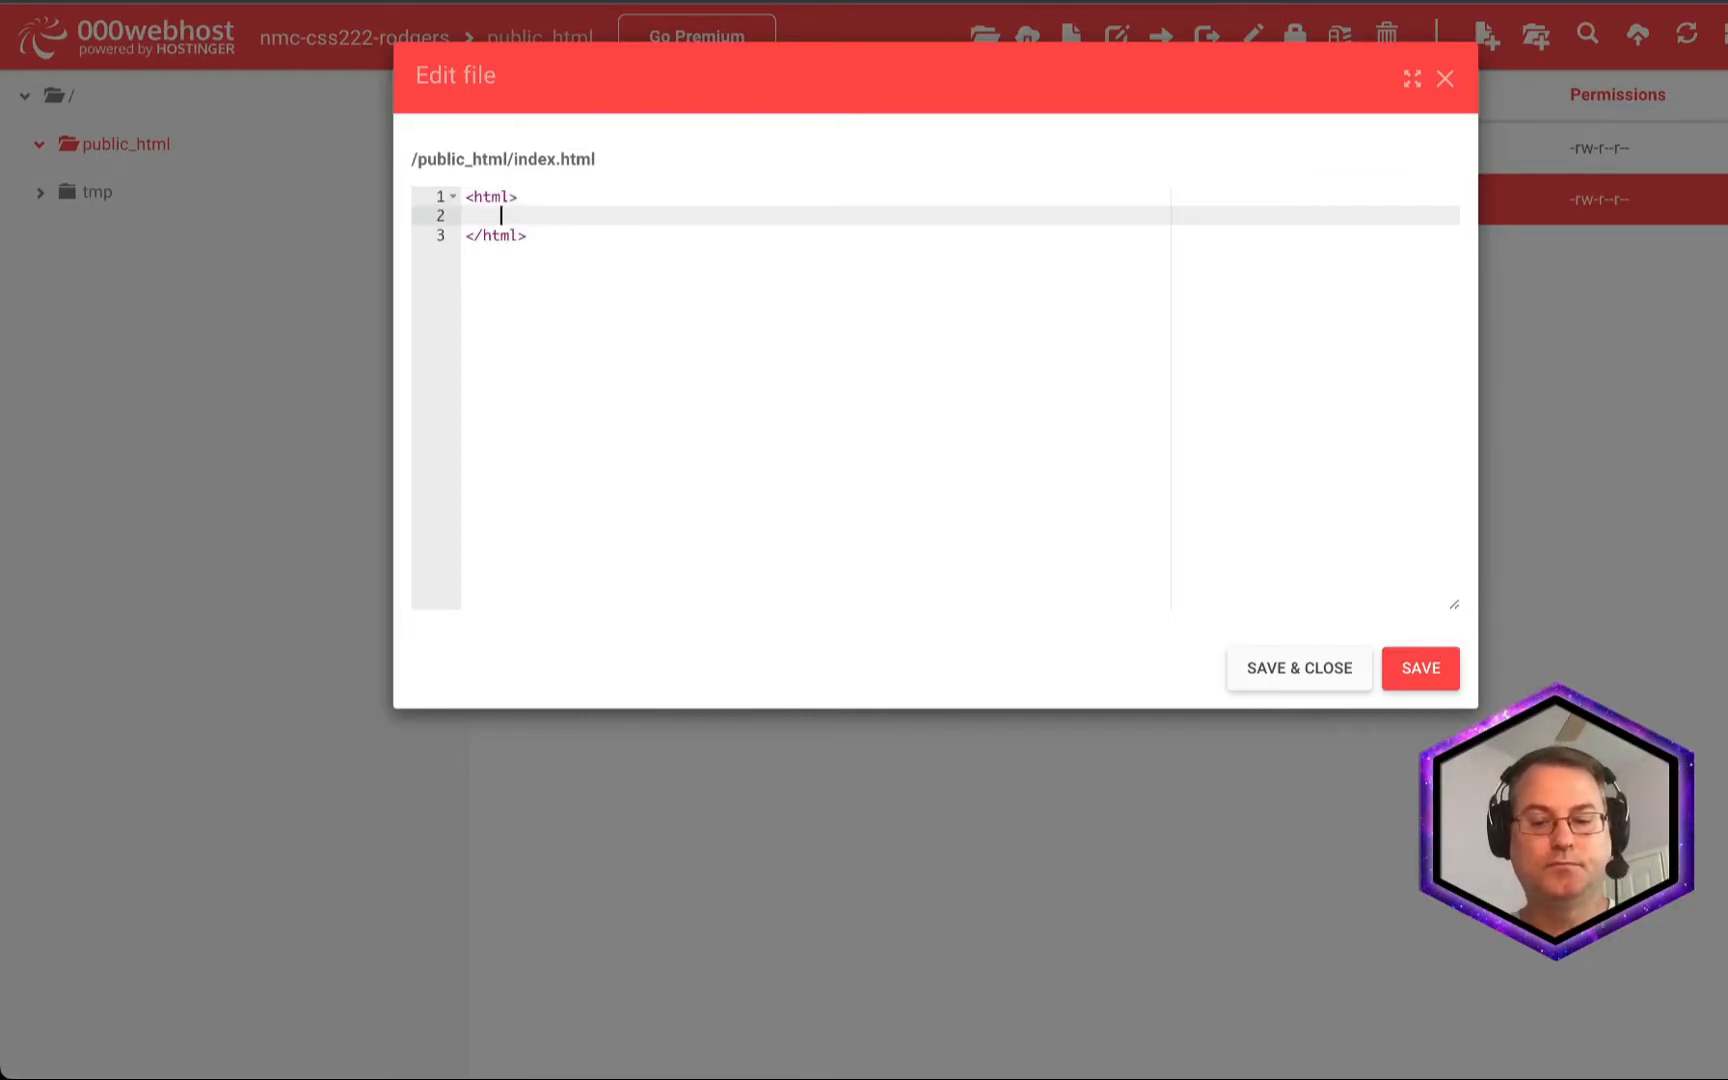
text(<head>)
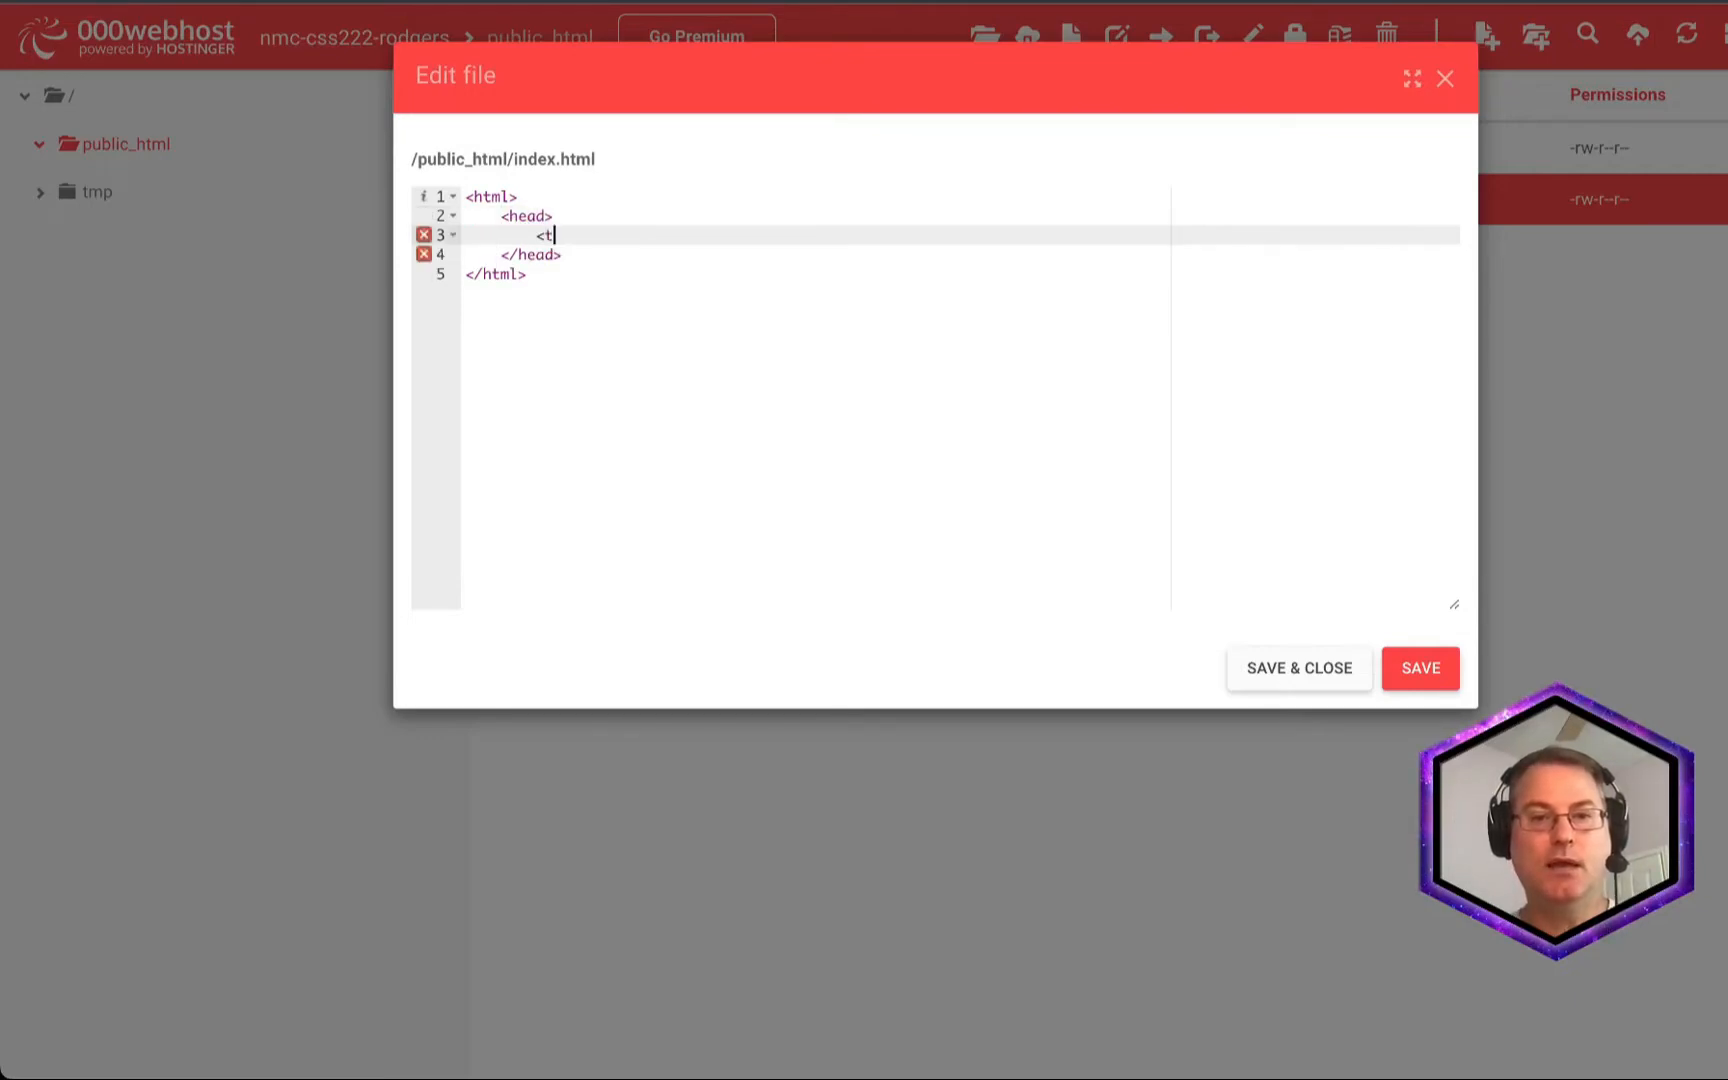
text(itle></title>)
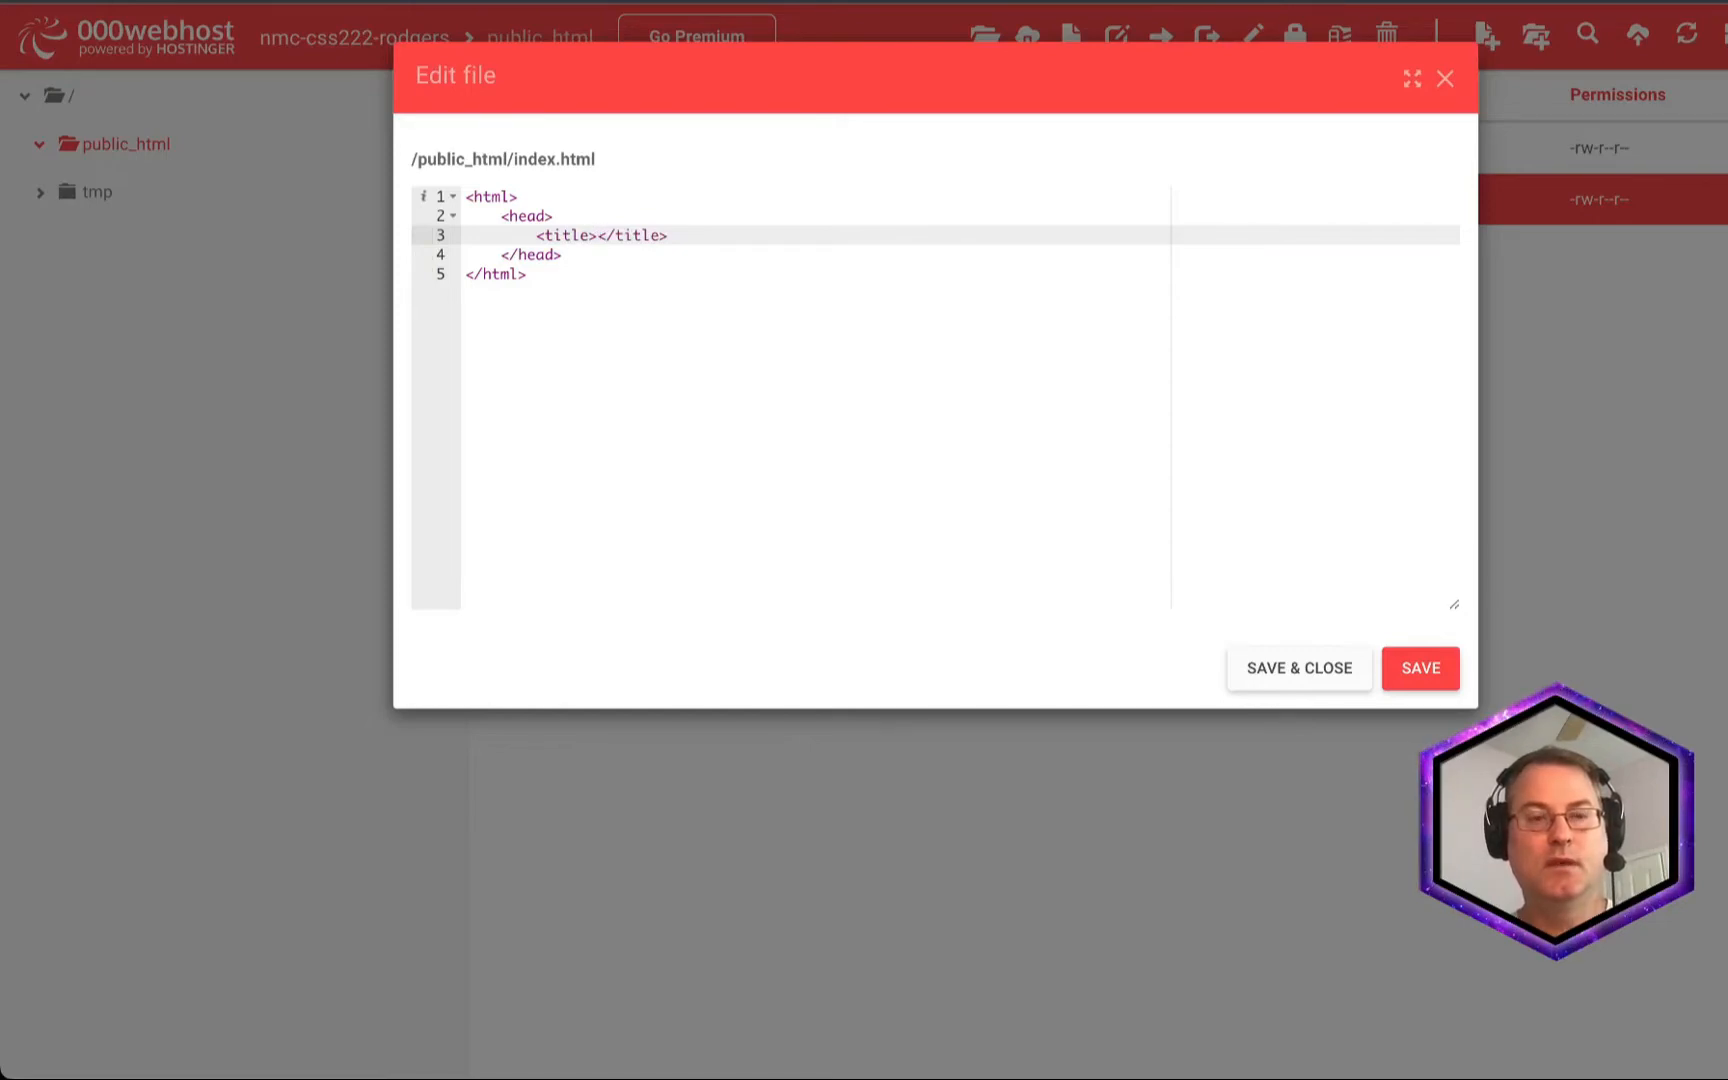
text(My)
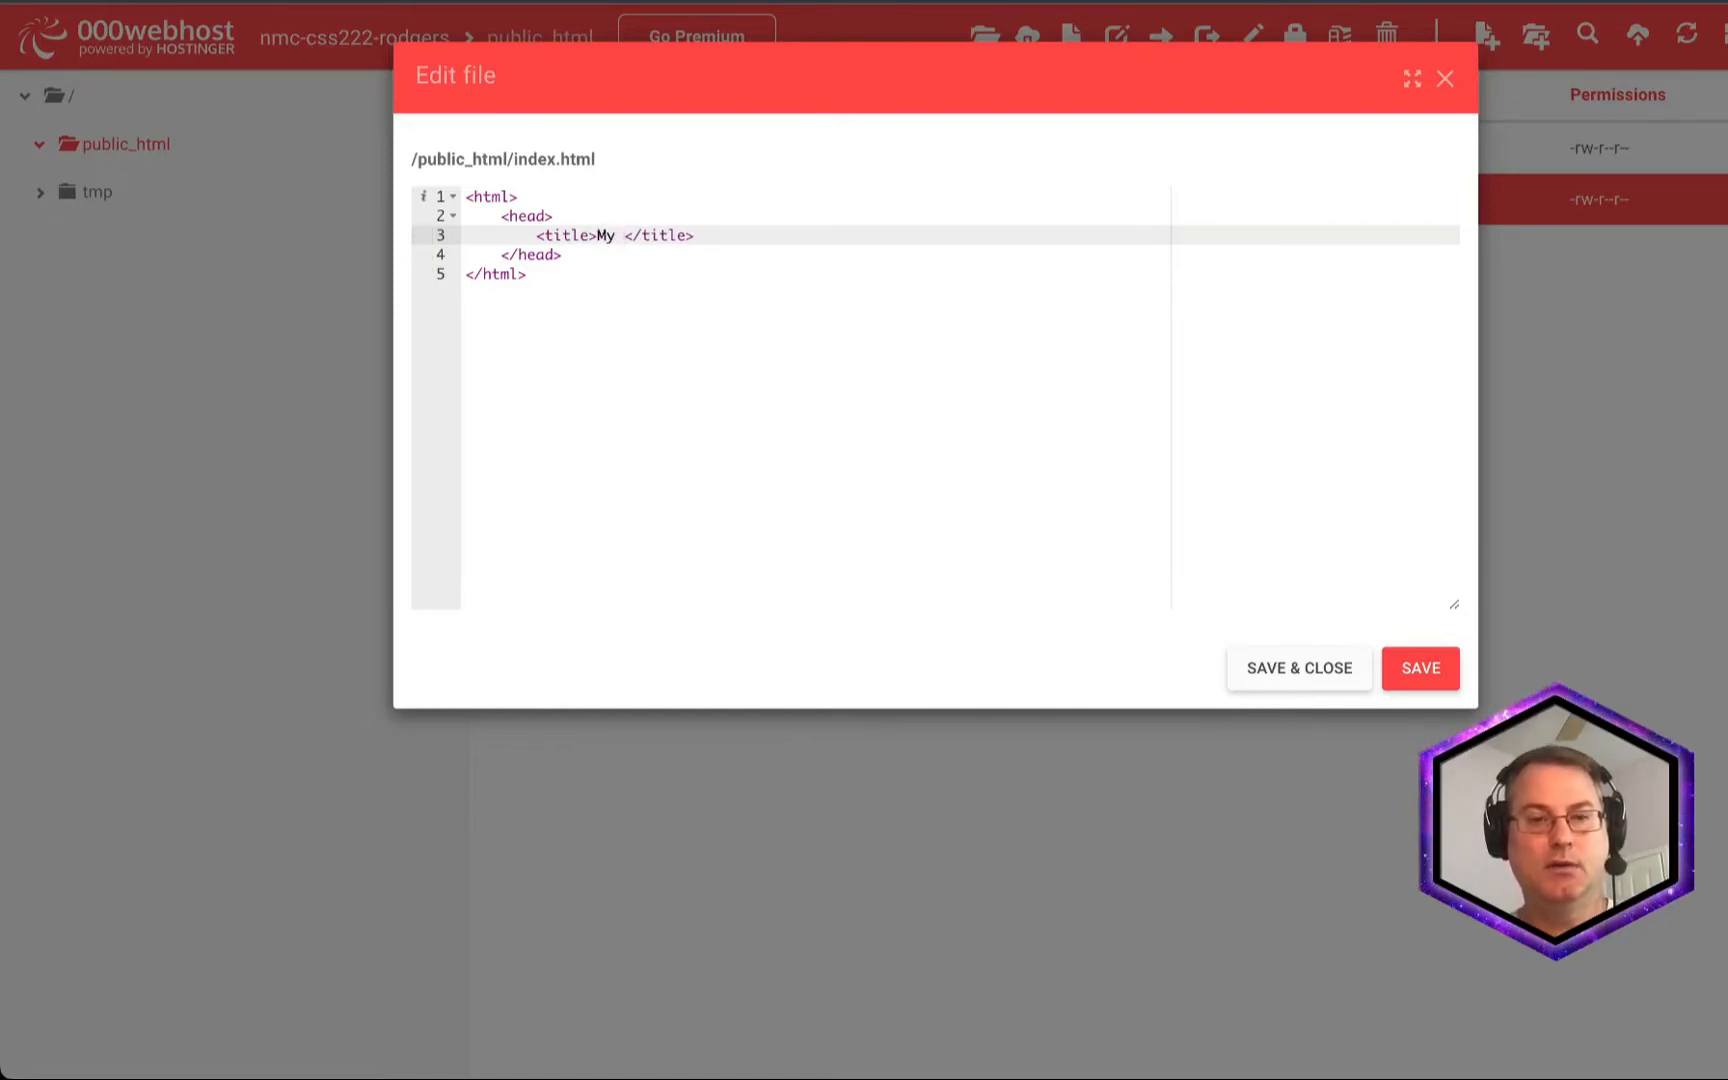
text(000)
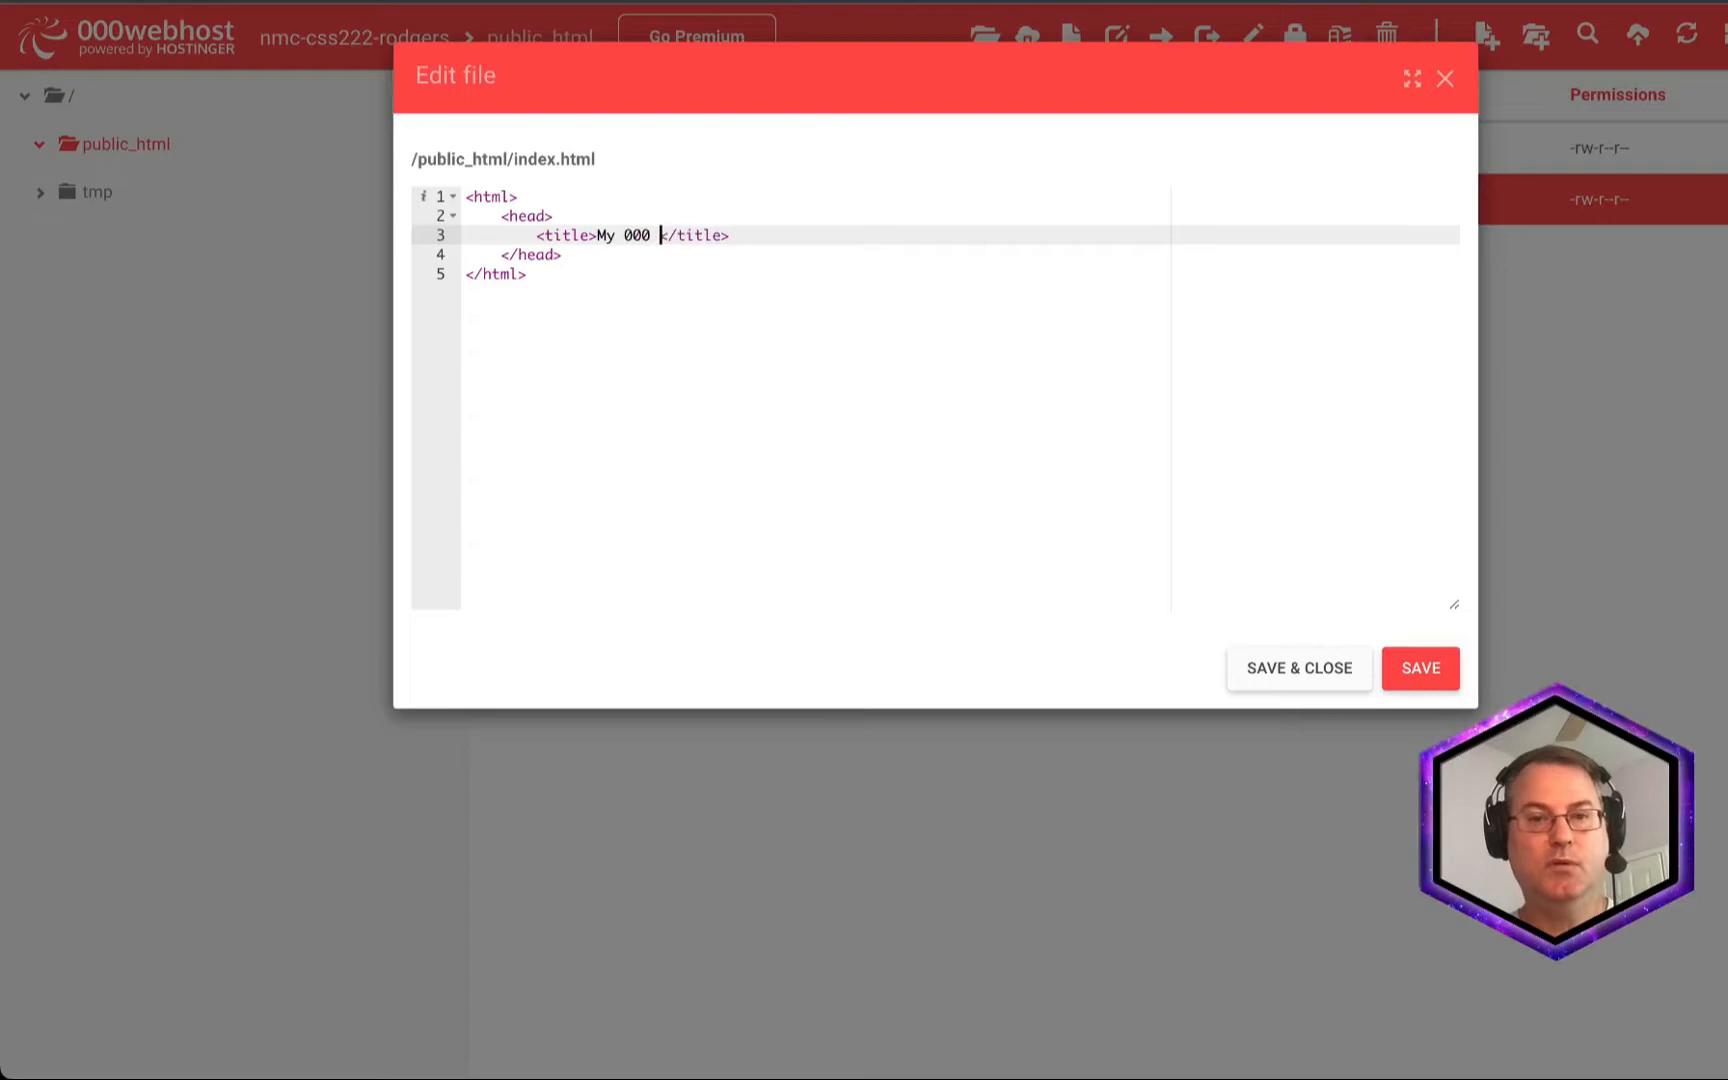
text(Webhost Domain -)
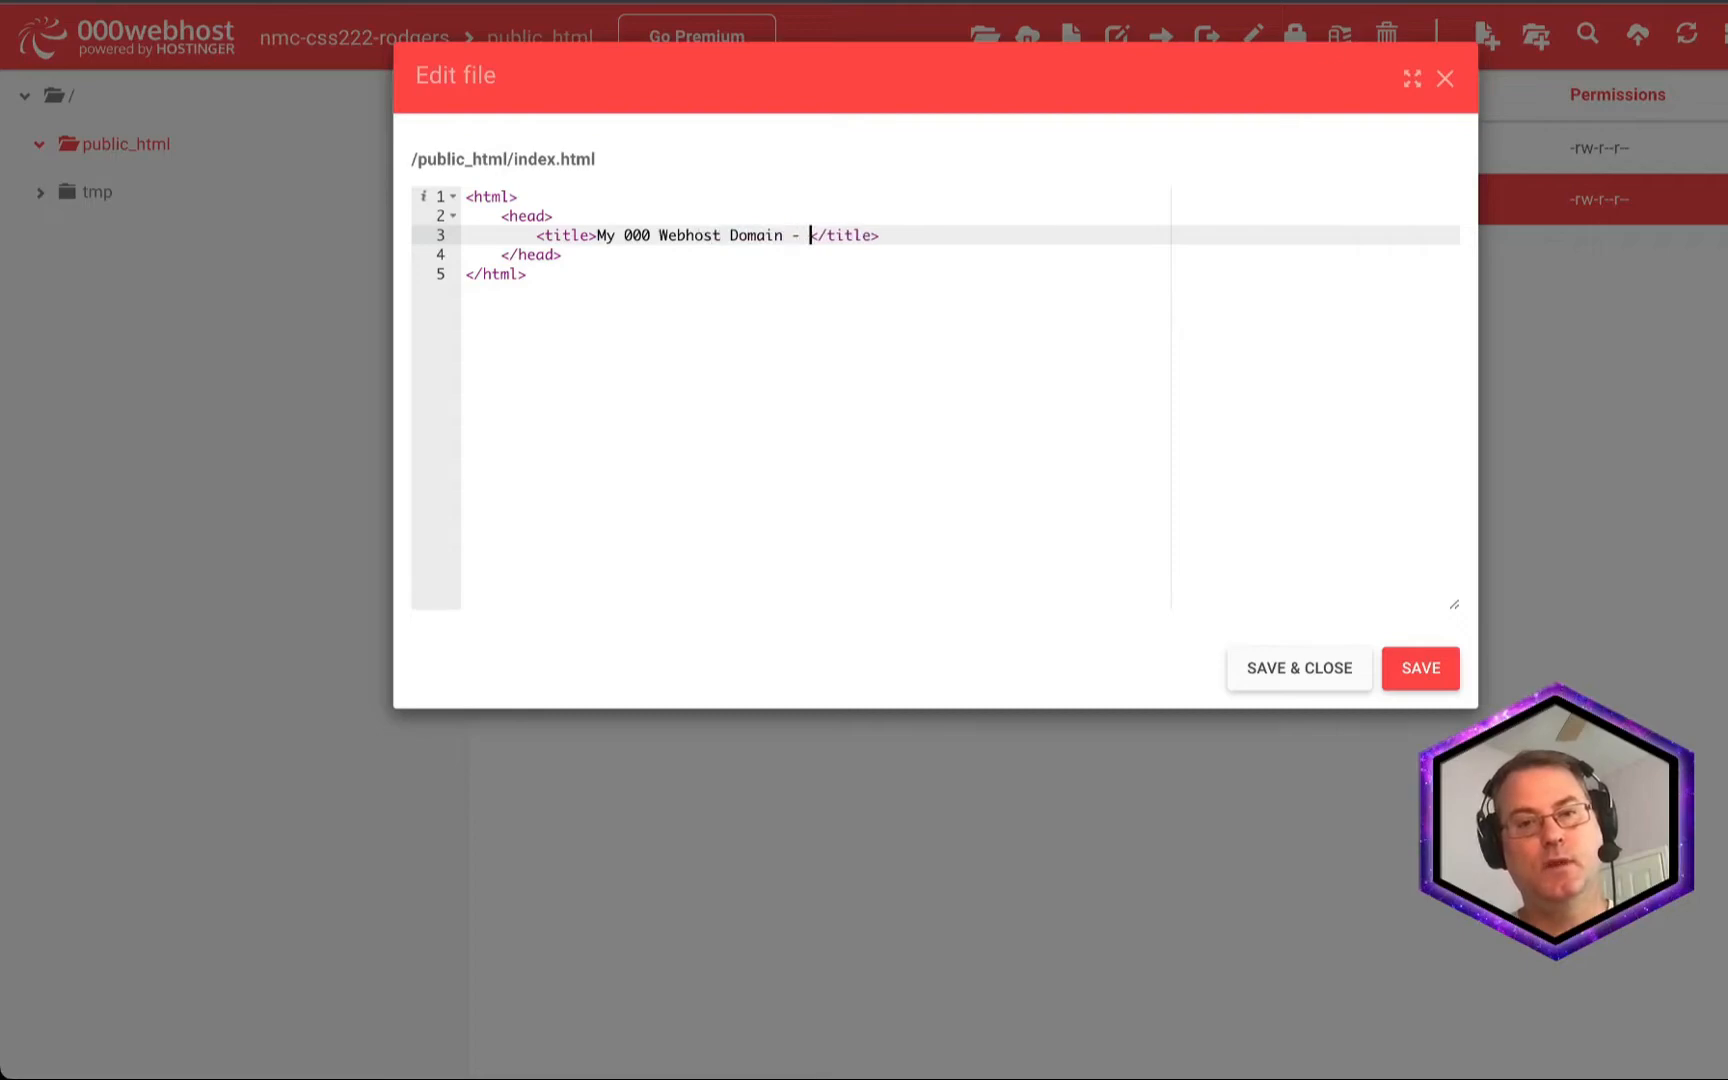
text(nm)
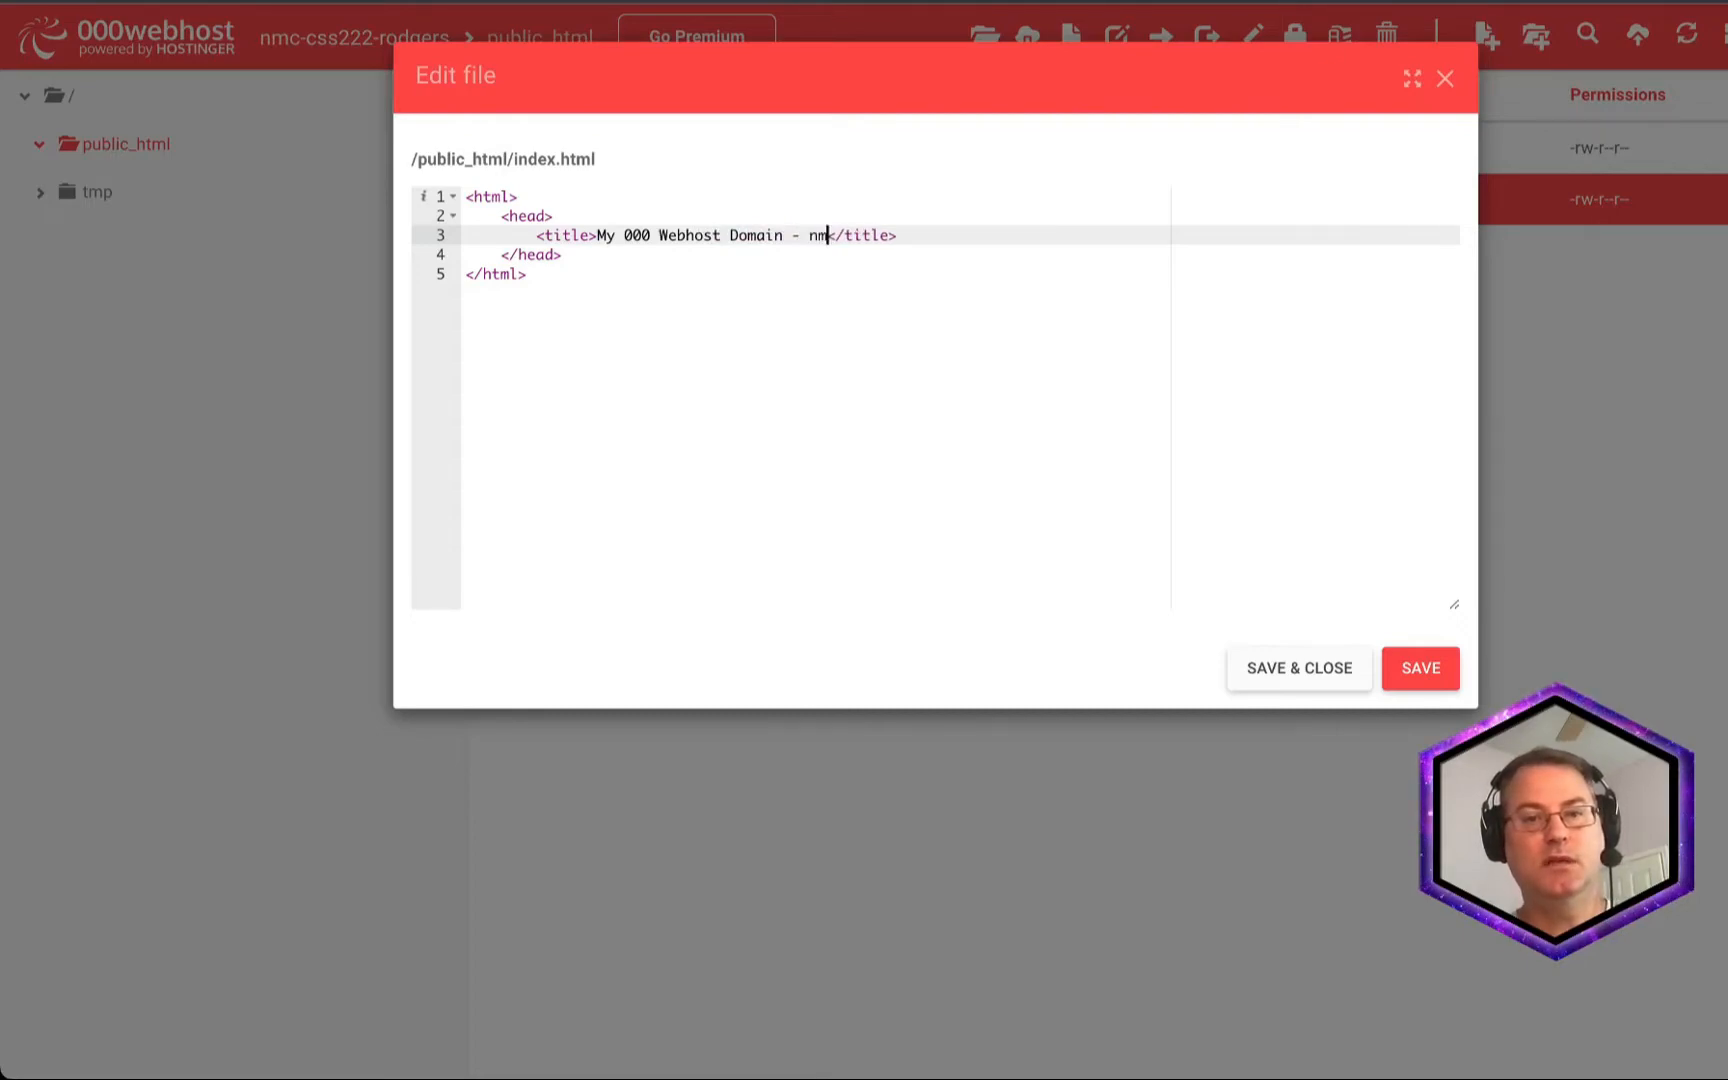
text(MC CSS)
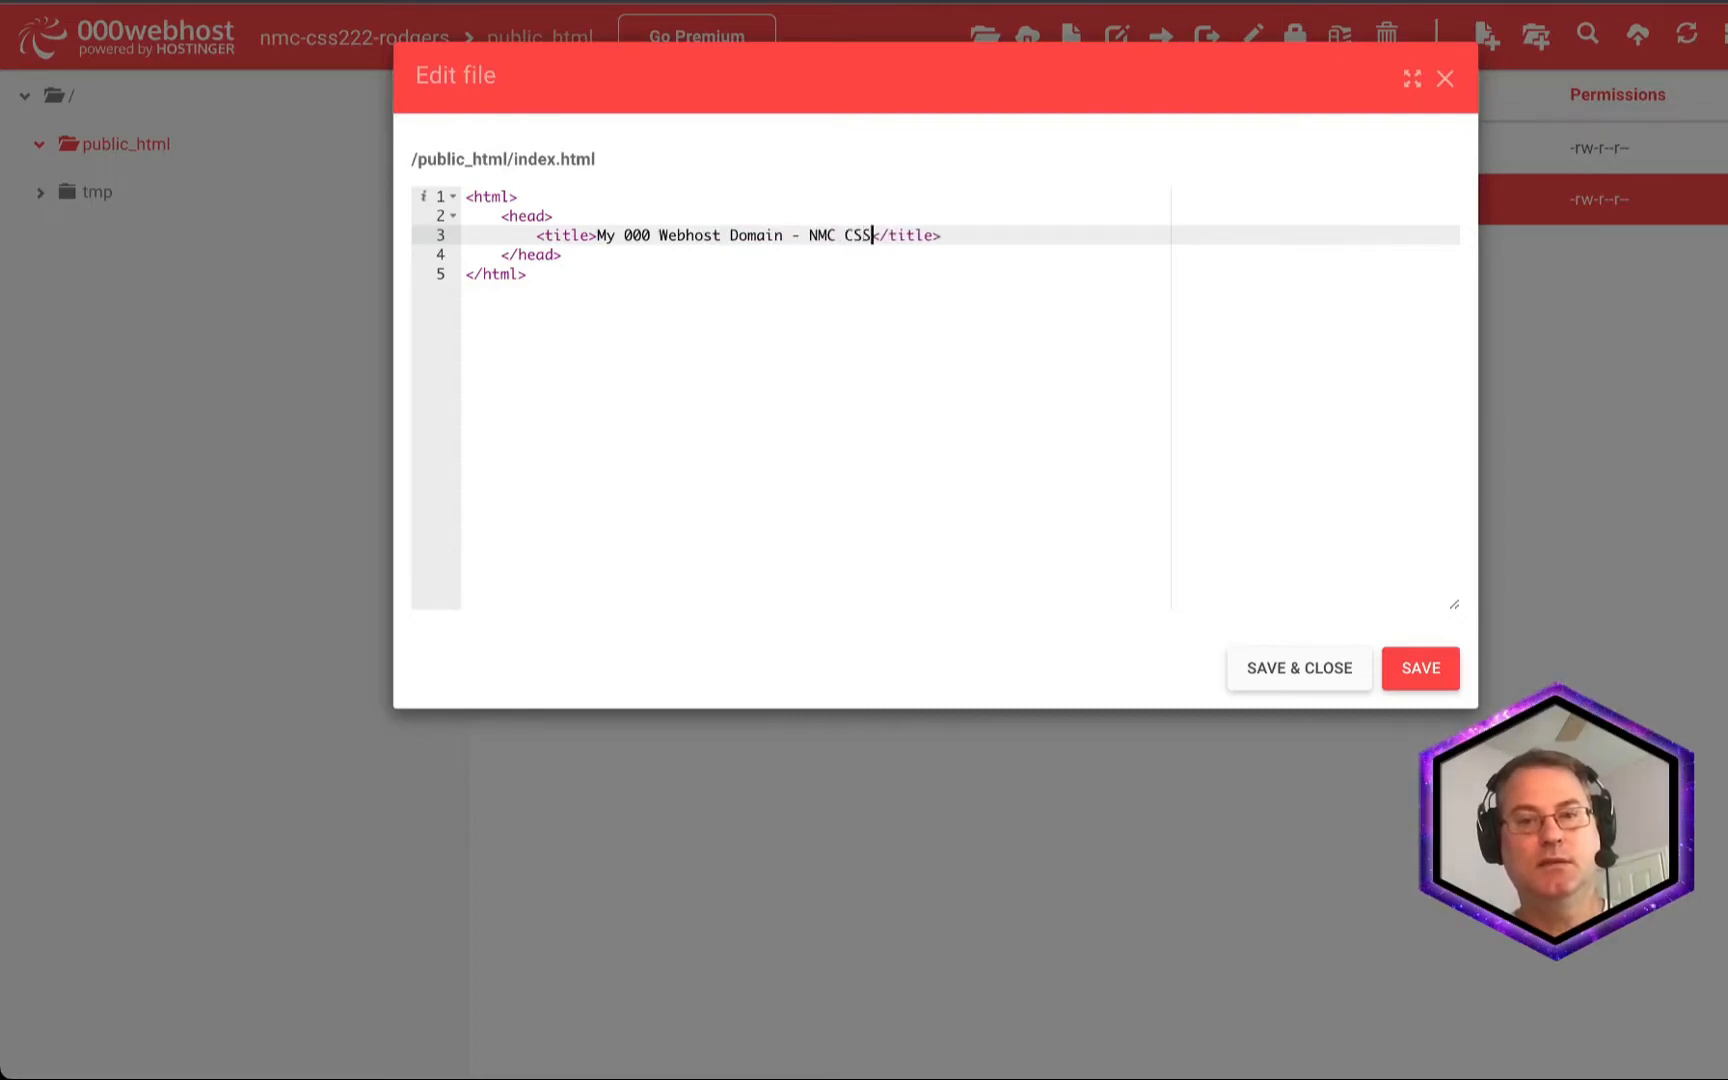
text(22)
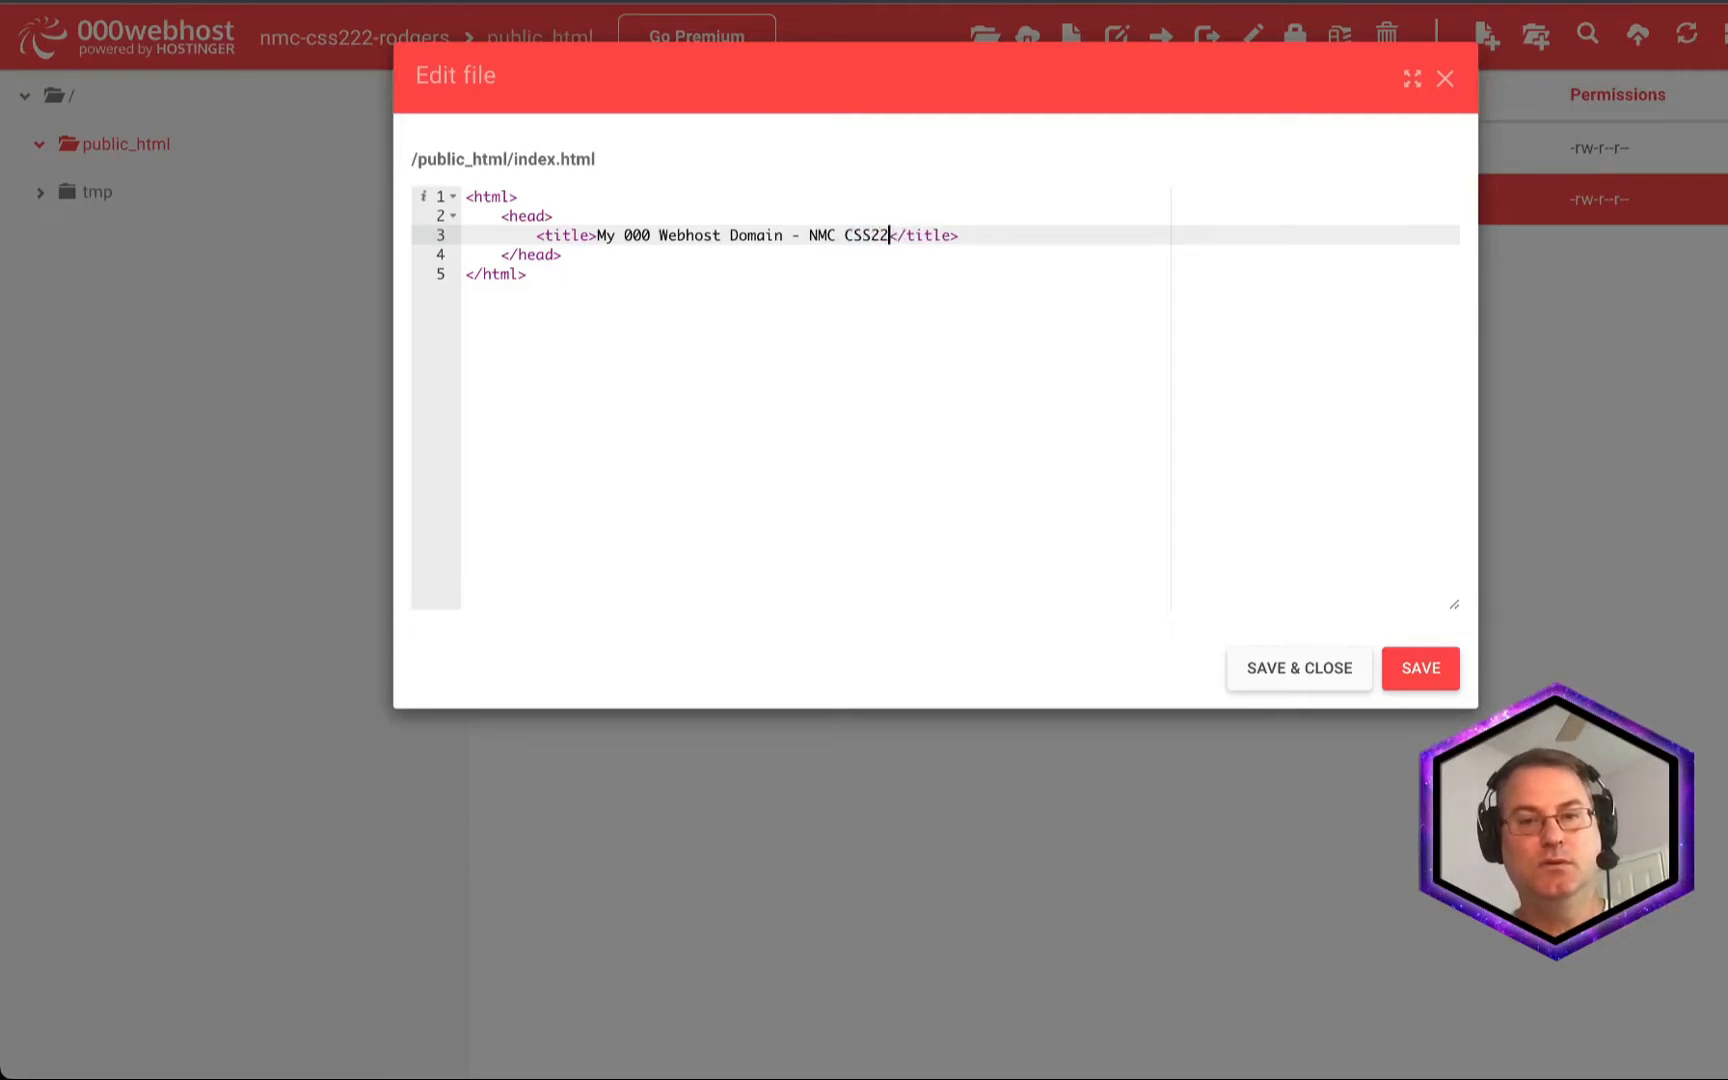
text(Rodgers)
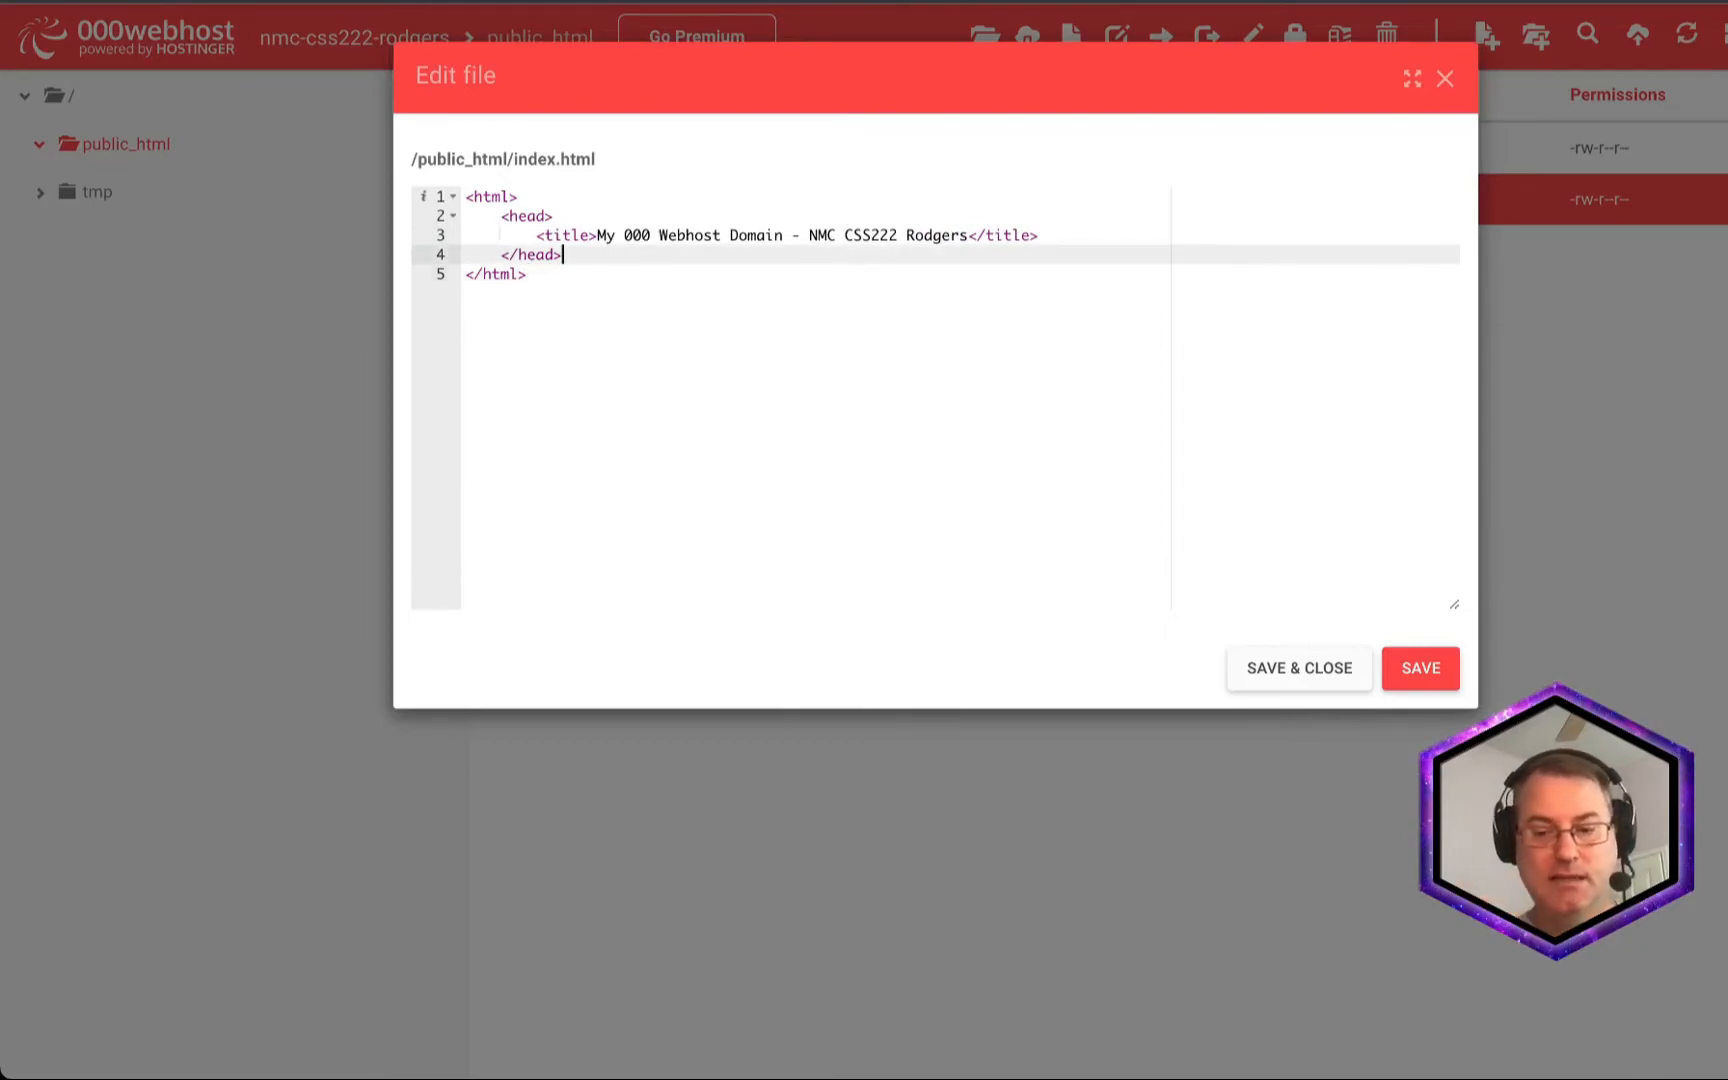
text(<body>)
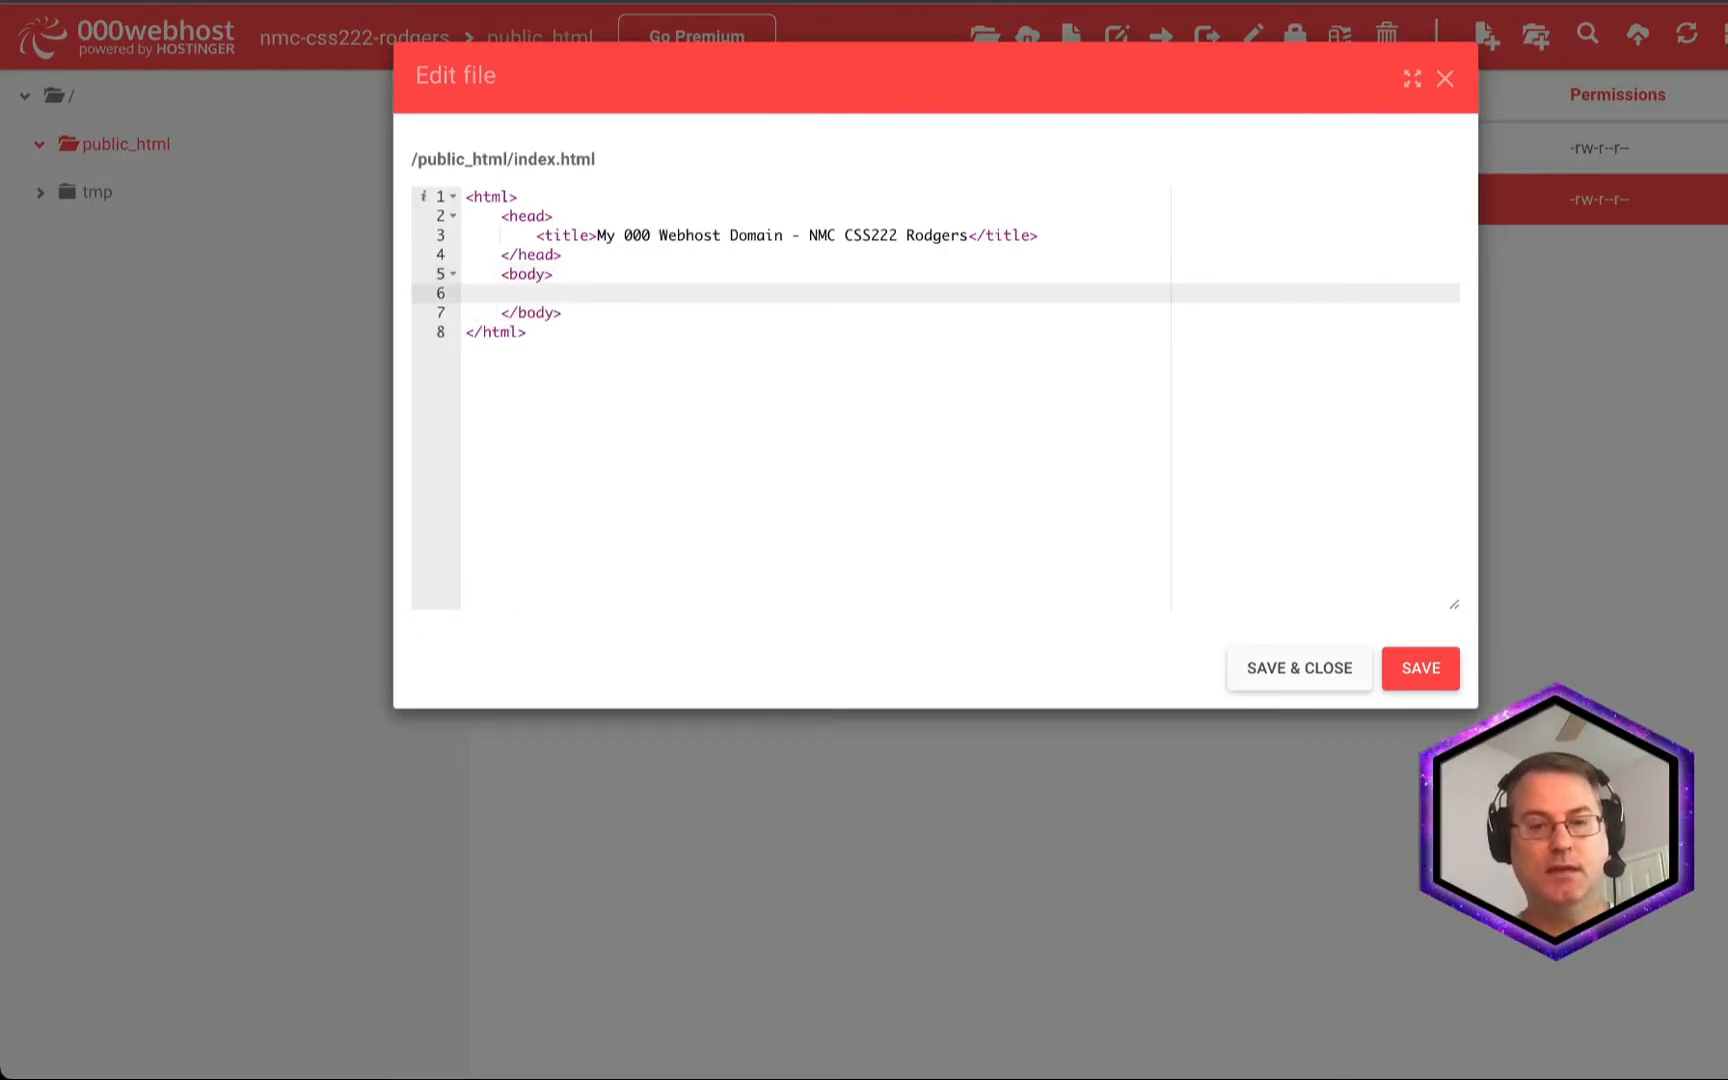
- Add an h1 'My 000 Webhost Domain - NMC CSS222 Rodgers' in the body and begin a paragraph
text(<h1)
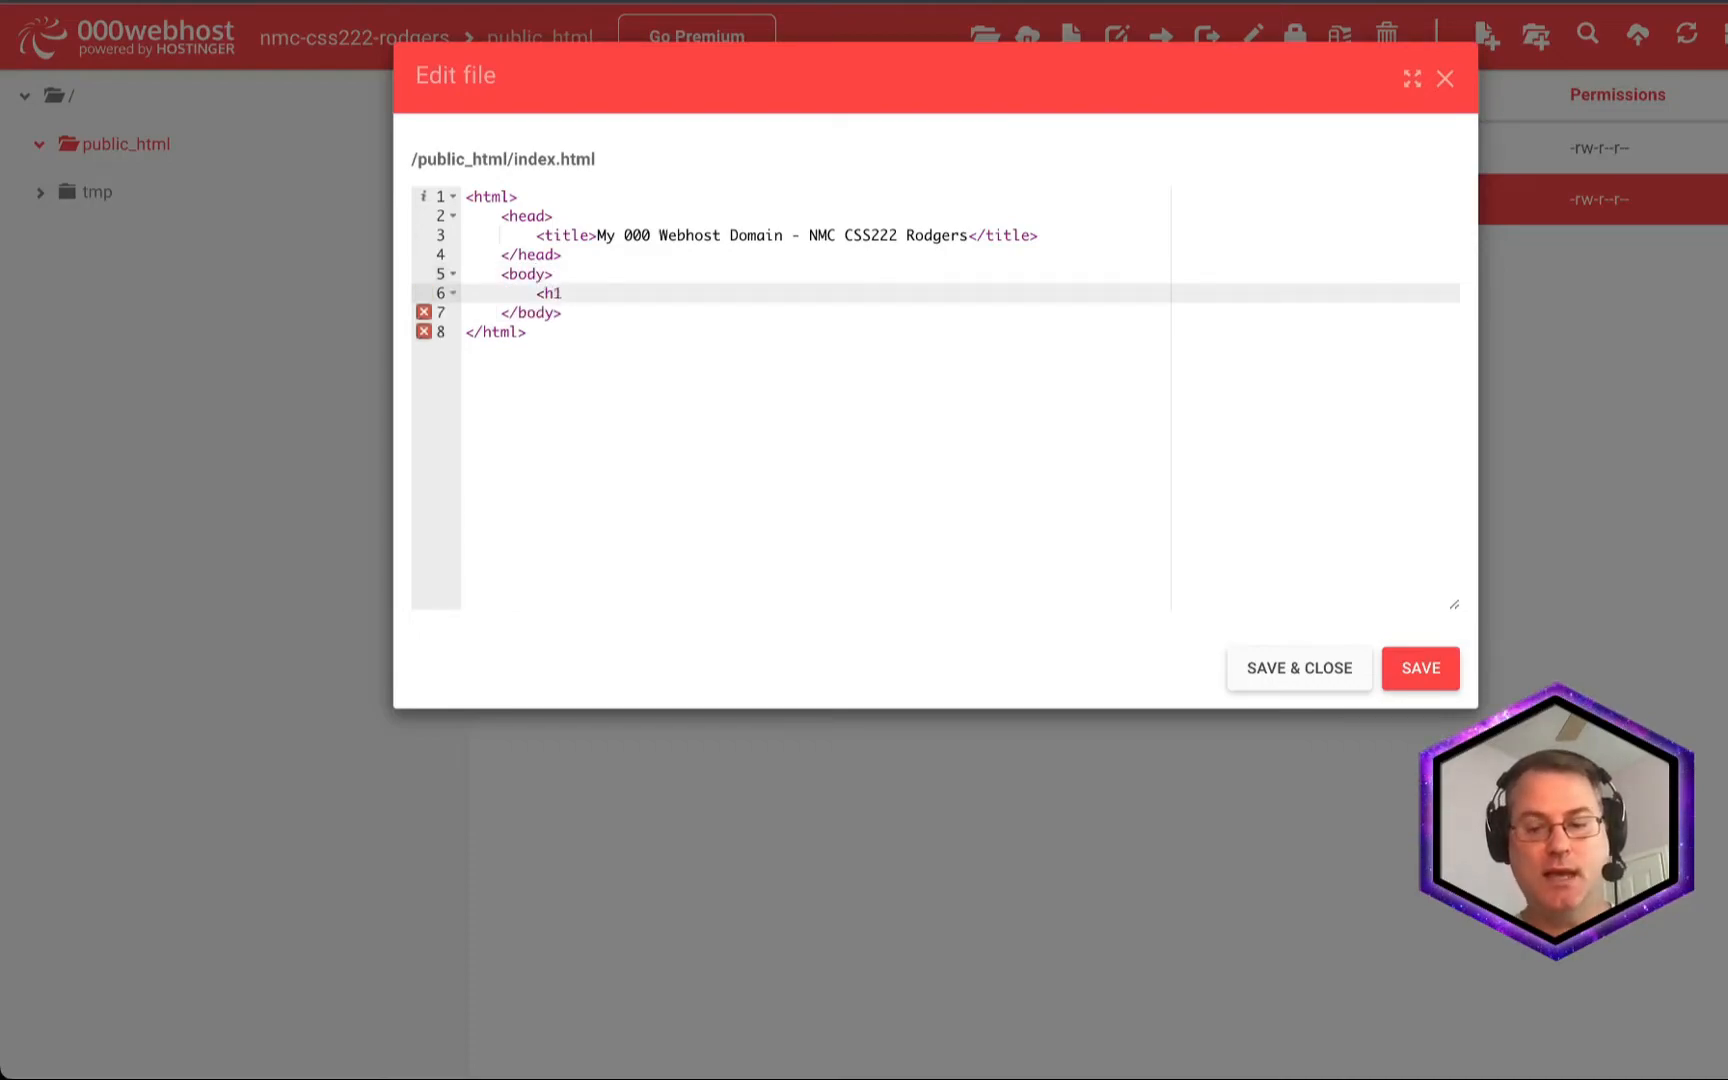
text(></h1>)
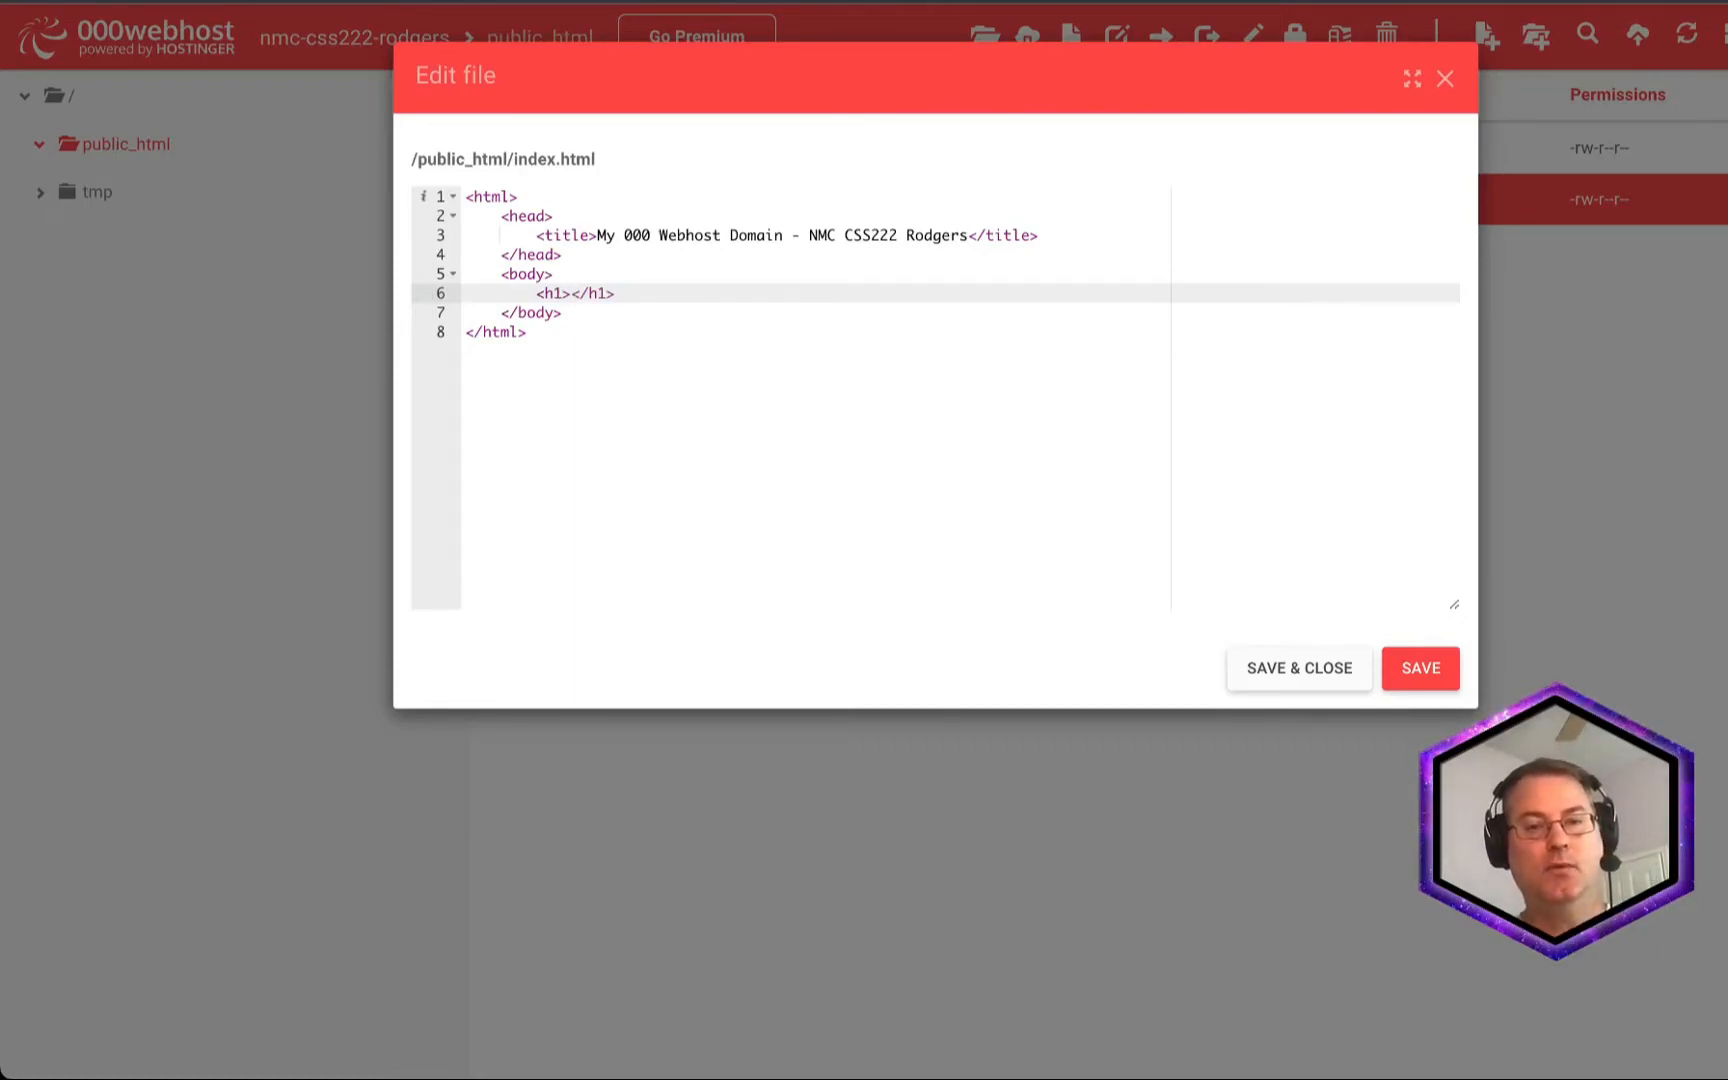
text(My 000)
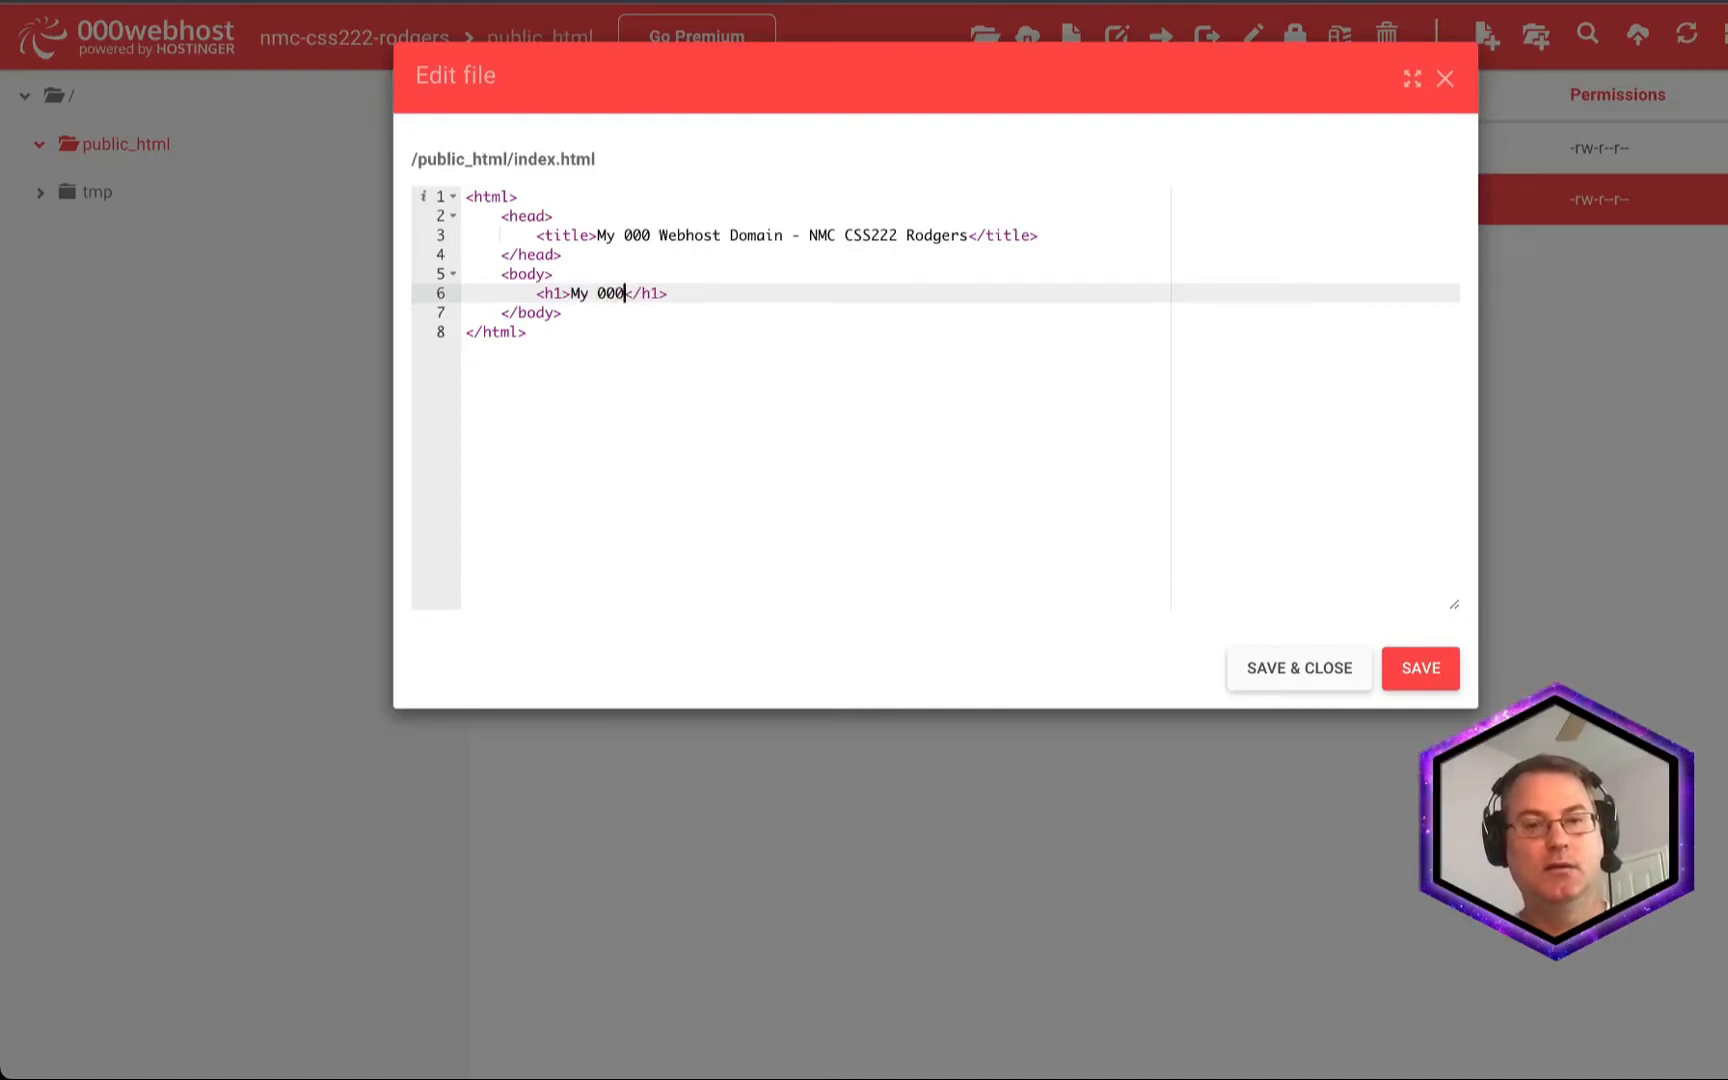
click(608, 234)
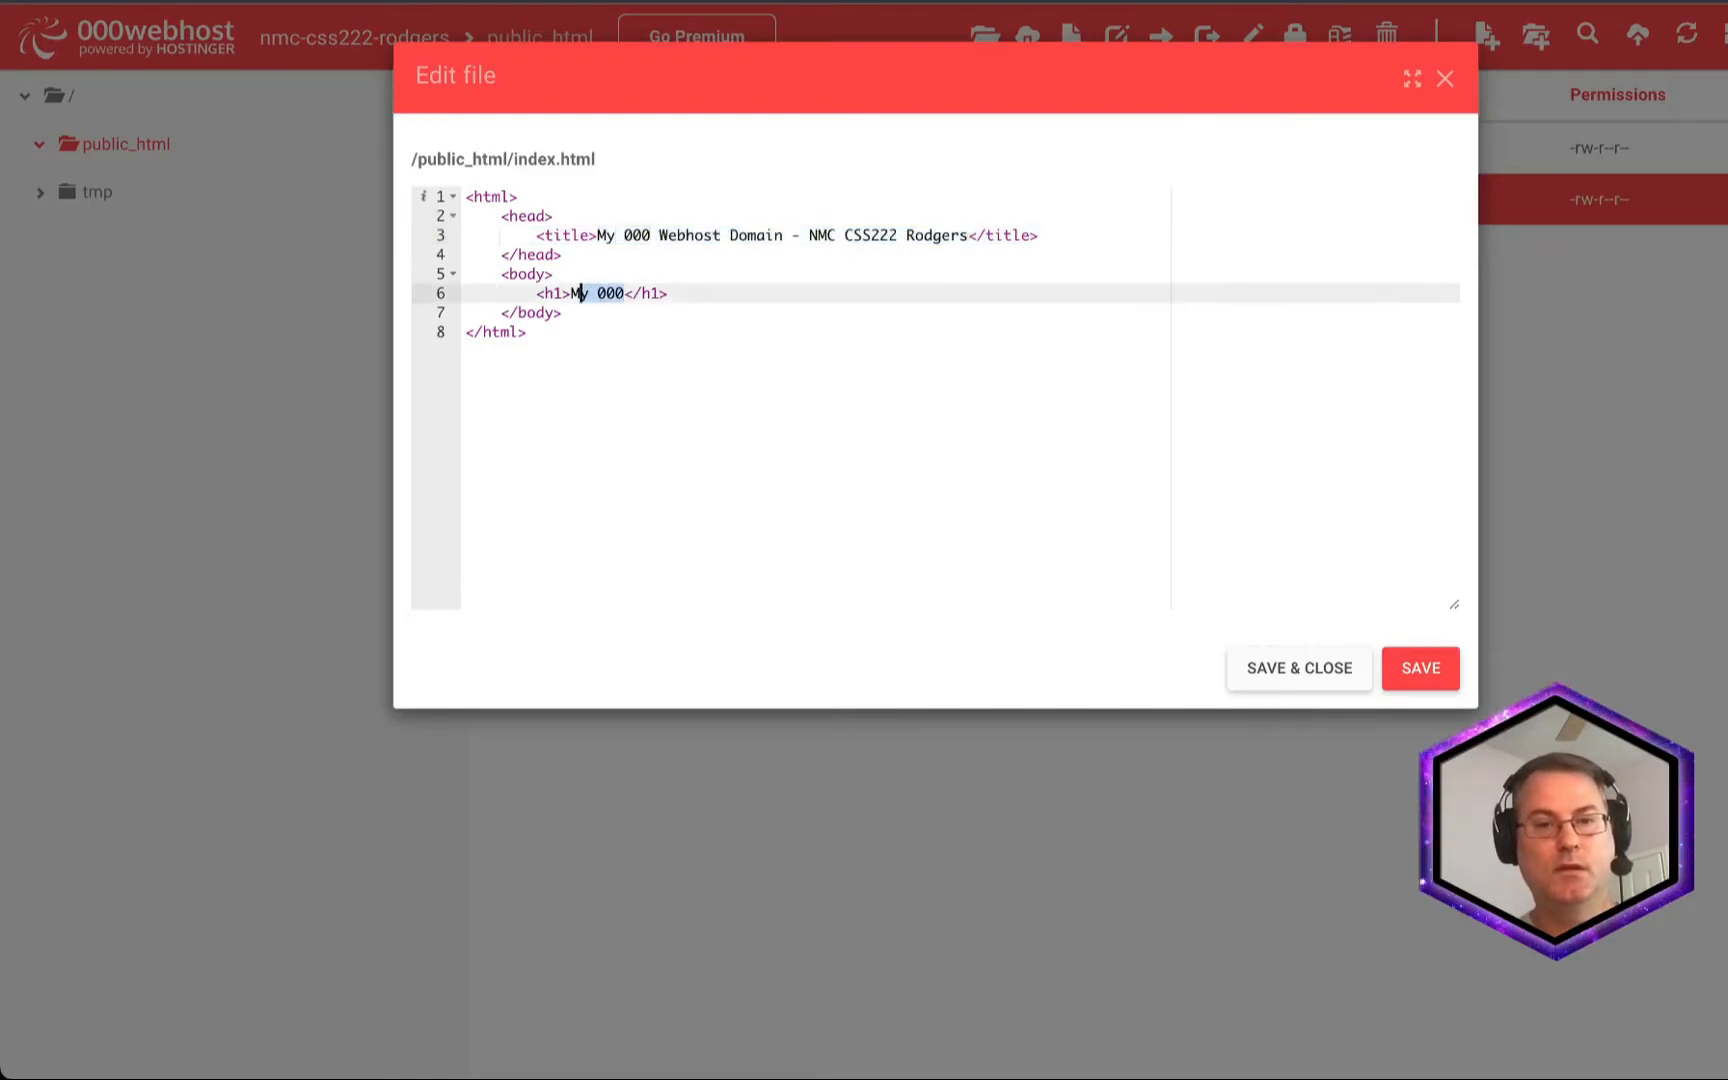
text(Webhost Domain - NMC CSS222 Rodgers)
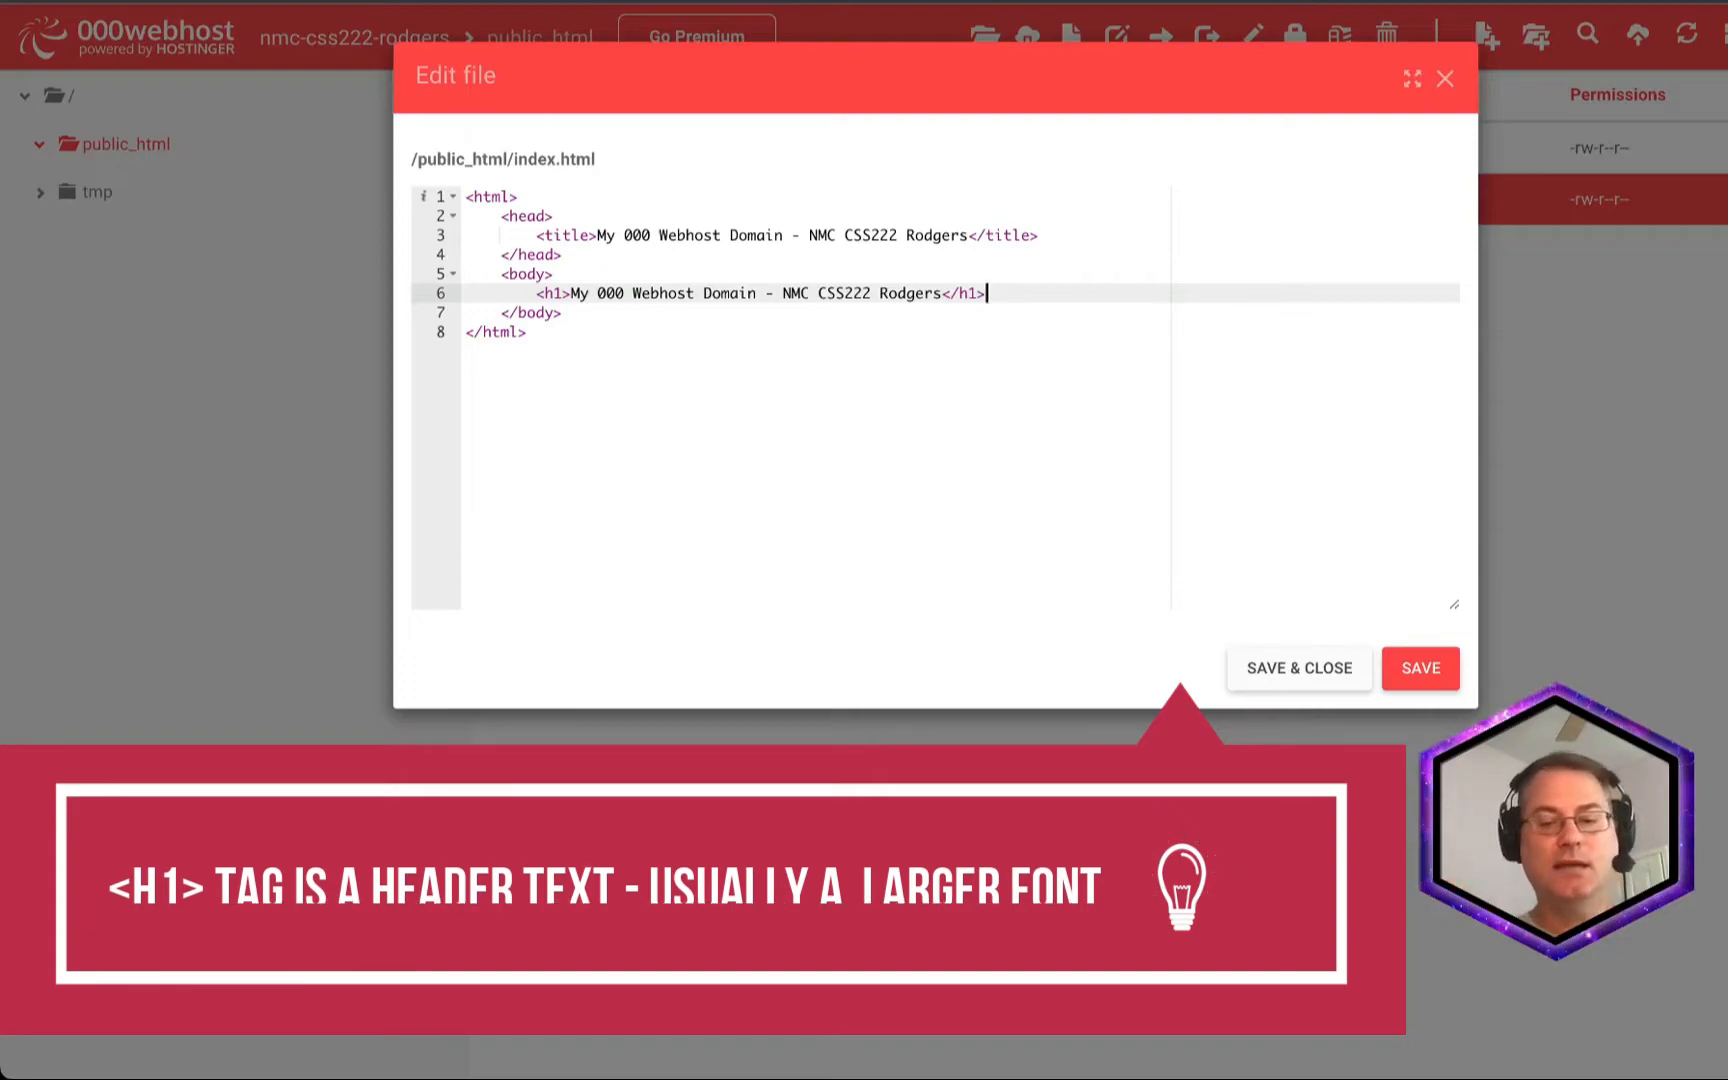
text(<p>)
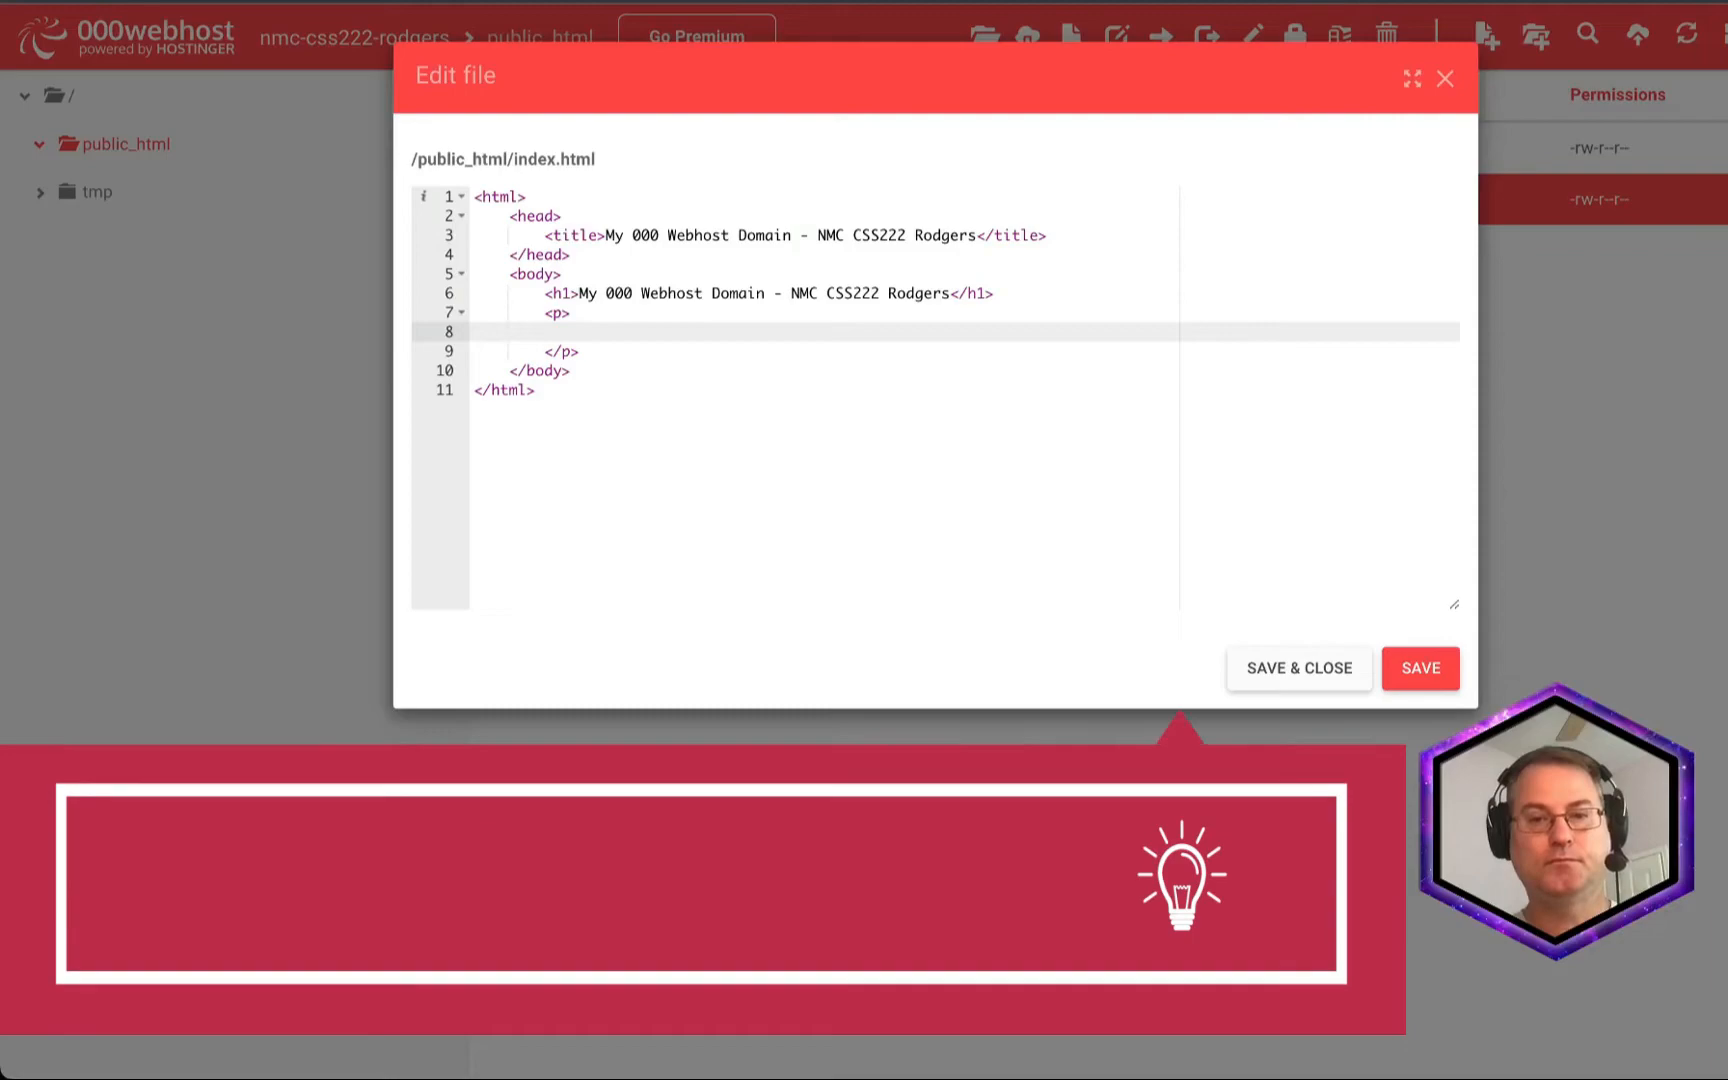
- Write the paragraph's opening about the first hosted website using 000webhost.com
text(My We)
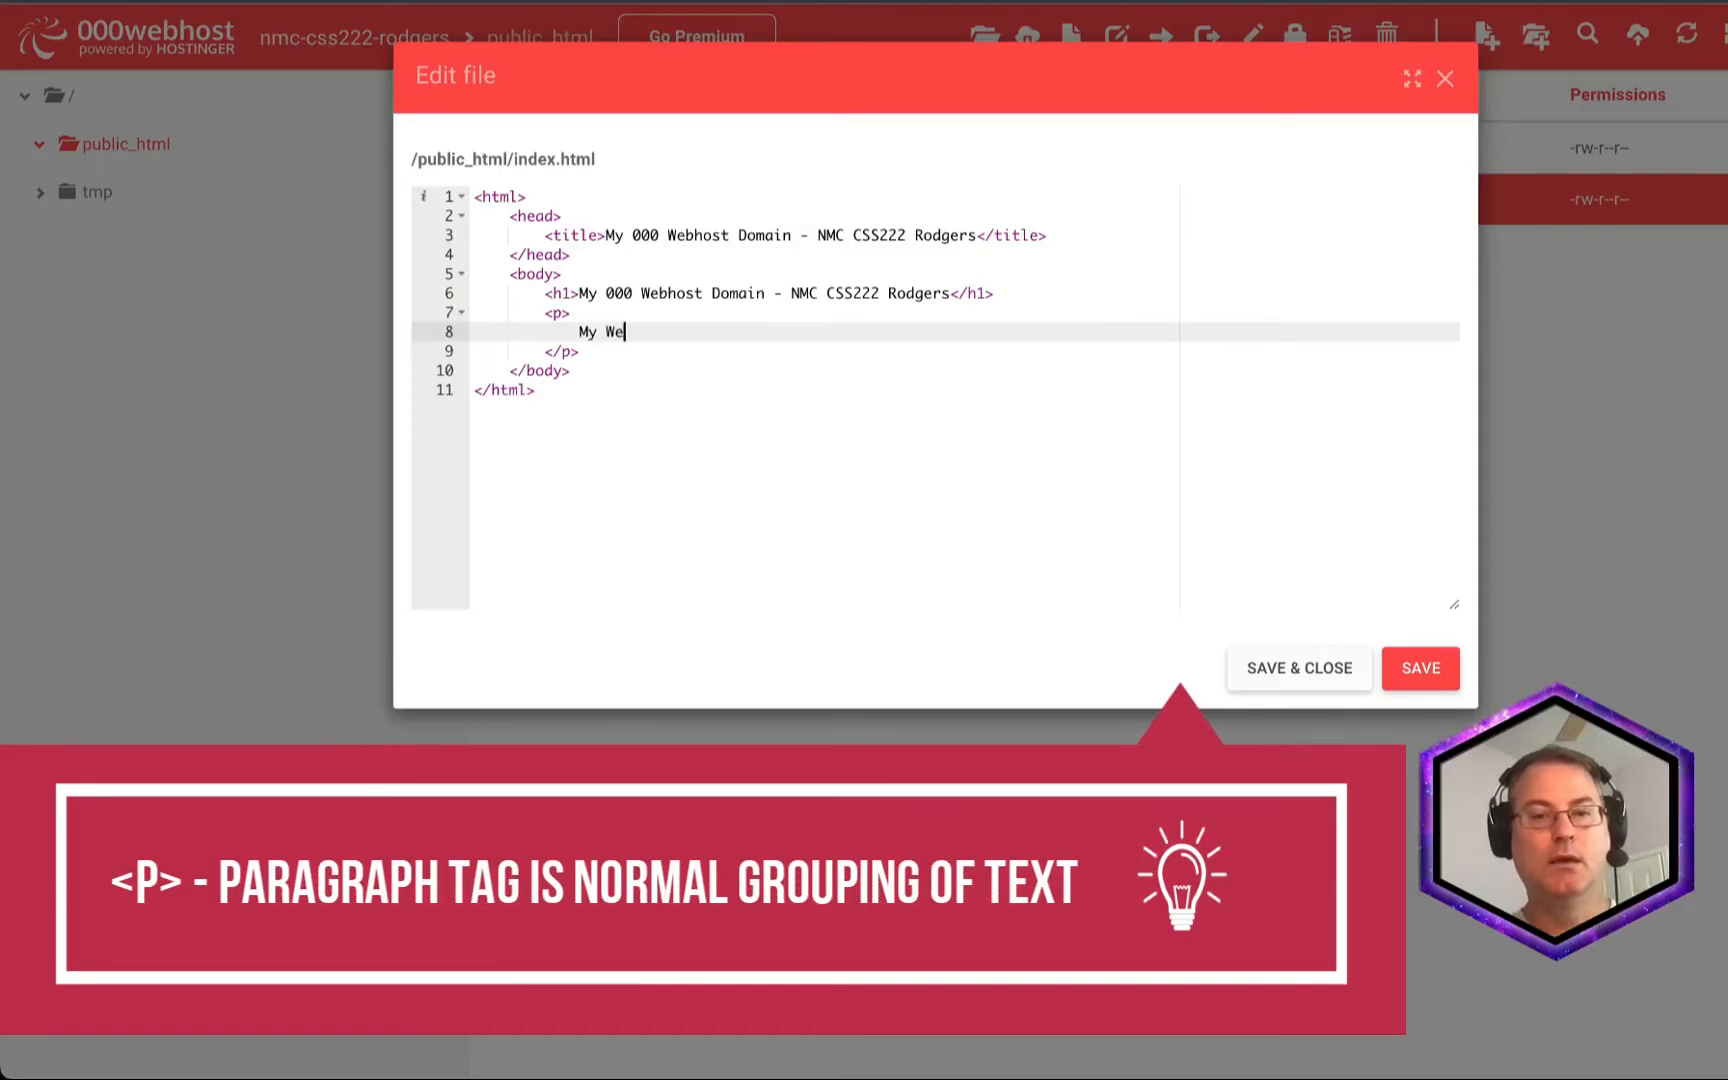
key(Backspace)
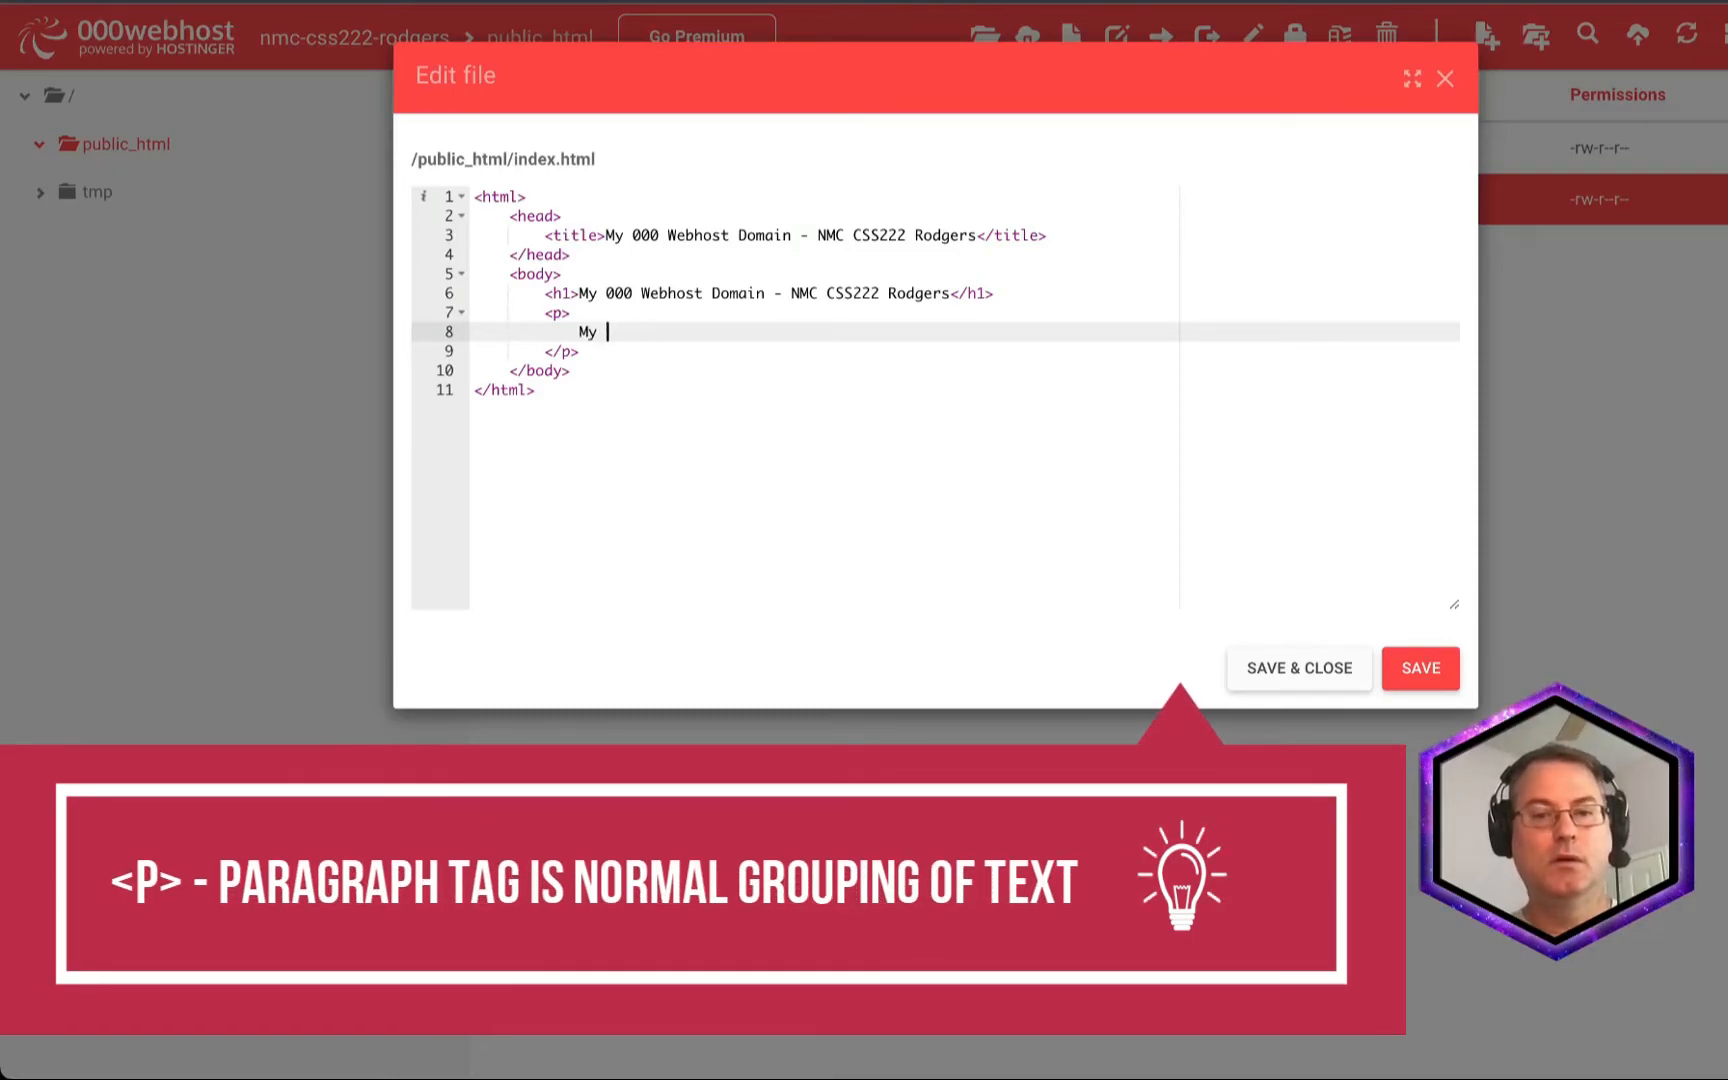
text(first host)
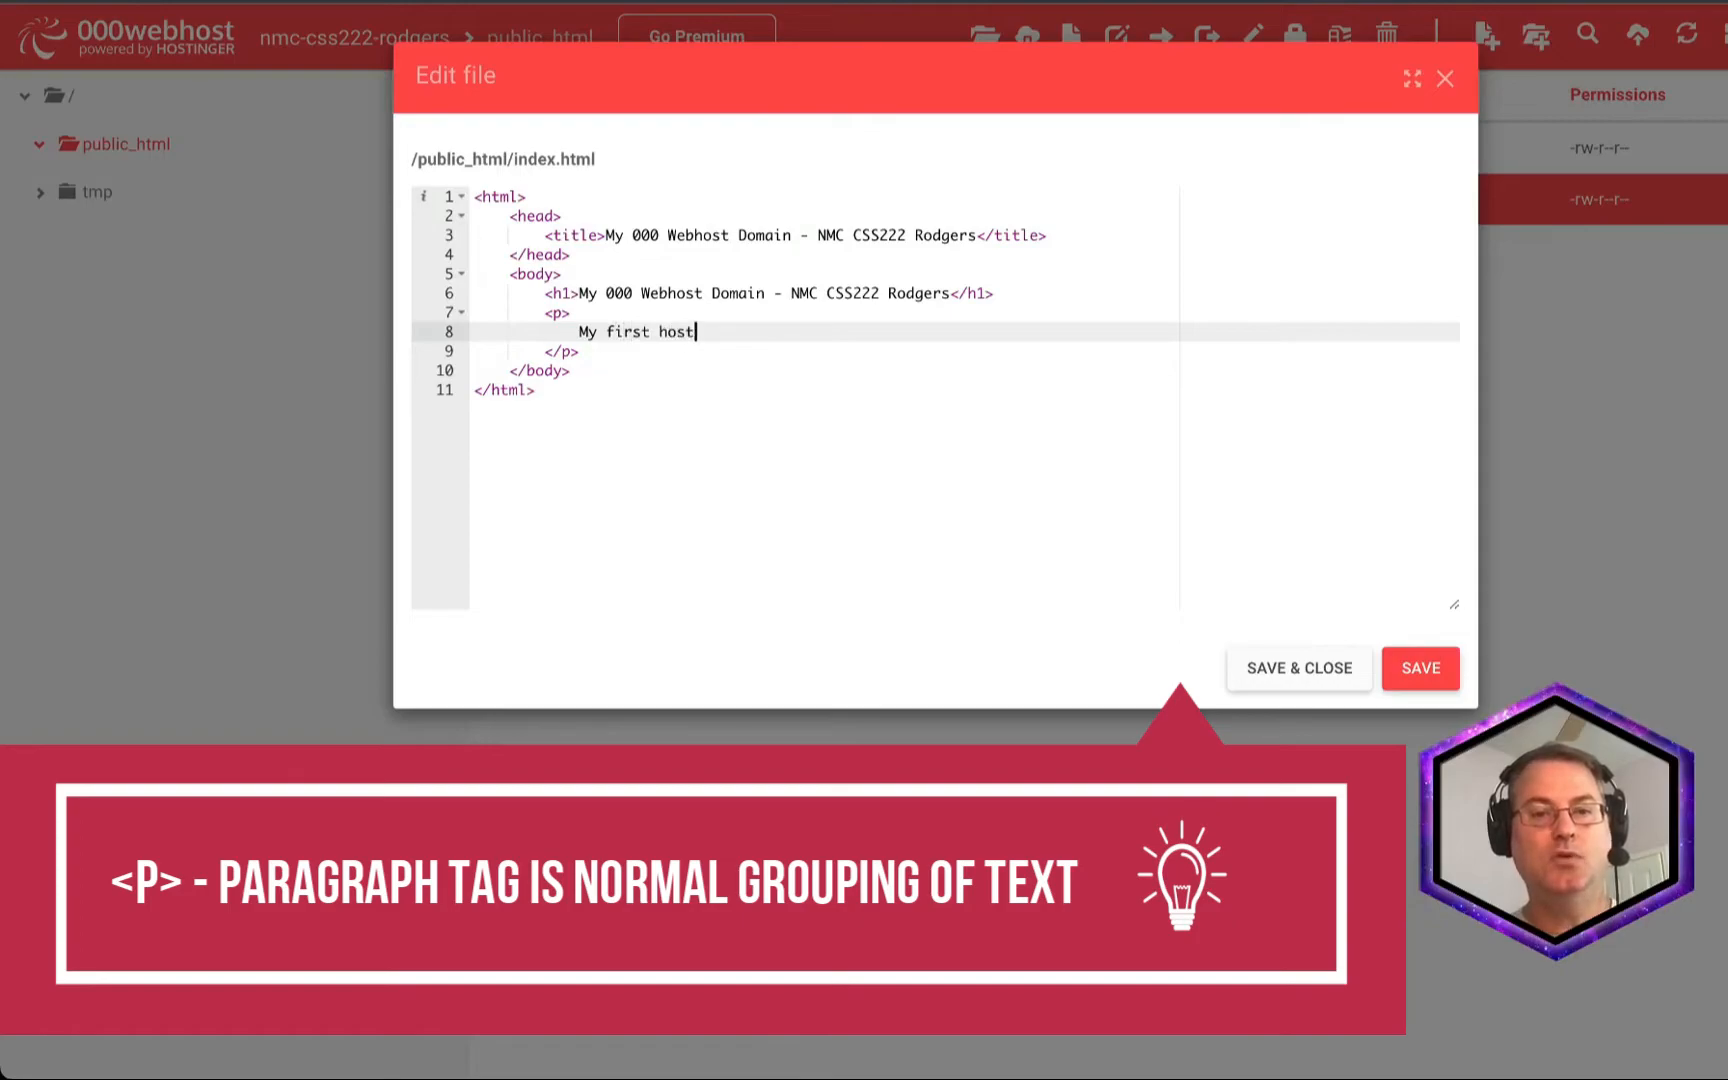
text(ed webstie)
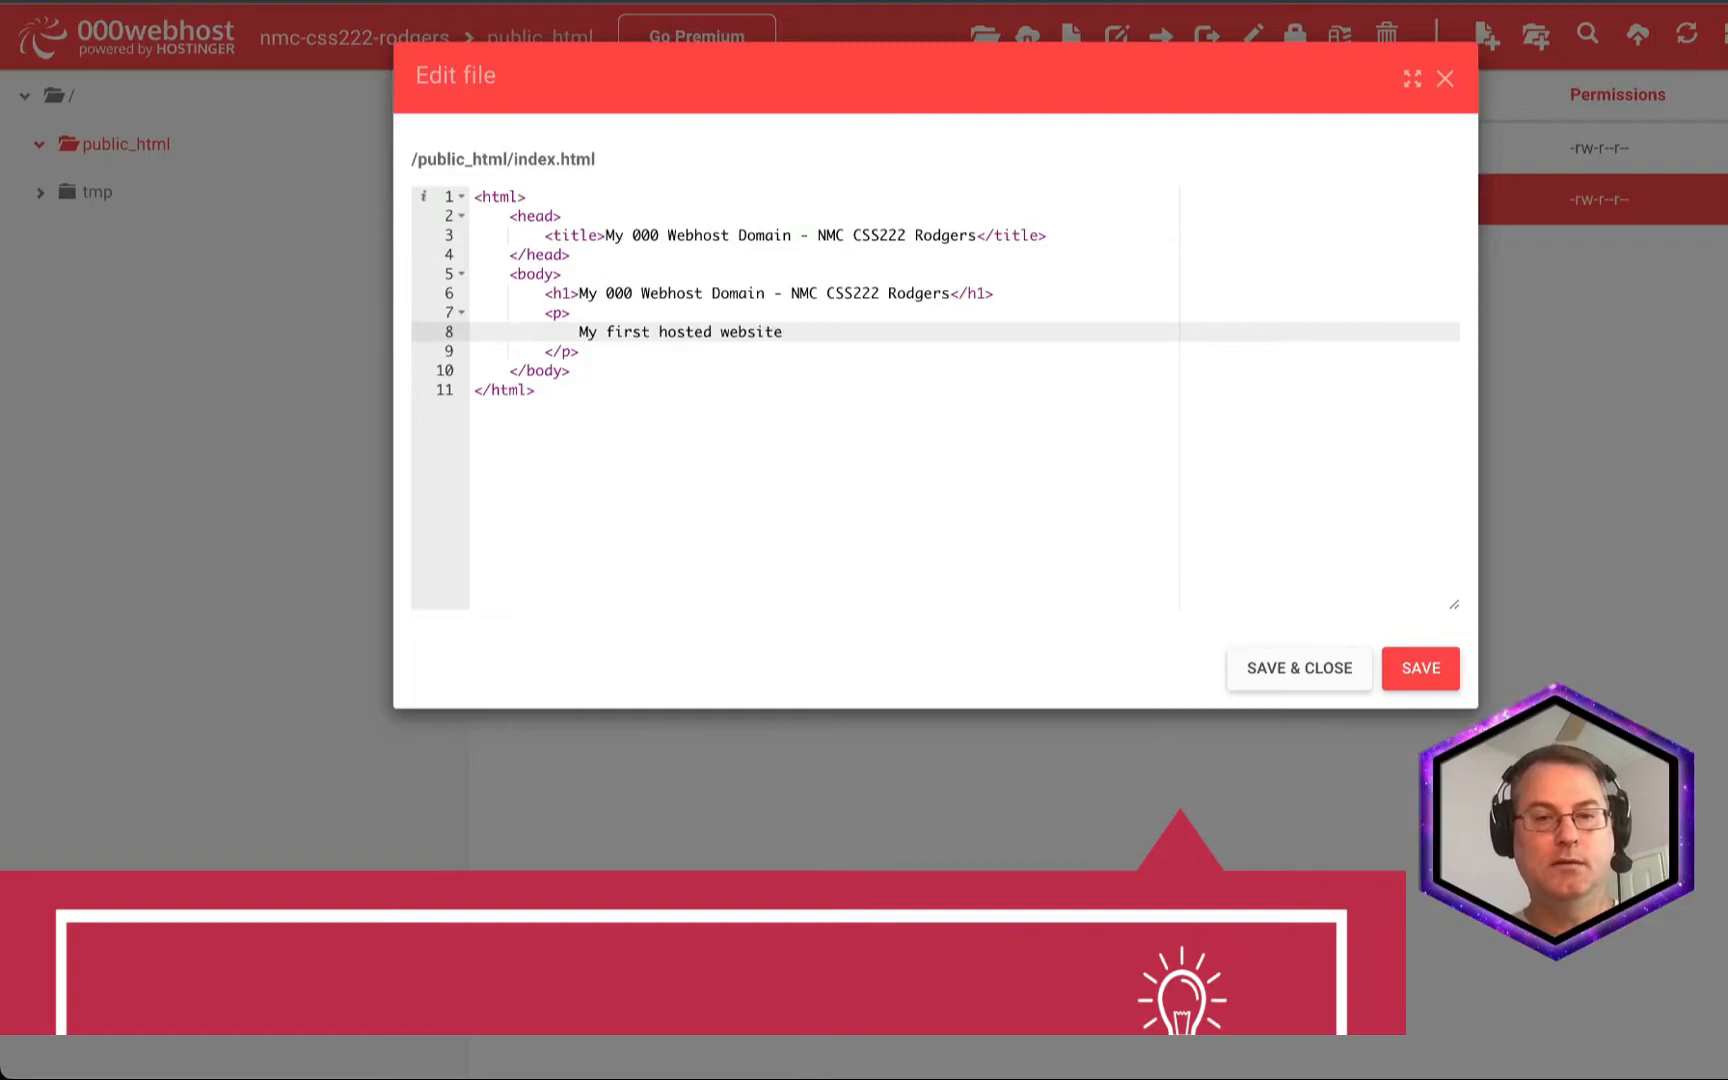
text(!)
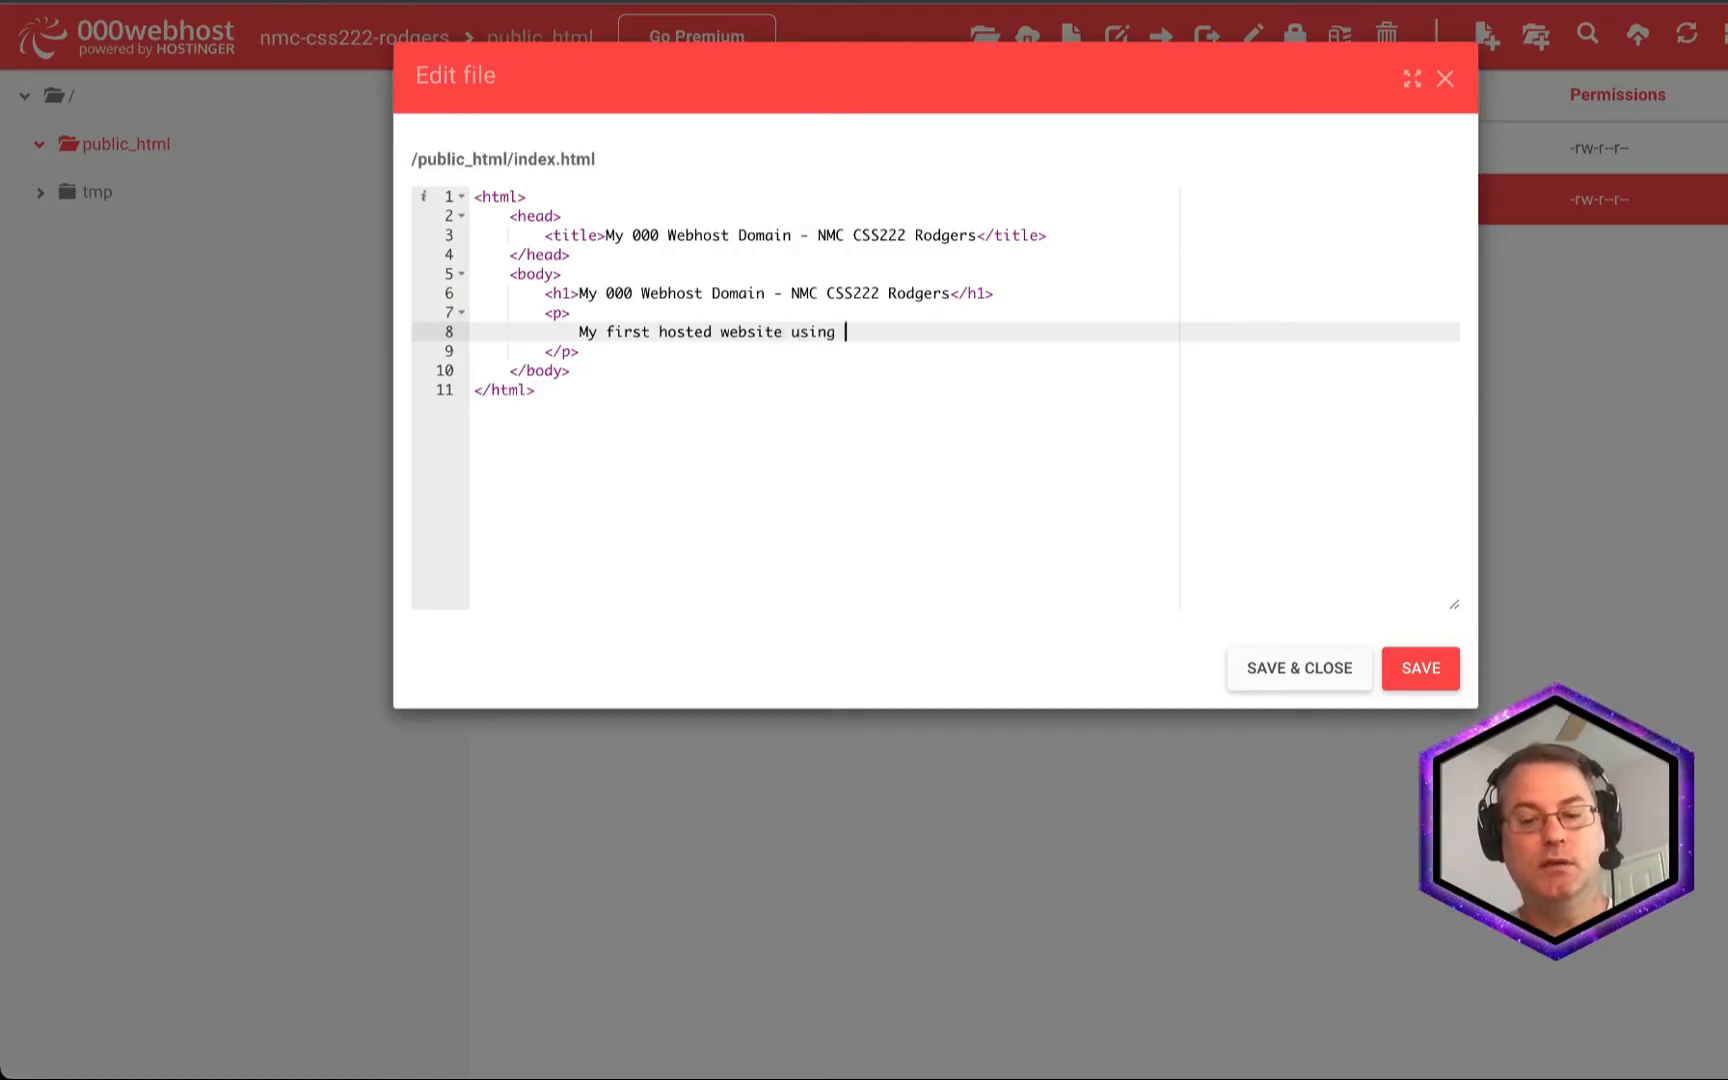
text(000w)
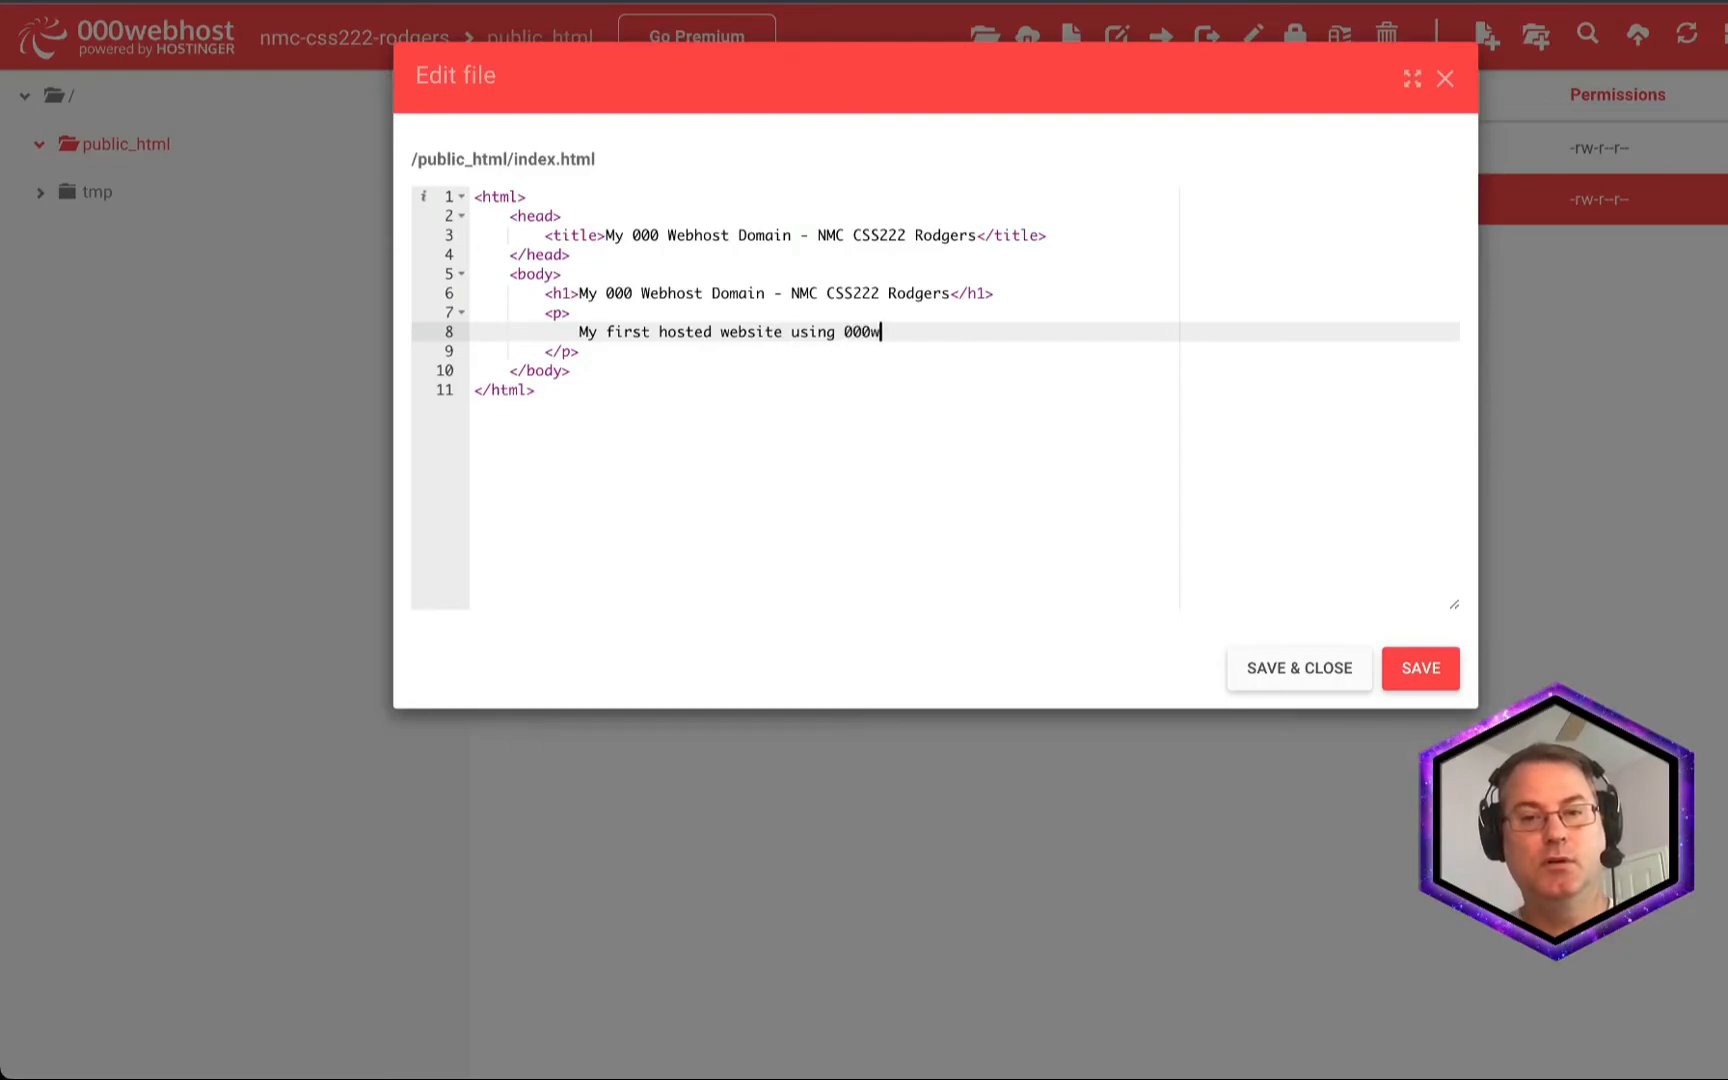
text(ebhost.co)
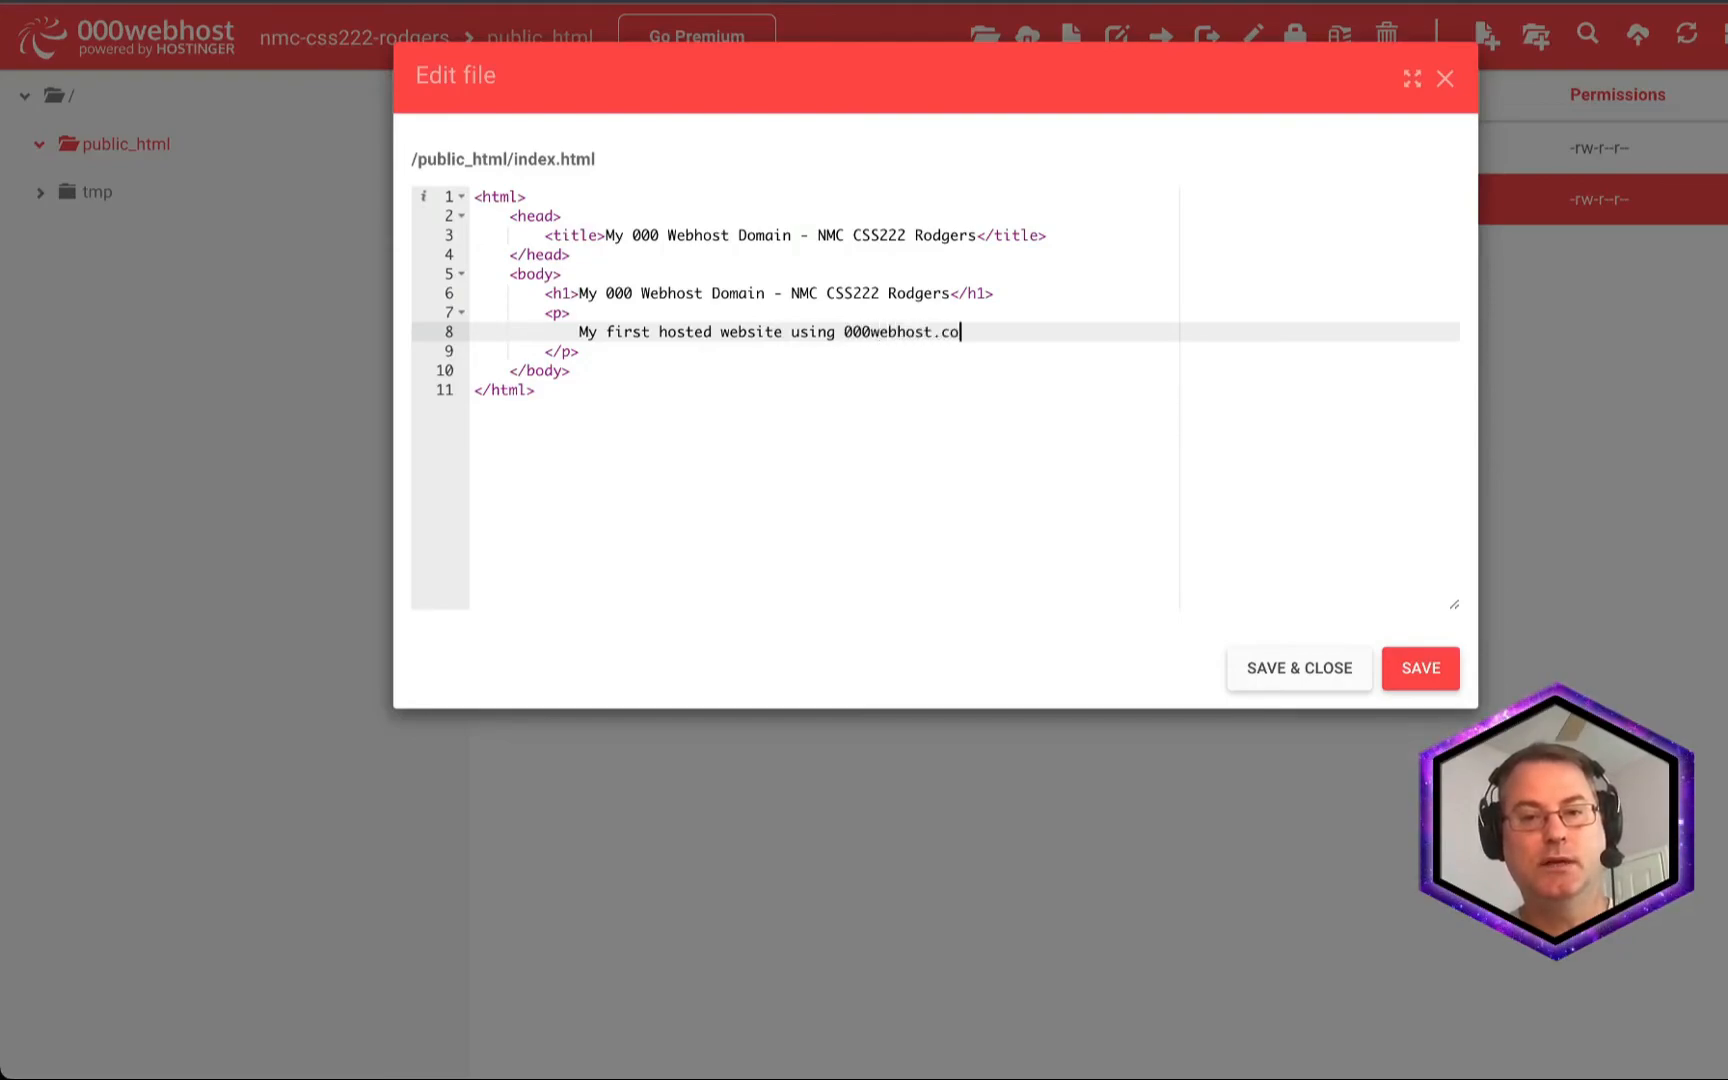
text(m.  Come back again)
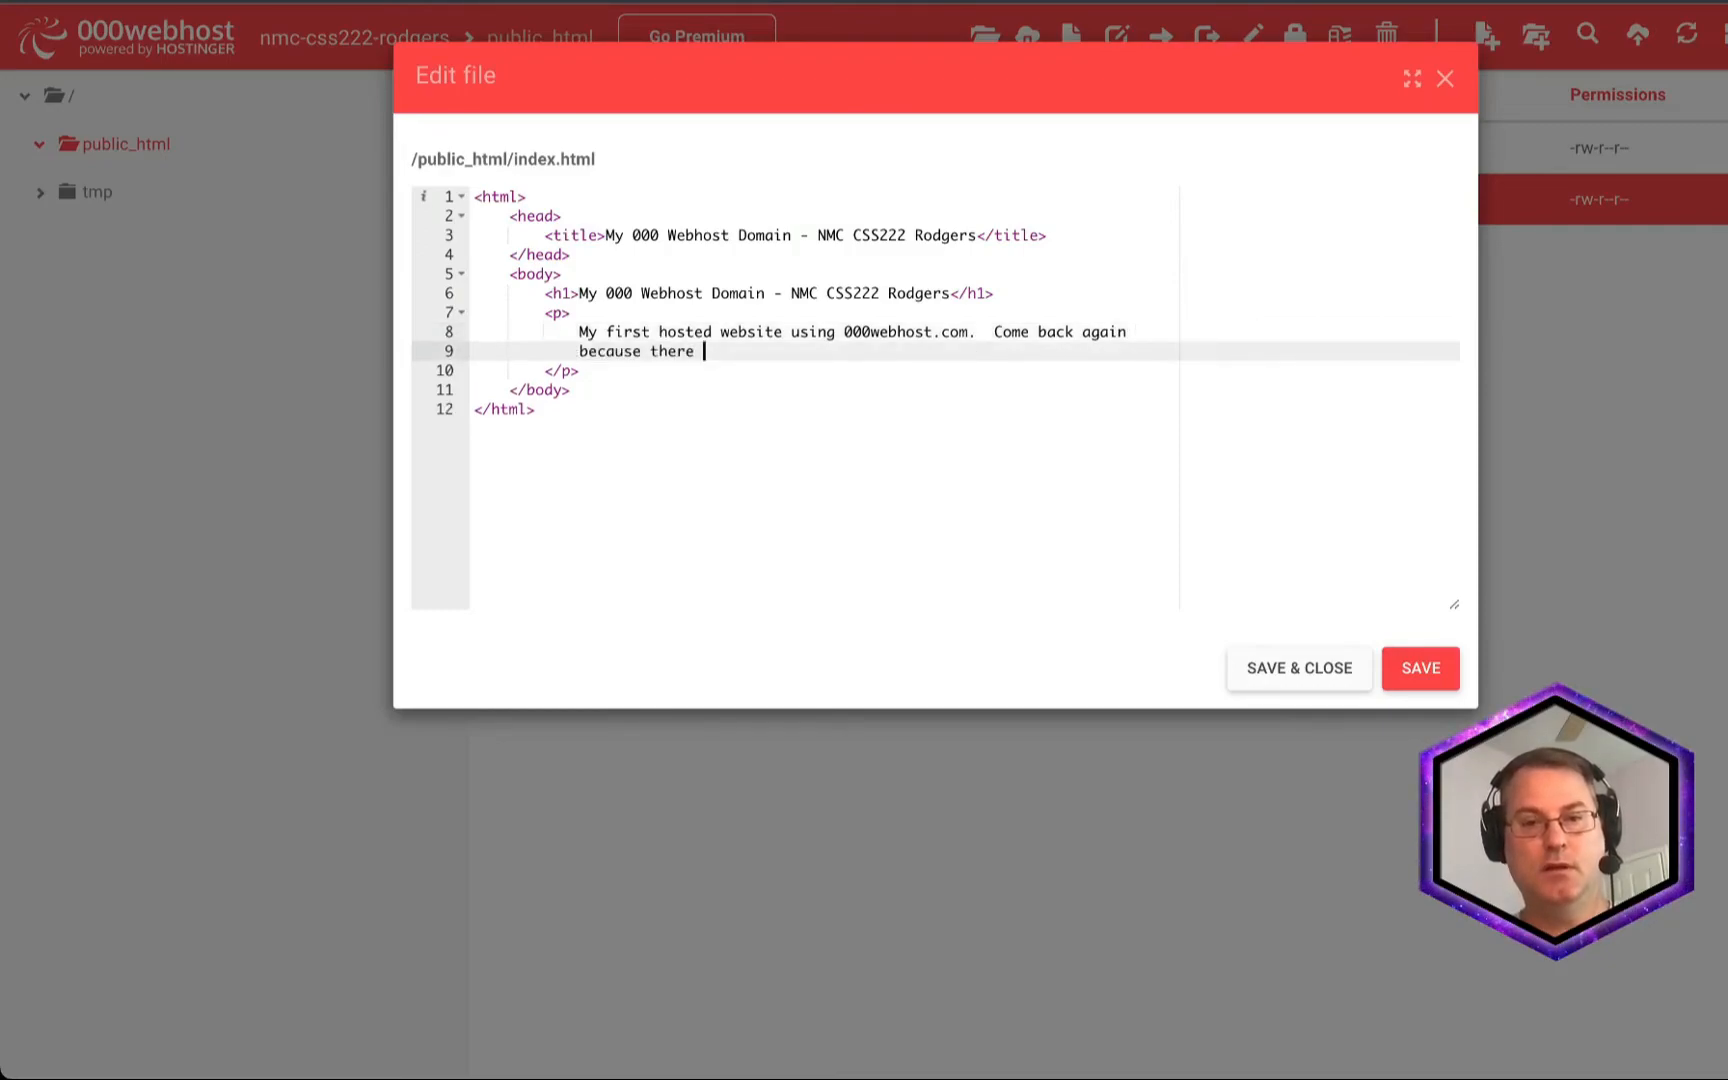
- Finish the paragraph promising more to come in the future, ending 'I promise you!'
text(is going to be more to see)
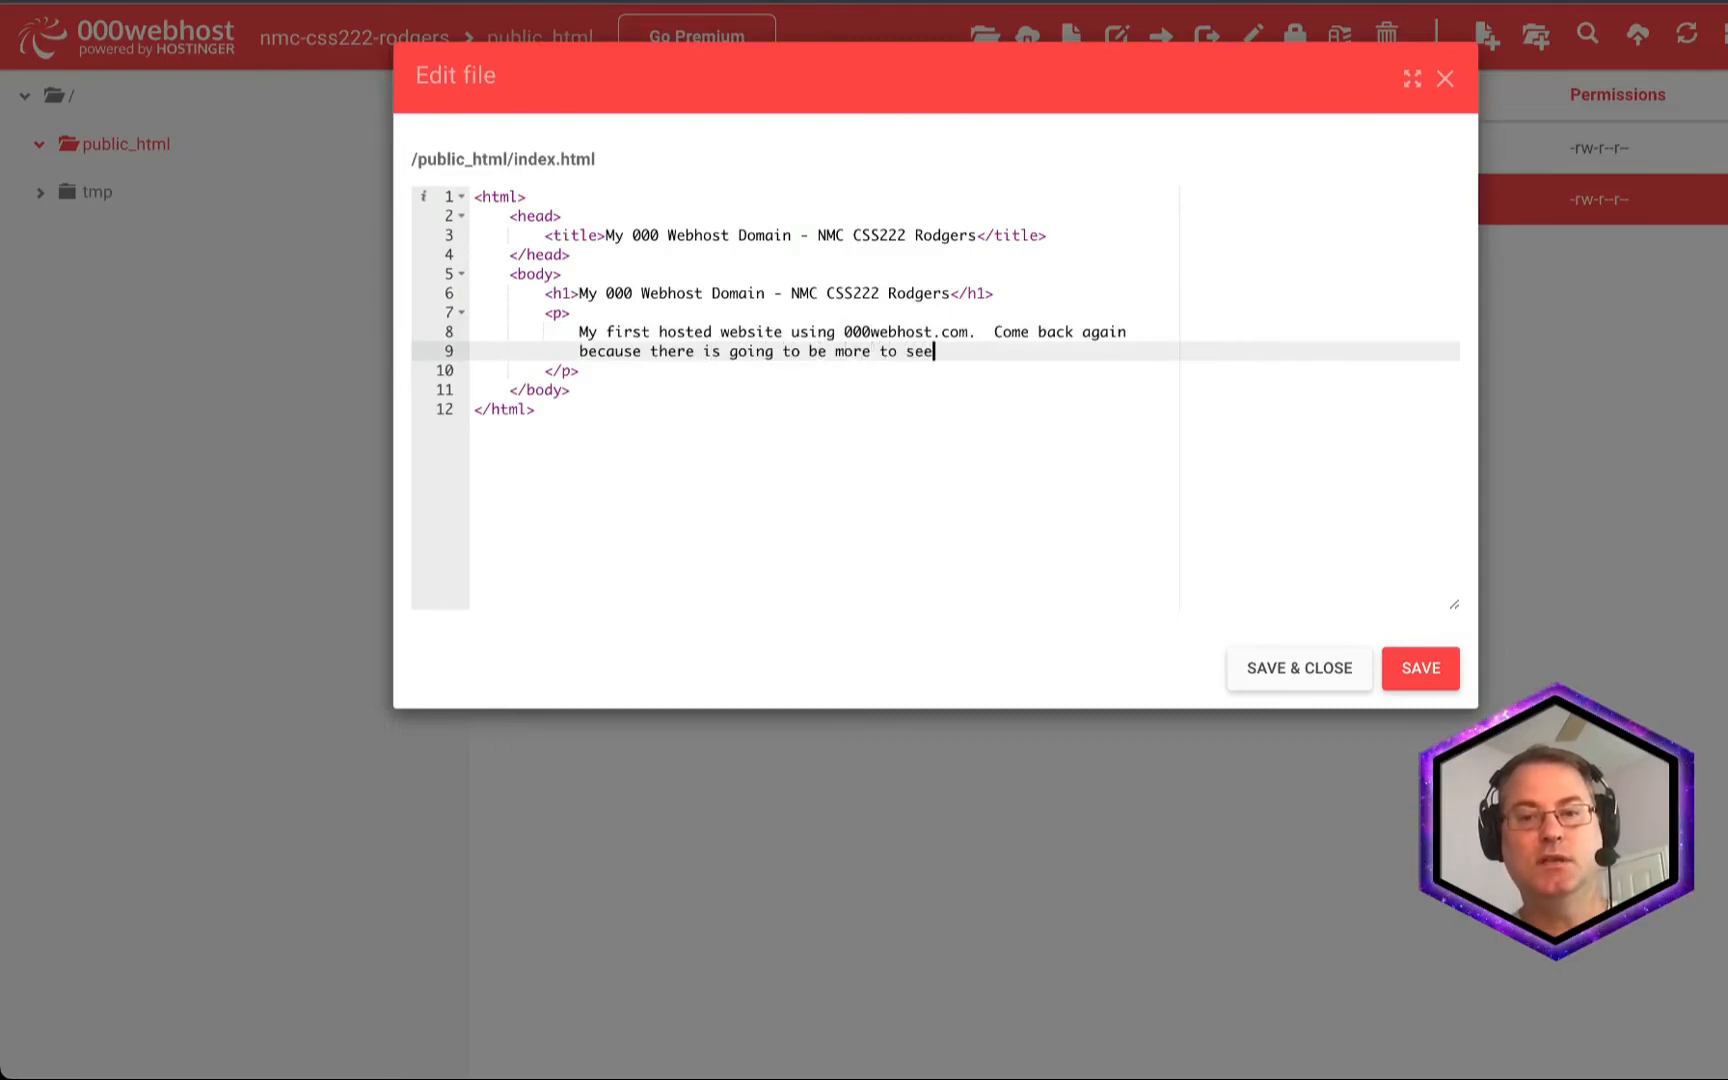
text(in the future.)
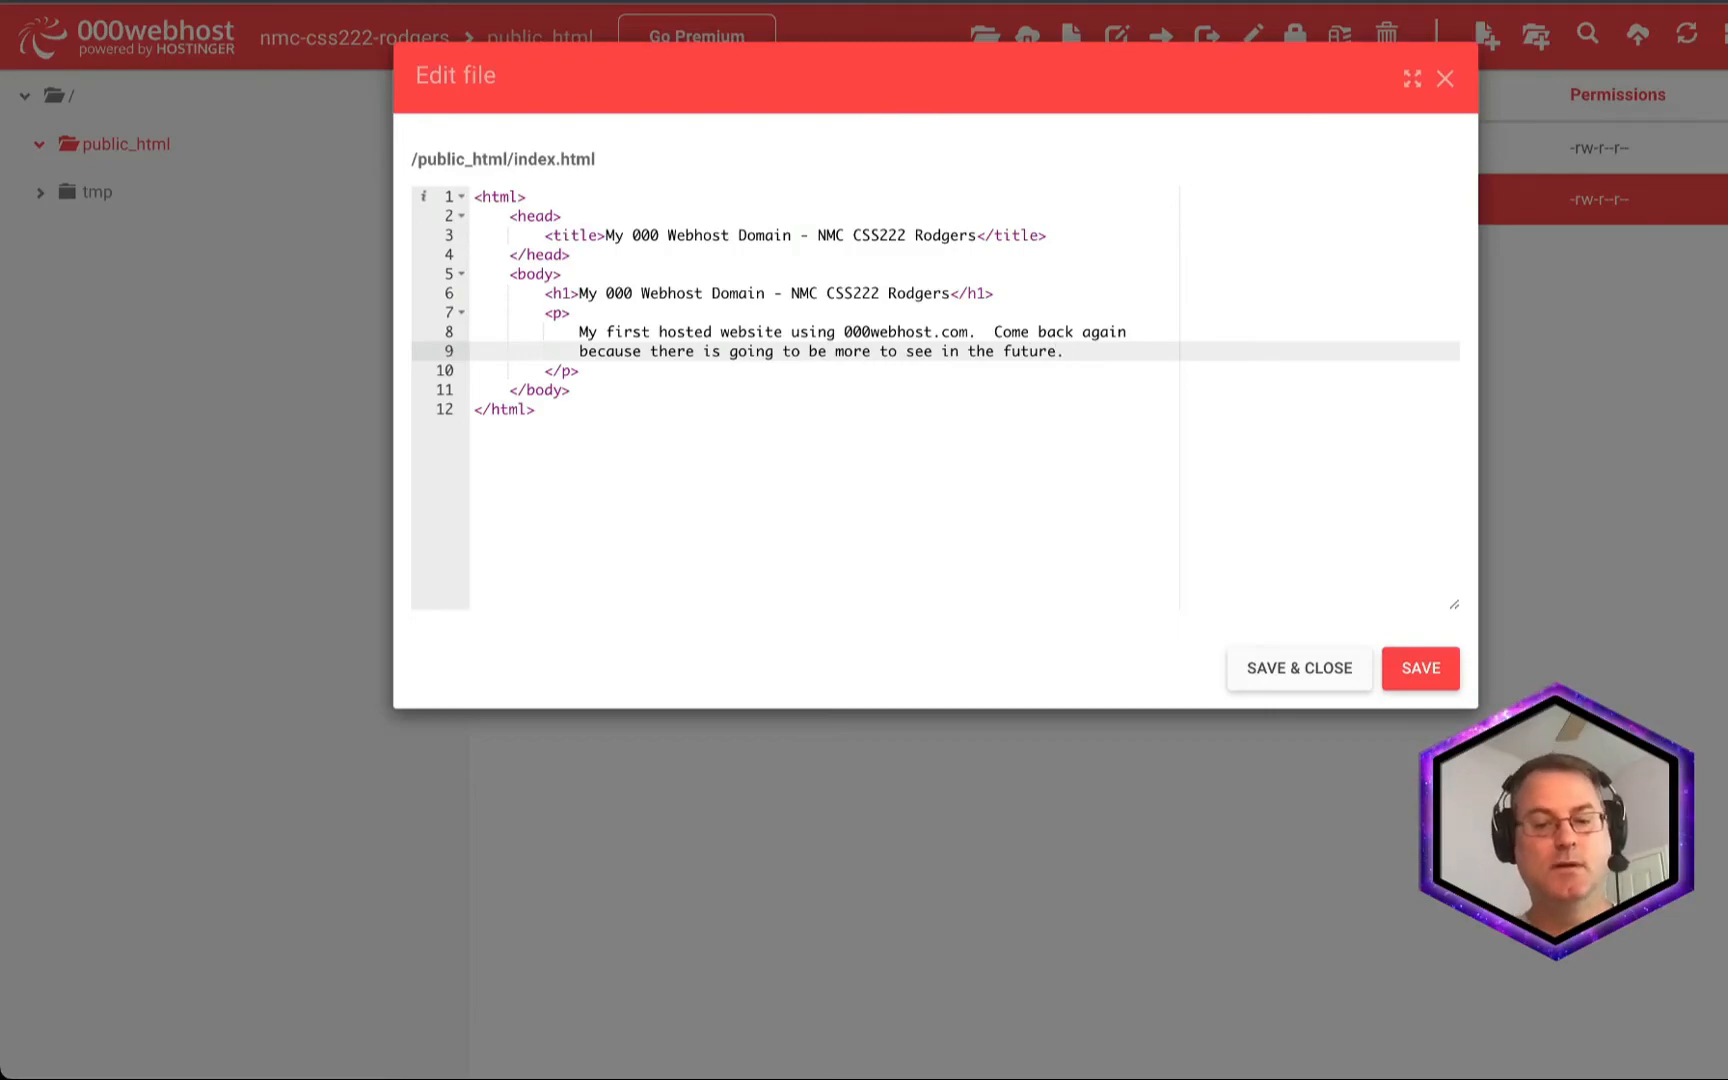
text(I promise)
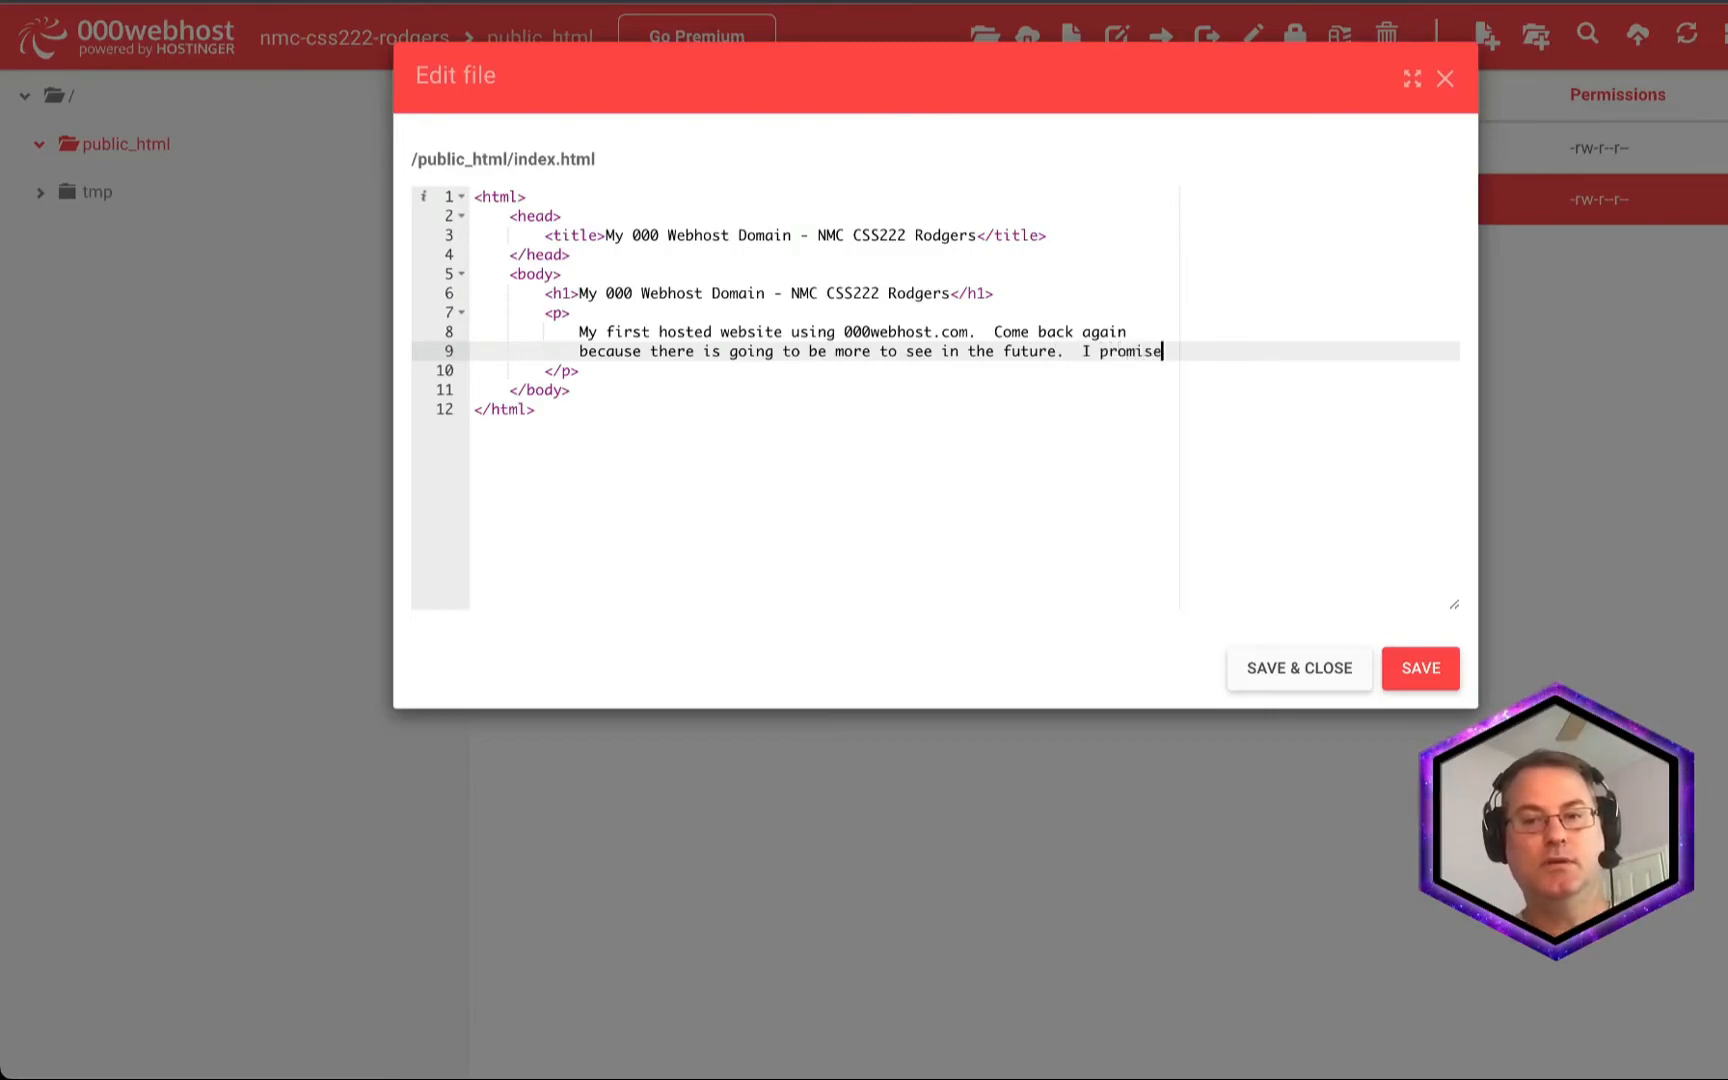
text(you!)
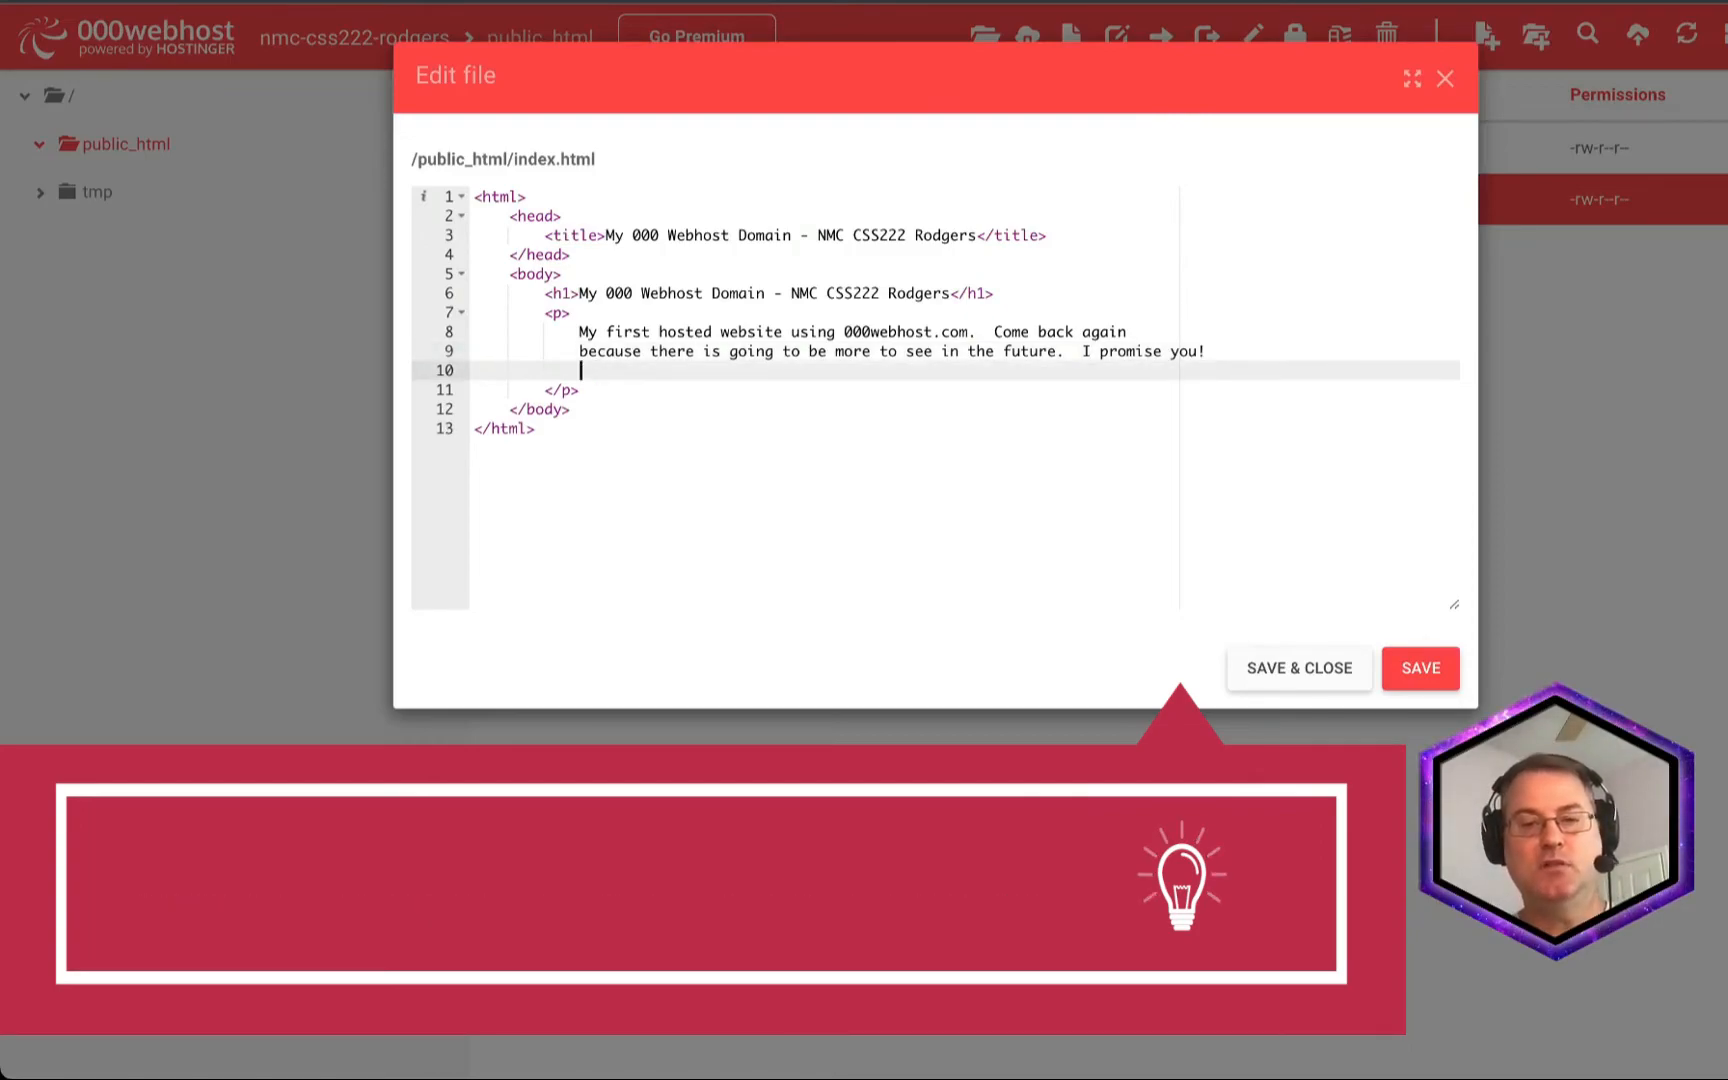
- Append a <br> and 'Some follow on information.' to the paragraph, then save index.html
text(<br>)
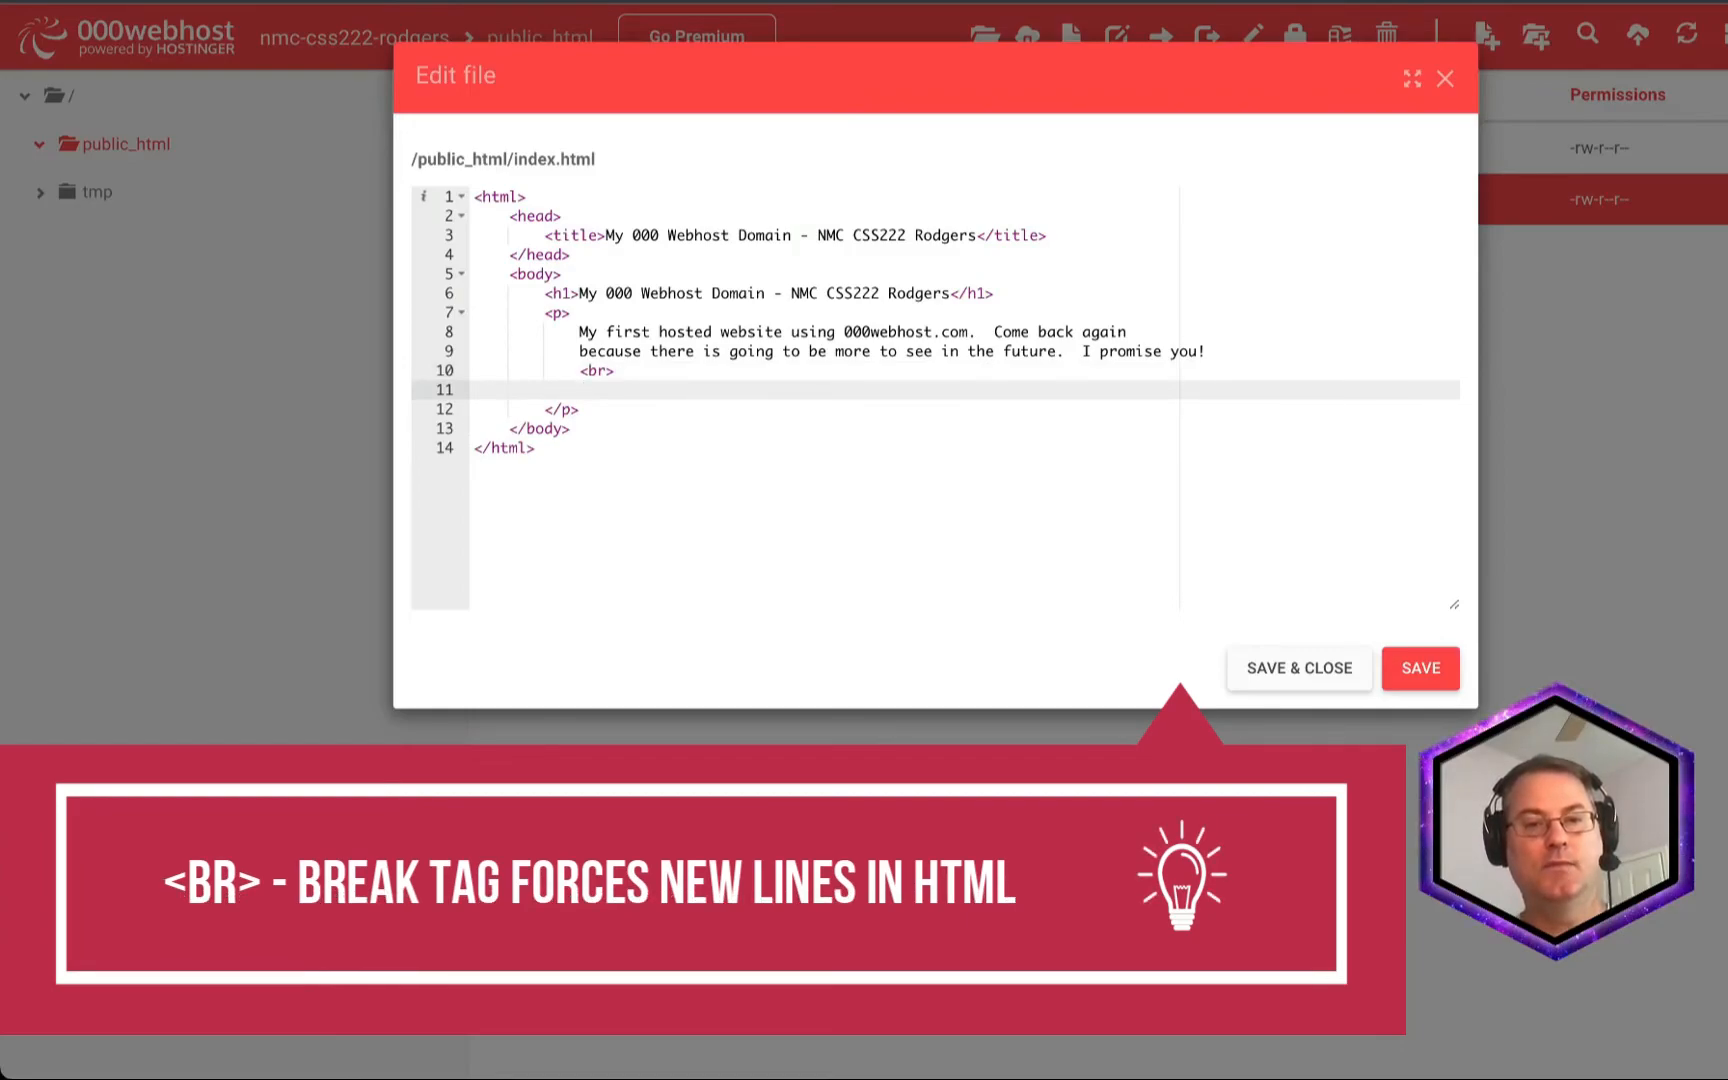
text(Some follow)
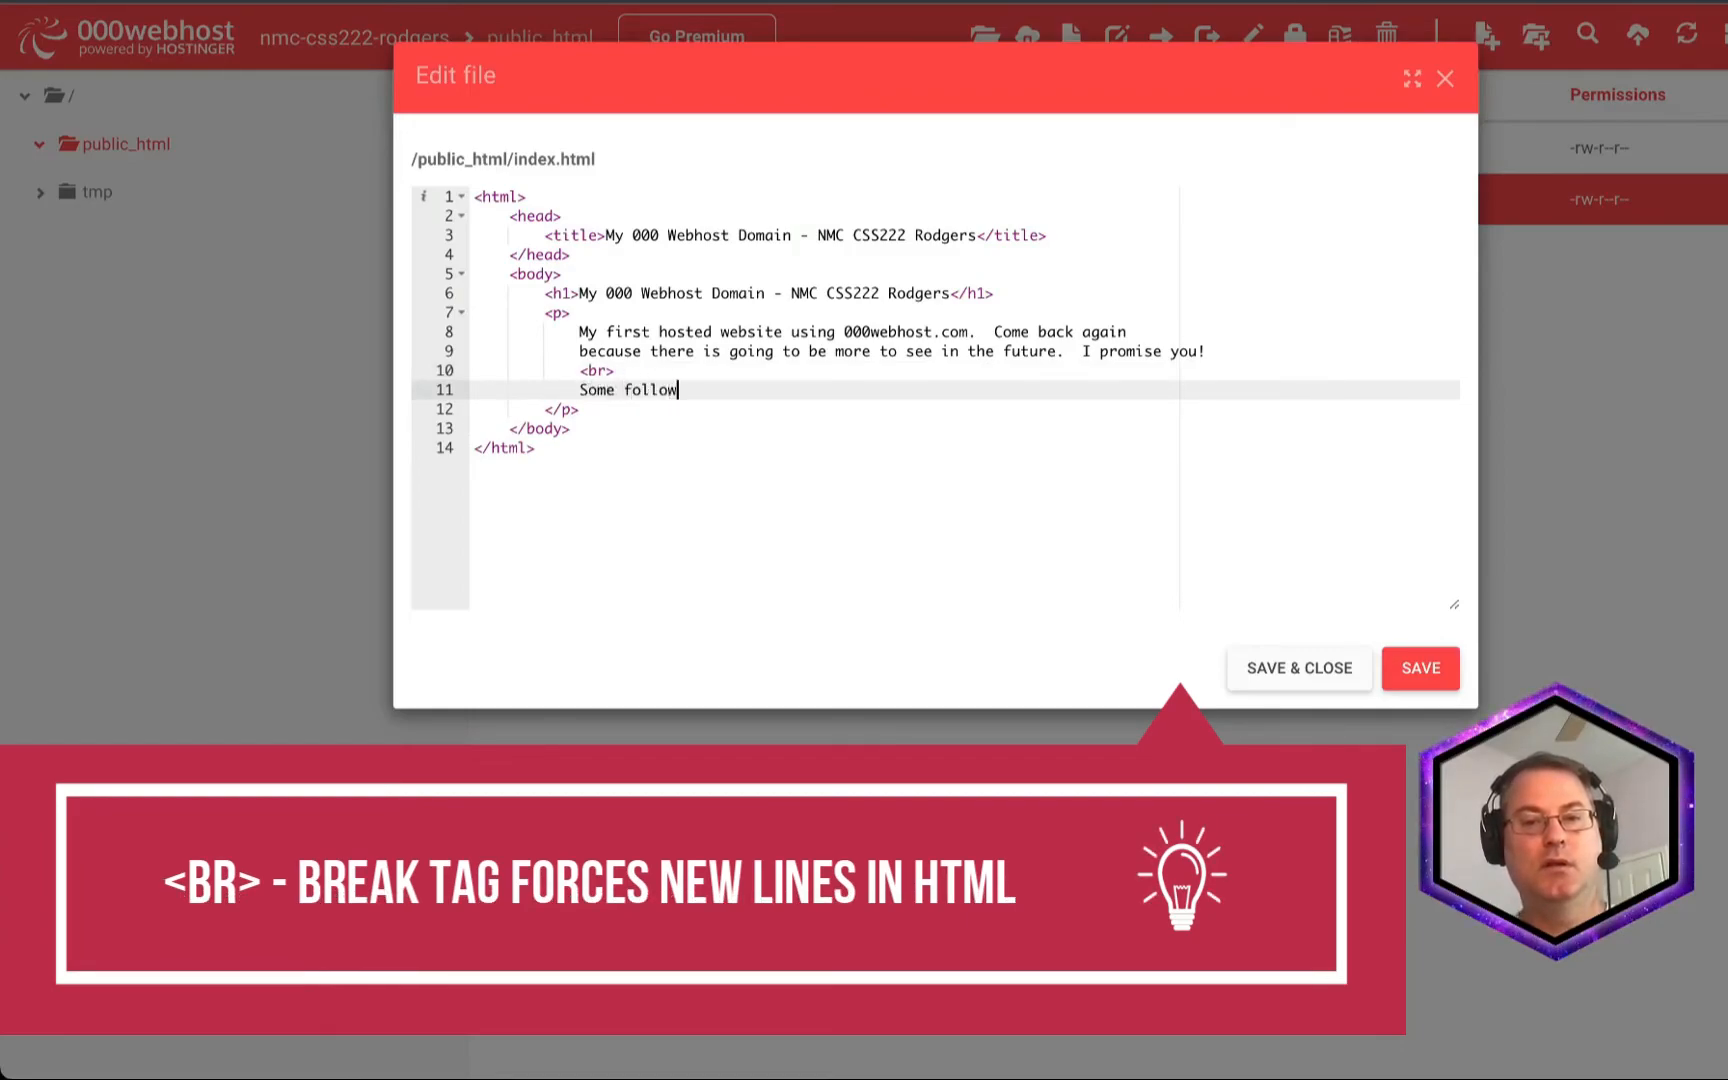
text(on info)
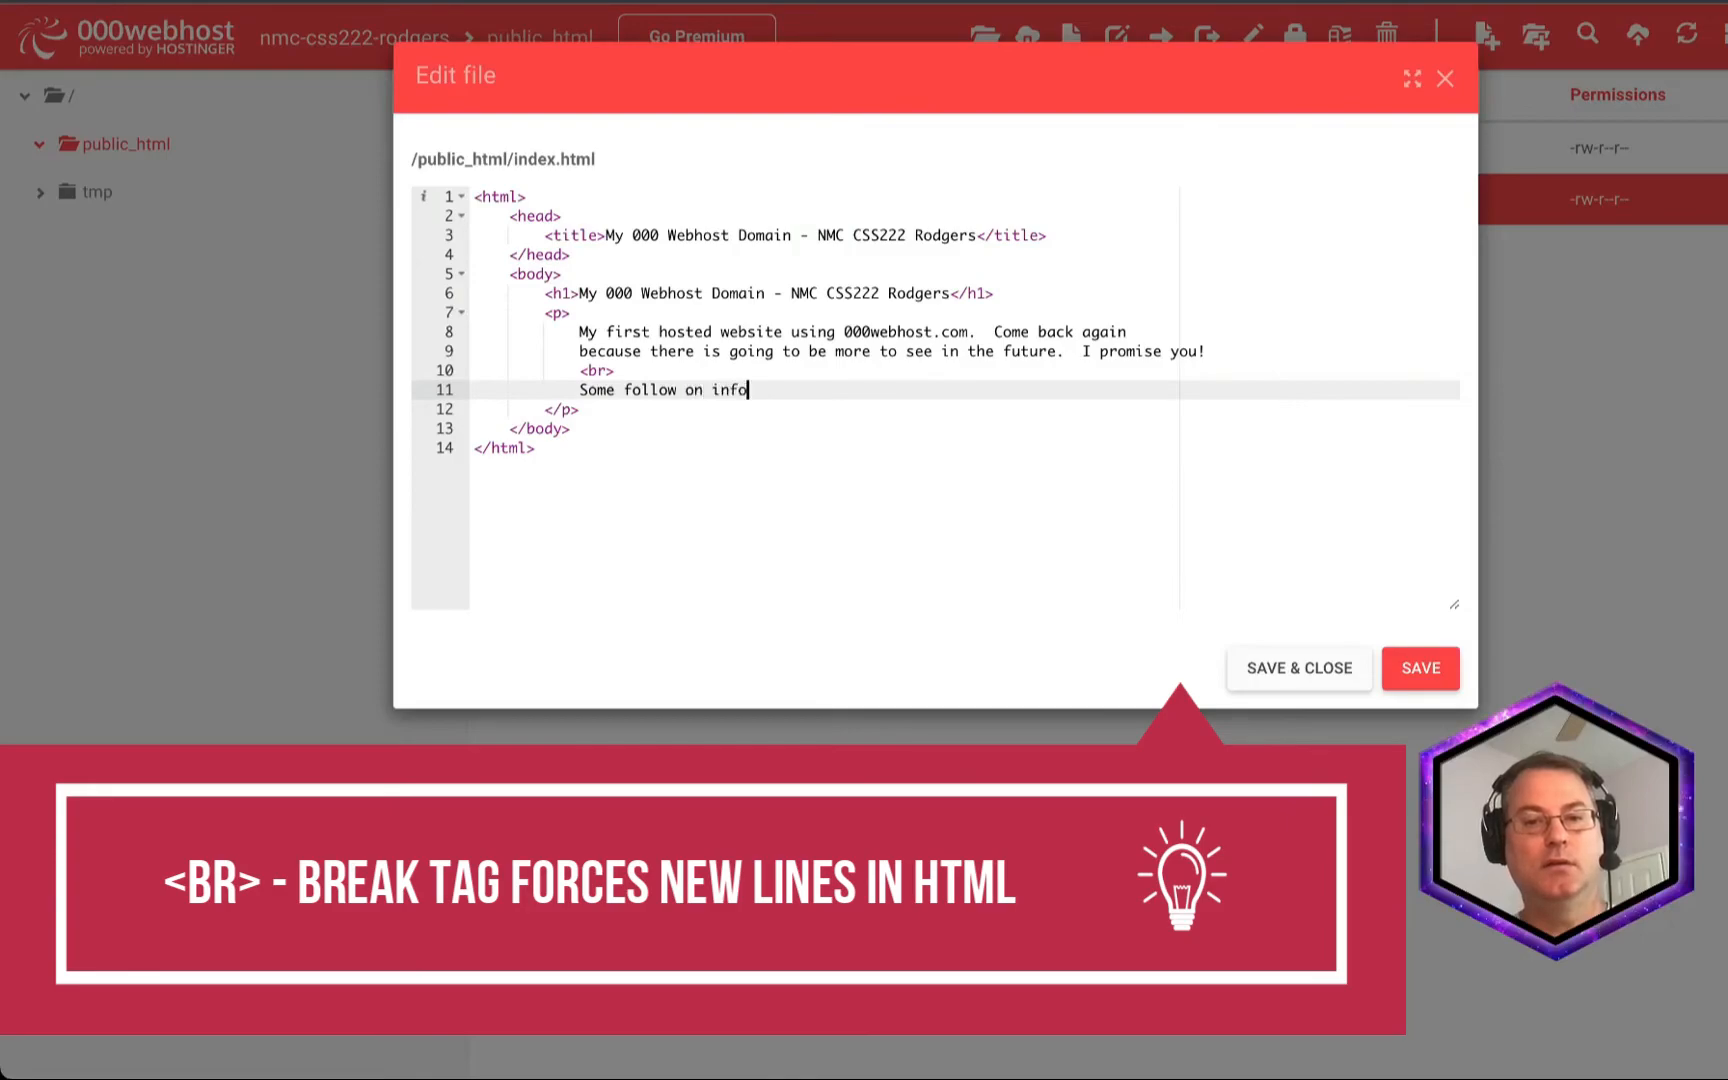
text(rmation.)
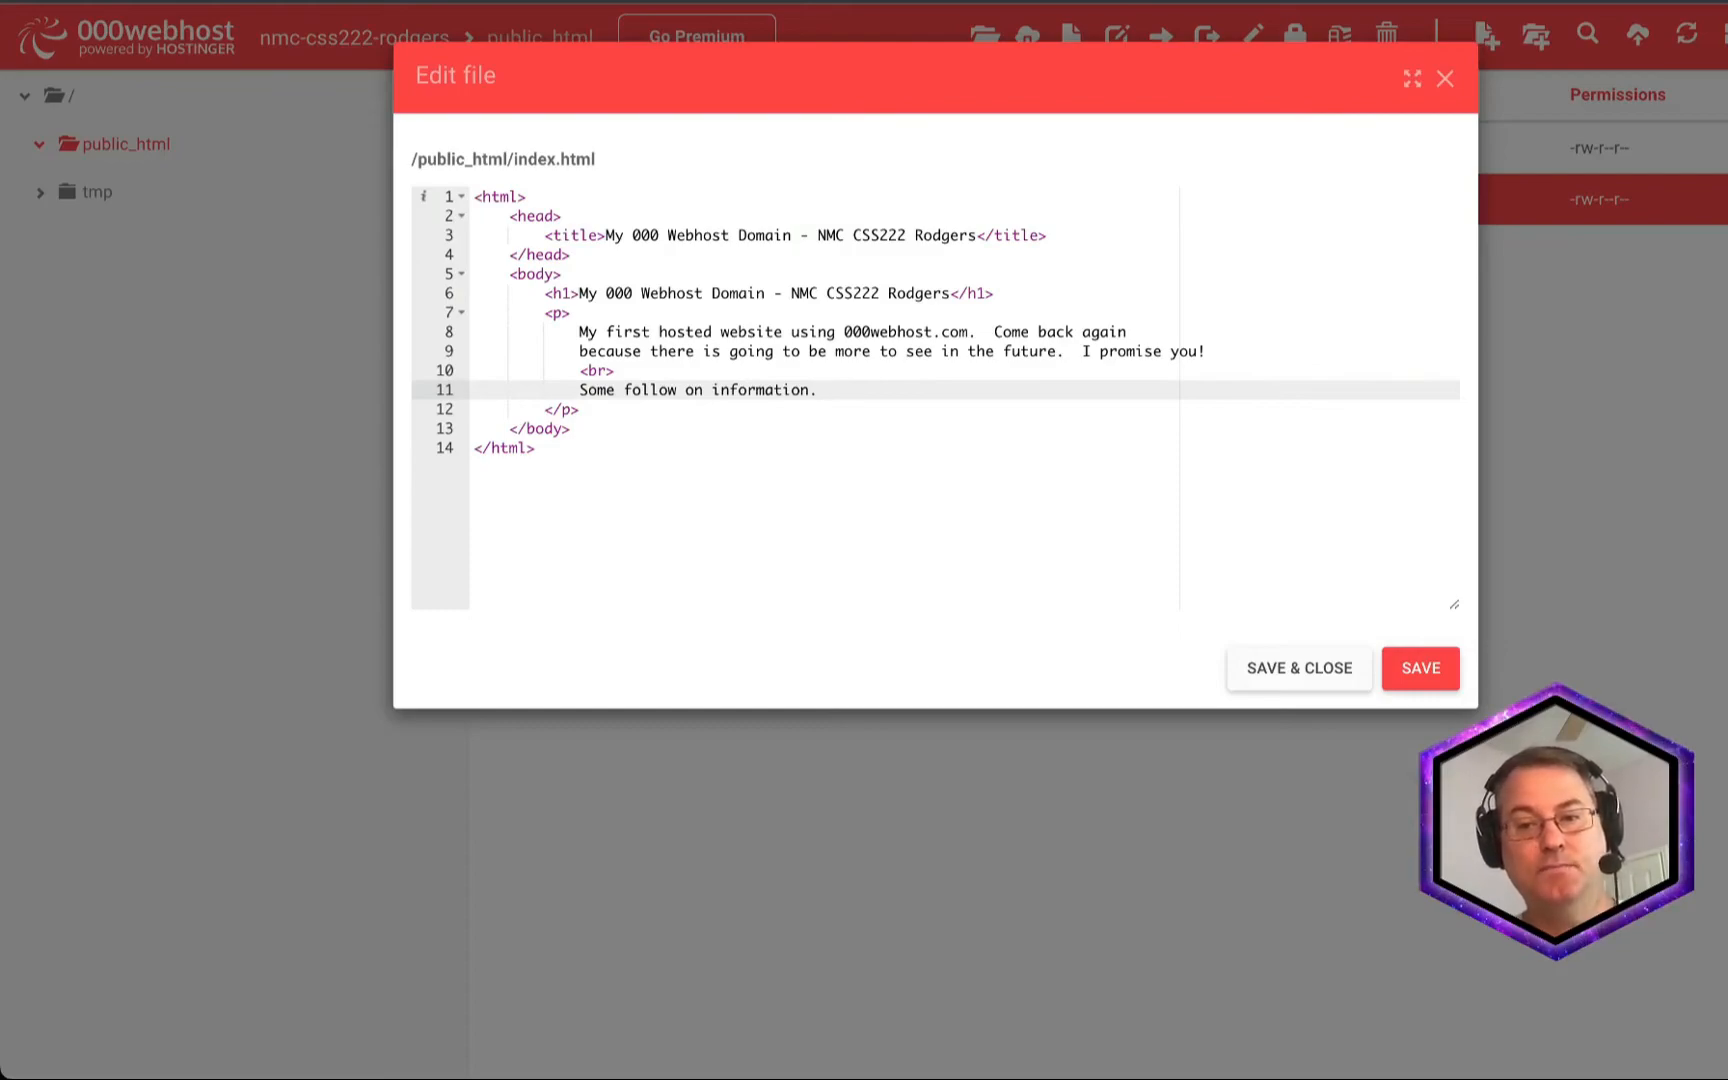
click(1298, 668)
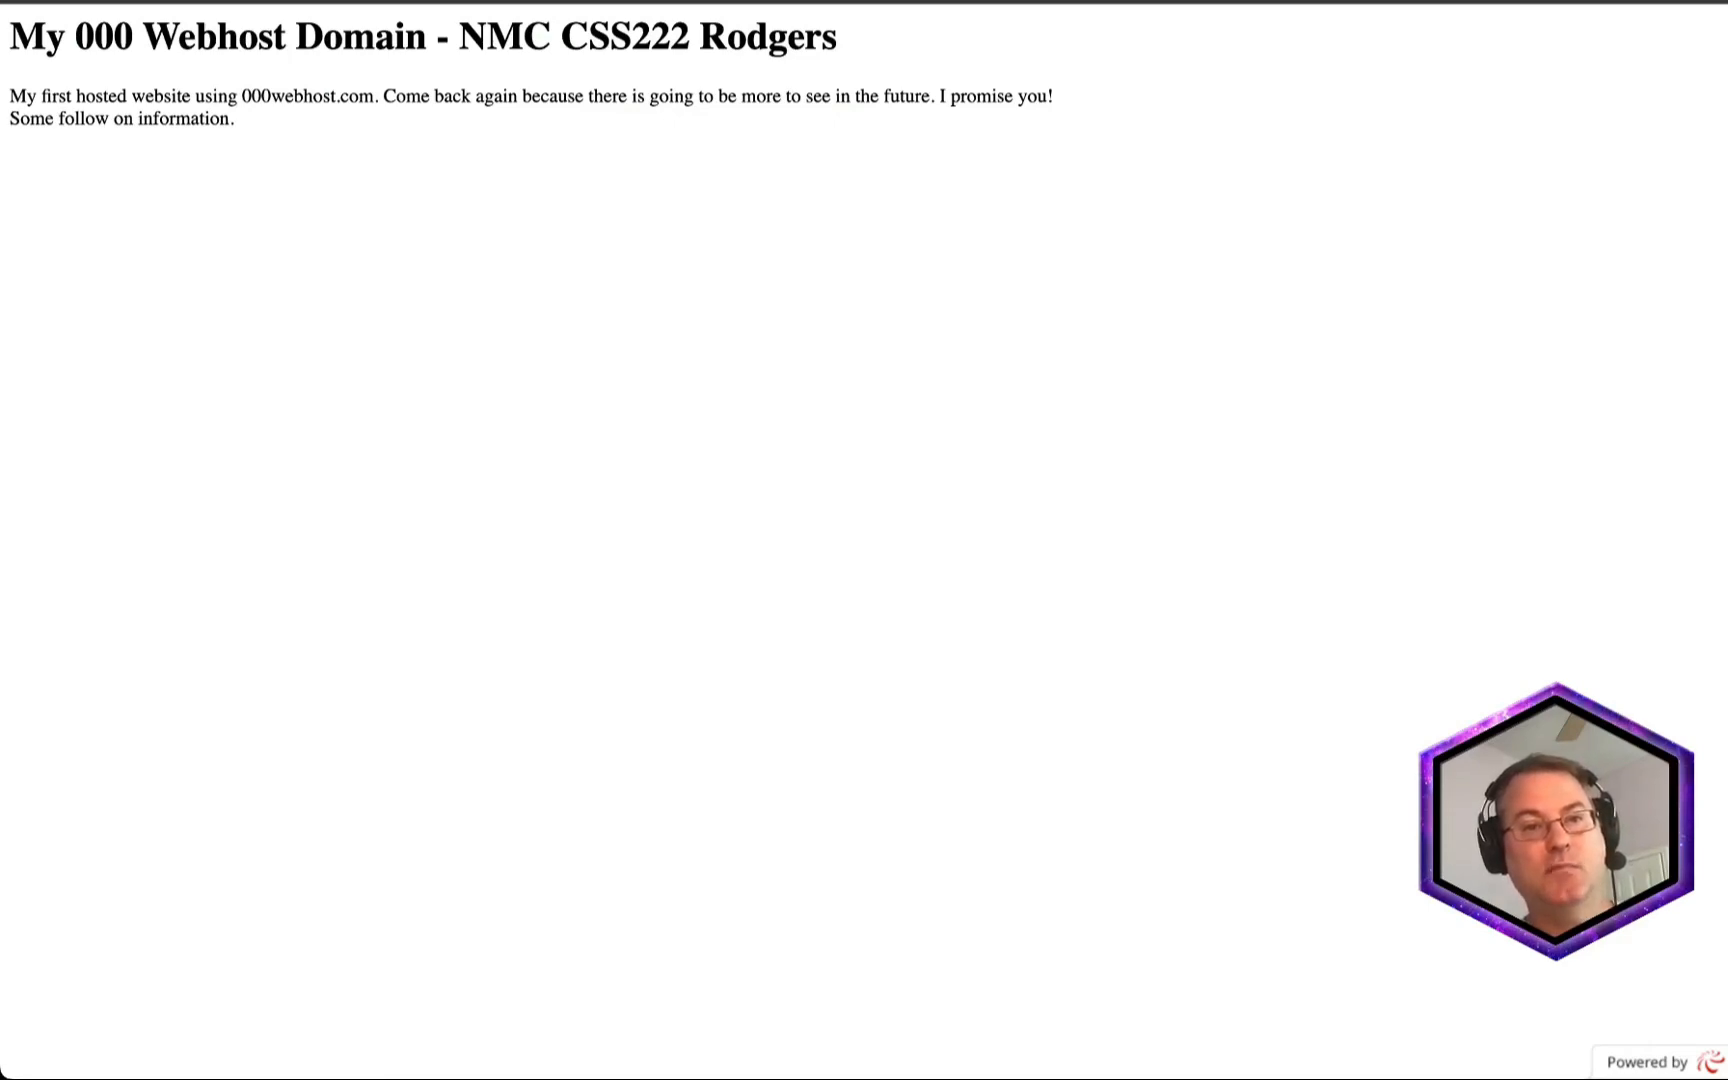
- Highlight part of the heading on the live page to confirm it displays as saved
drag(196, 36, 632, 36)
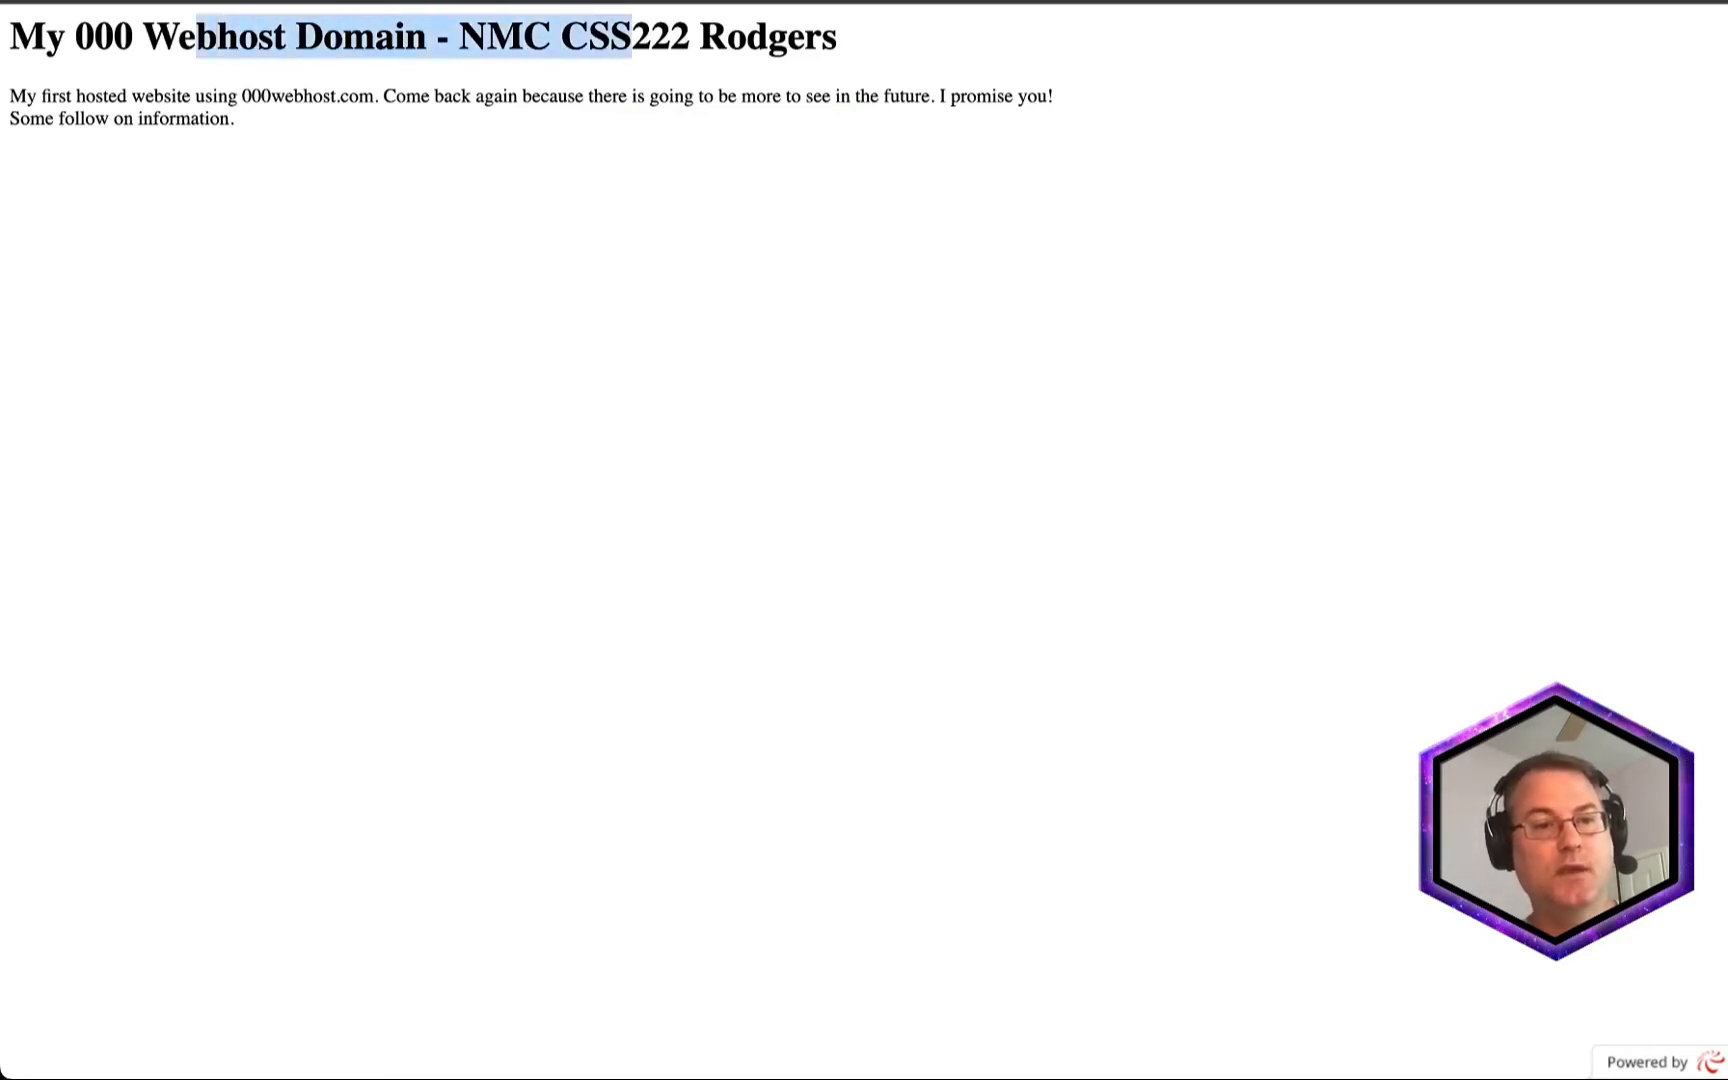